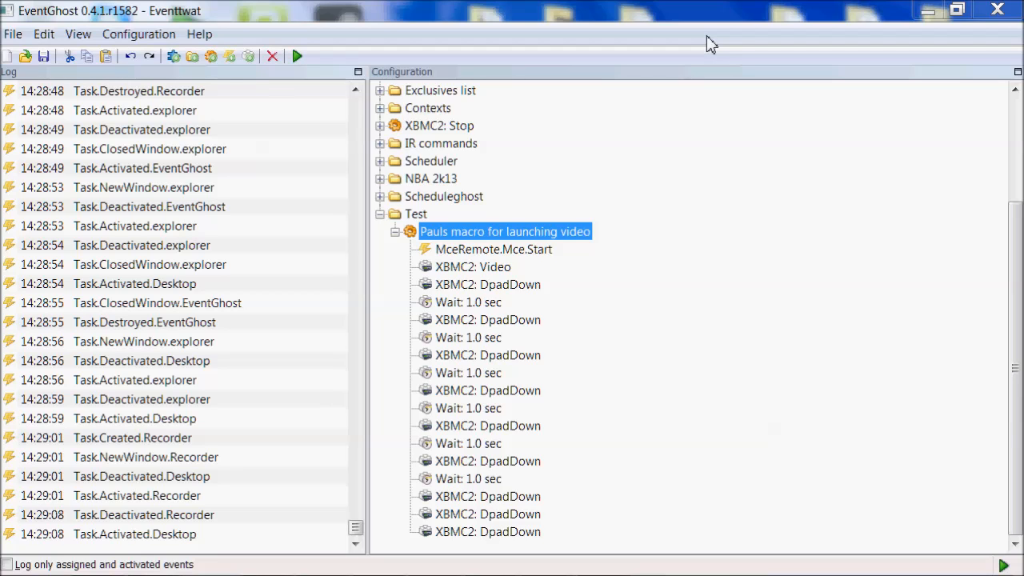
{"action": "mouse_move", "coordinate": [812, 242]}
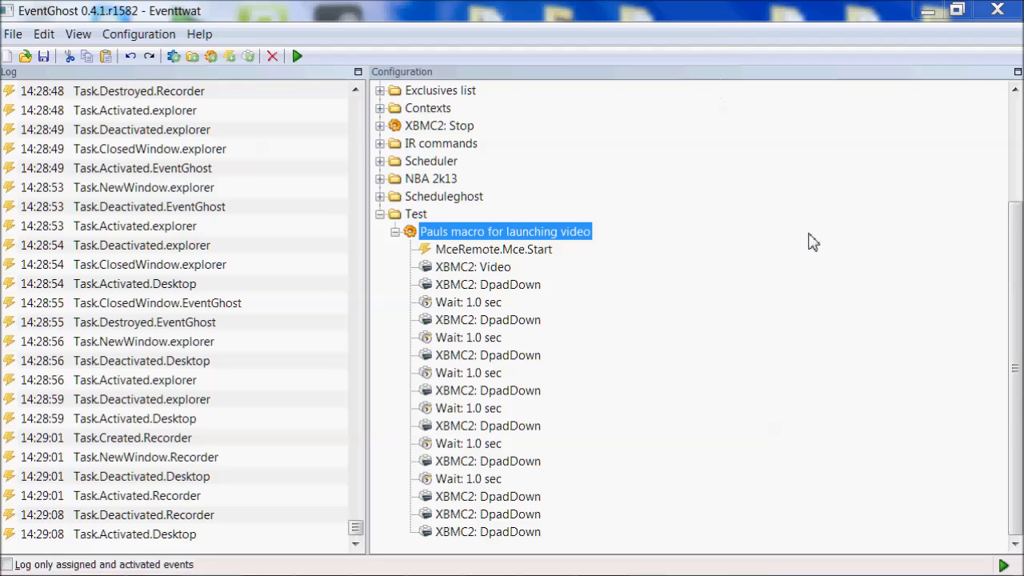
{"action": "mouse_move", "coordinate": [630, 221]}
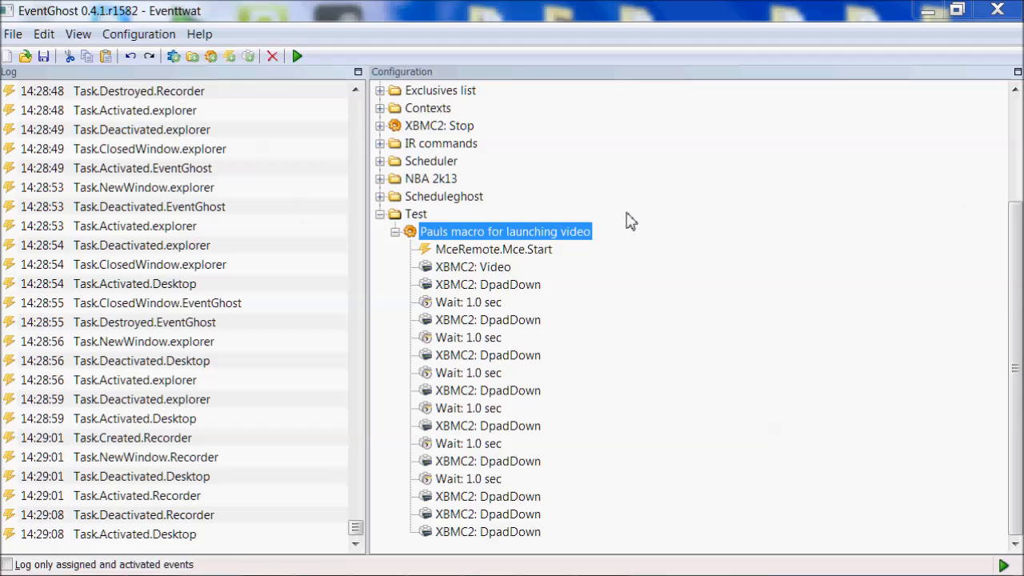
- Start deleting 'Pauls macro for launching video', raising the 18-subelement warning
{"action": "right_click", "coordinate": [504, 230]}
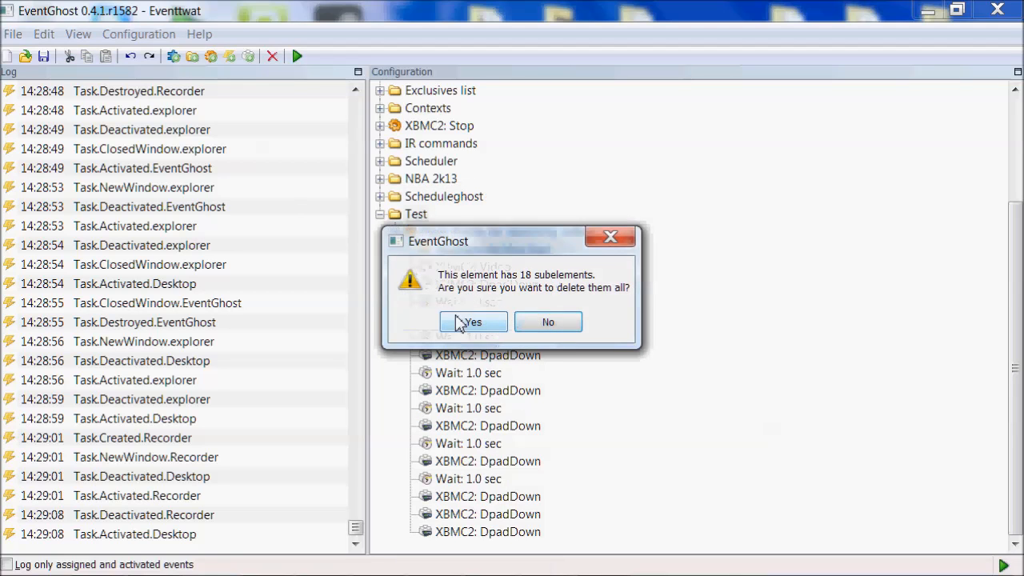
- Confirm deletion of the macro with all 18 subelements
{"action": "left_click", "coordinate": [472, 322]}
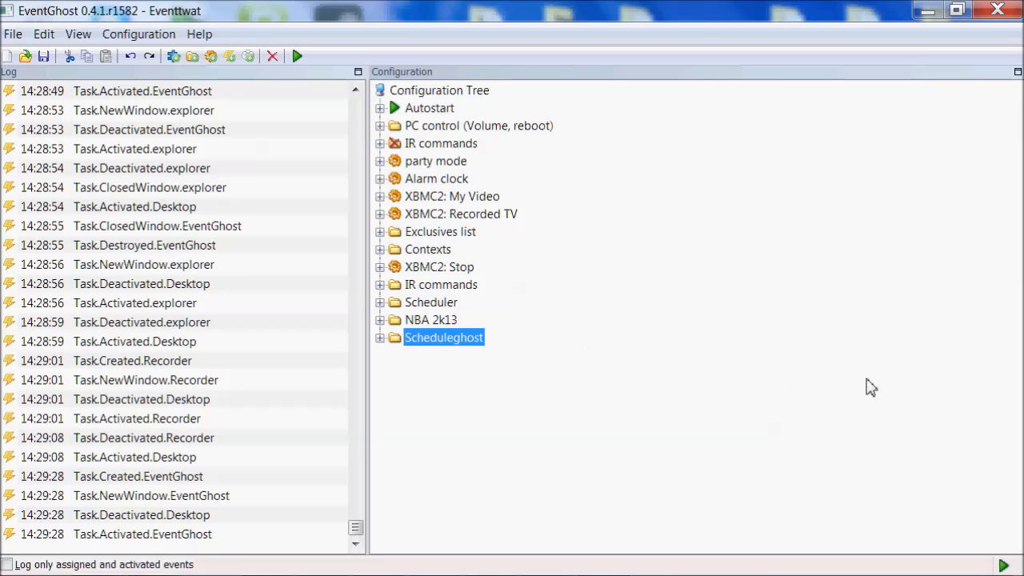
{"action": "mouse_move", "coordinate": [901, 403]}
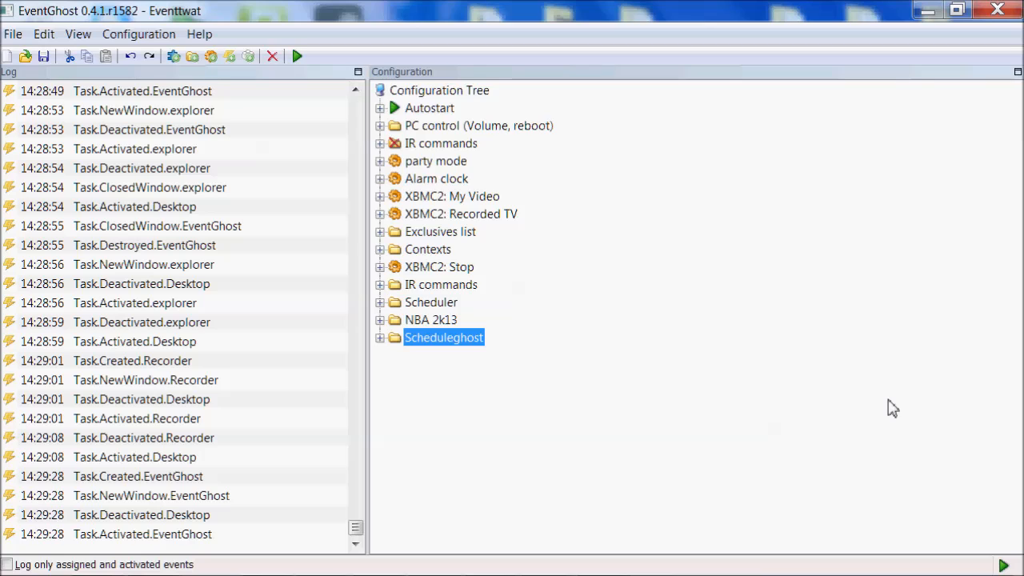
{"action": "mouse_move", "coordinate": [196, 458]}
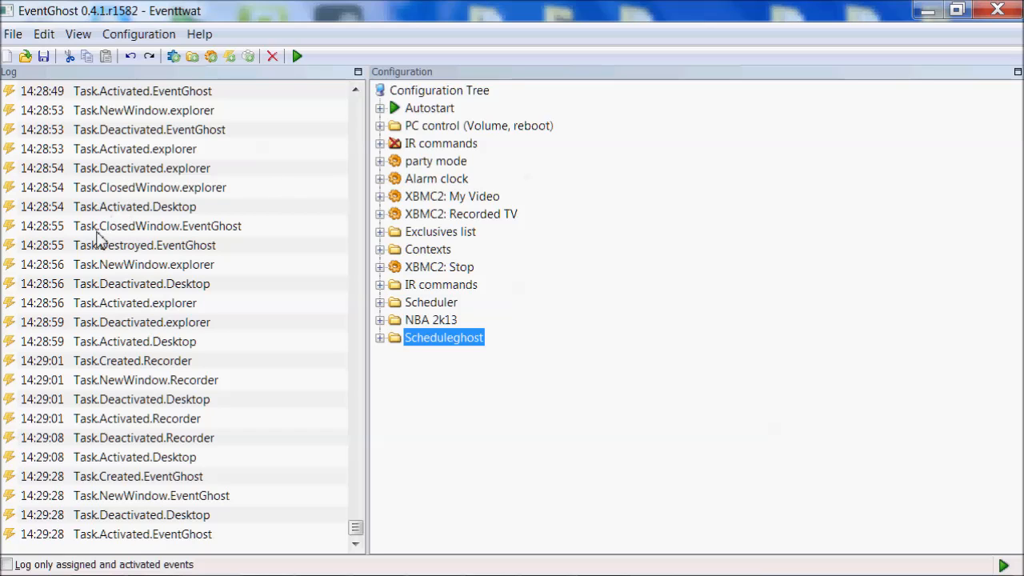
{"action": "mouse_move", "coordinate": [83, 467]}
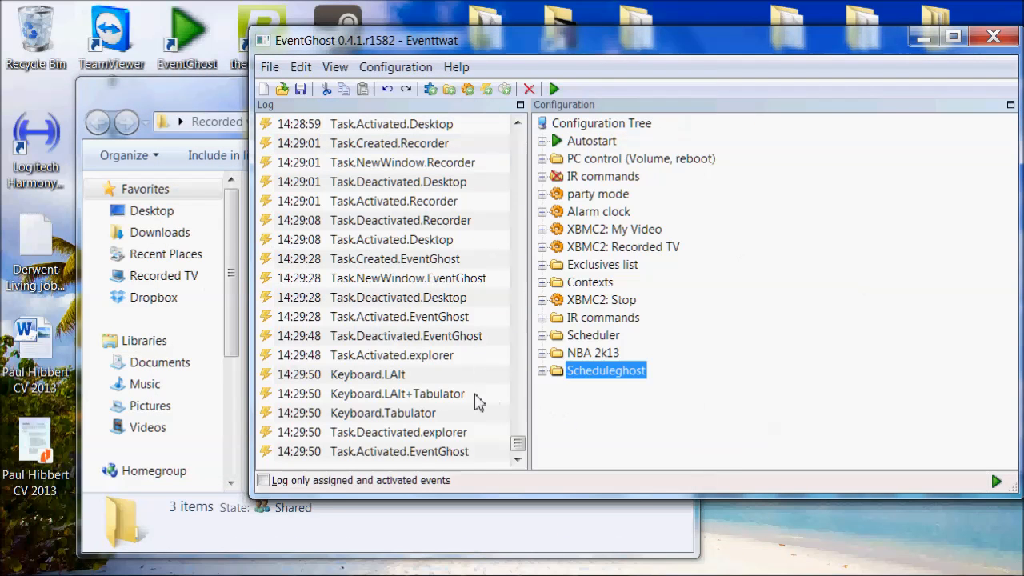
{"action": "mouse_move", "coordinate": [419, 368]}
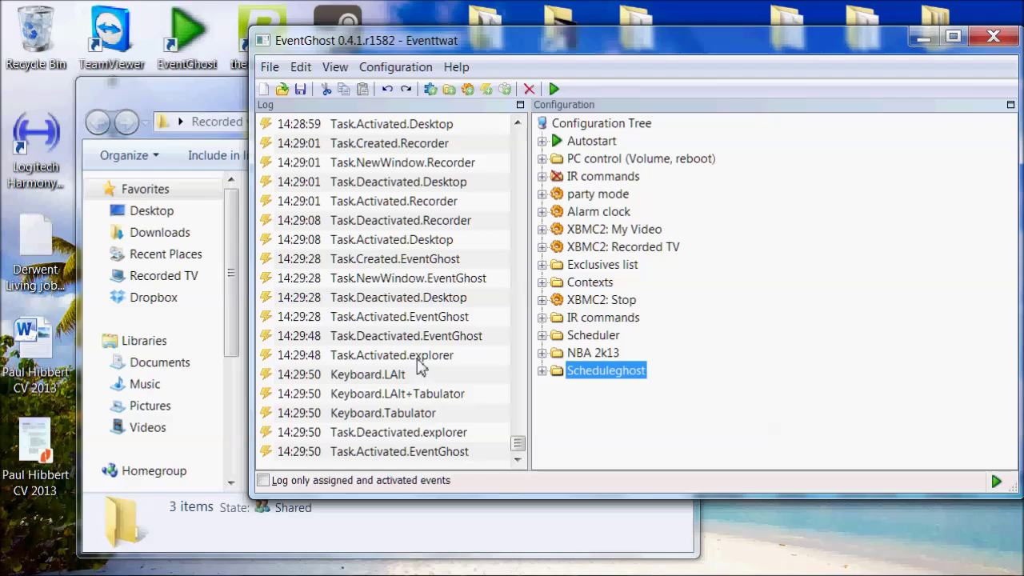
{"action": "mouse_move", "coordinate": [383, 365]}
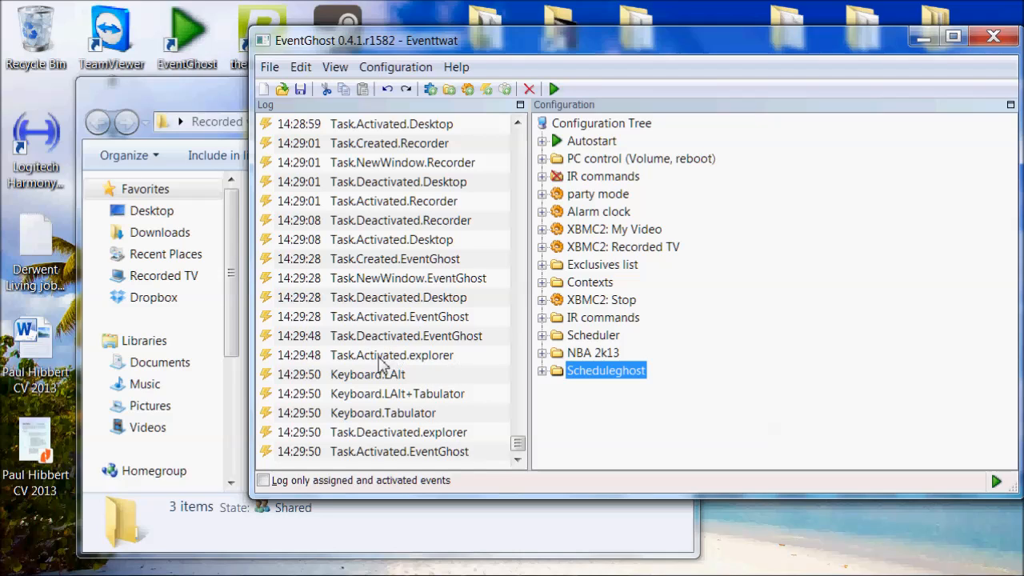
{"action": "mouse_move", "coordinate": [413, 426]}
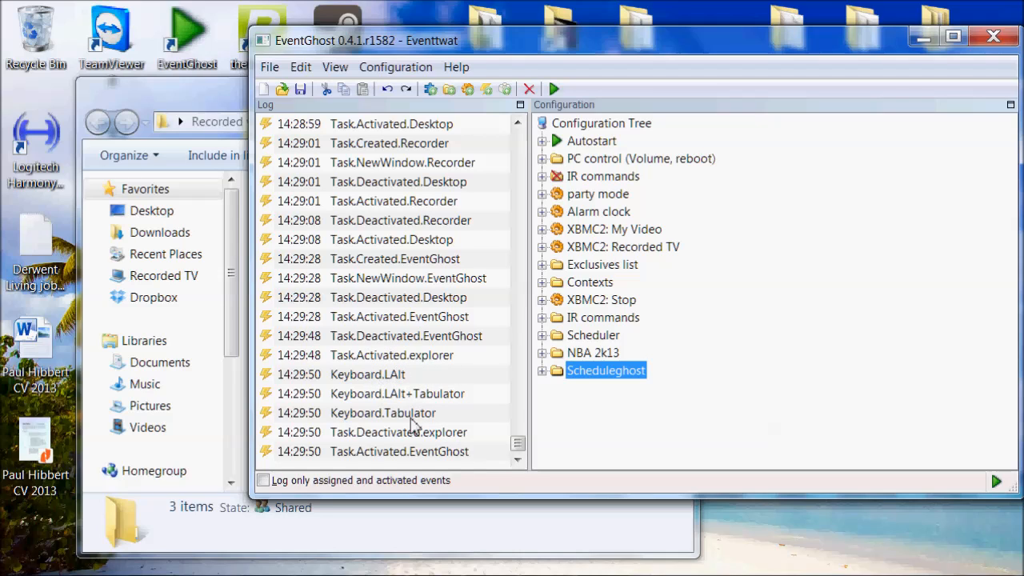
{"action": "mouse_move", "coordinate": [467, 467]}
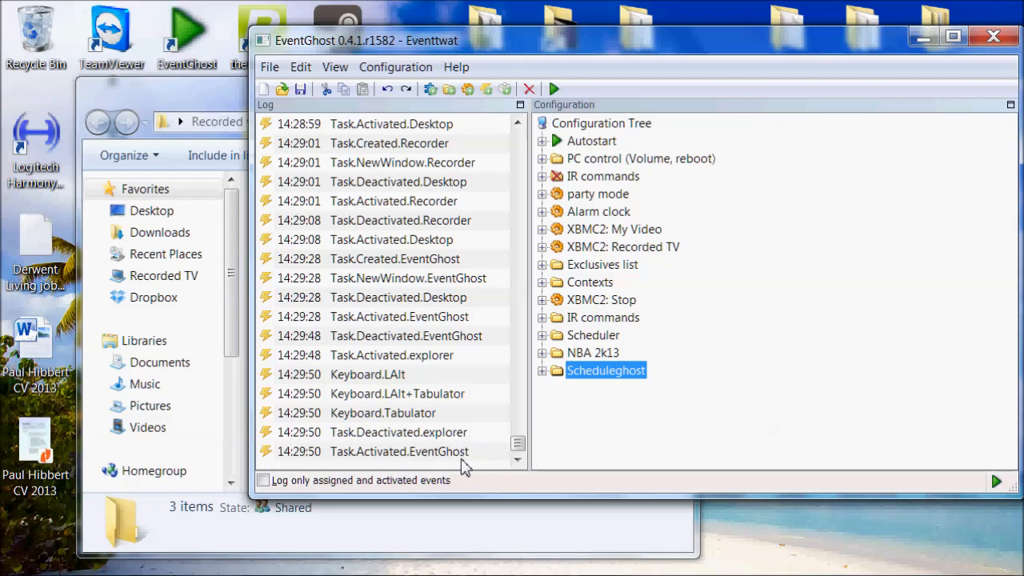
{"action": "mouse_move", "coordinate": [509, 470]}
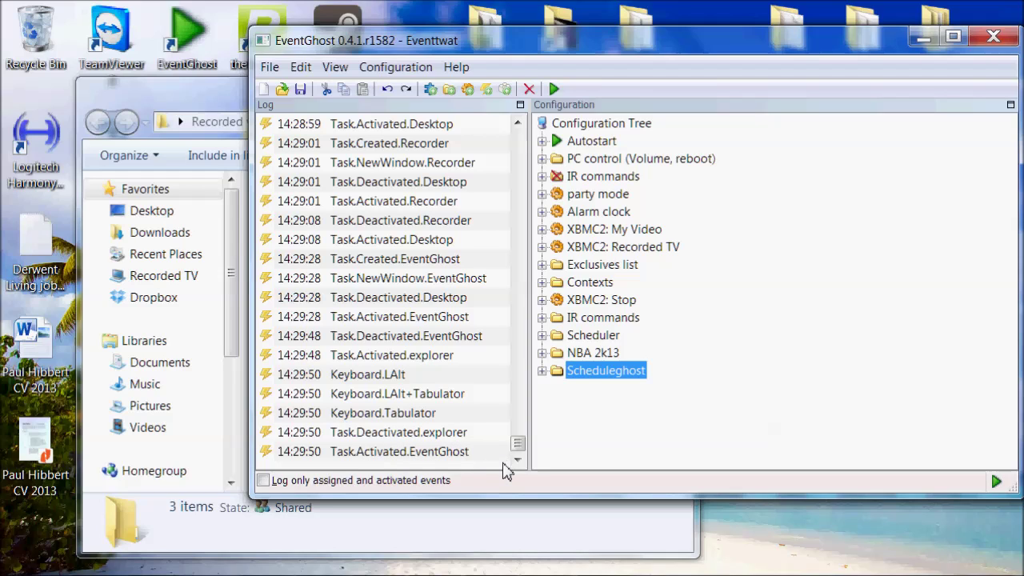
{"action": "mouse_move", "coordinate": [712, 455]}
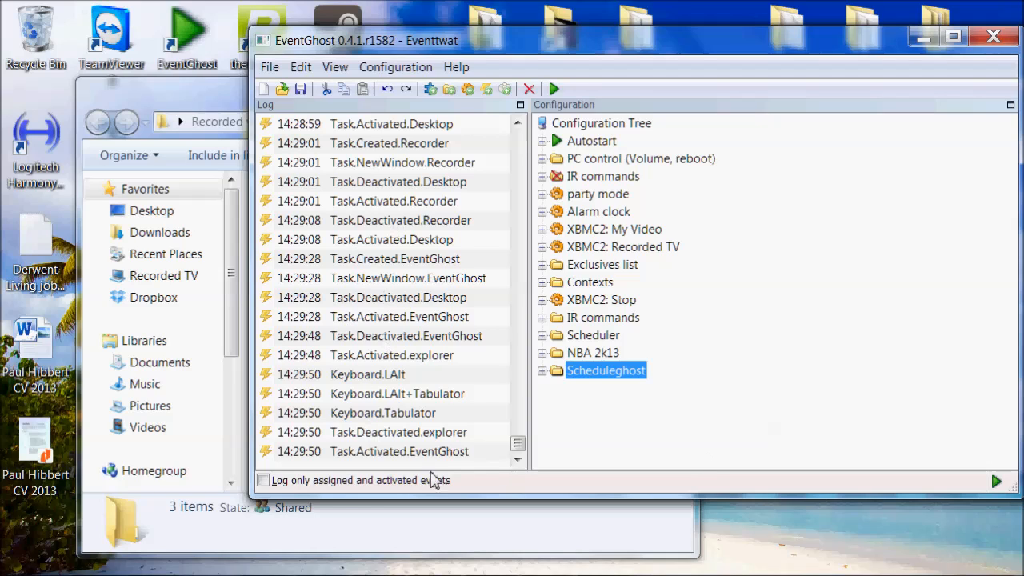
{"action": "mouse_move", "coordinate": [544, 140]}
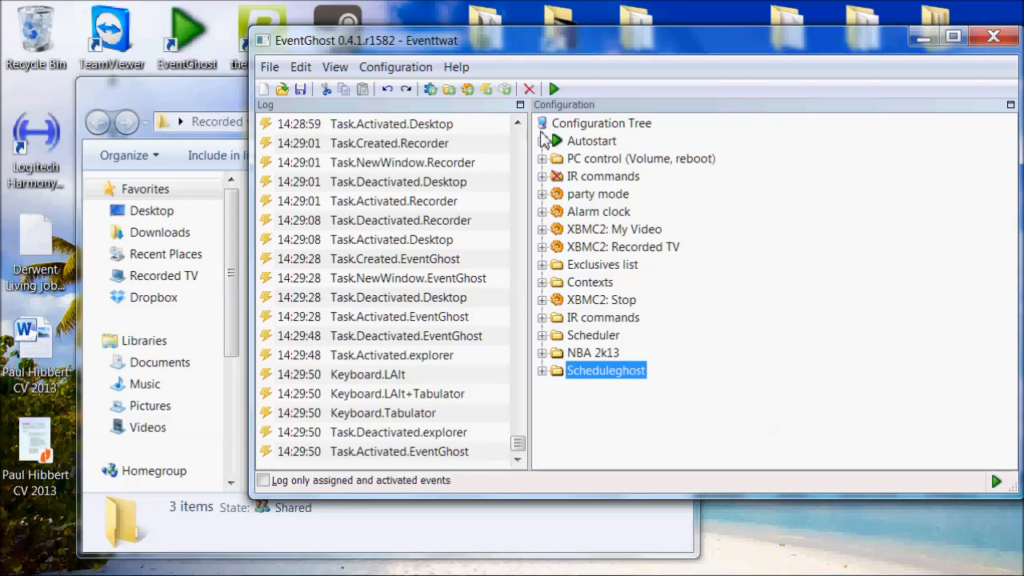
{"action": "mouse_move", "coordinate": [547, 147]}
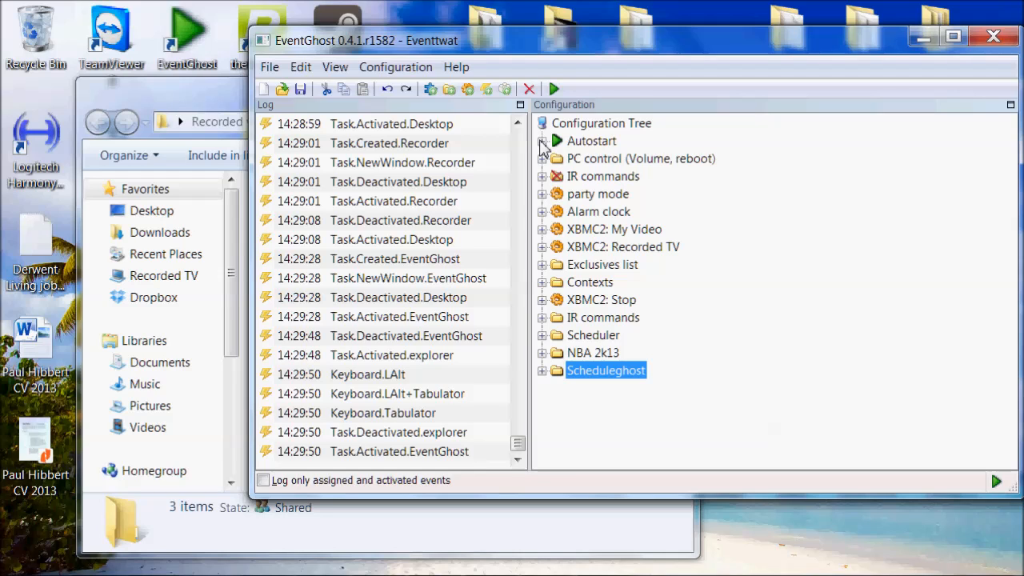
{"action": "mouse_move", "coordinate": [382, 268]}
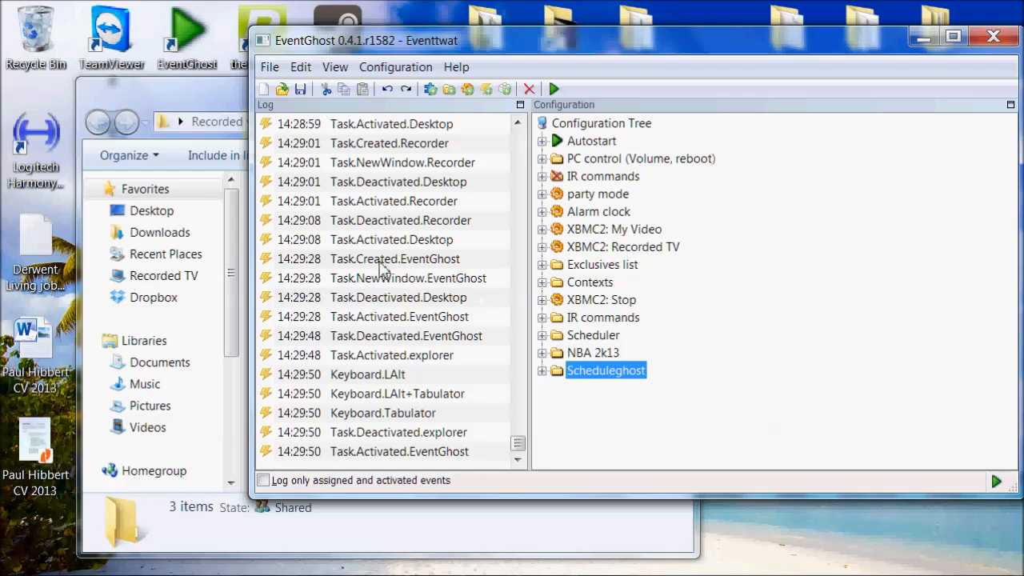
{"action": "mouse_move", "coordinate": [548, 147]}
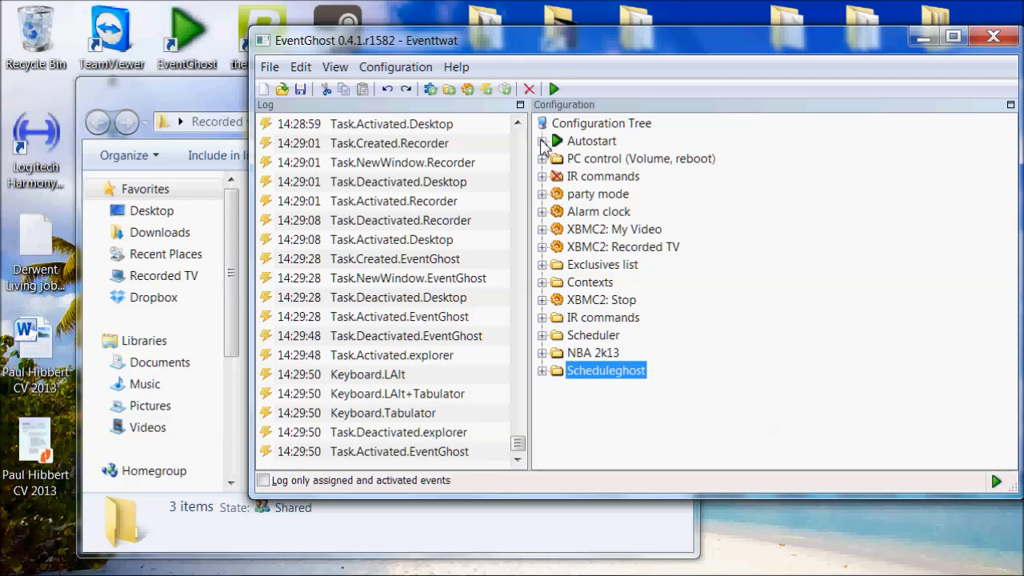
{"action": "mouse_move", "coordinate": [670, 380]}
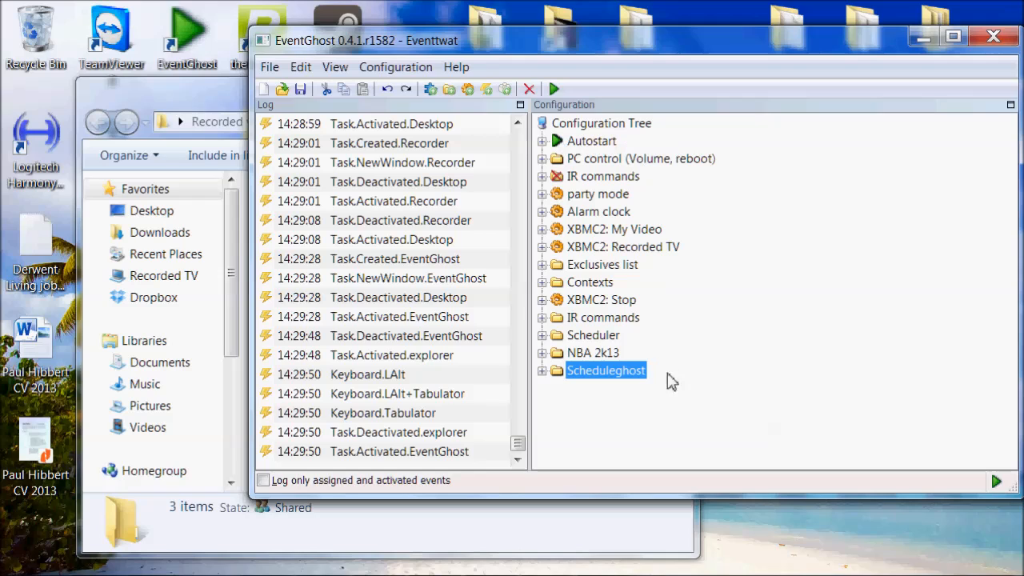
{"action": "mouse_move", "coordinate": [691, 178]}
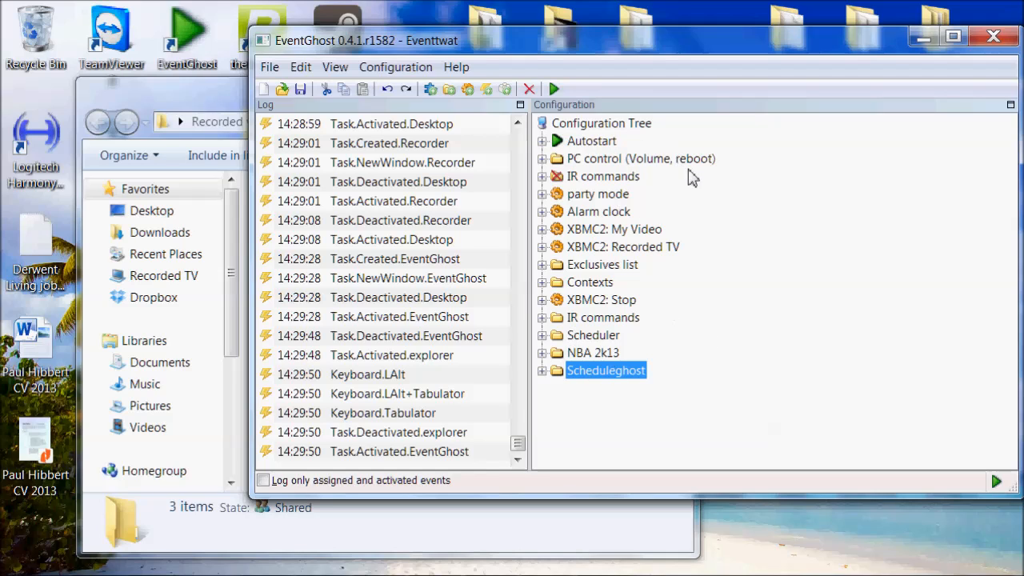
{"action": "mouse_move", "coordinate": [563, 153]}
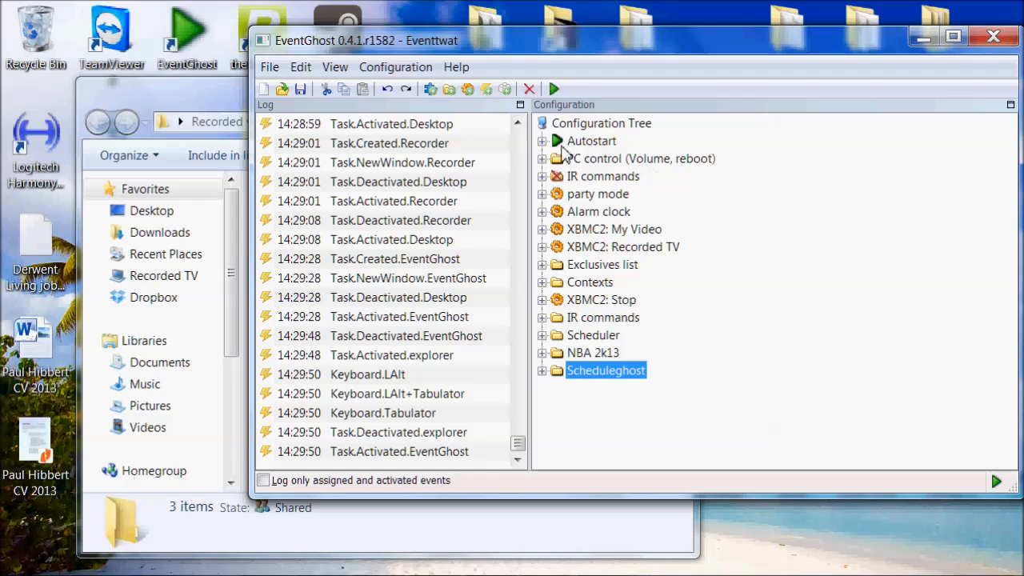
{"action": "mouse_move", "coordinate": [549, 147]}
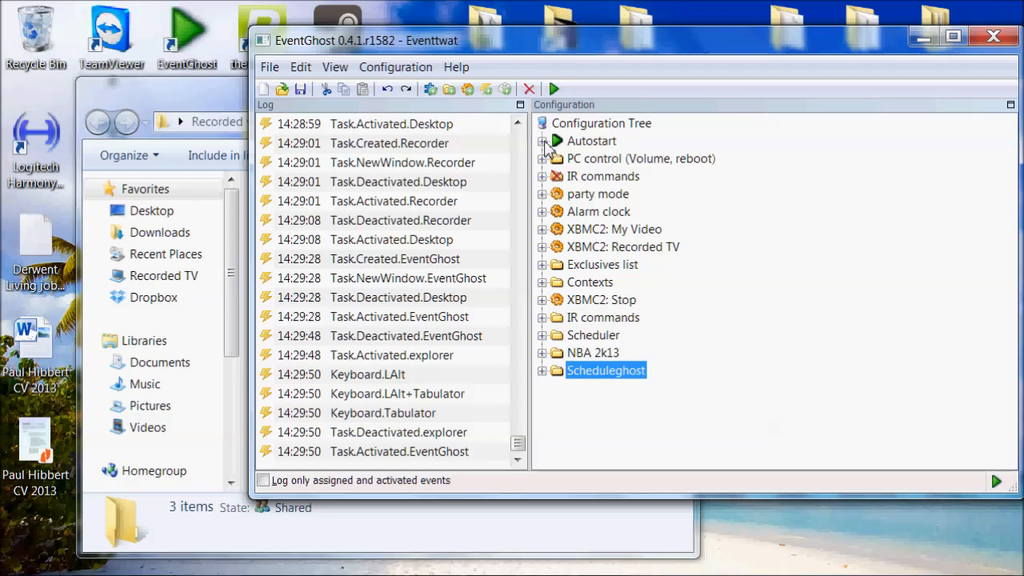
{"action": "left_click", "coordinate": [544, 141]}
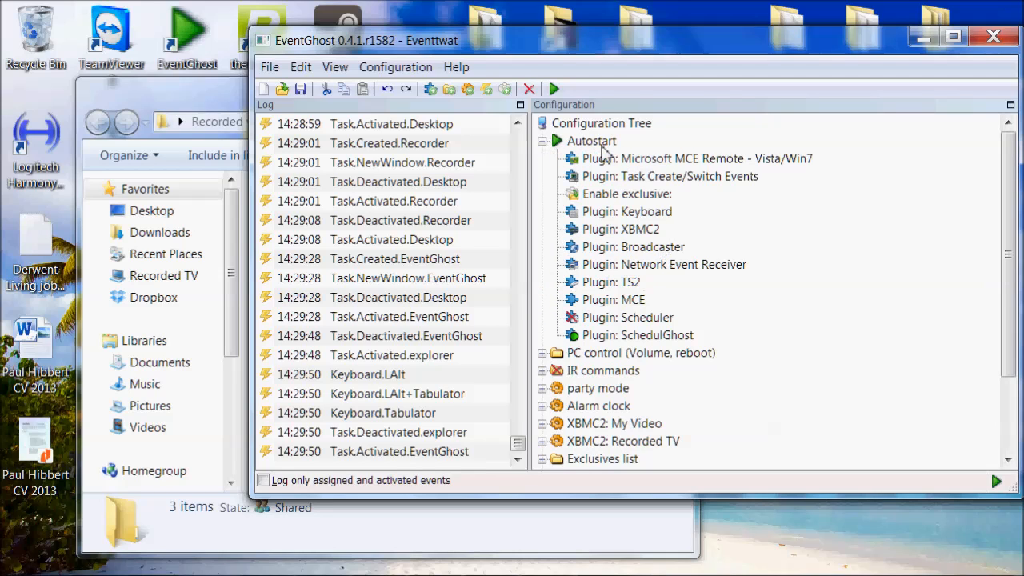
{"action": "mouse_move", "coordinate": [672, 247]}
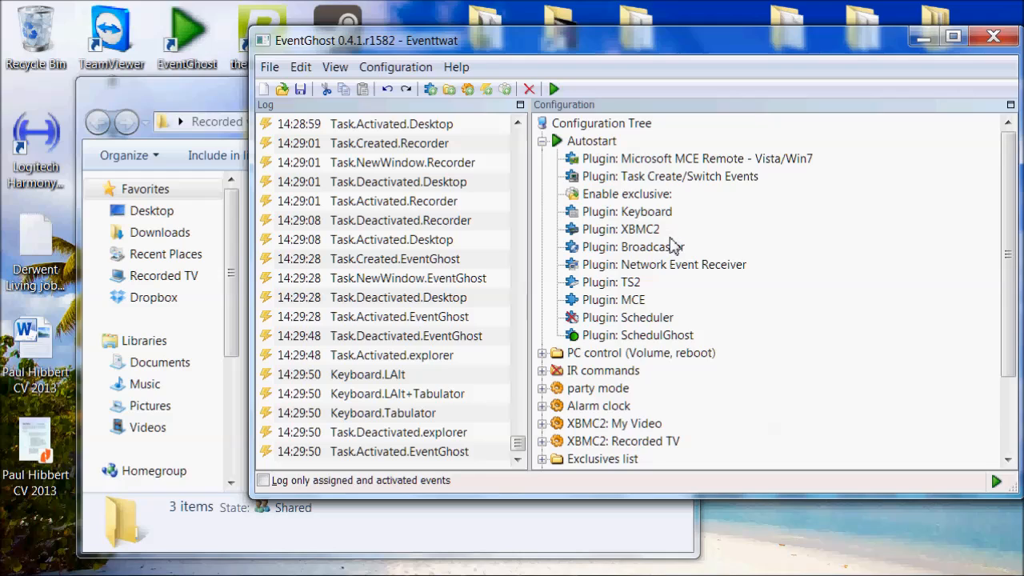
{"action": "mouse_move", "coordinate": [611, 339]}
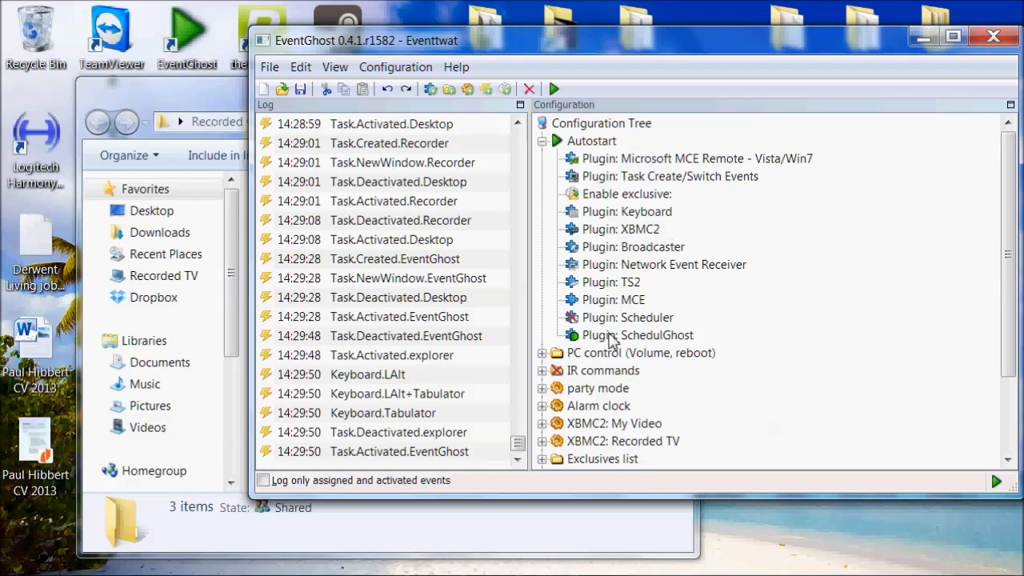
{"action": "mouse_move", "coordinate": [648, 173]}
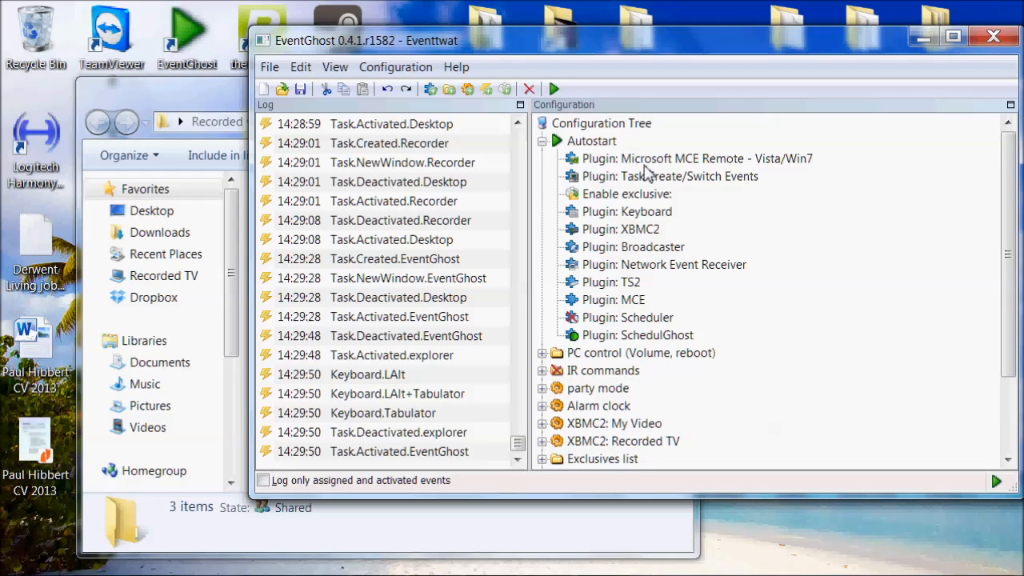
{"action": "mouse_move", "coordinate": [648, 240]}
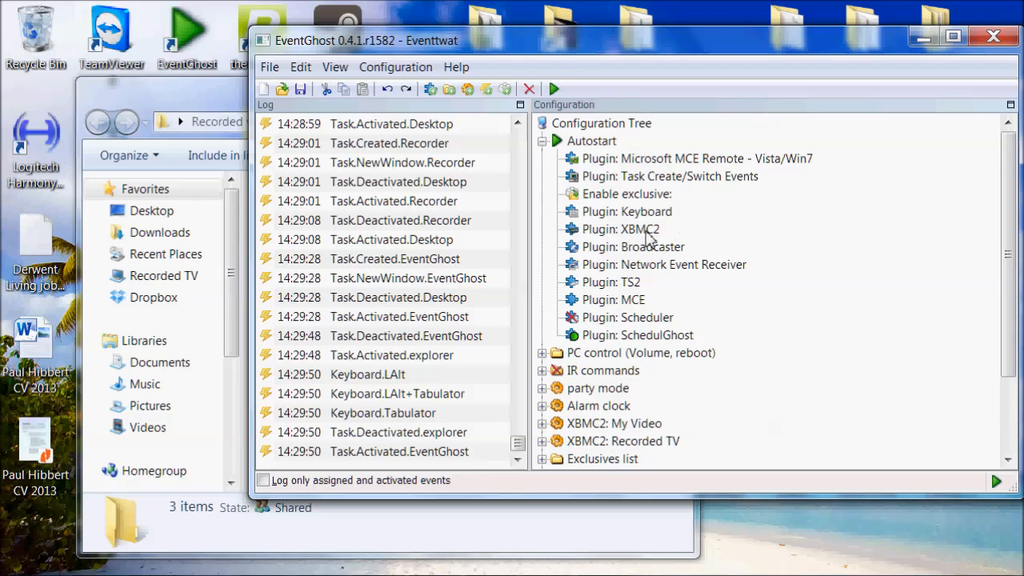
{"action": "left_click", "coordinate": [621, 229]}
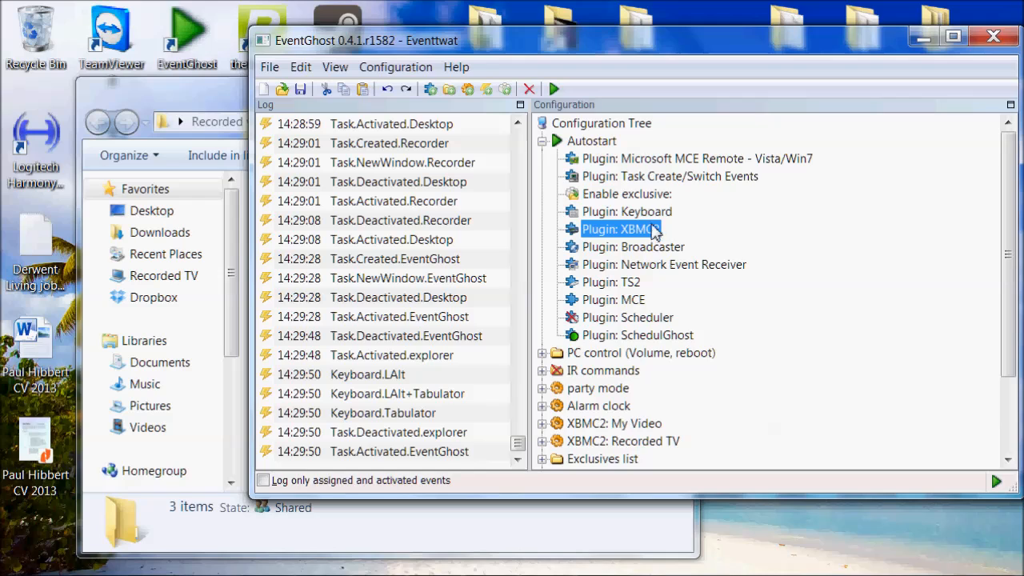
{"action": "left_click", "coordinate": [696, 158]}
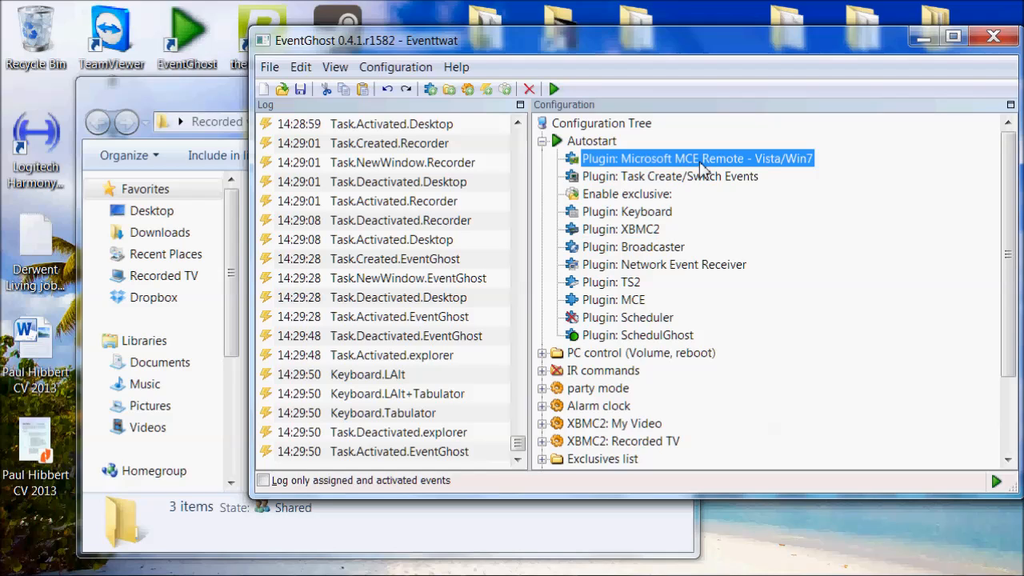
{"action": "mouse_move", "coordinate": [662, 207]}
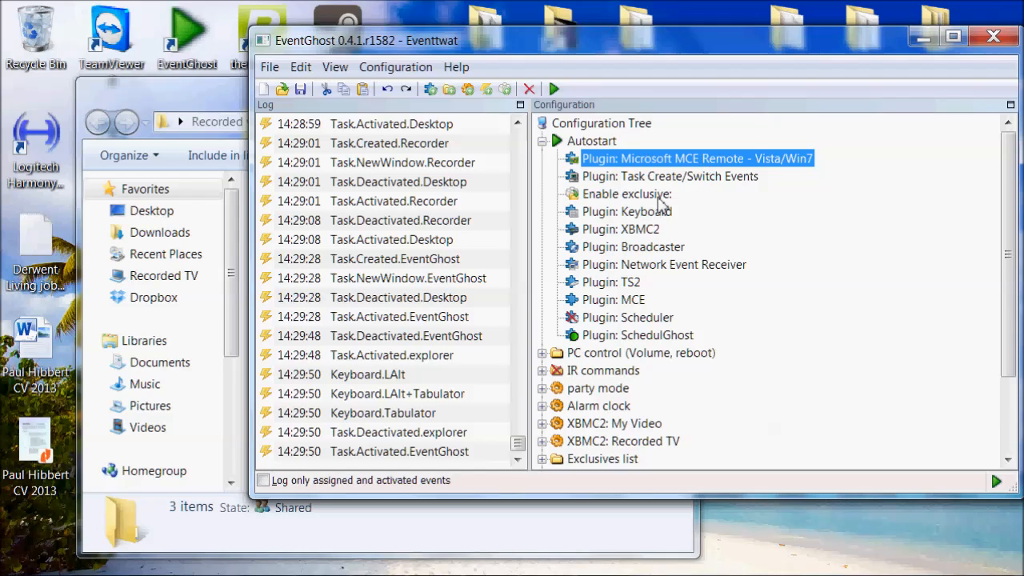
{"action": "mouse_move", "coordinate": [756, 160]}
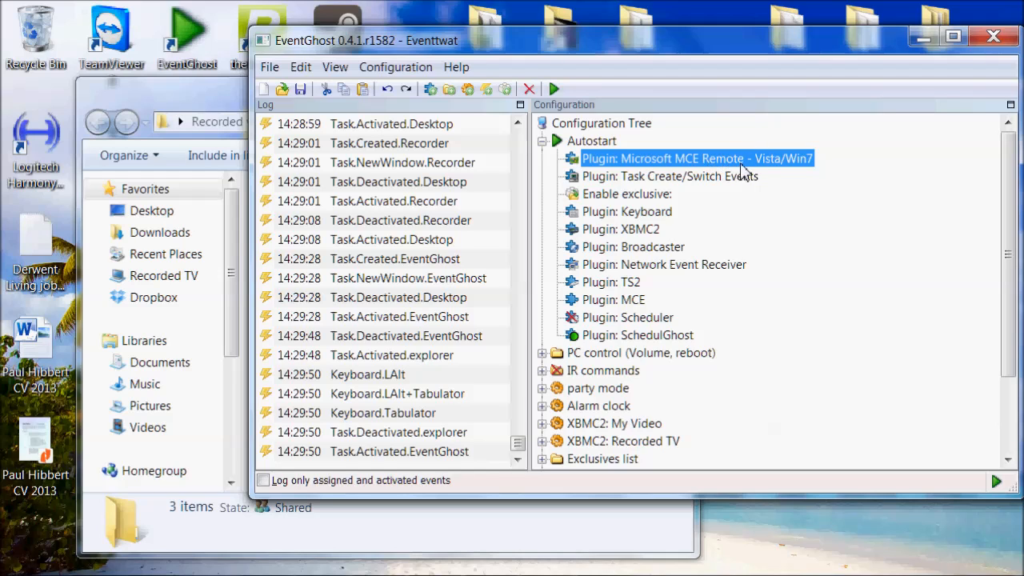
{"action": "mouse_move", "coordinate": [624, 243]}
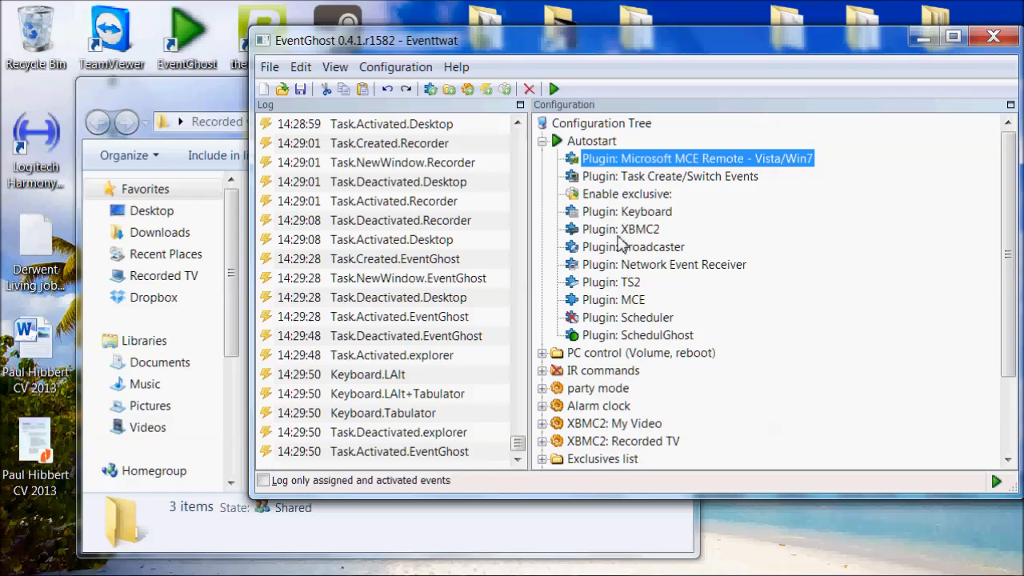
{"action": "mouse_move", "coordinate": [653, 241]}
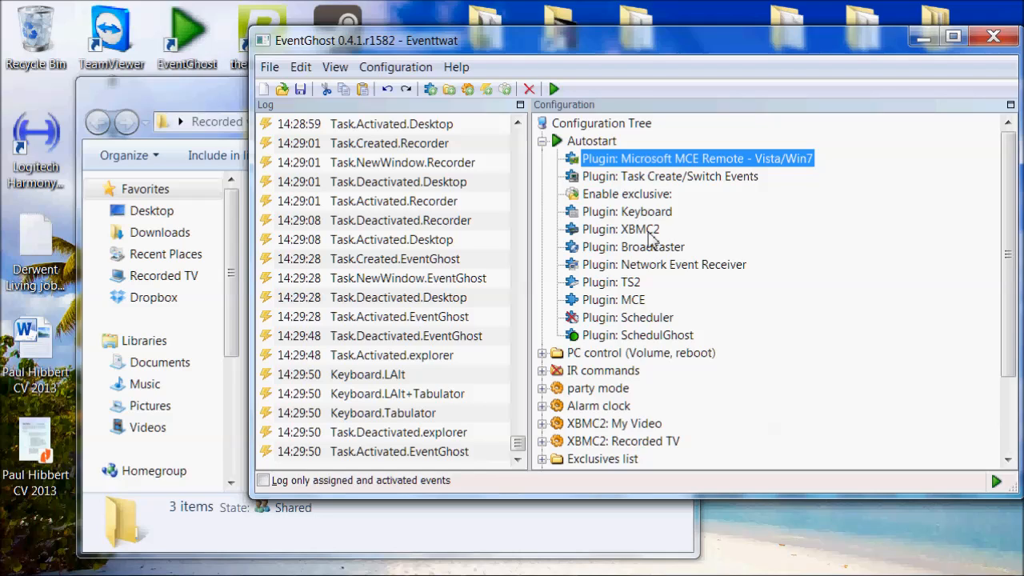
{"action": "mouse_move", "coordinate": [632, 240]}
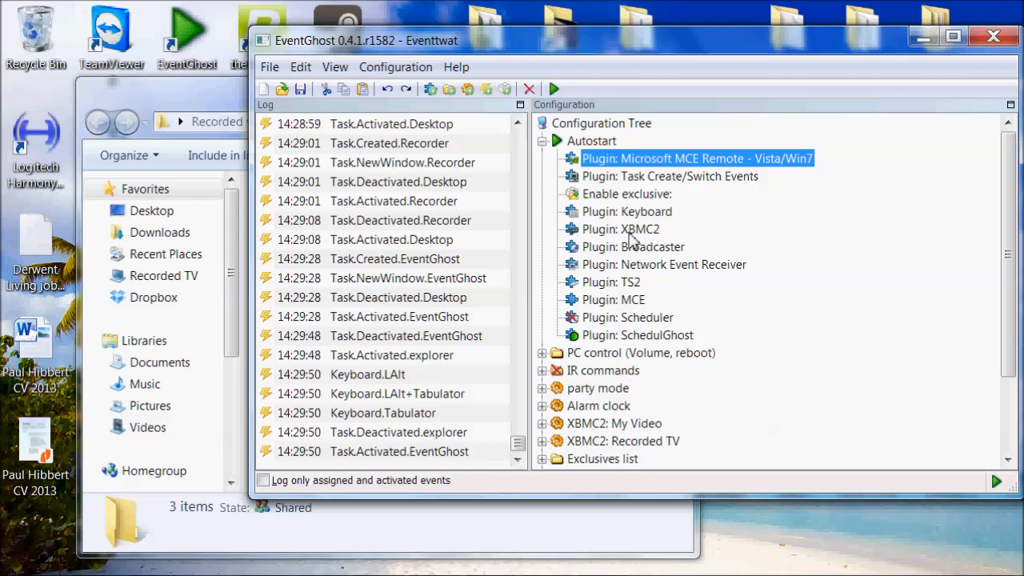
{"action": "mouse_move", "coordinate": [605, 240]}
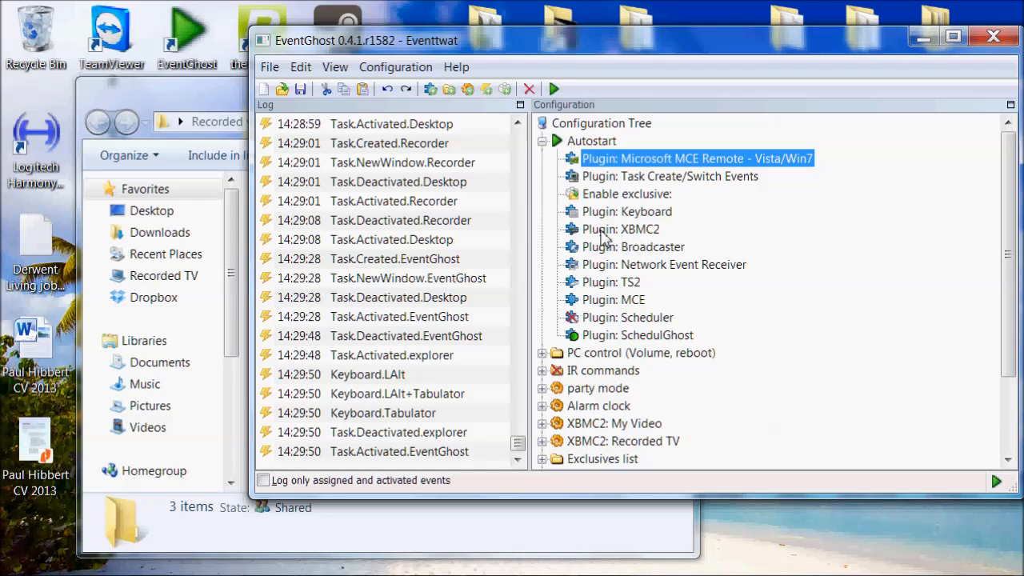
{"action": "mouse_move", "coordinate": [646, 232]}
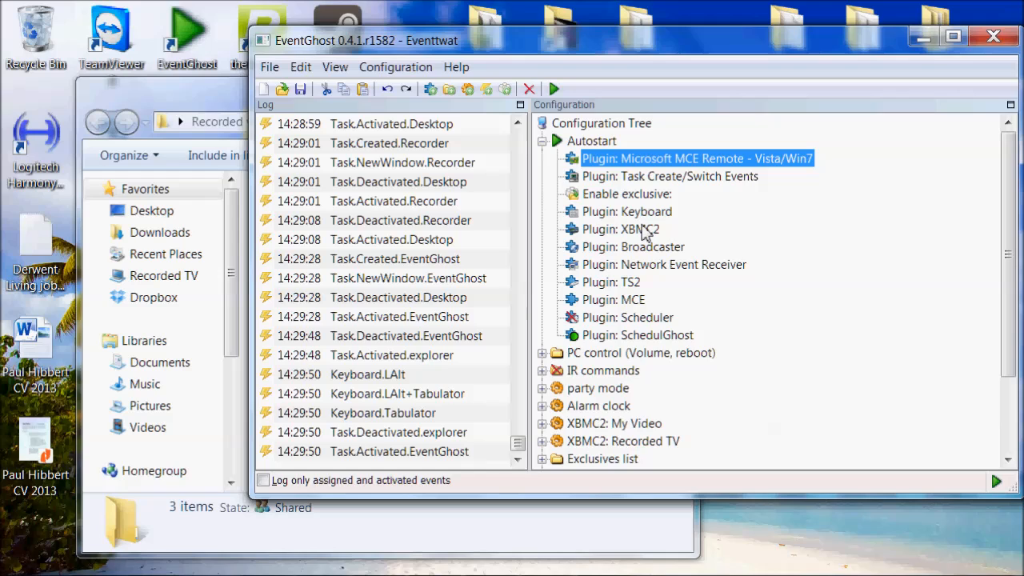
{"action": "mouse_move", "coordinate": [717, 168]}
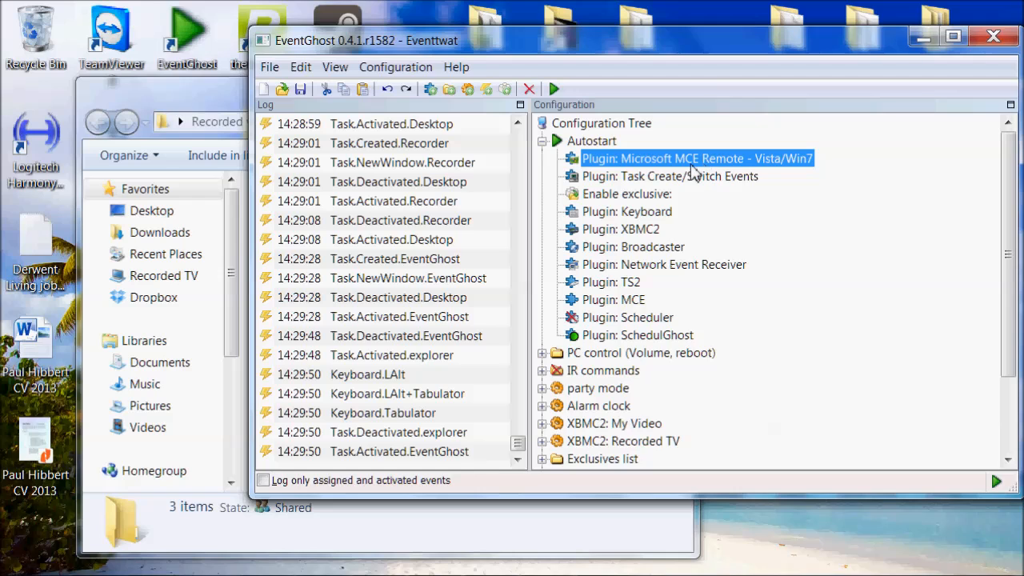
- Preview a picture of the MCE remote and receiver in Google Images
{"action": "left_click", "coordinate": [152, 555]}
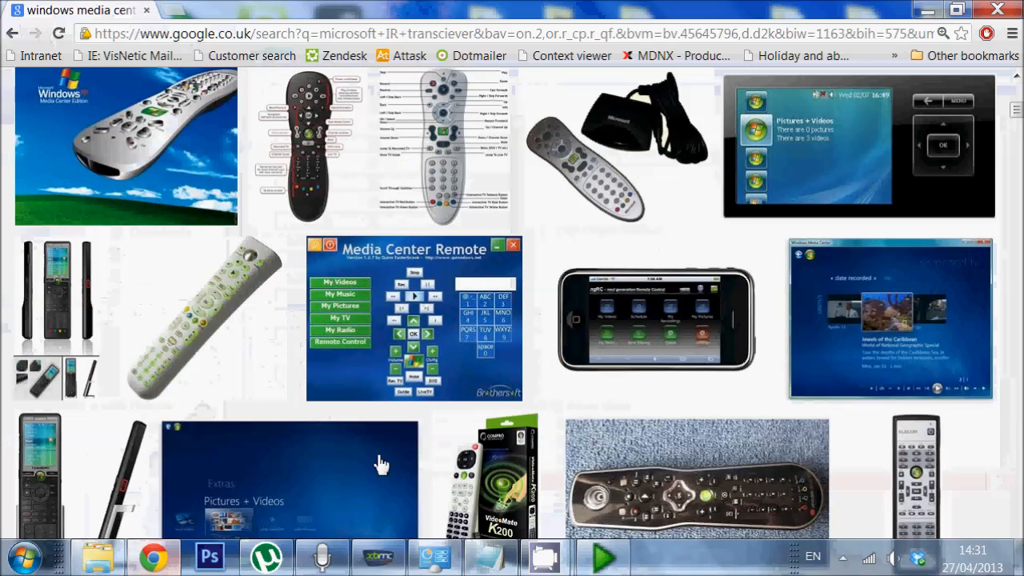
{"action": "left_click", "coordinate": [616, 147]}
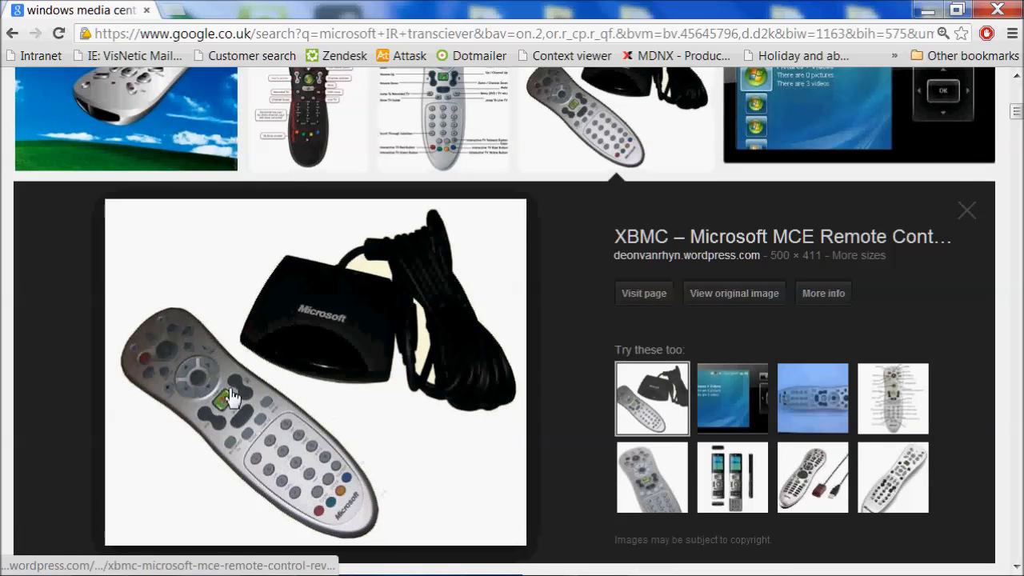
{"action": "mouse_move", "coordinate": [368, 355]}
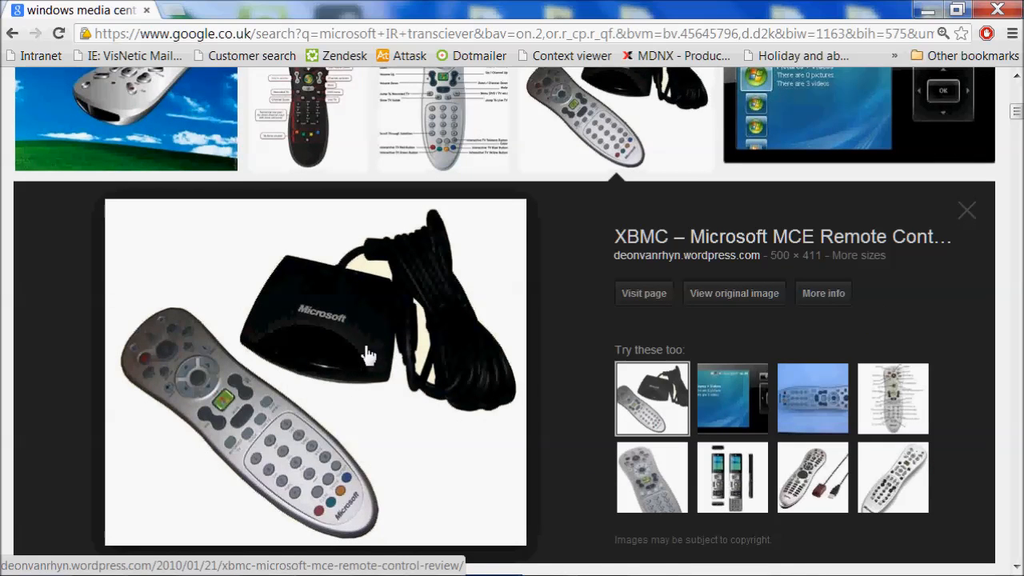
{"action": "mouse_move", "coordinate": [936, 231]}
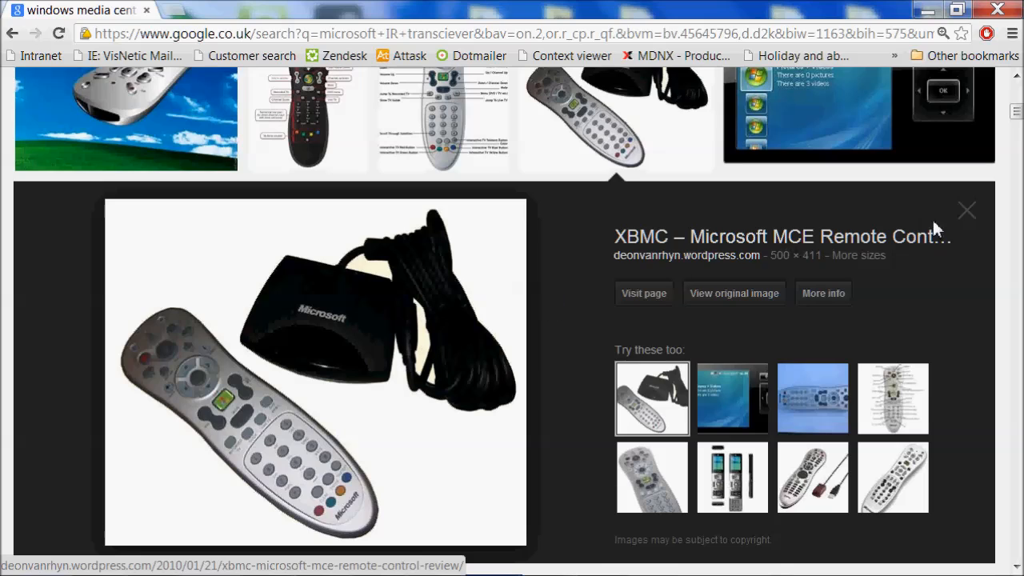
{"action": "left_click", "coordinate": [966, 211]}
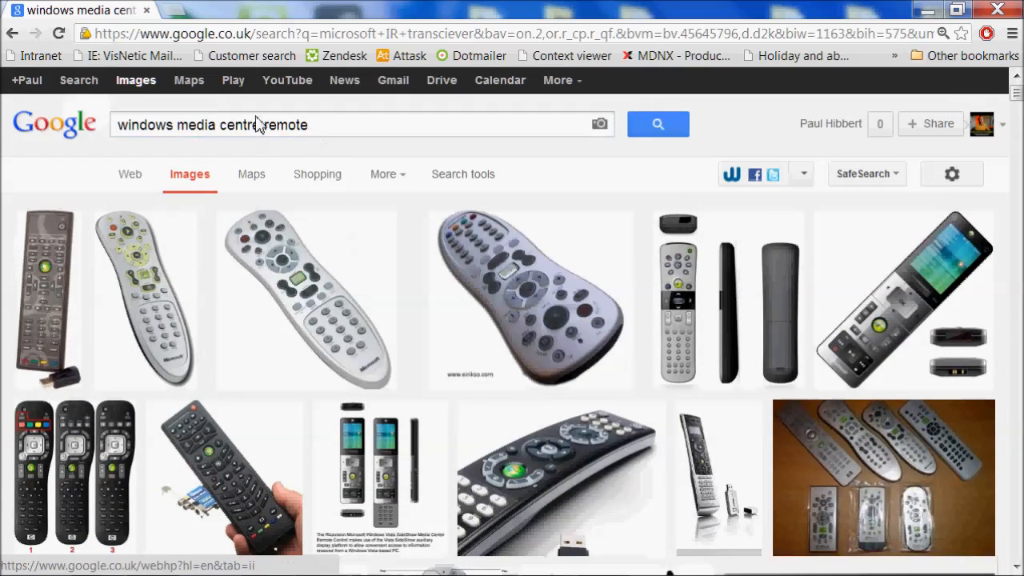
- Search Google Images for 'harmony 1' and preview a Harmony remote picture
{"action": "type", "text": "harm"}
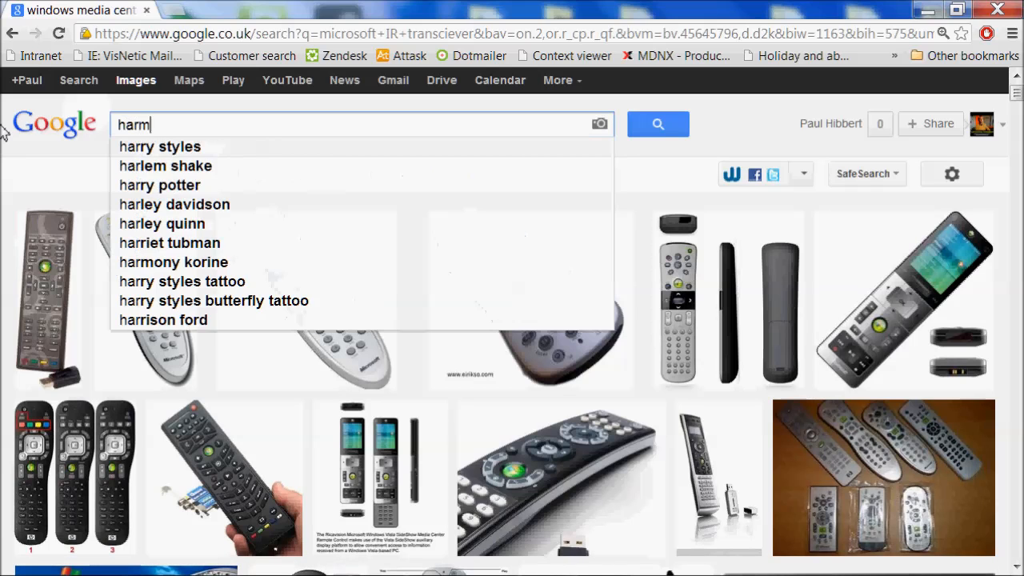
{"action": "type", "text": "oiny"}
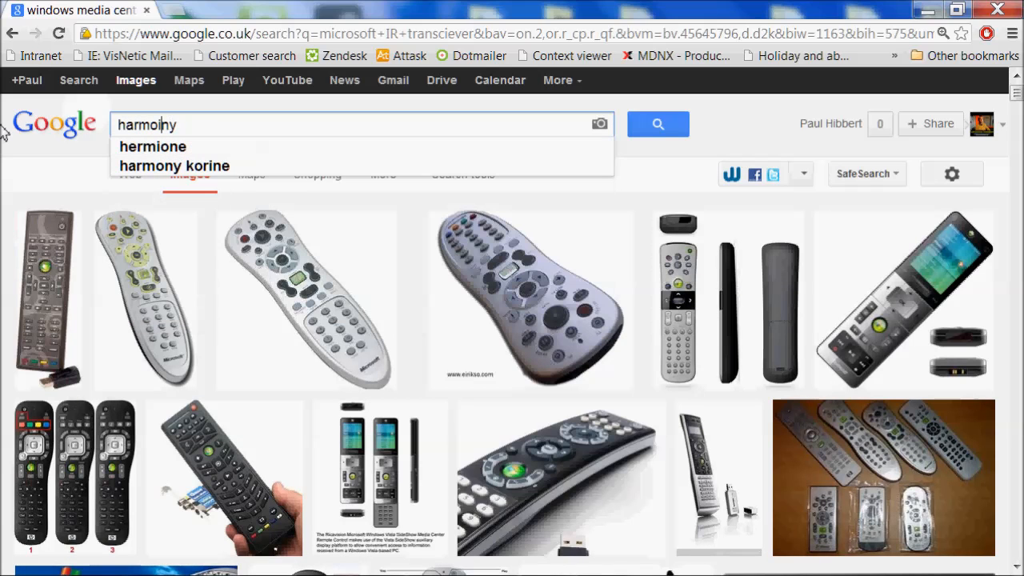
{"action": "type", "text": "1"}
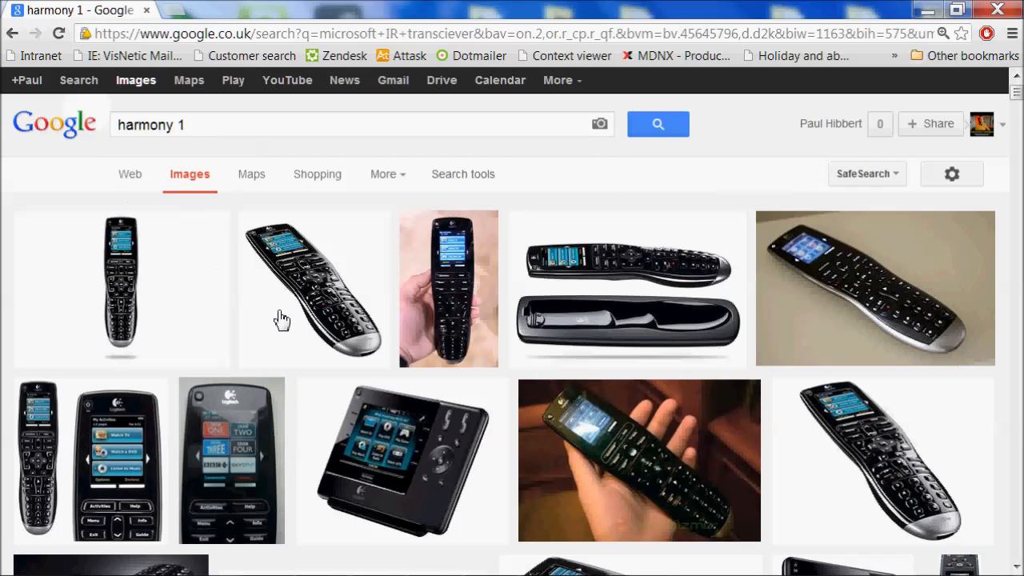
{"action": "left_click", "coordinate": [875, 288]}
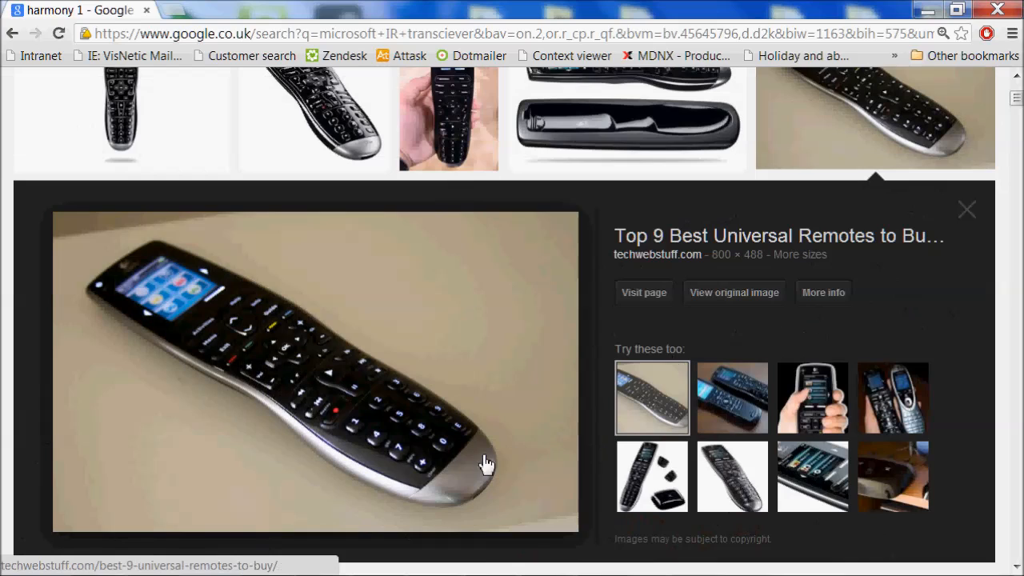
{"action": "mouse_move", "coordinate": [950, 256]}
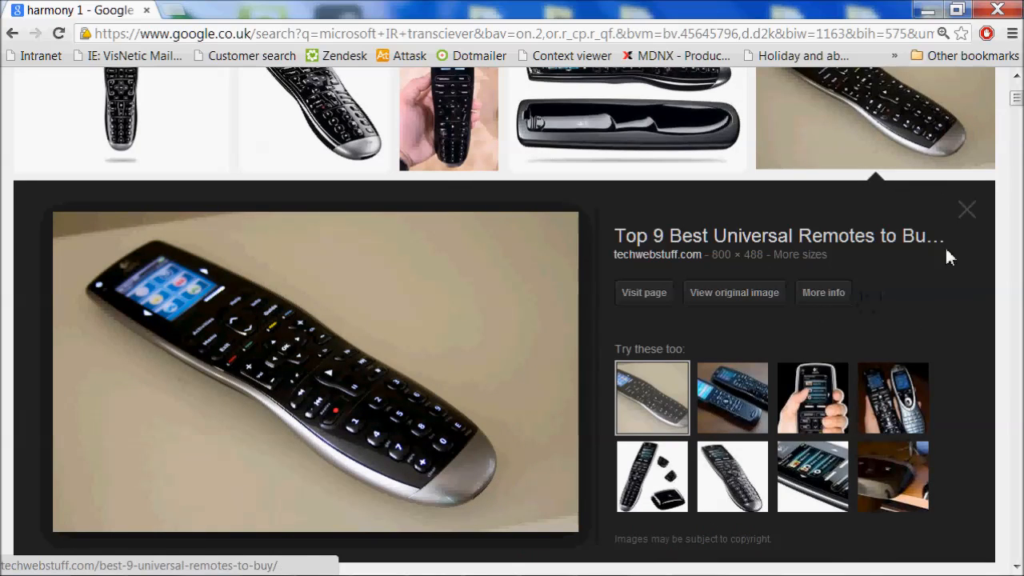
{"action": "mouse_move", "coordinate": [968, 209]}
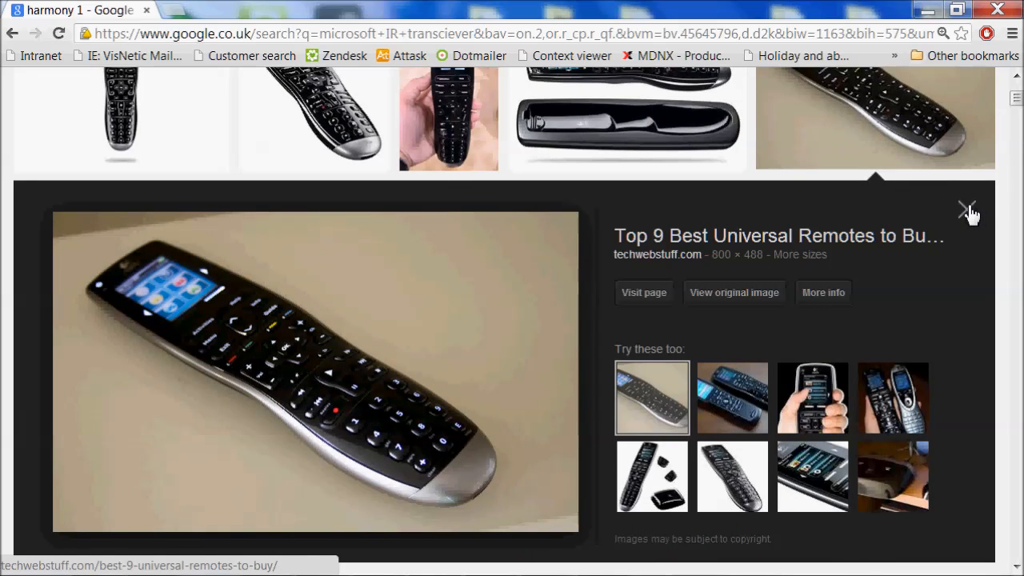
{"action": "left_click", "coordinate": [968, 209]}
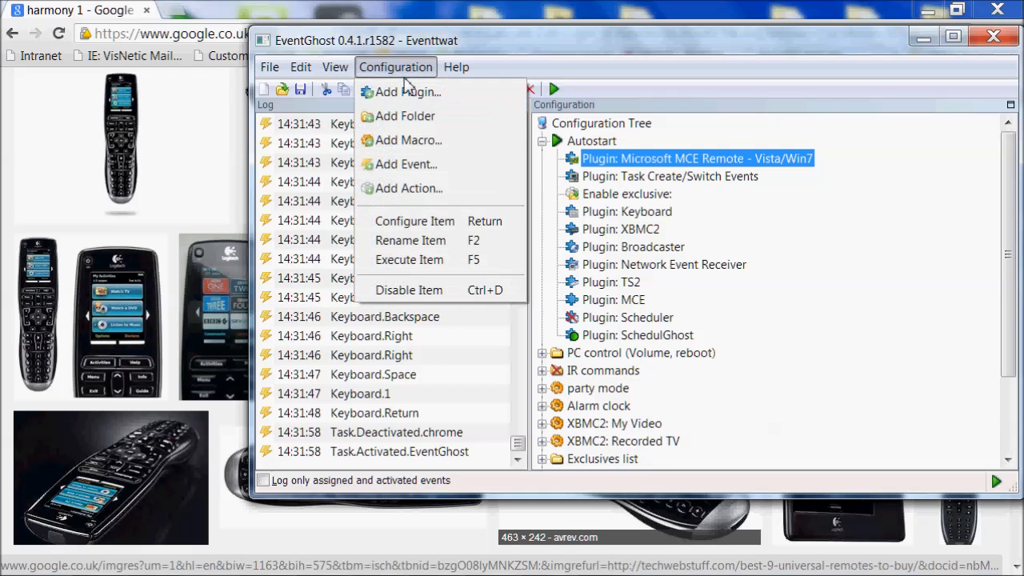
- Select the XBMC2 plugin and capture an MceRemote.Mce.Num0 remote press in the log
{"action": "left_click", "coordinate": [403, 91]}
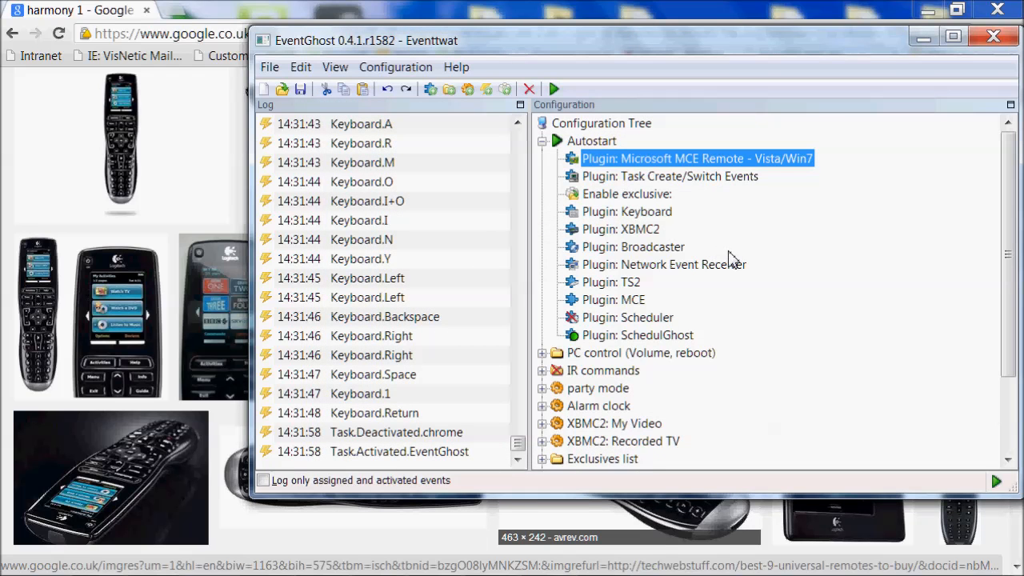
{"action": "left_click", "coordinate": [399, 451]}
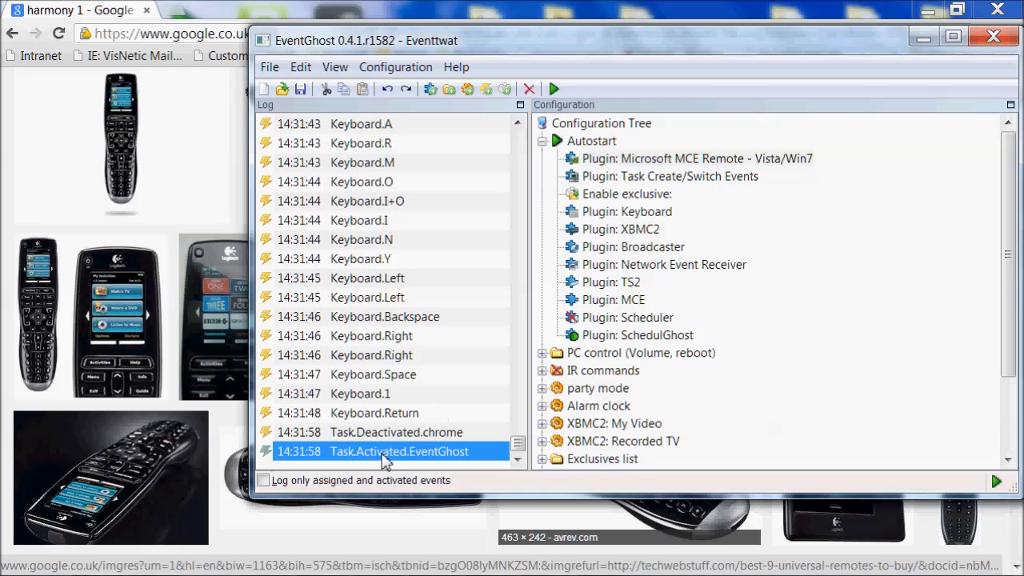
{"action": "mouse_move", "coordinate": [710, 393]}
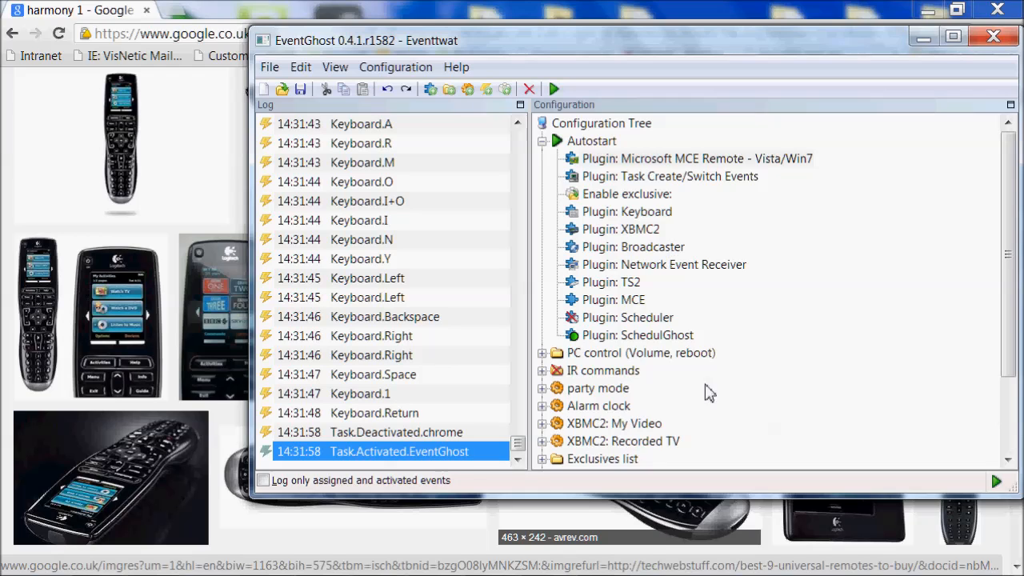
{"action": "left_click", "coordinate": [621, 229]}
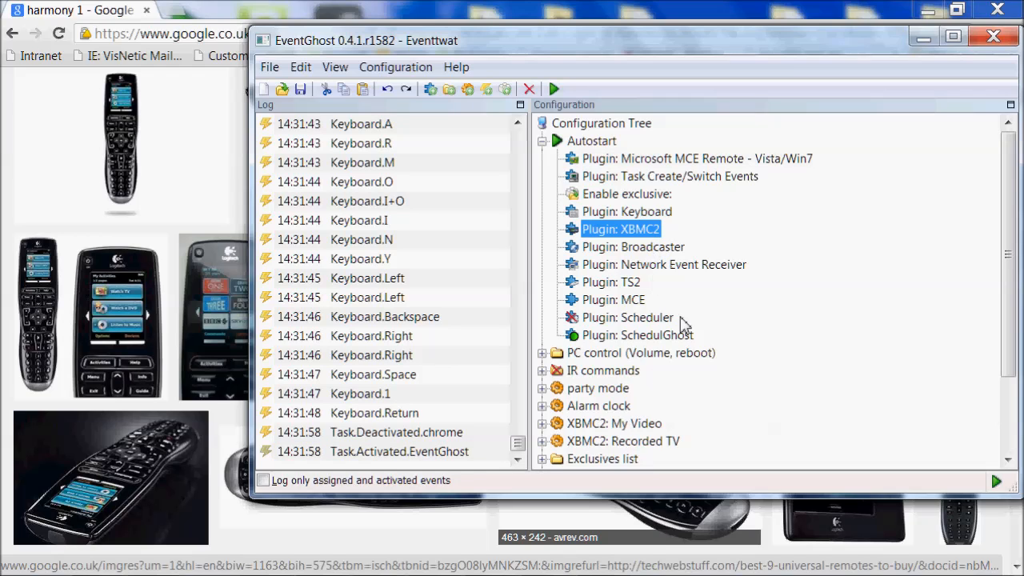
{"action": "mouse_move", "coordinate": [495, 403]}
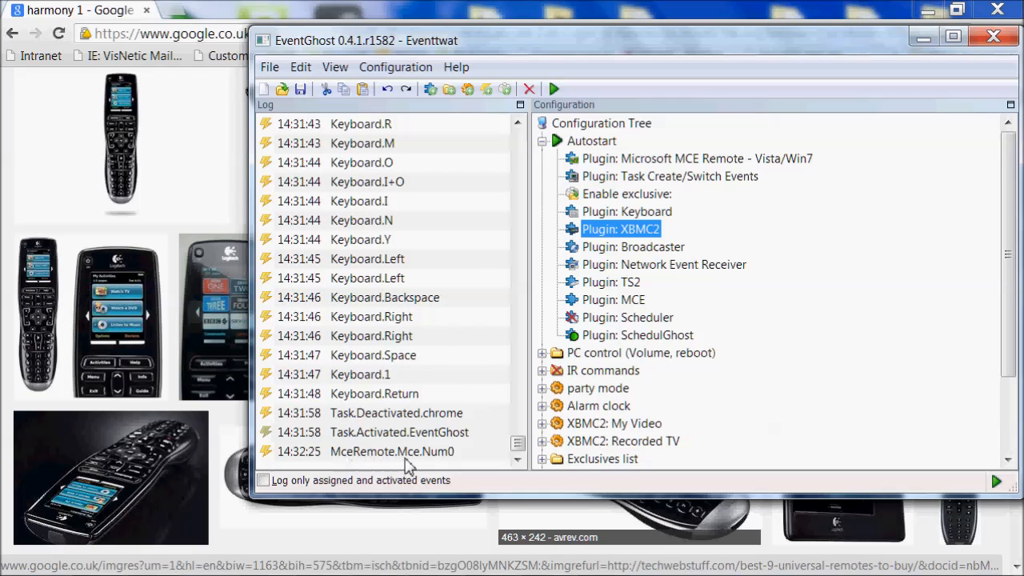
{"action": "mouse_move", "coordinate": [445, 464]}
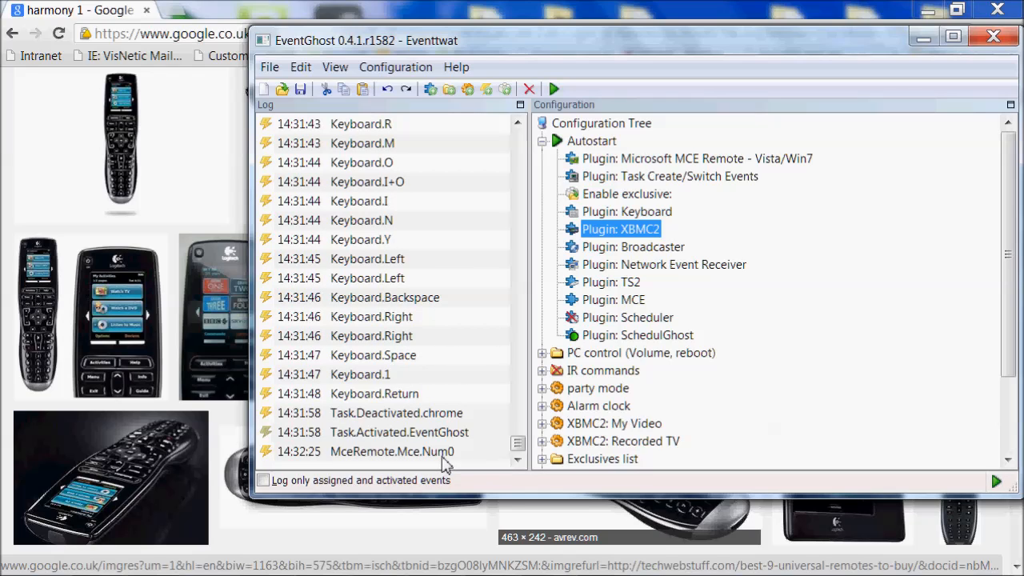
{"action": "mouse_move", "coordinate": [845, 357]}
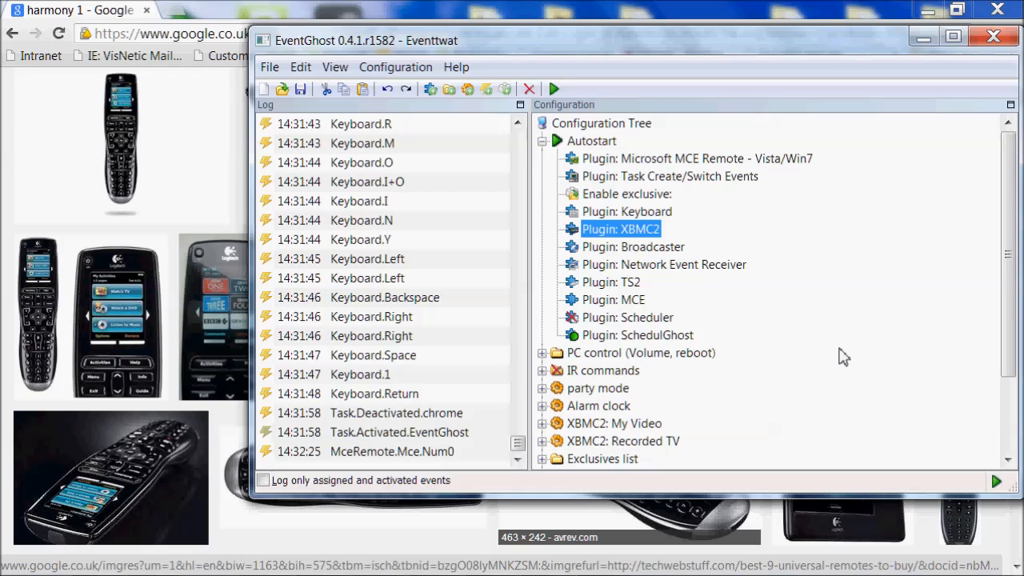
{"action": "mouse_move", "coordinate": [745, 282]}
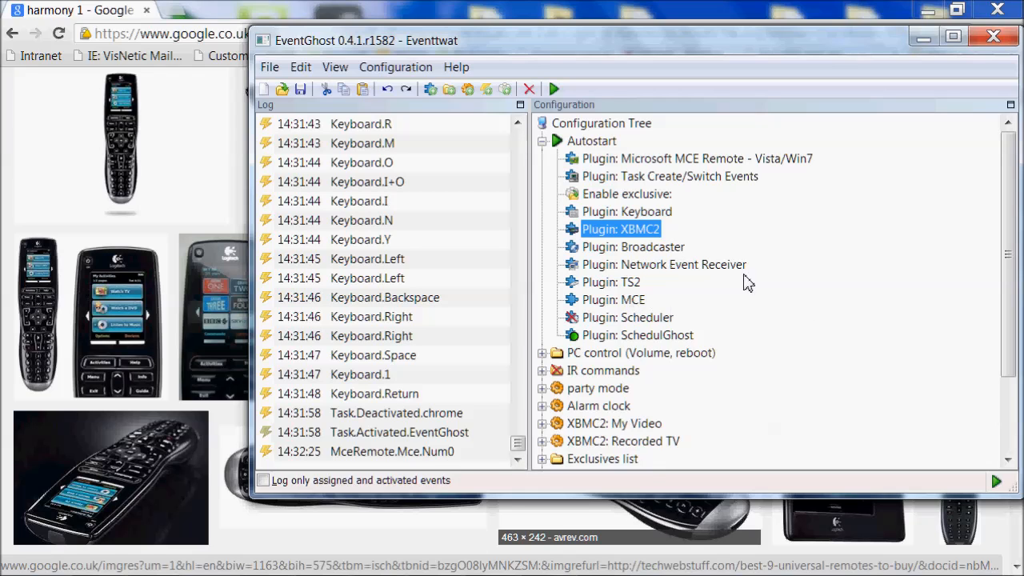
{"action": "scroll", "scroll_direction": "down", "scroll_amount": 3}
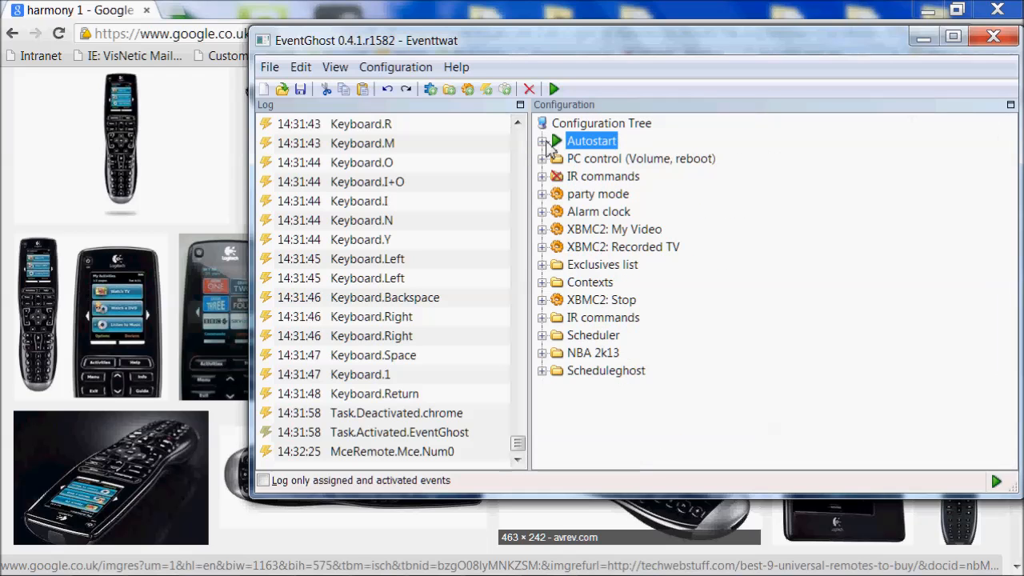
{"action": "mouse_move", "coordinate": [570, 186]}
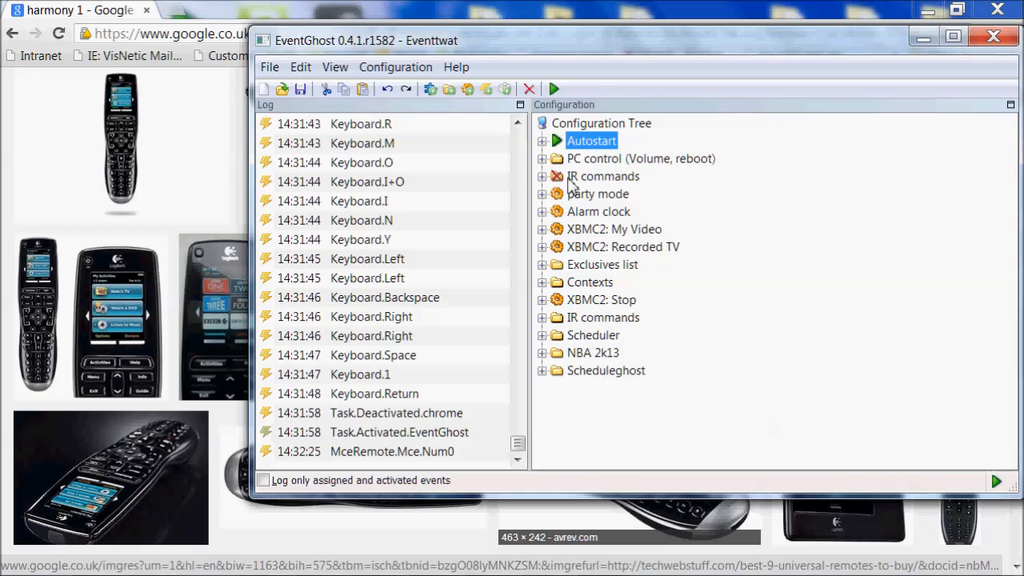
{"action": "mouse_move", "coordinate": [448, 89]}
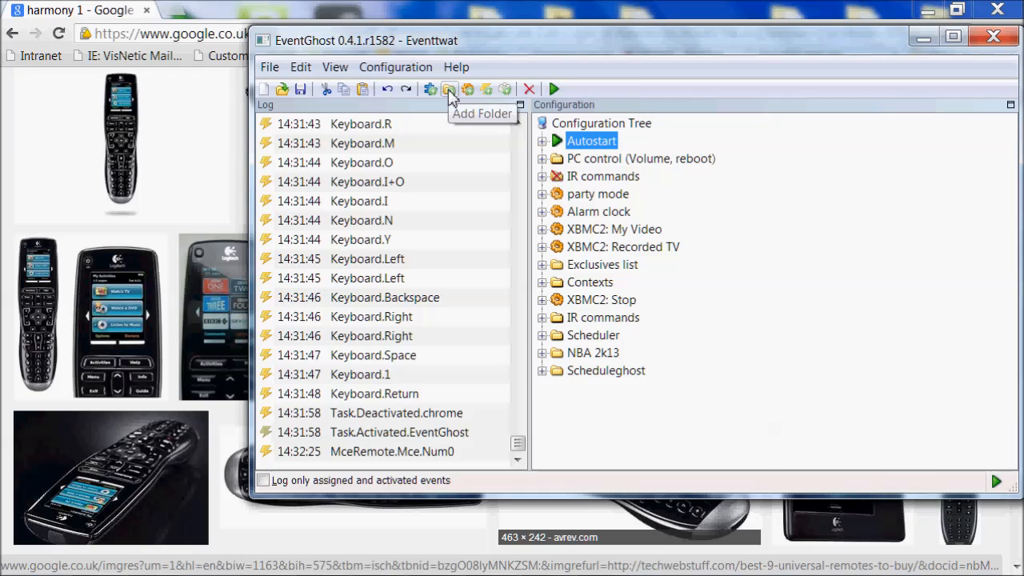
- Add a folder named 'XBMC test' below Autostart
{"action": "left_click", "coordinate": [450, 90]}
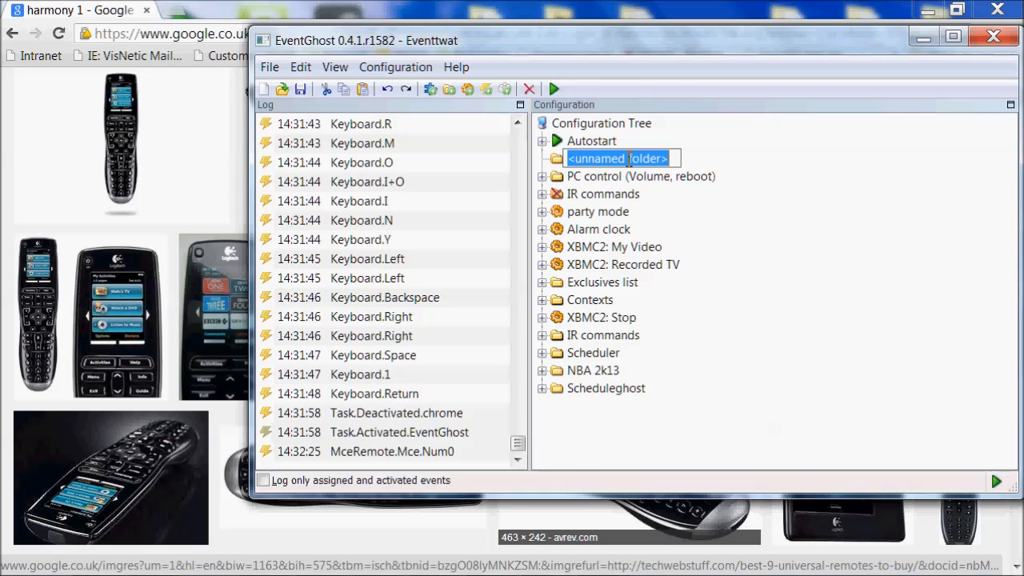
{"action": "type", "text": "XBMC test"}
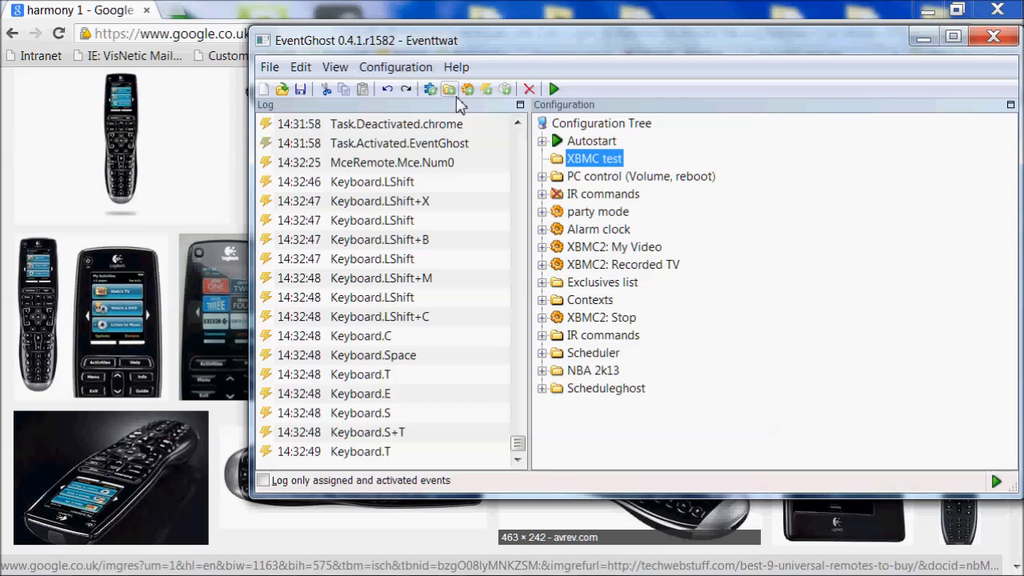
{"action": "mouse_move", "coordinate": [467, 89]}
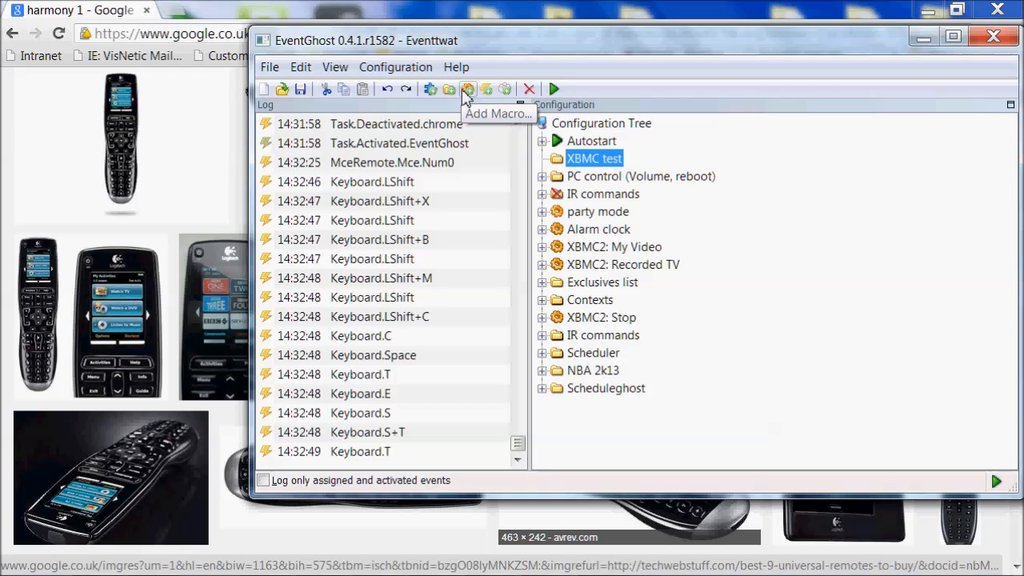
- Add a macro with the XBMC2 > Windows > Video action in XBMC test
{"action": "left_click", "coordinate": [467, 90]}
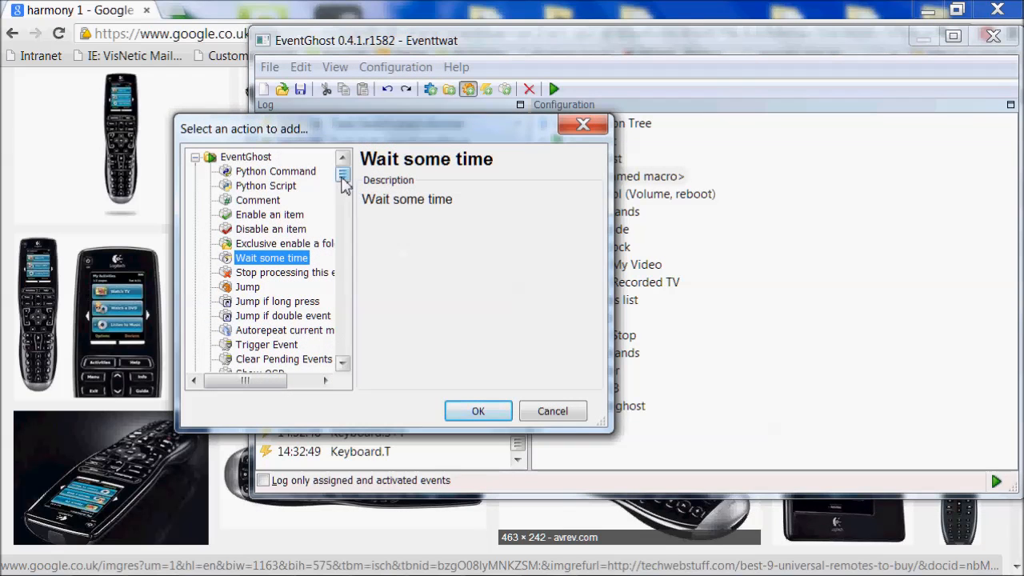
{"action": "left_click", "coordinate": [247, 157]}
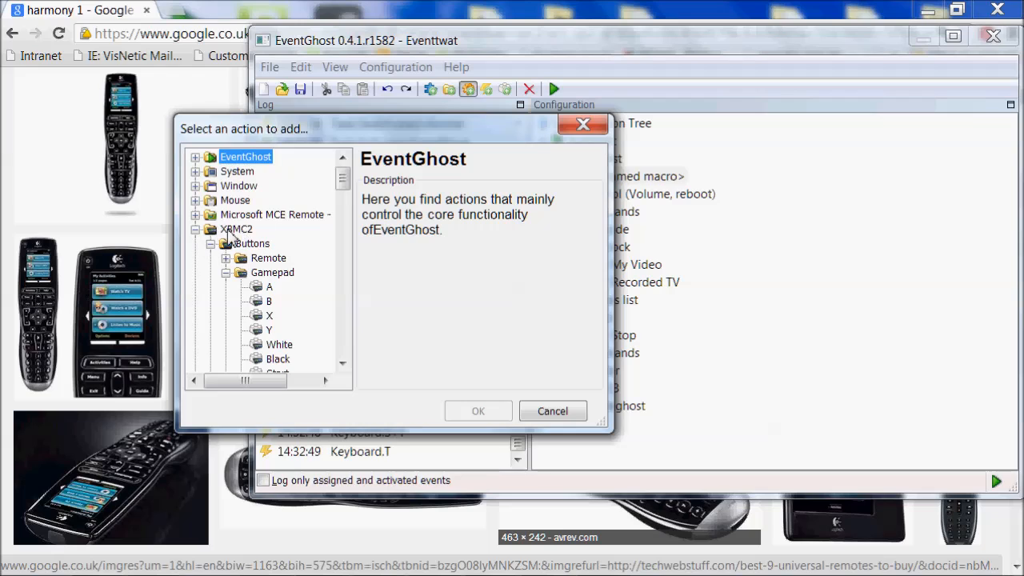
{"action": "left_click", "coordinate": [228, 271]}
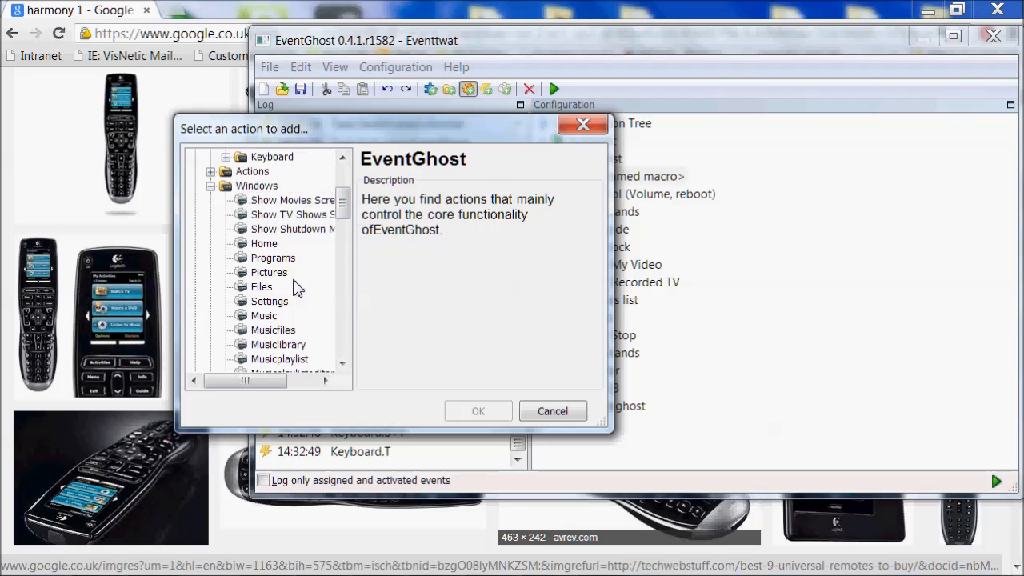
{"action": "scroll", "scroll_direction": "down", "scroll_amount": 3}
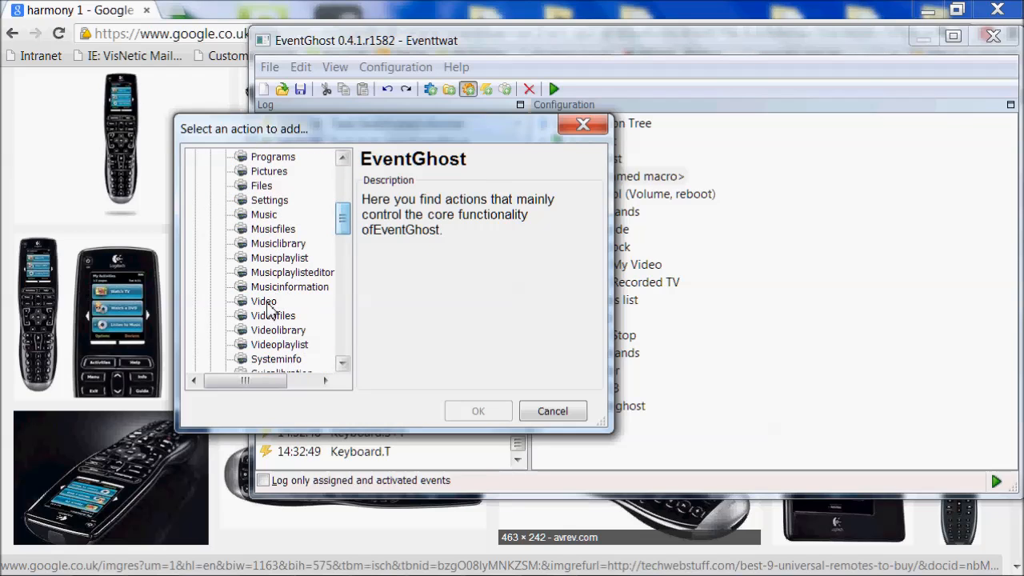
{"action": "left_click", "coordinate": [552, 410]}
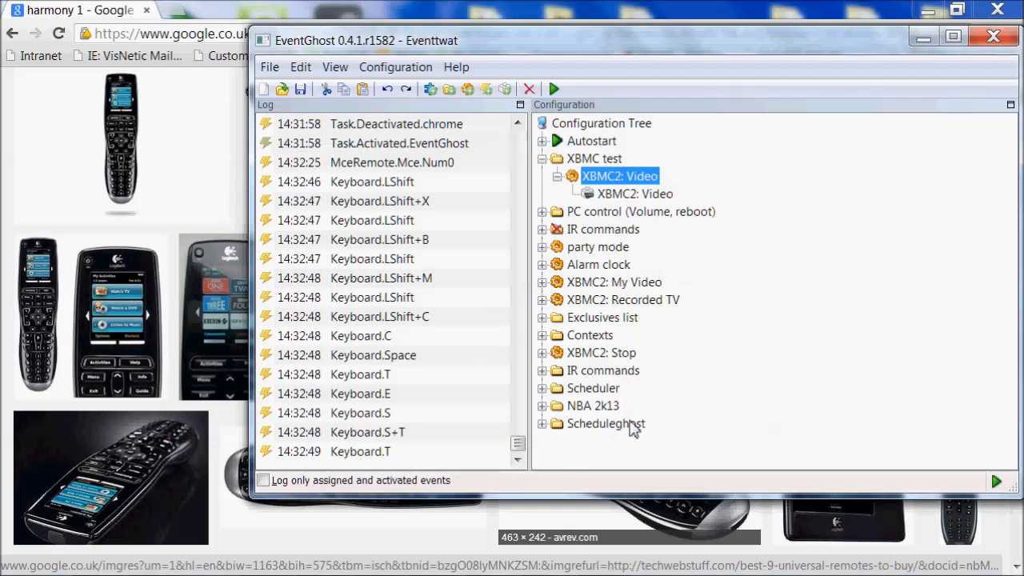
{"action": "left_click", "coordinate": [633, 194]}
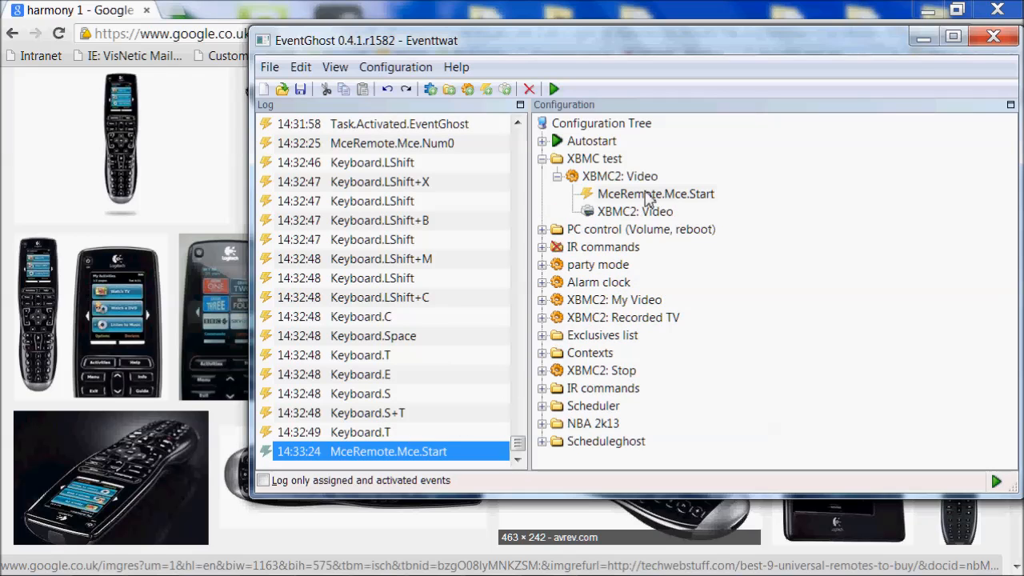
{"action": "mouse_move", "coordinate": [663, 199]}
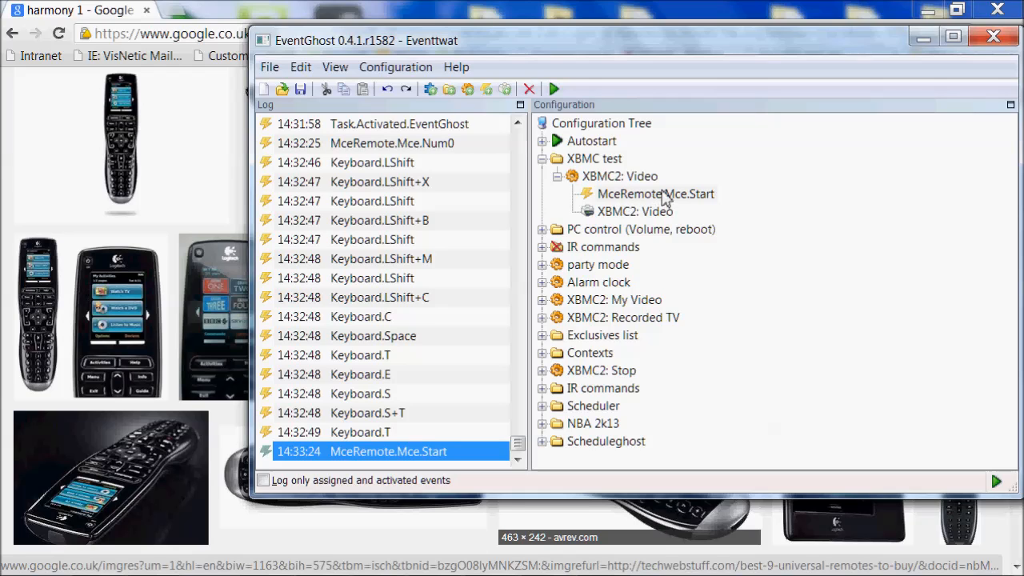
{"action": "mouse_move", "coordinate": [702, 206]}
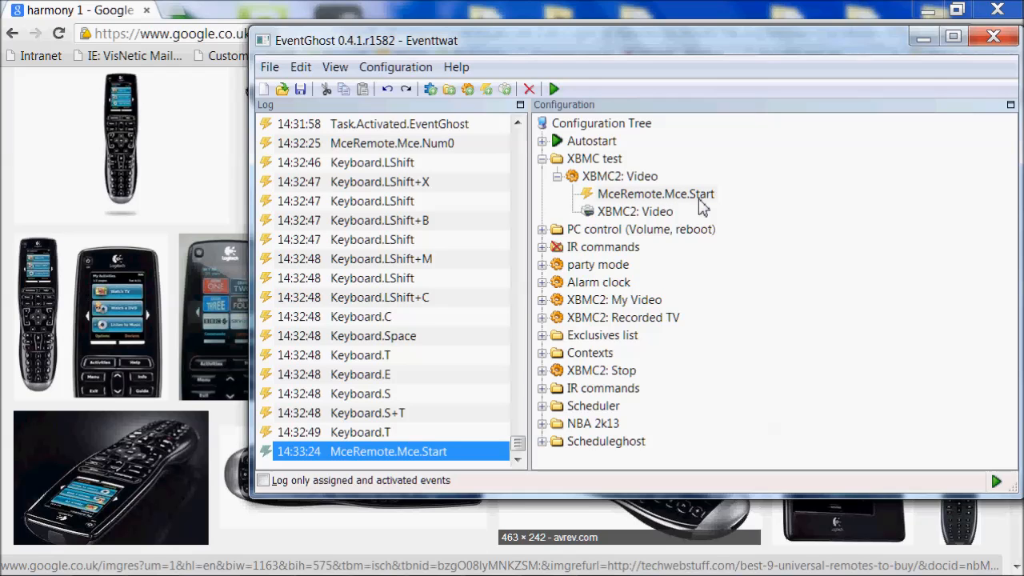
{"action": "mouse_move", "coordinate": [658, 211]}
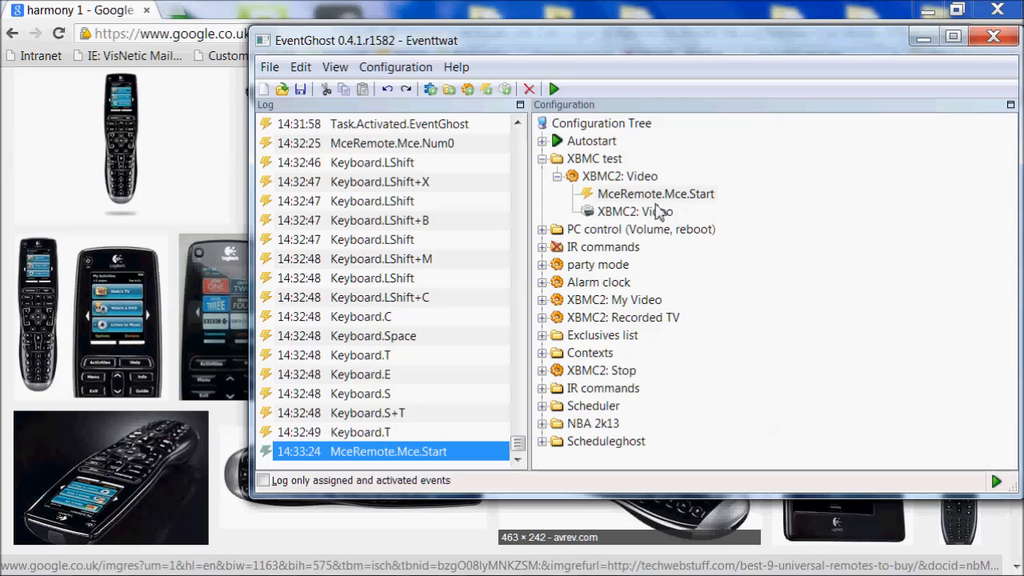
- Drag the MceRemote.Mce.Start log event onto the XBMC2: Video macro as its trigger
{"action": "left_click", "coordinate": [633, 211]}
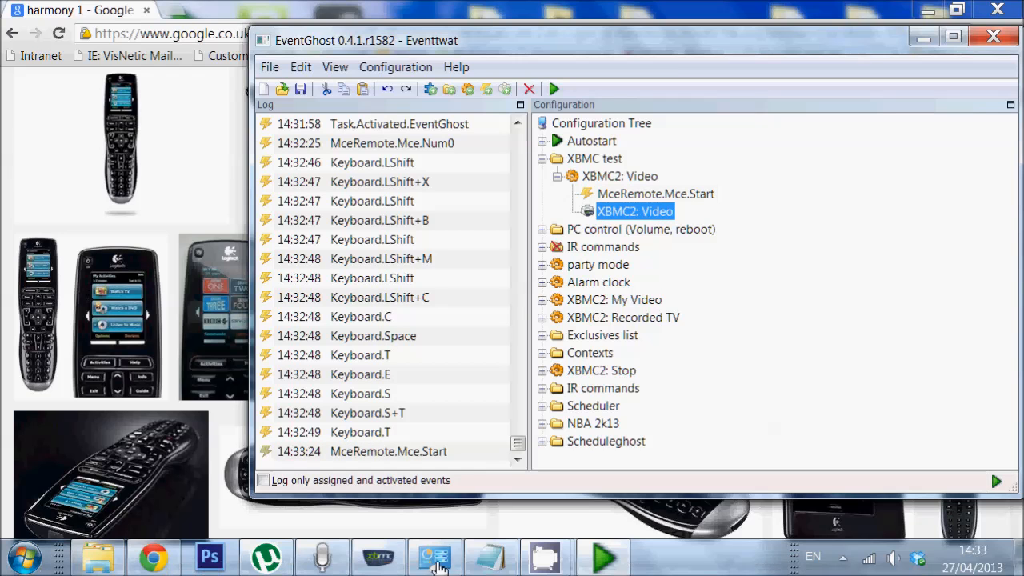
{"action": "left_click", "coordinate": [377, 557]}
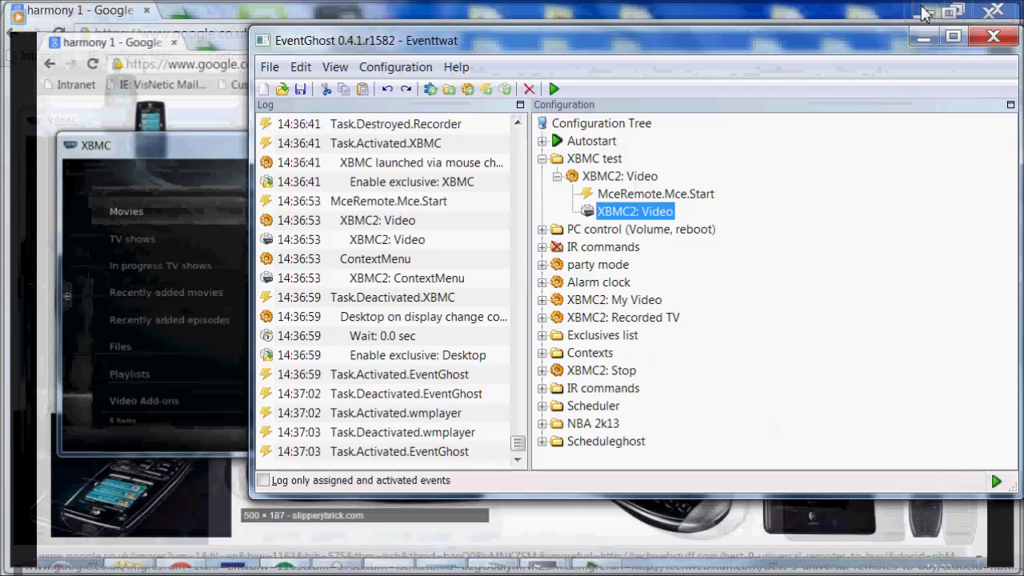
- Append an XBMC2 gamepad DpadDown action after the Video window action
{"action": "right_click", "coordinate": [635, 211]}
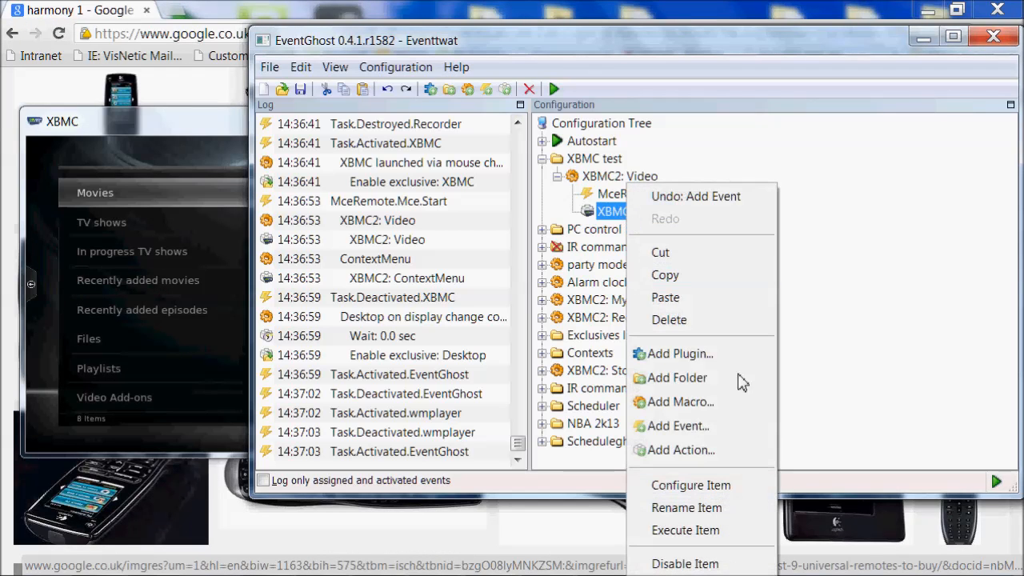
{"action": "left_click", "coordinate": [679, 450]}
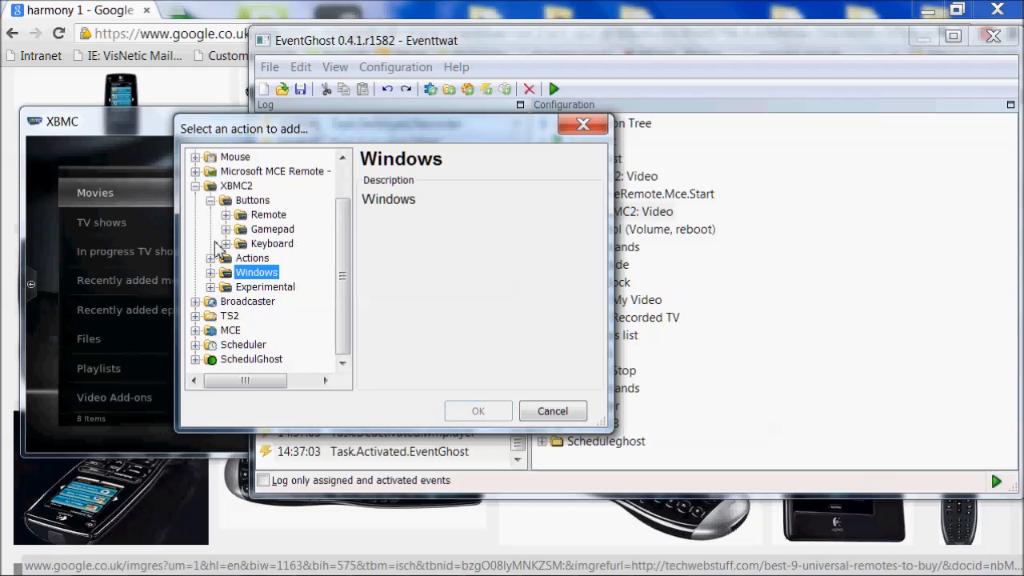
{"action": "left_click", "coordinate": [227, 229]}
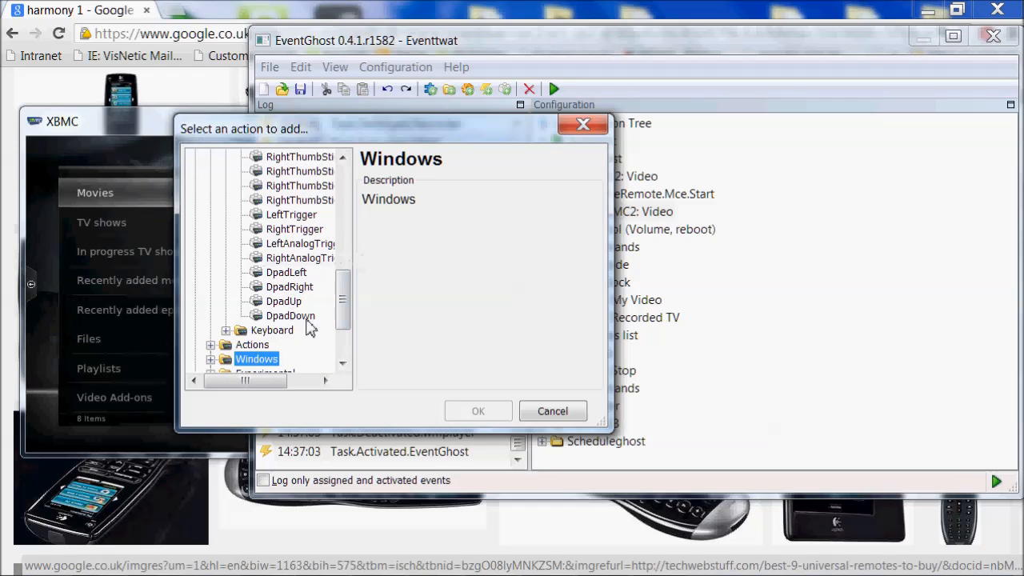
{"action": "mouse_move", "coordinate": [301, 302]}
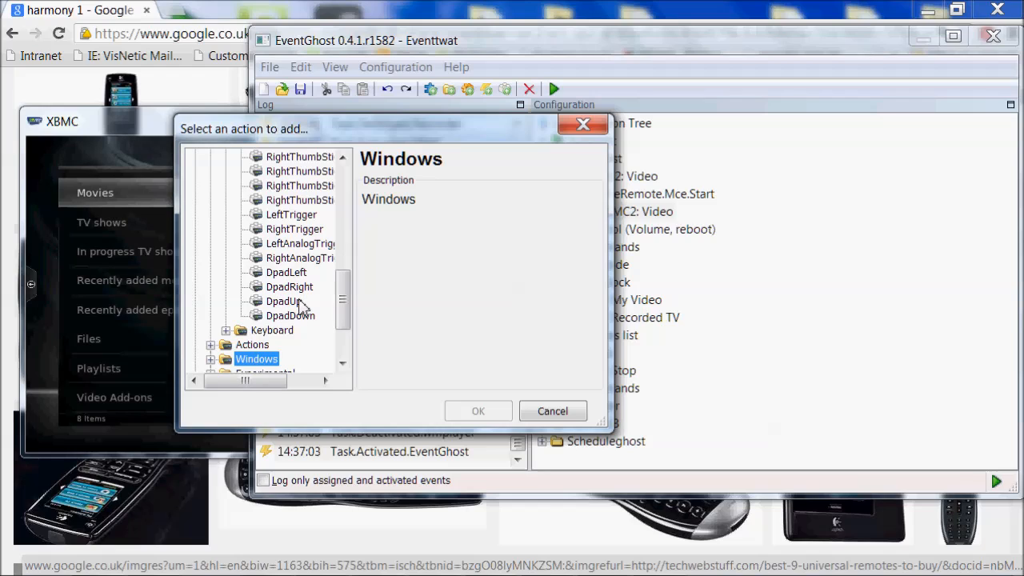
{"action": "mouse_move", "coordinate": [302, 302]}
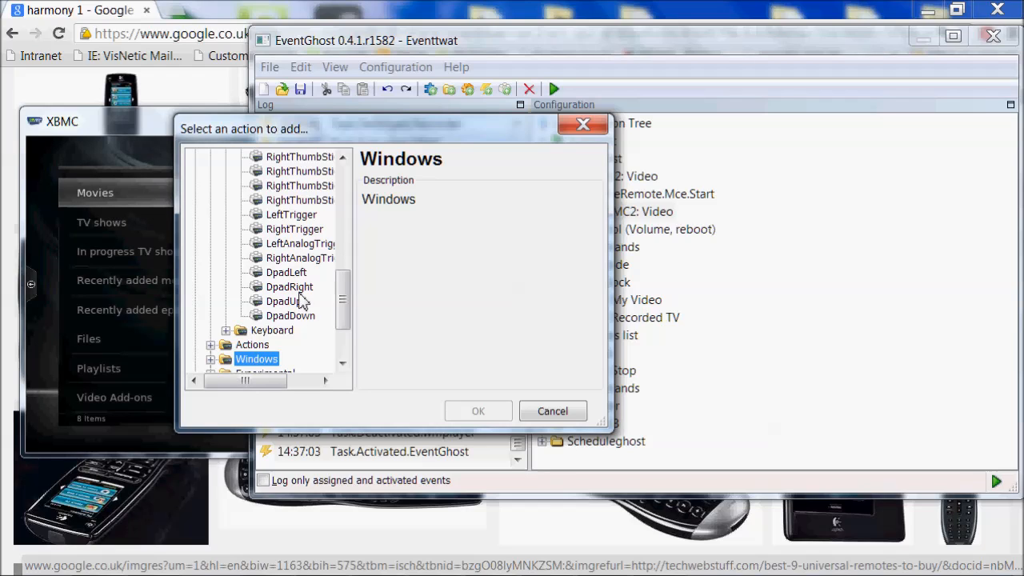
{"action": "mouse_move", "coordinate": [294, 280]}
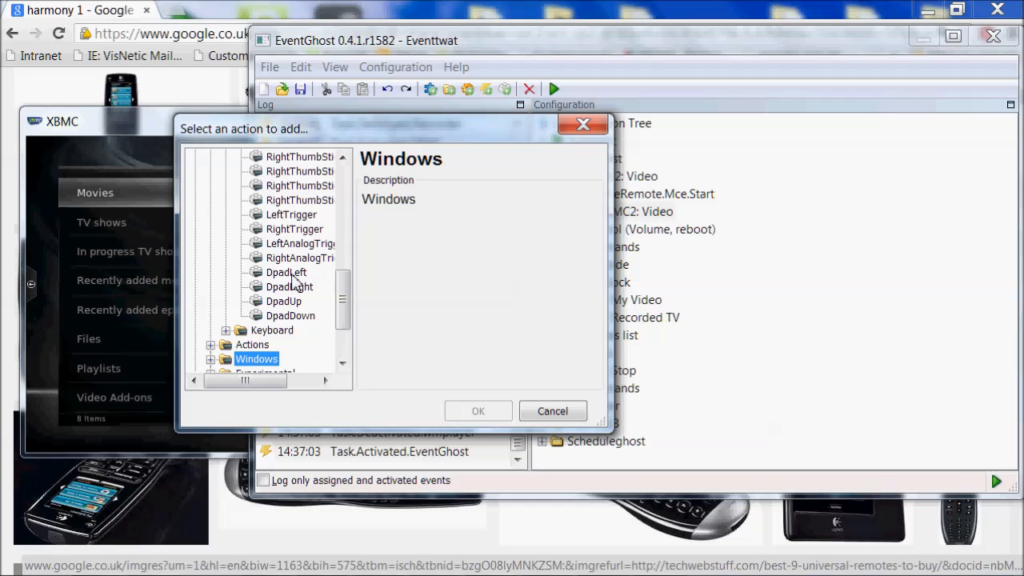
{"action": "left_click", "coordinate": [289, 315]}
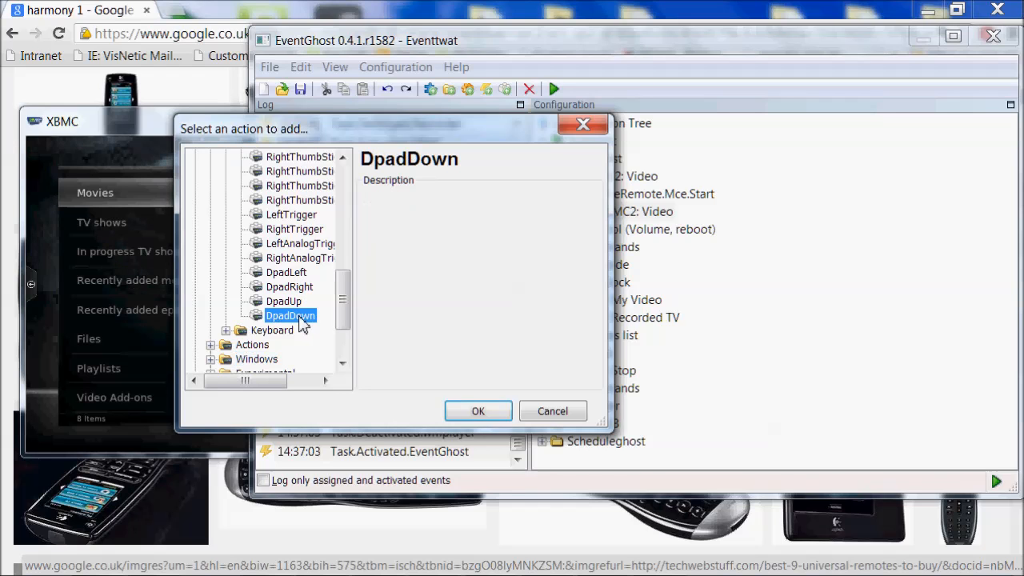
{"action": "left_click", "coordinate": [476, 409]}
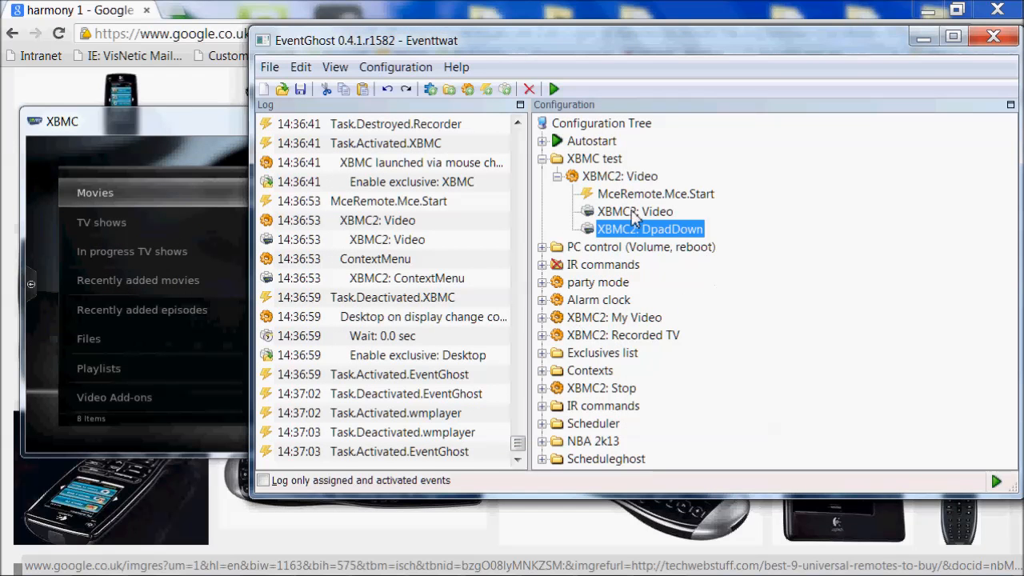
{"action": "mouse_move", "coordinate": [658, 234]}
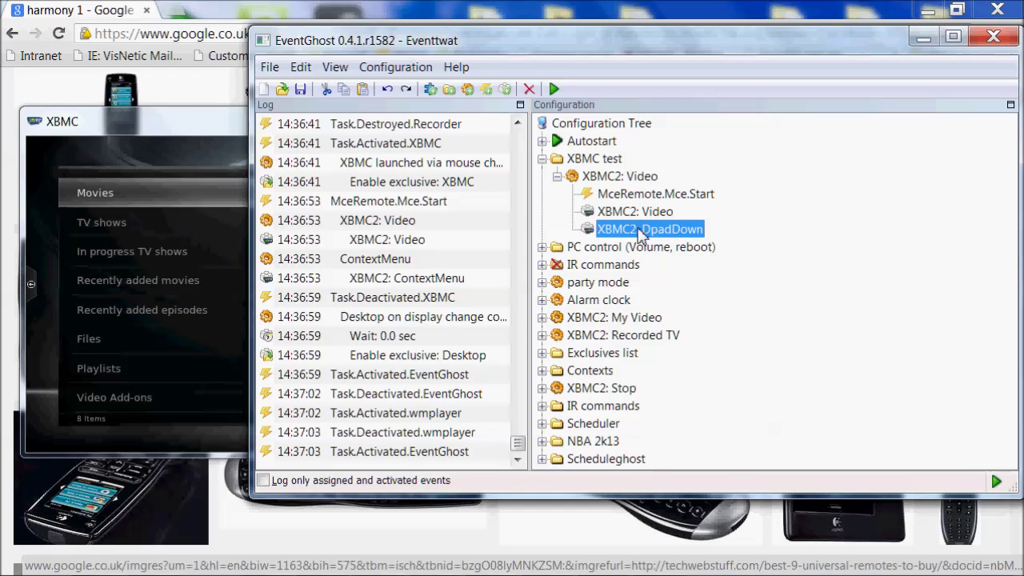
{"action": "mouse_move", "coordinate": [671, 237]}
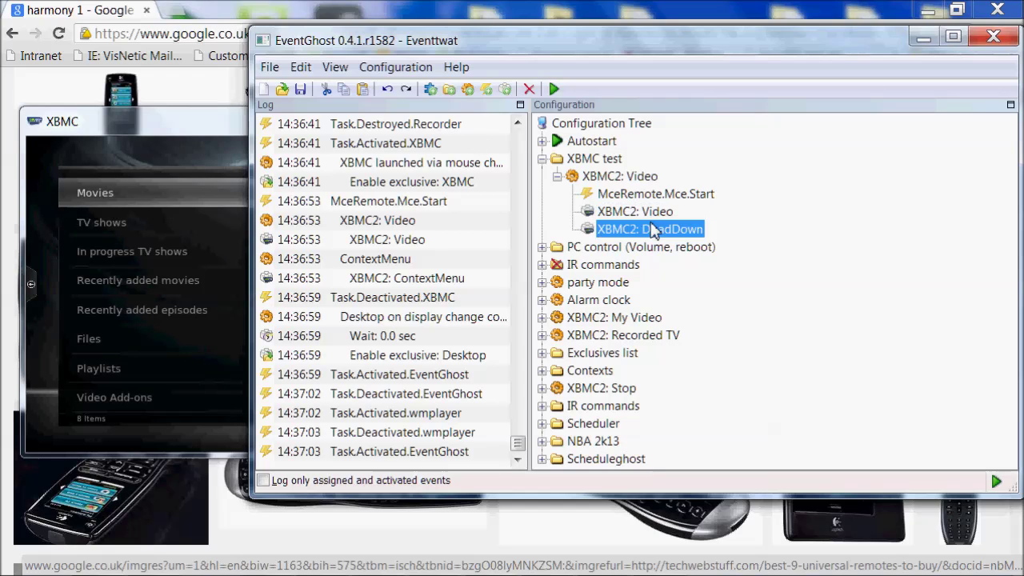
{"action": "left_click", "coordinate": [634, 211]}
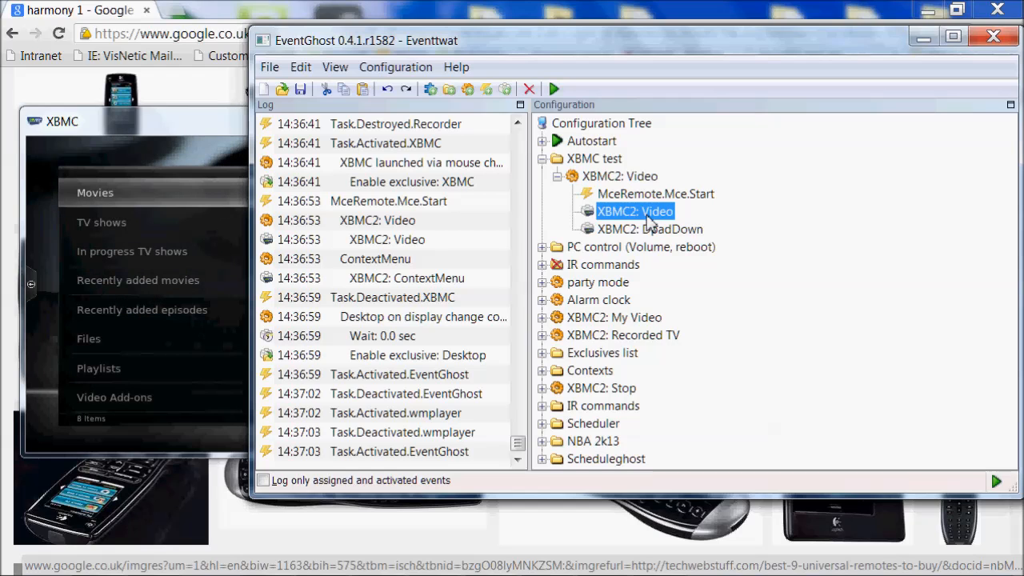
{"action": "mouse_move", "coordinate": [616, 189]}
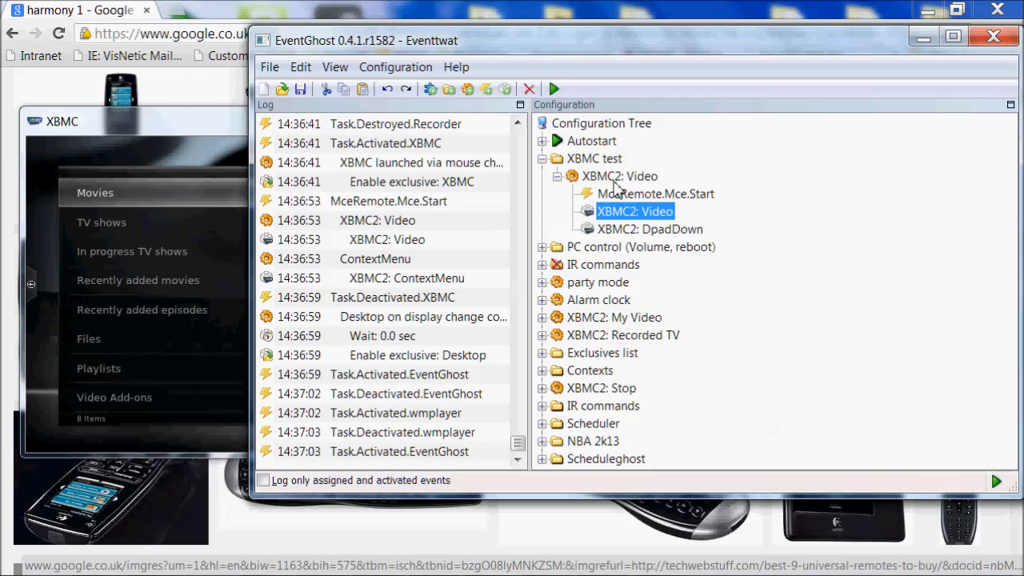
- Add an EventGhost 'Wait some time' action of 1 second between Video and DpadDown
{"action": "right_click", "coordinate": [621, 176]}
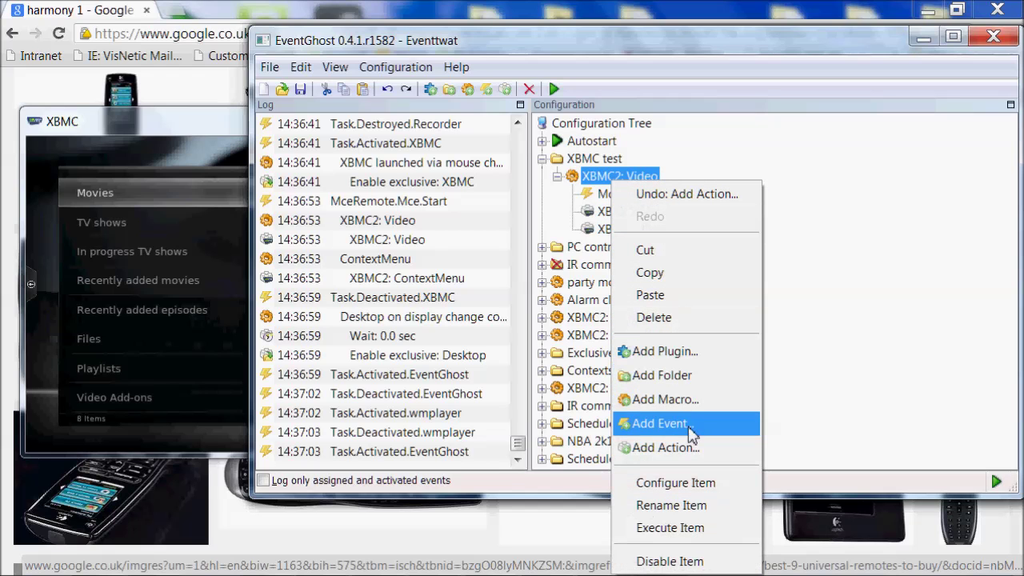
{"action": "left_click", "coordinate": [665, 448]}
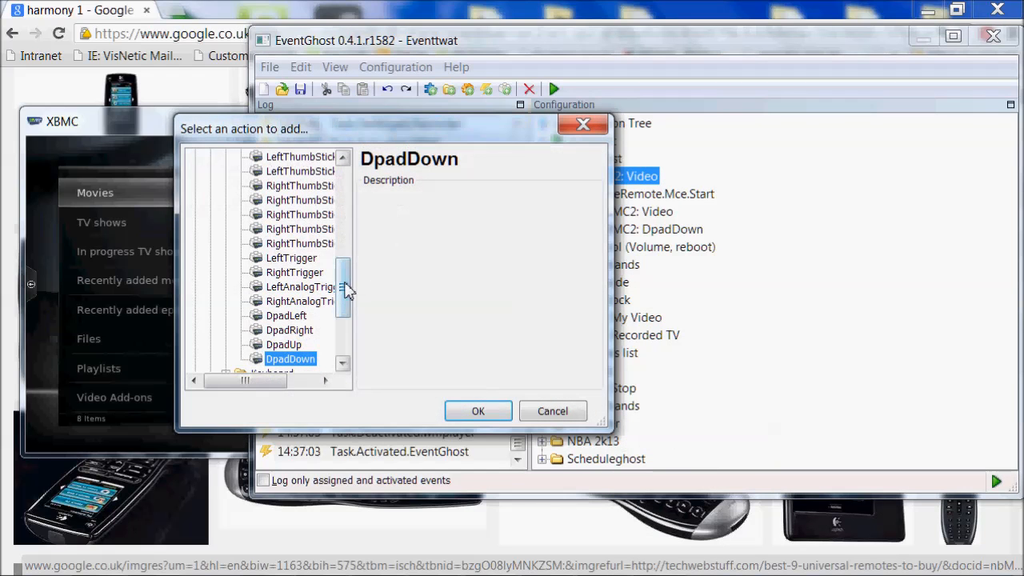
{"action": "scroll", "scroll_direction": "up", "scroll_amount": 3}
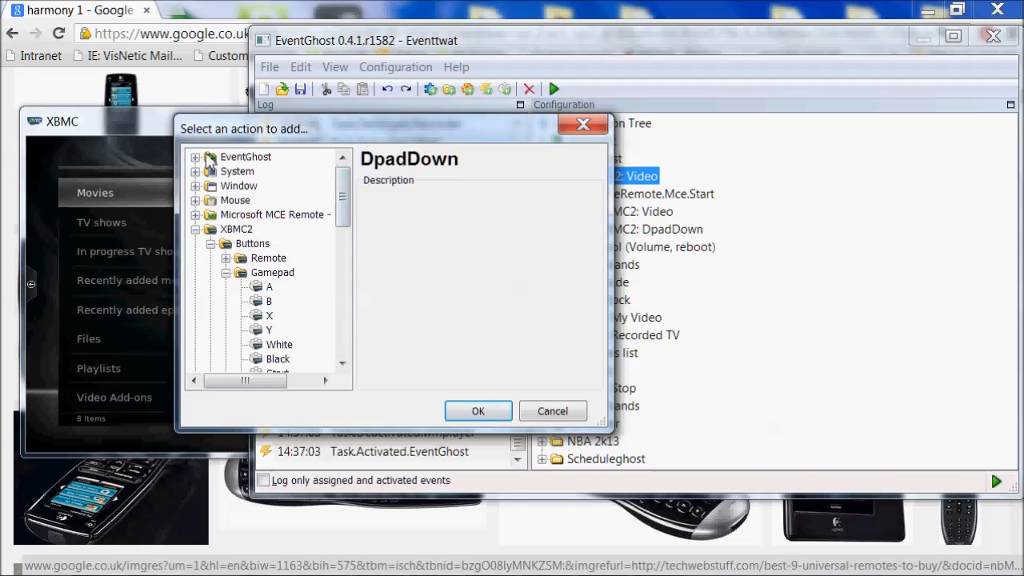
{"action": "left_click", "coordinate": [195, 157]}
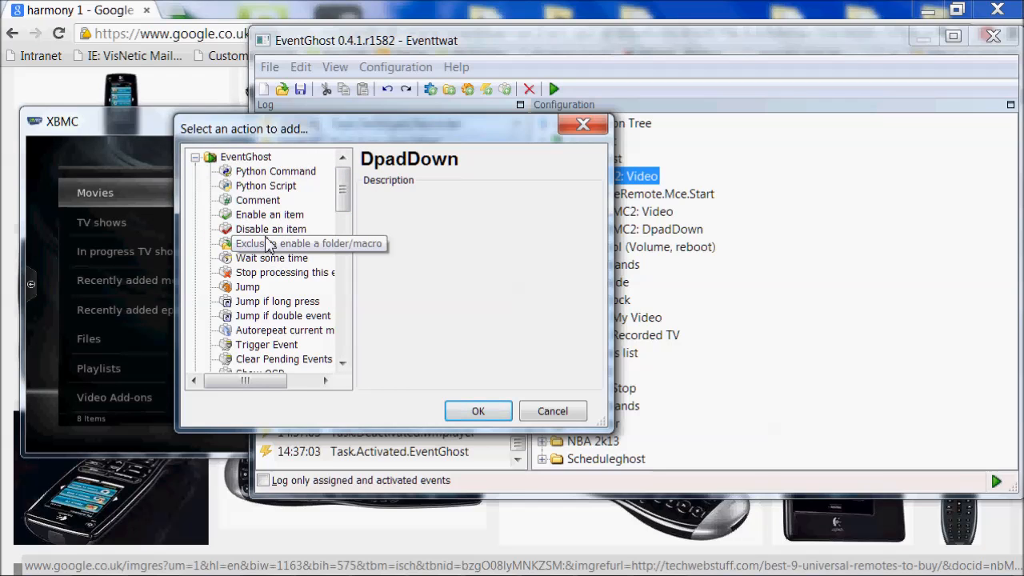
{"action": "left_click", "coordinate": [477, 410]}
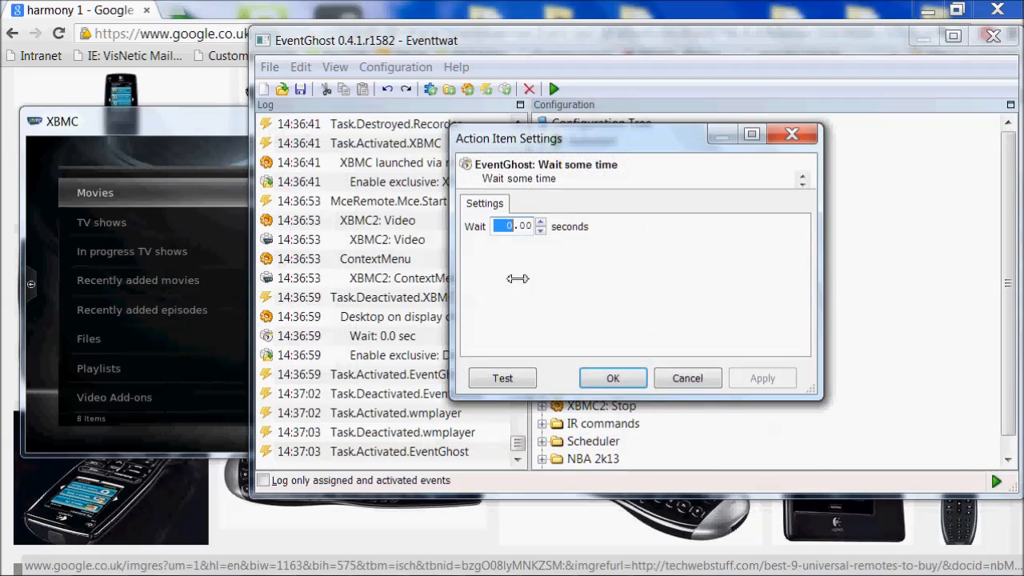
{"action": "type", "text": "1"}
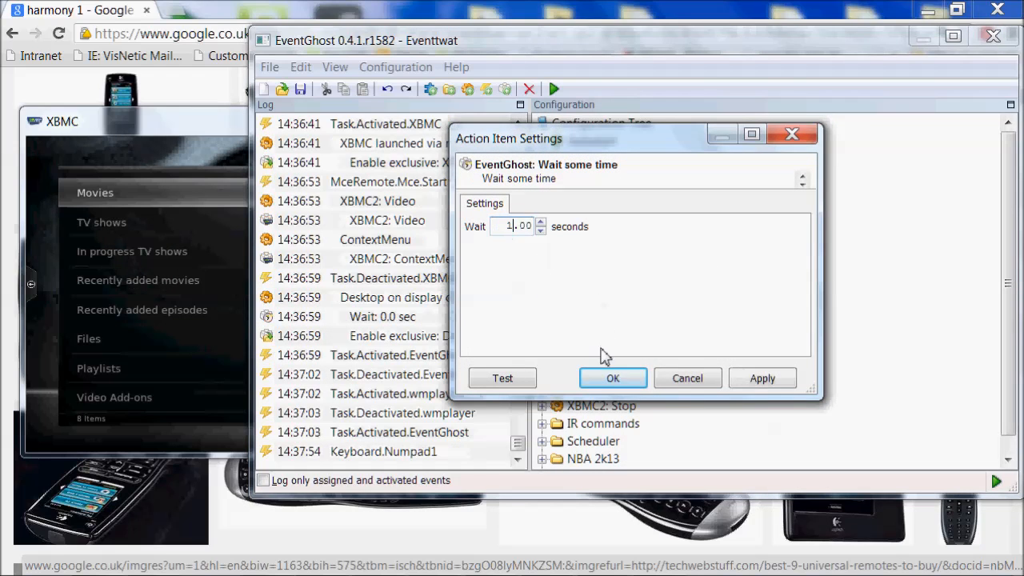
{"action": "left_click", "coordinate": [613, 377]}
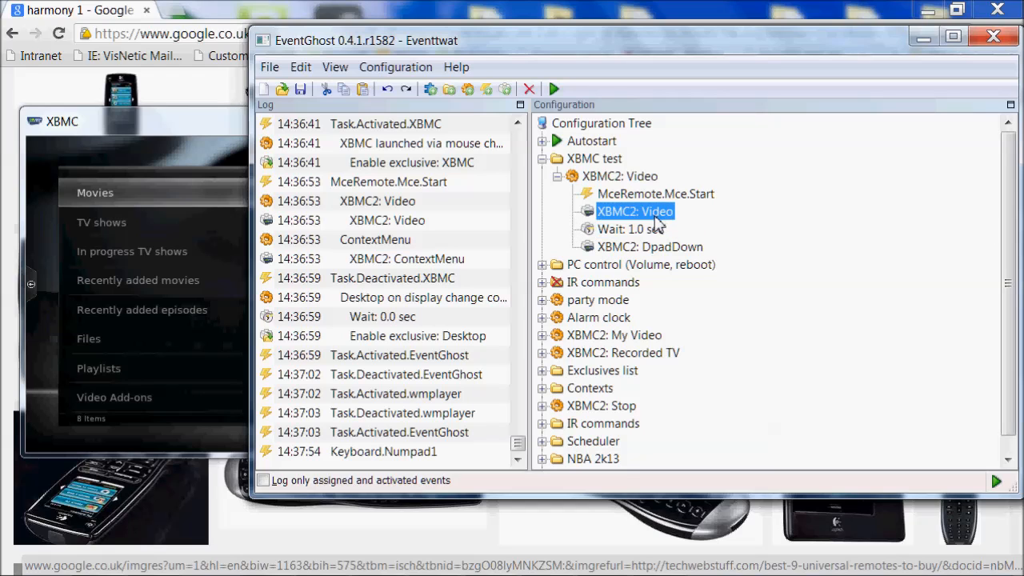
- Duplicate the DpadDown and Wait 1.0 sec steps to four, then Execute Item on the macro
{"action": "left_click", "coordinate": [631, 229]}
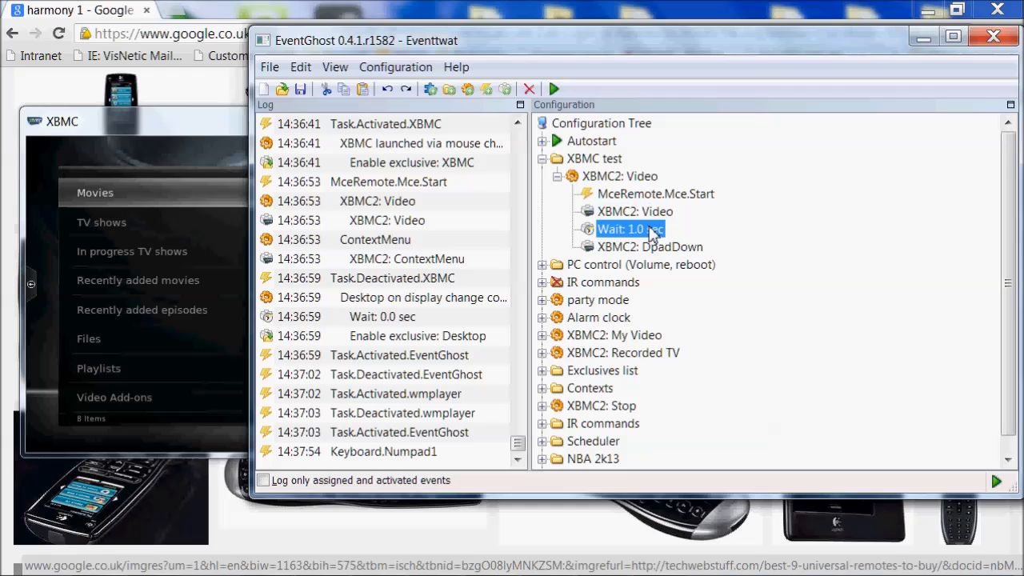
{"action": "left_click", "coordinate": [650, 246]}
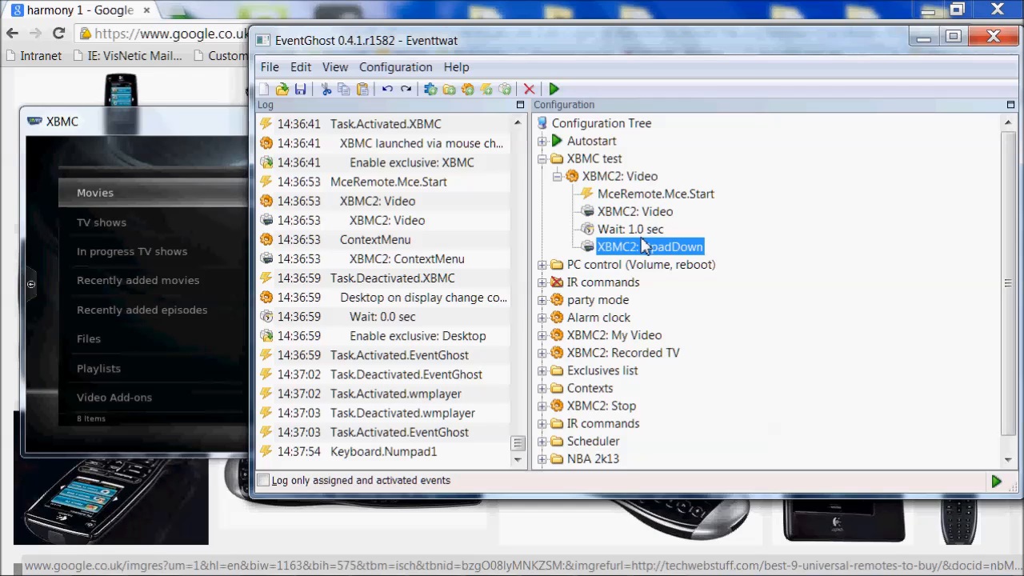
{"action": "mouse_move", "coordinate": [759, 250]}
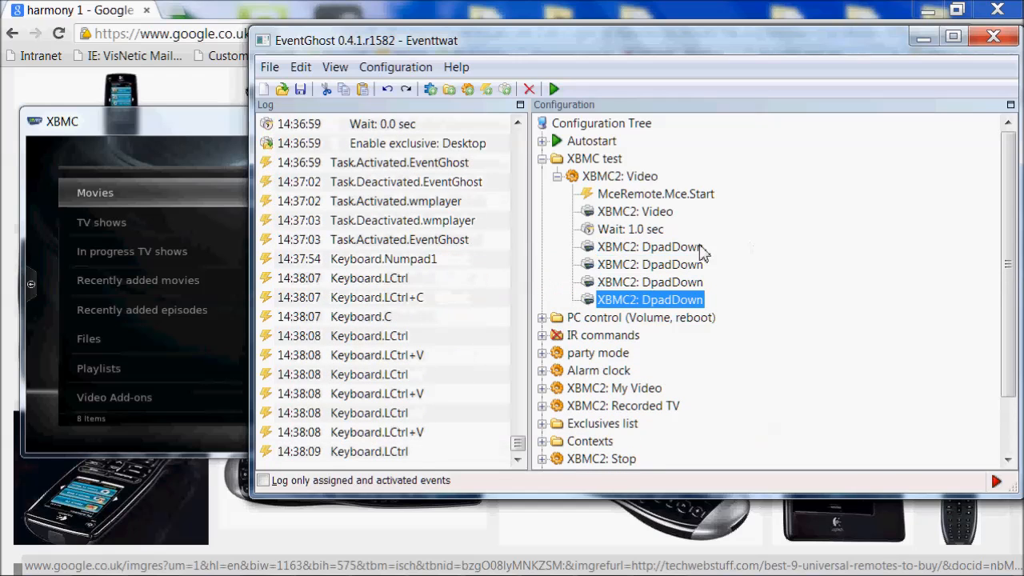
{"action": "left_click", "coordinate": [649, 264]}
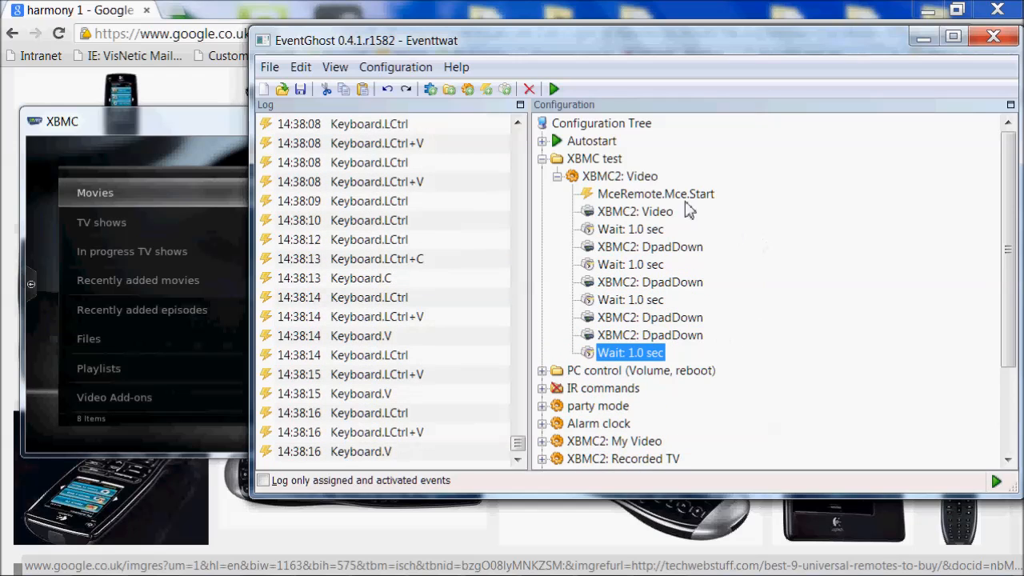
{"action": "right_click", "coordinate": [620, 176]}
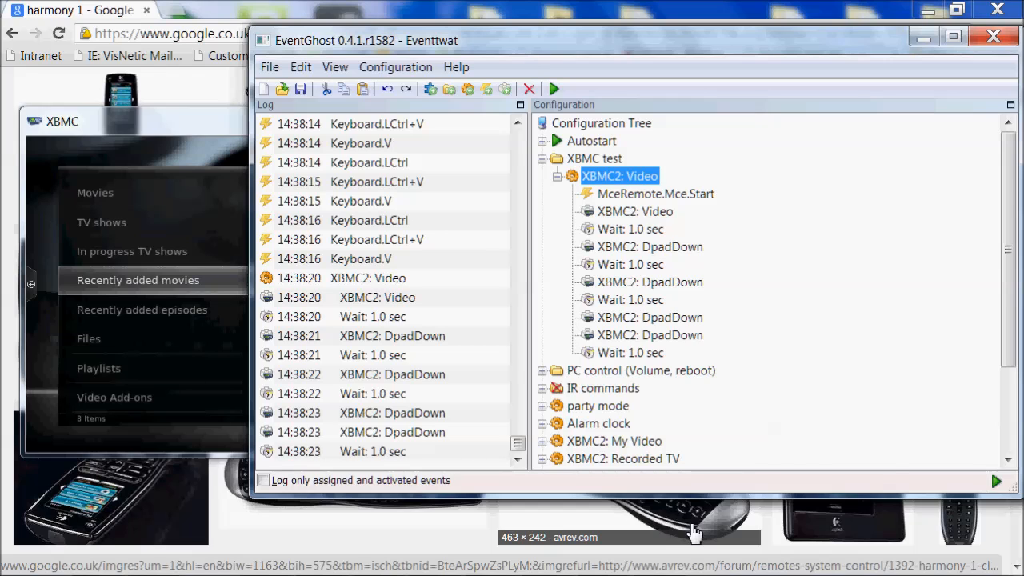
- Move the trailing Wait 1.0 sec up between the DpadDown steps of XBMC2: Video
{"action": "left_click", "coordinate": [631, 352]}
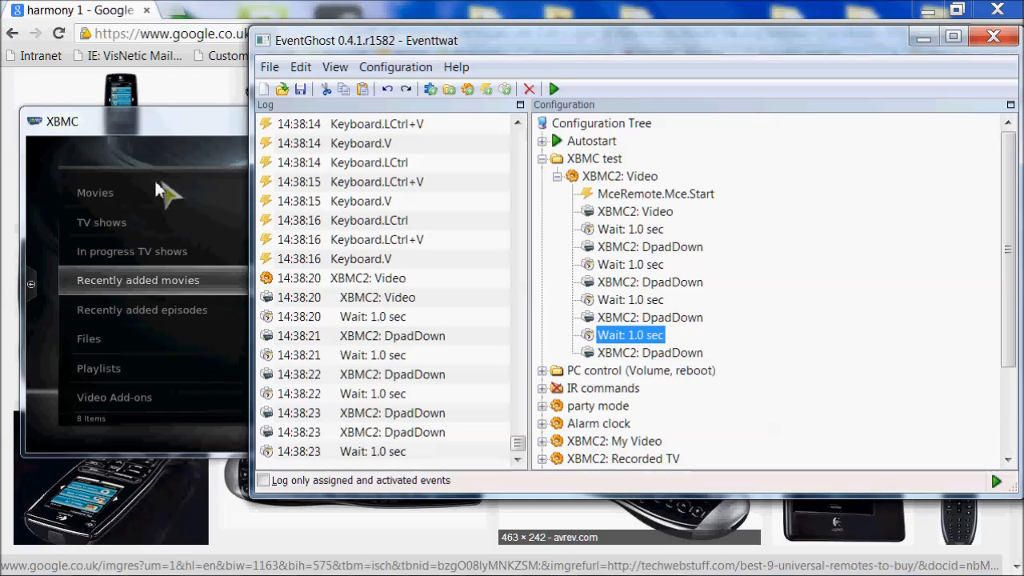
{"action": "left_click", "coordinate": [650, 281]}
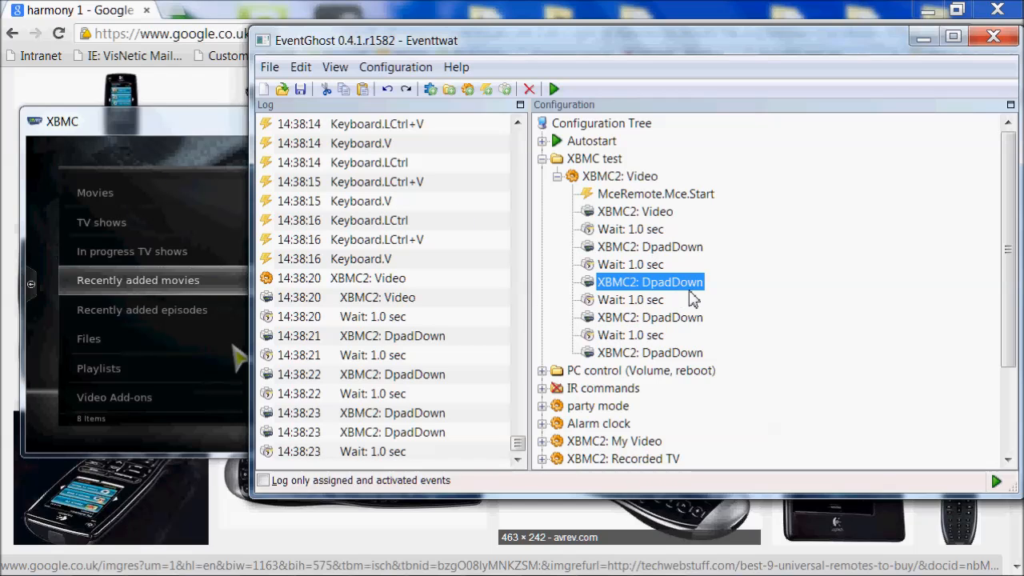
{"action": "mouse_move", "coordinate": [648, 299]}
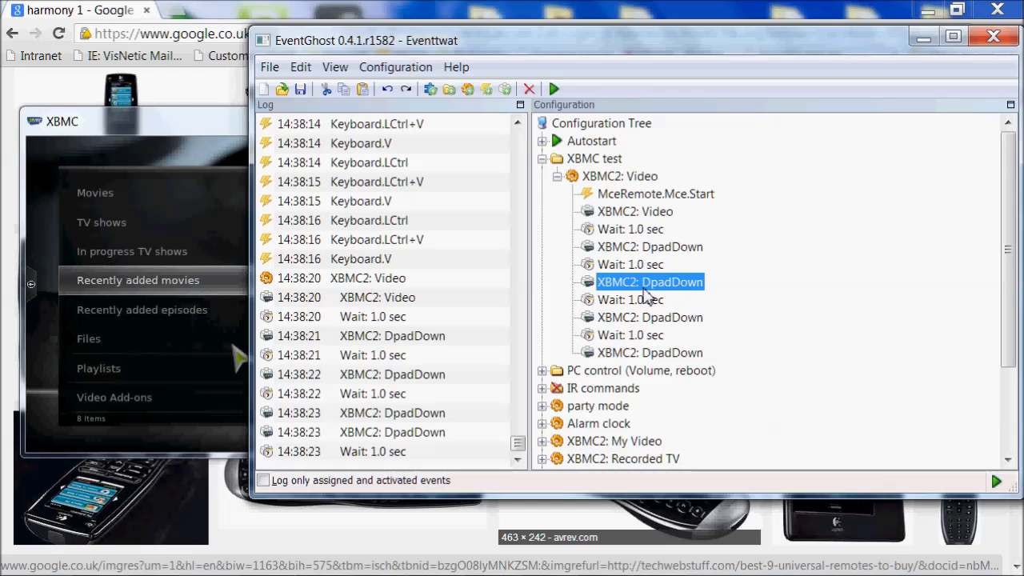
{"action": "mouse_move", "coordinate": [679, 289]}
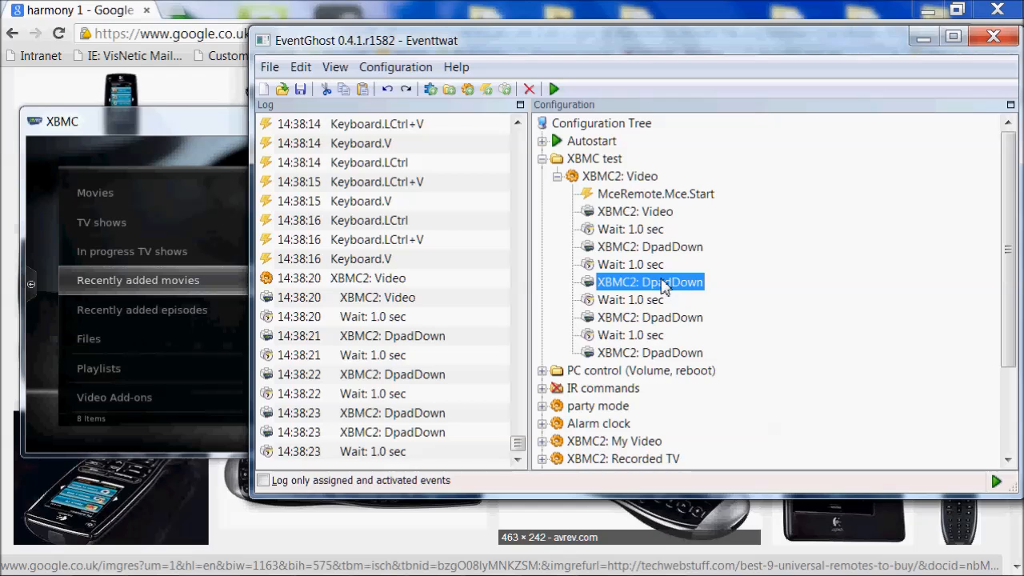
{"action": "mouse_move", "coordinate": [216, 131]}
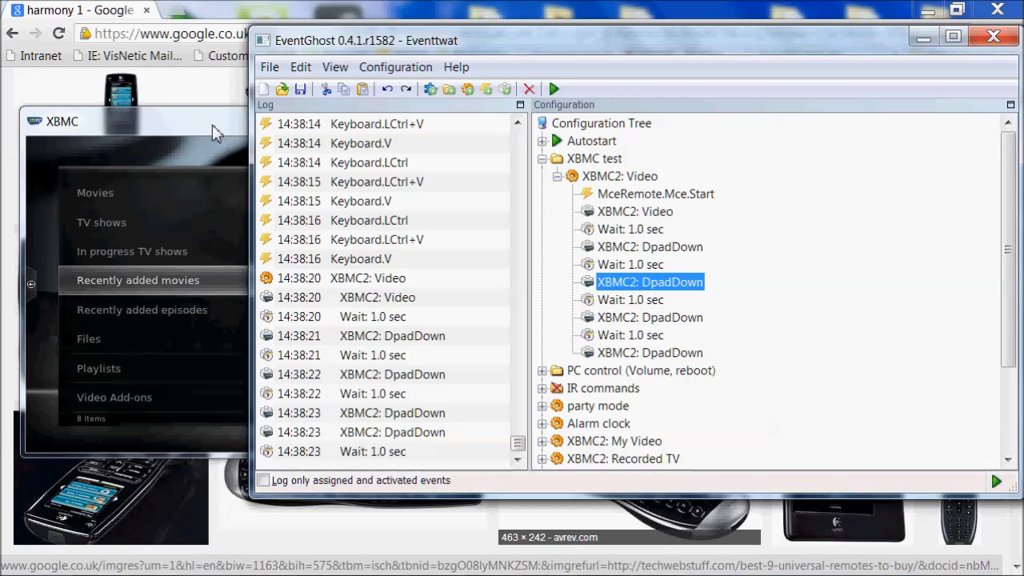
{"action": "mouse_move", "coordinate": [240, 147]}
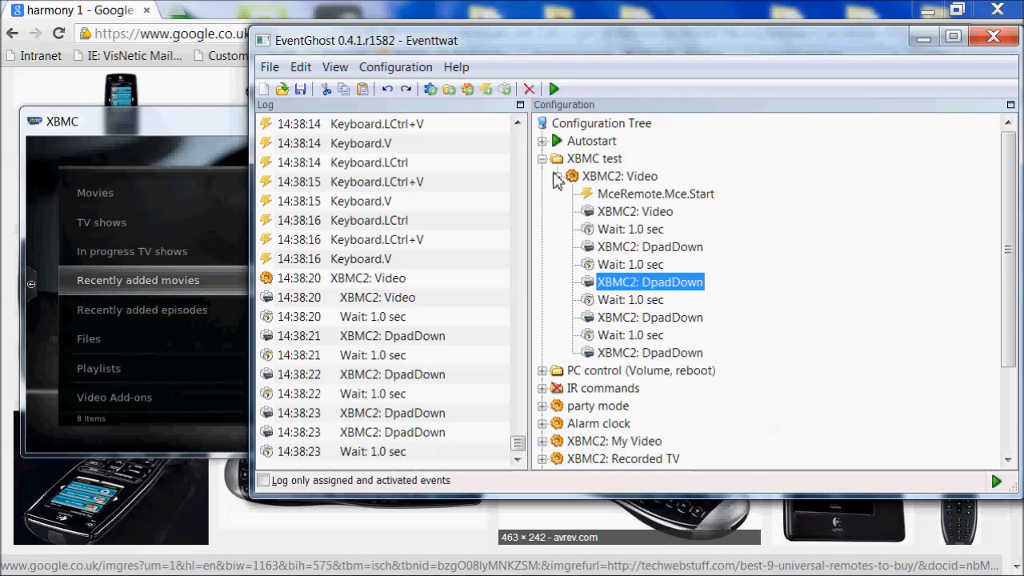
- Collapse XBMC2: Video and expand NBA 2k13 to show its mouse move, Task.Activated.nba2k13 and 15-second wait
{"action": "left_click", "coordinate": [557, 176]}
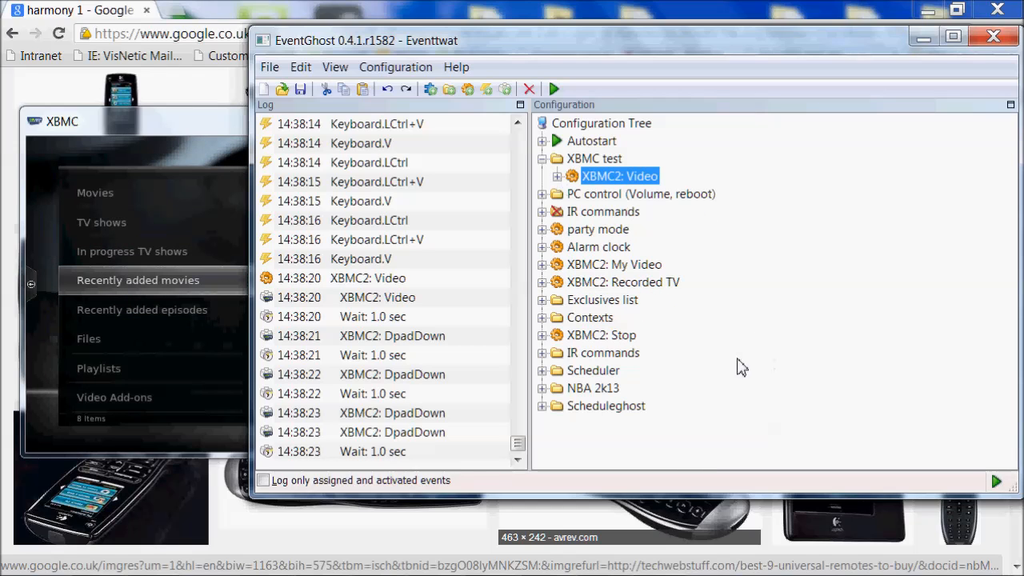
{"action": "left_click", "coordinate": [543, 389]}
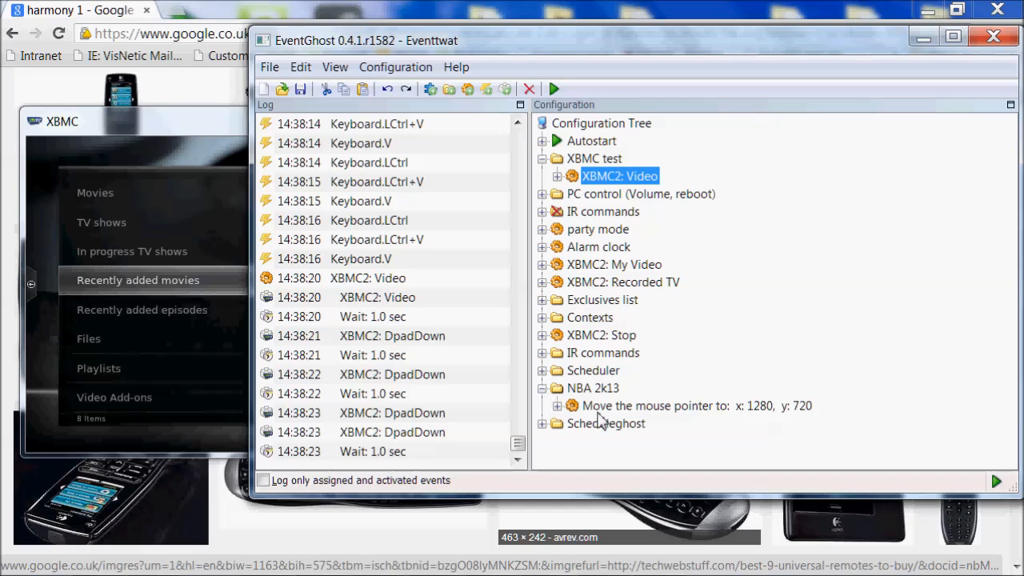
{"action": "left_click", "coordinate": [542, 389]}
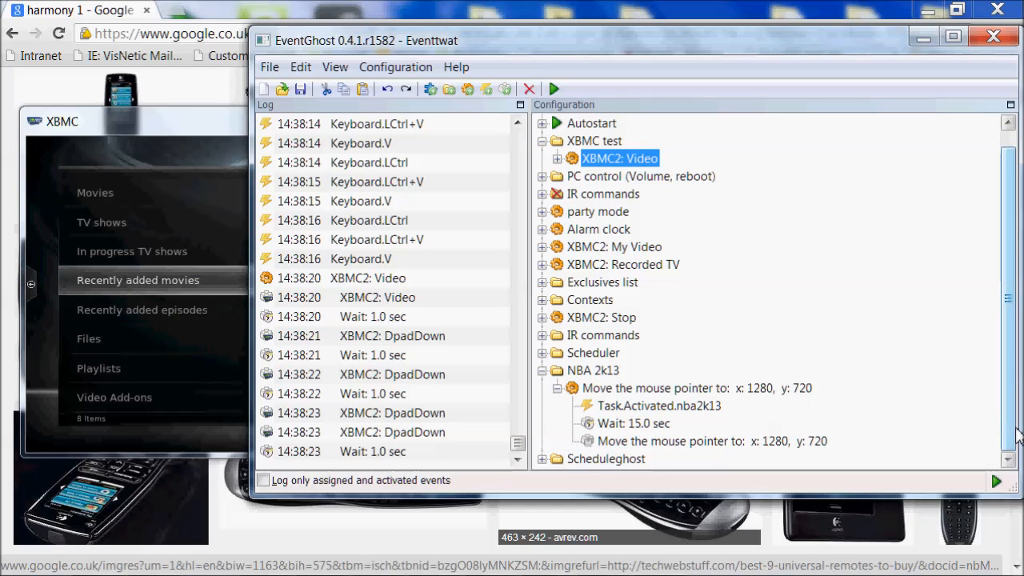
{"action": "mouse_move", "coordinate": [900, 422]}
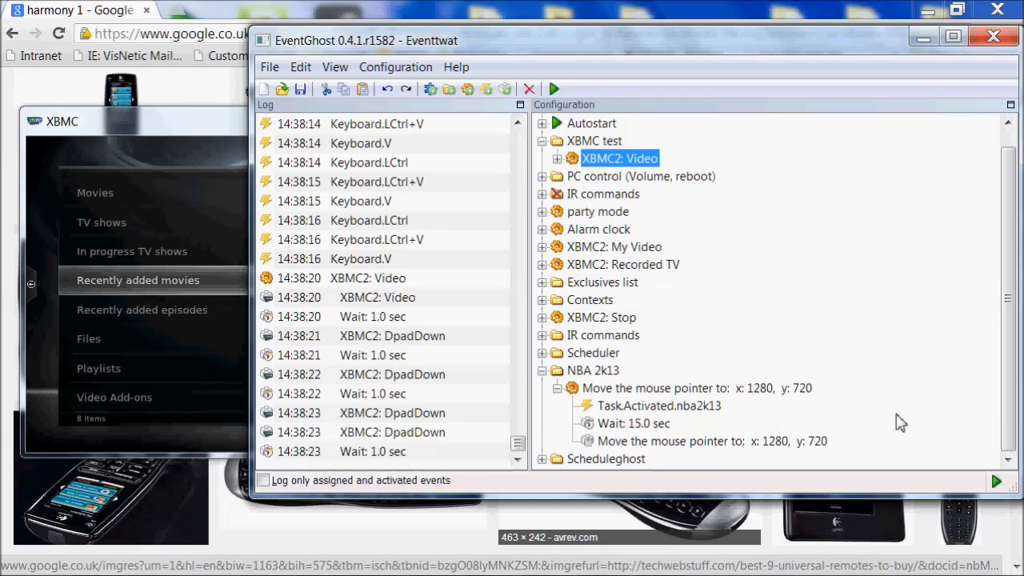
{"action": "mouse_move", "coordinate": [698, 420]}
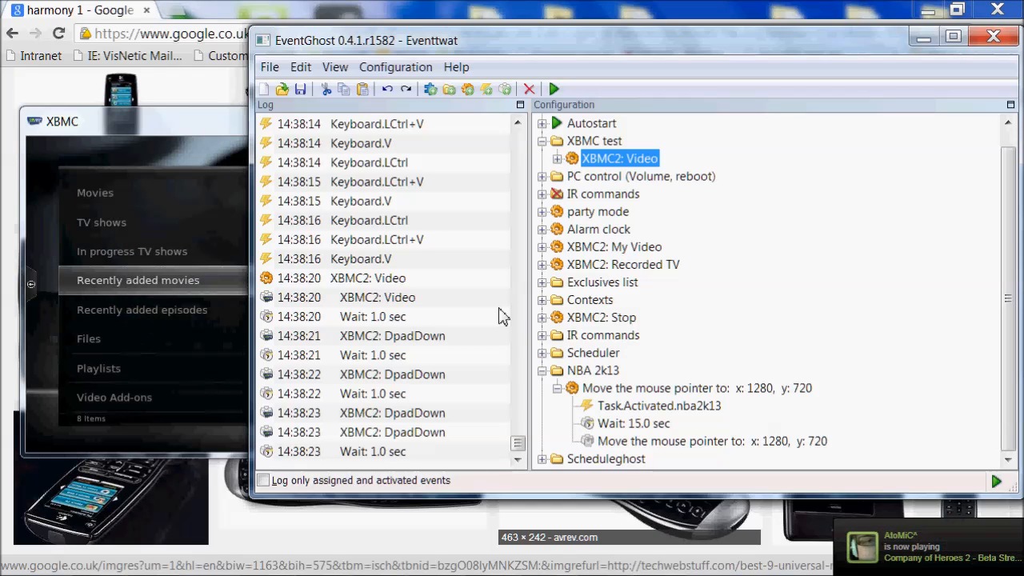
{"action": "mouse_move", "coordinate": [669, 422]}
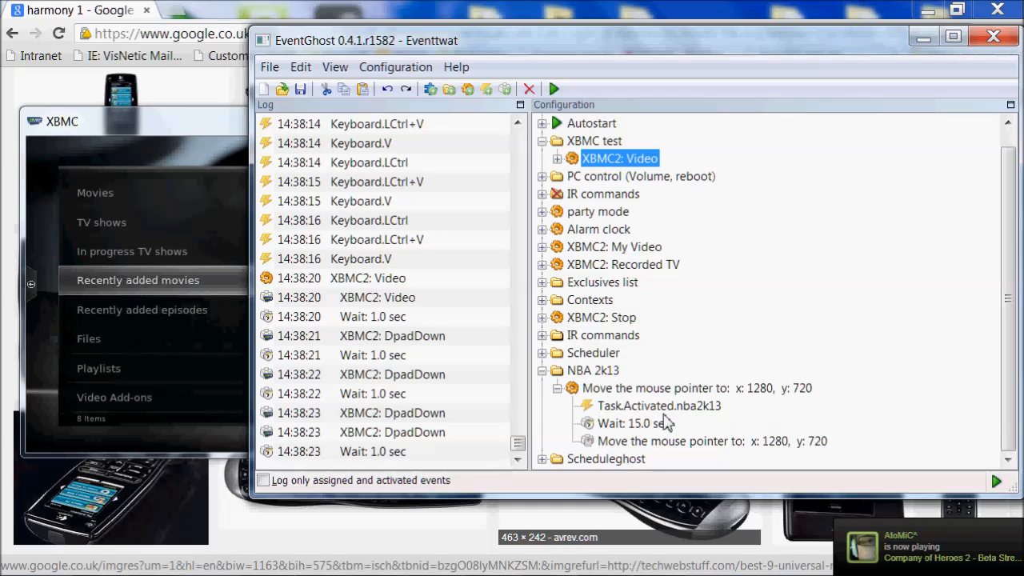
{"action": "mouse_move", "coordinate": [707, 409]}
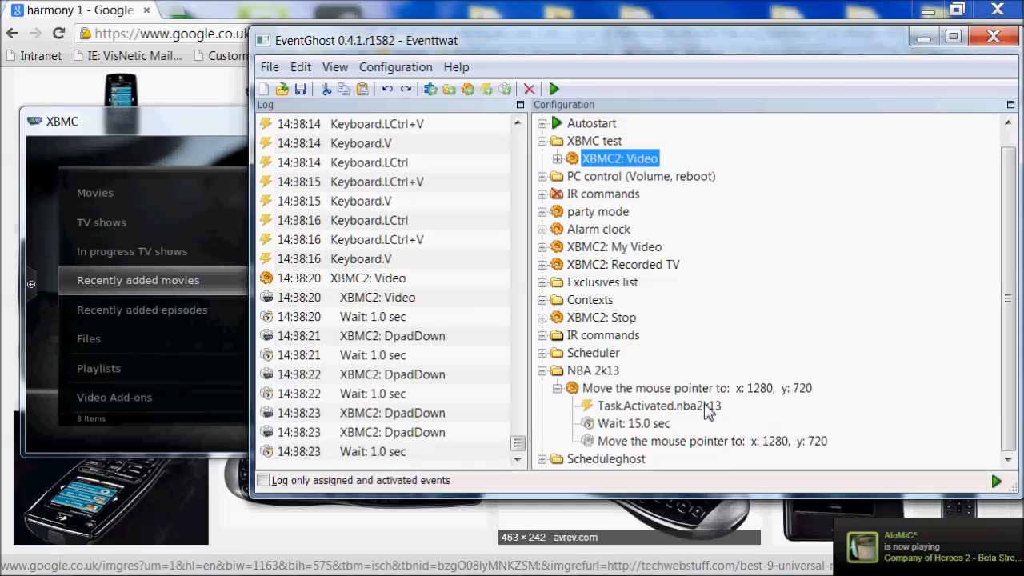
{"action": "mouse_move", "coordinate": [707, 451]}
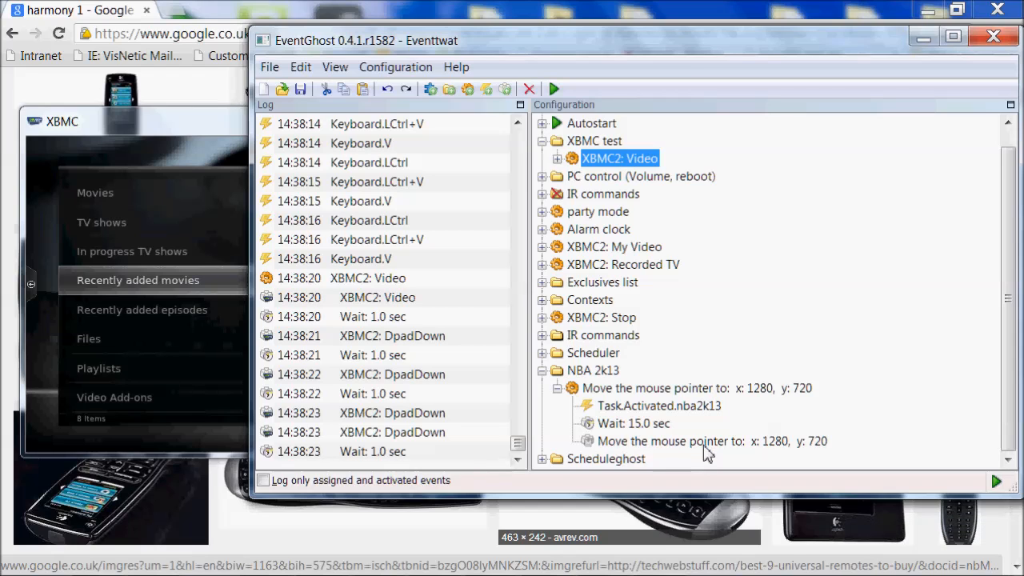
{"action": "mouse_move", "coordinate": [766, 442]}
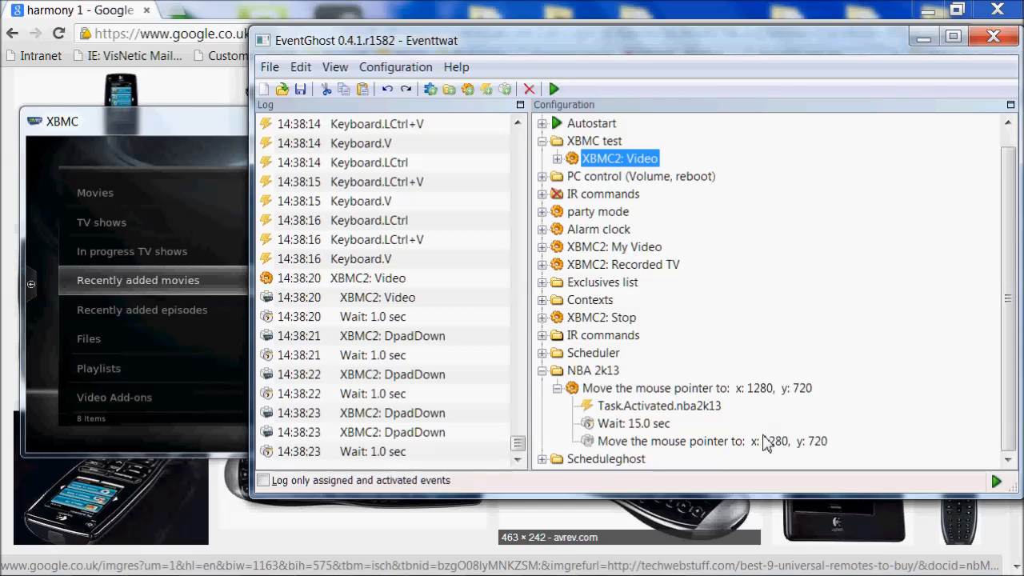
{"action": "mouse_move", "coordinate": [794, 264]}
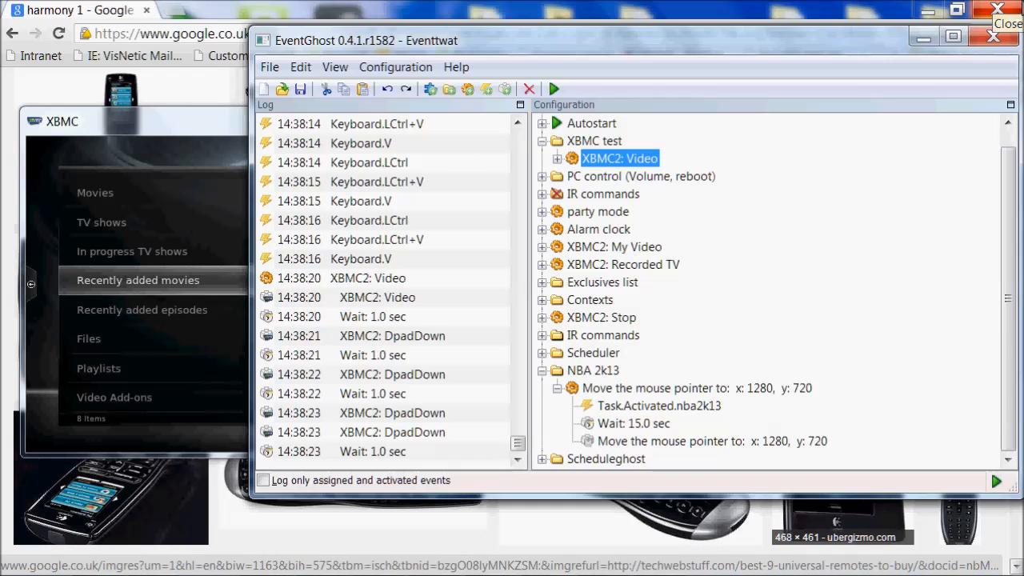
{"action": "mouse_move", "coordinate": [884, 208]}
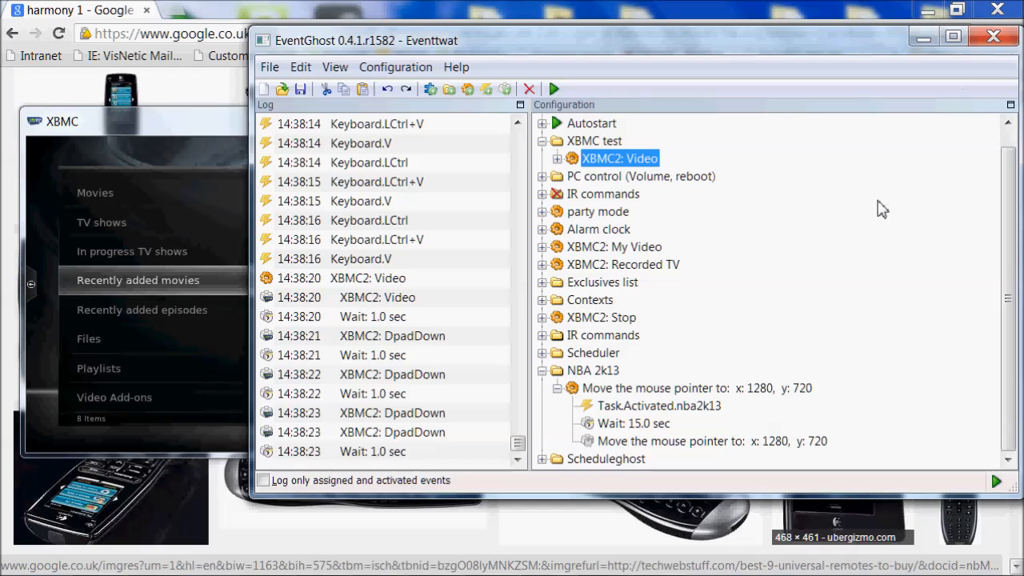
{"action": "mouse_move", "coordinate": [477, 446]}
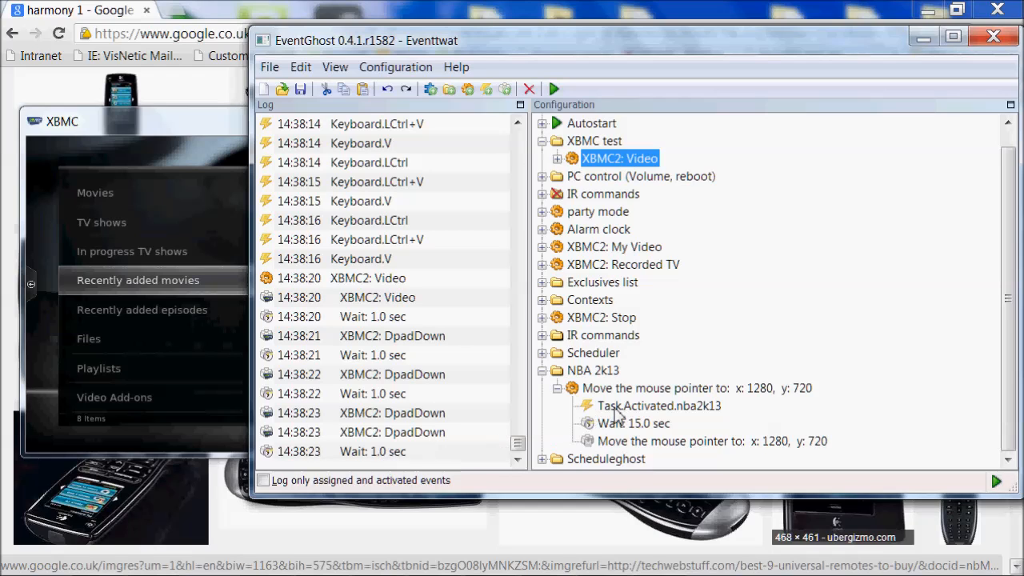
{"action": "mouse_move", "coordinate": [567, 307]}
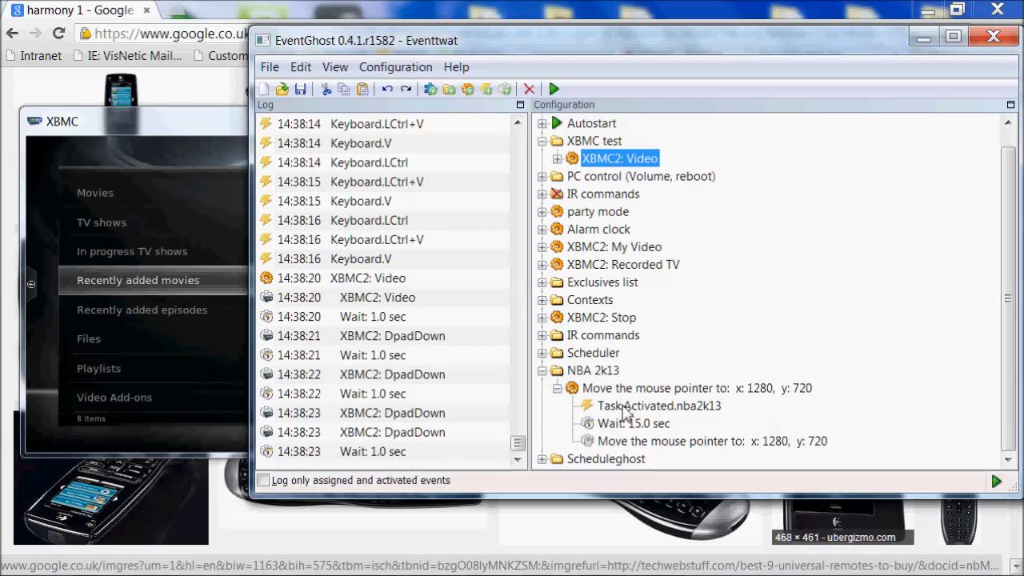
{"action": "mouse_move", "coordinate": [509, 355]}
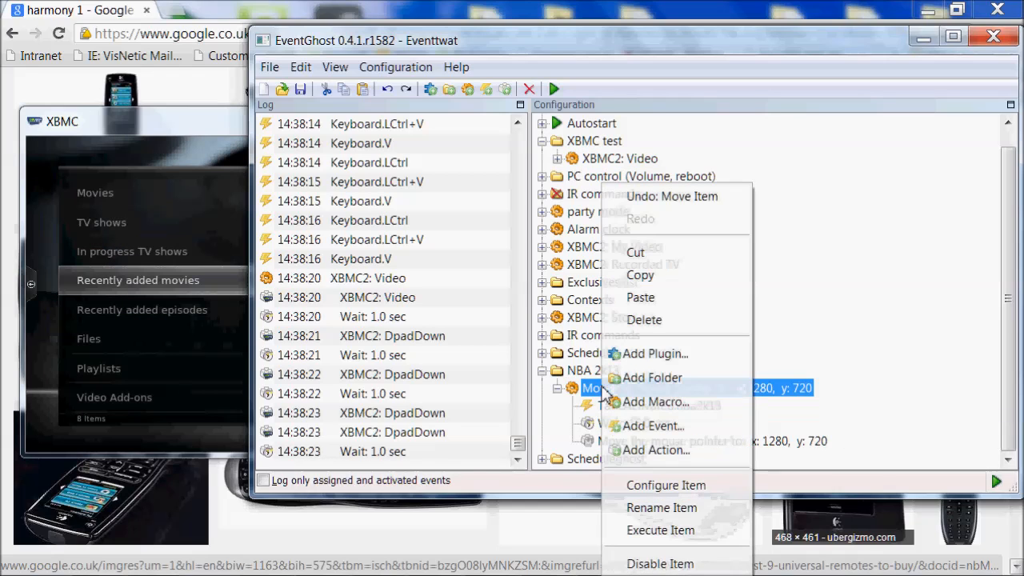
{"action": "mouse_move", "coordinate": [653, 402]}
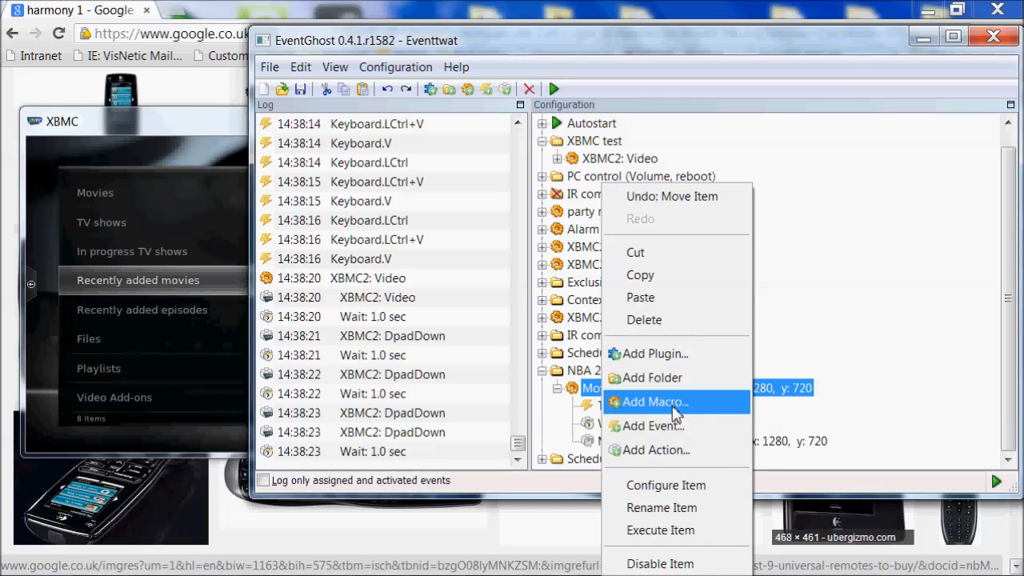
- Add a Mouse Move Absolute action to NBA 2k13 with X and Y enabled at 120, 30, then collapse the folder
{"action": "left_click", "coordinate": [652, 450]}
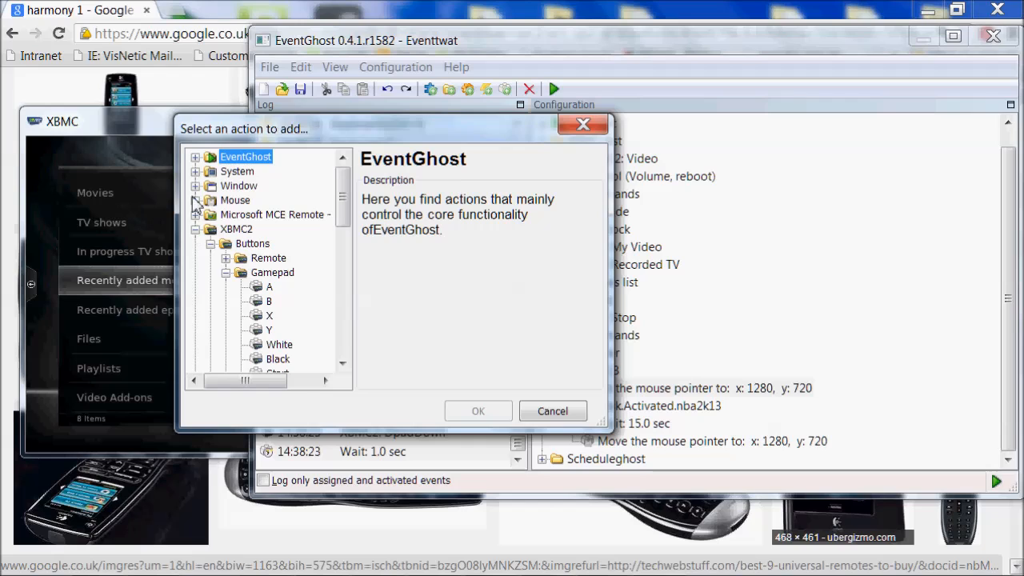
{"action": "left_click", "coordinate": [197, 200]}
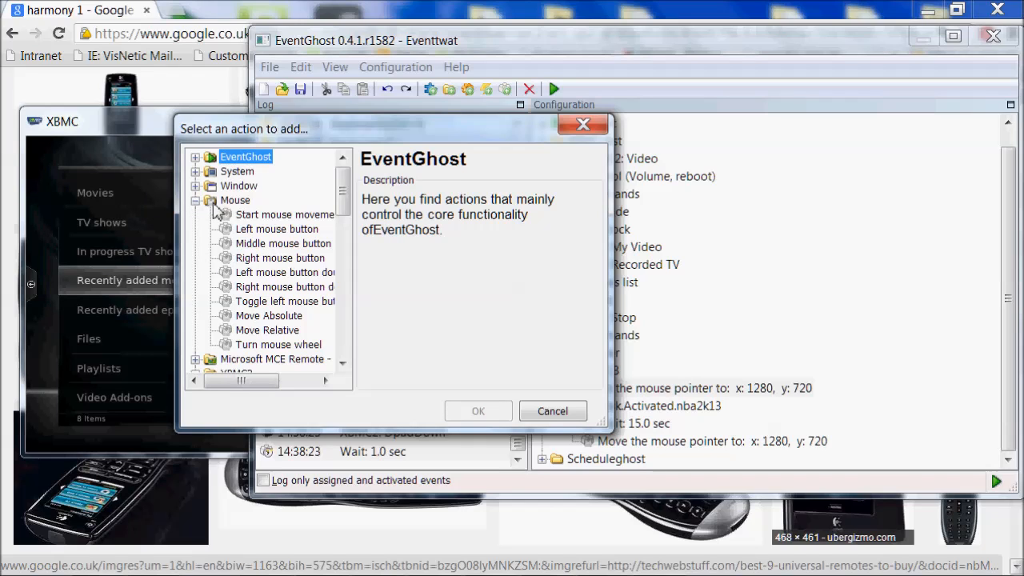
{"action": "mouse_move", "coordinate": [253, 232]}
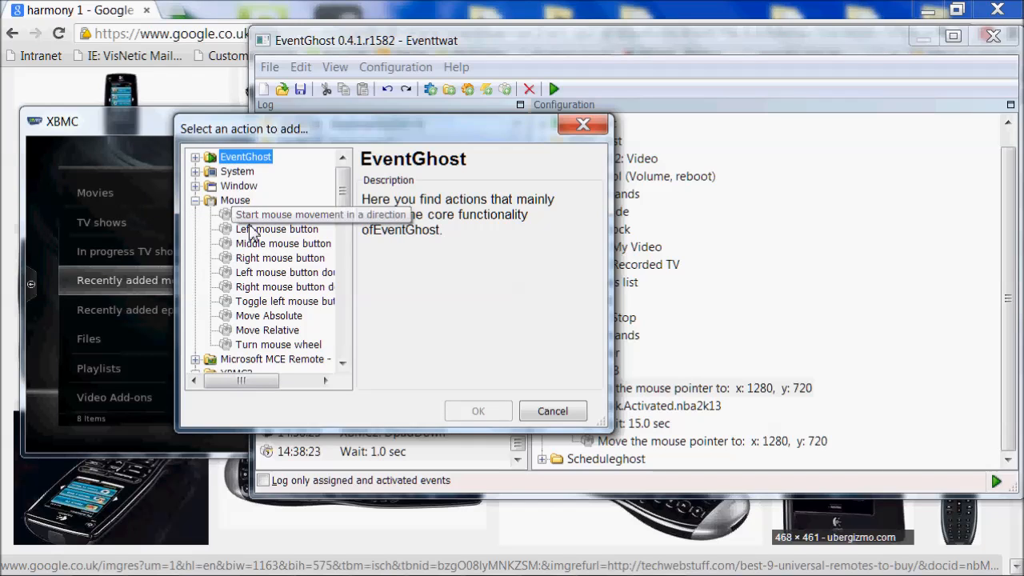
{"action": "mouse_move", "coordinate": [285, 317]}
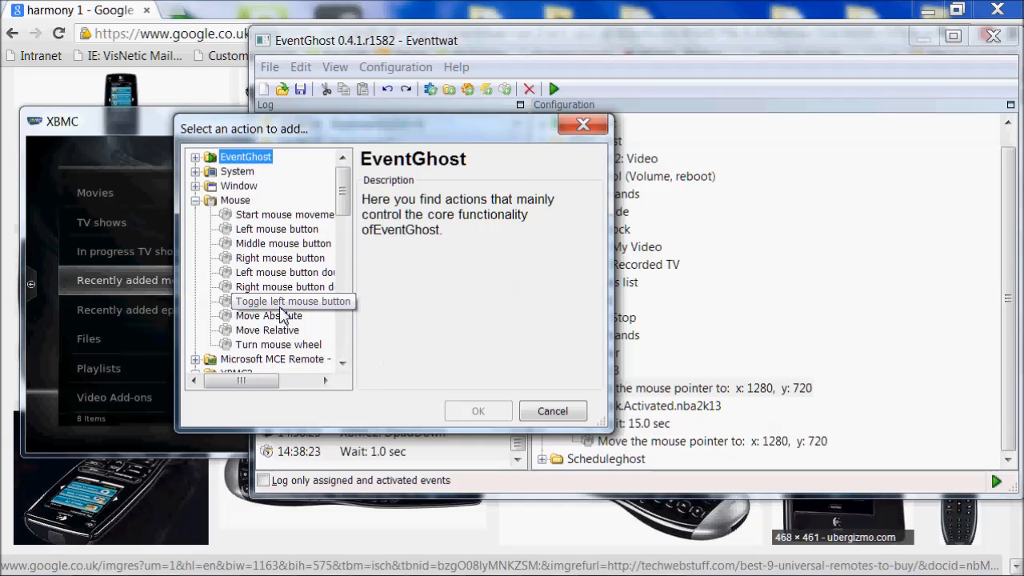
{"action": "left_click", "coordinate": [476, 409]}
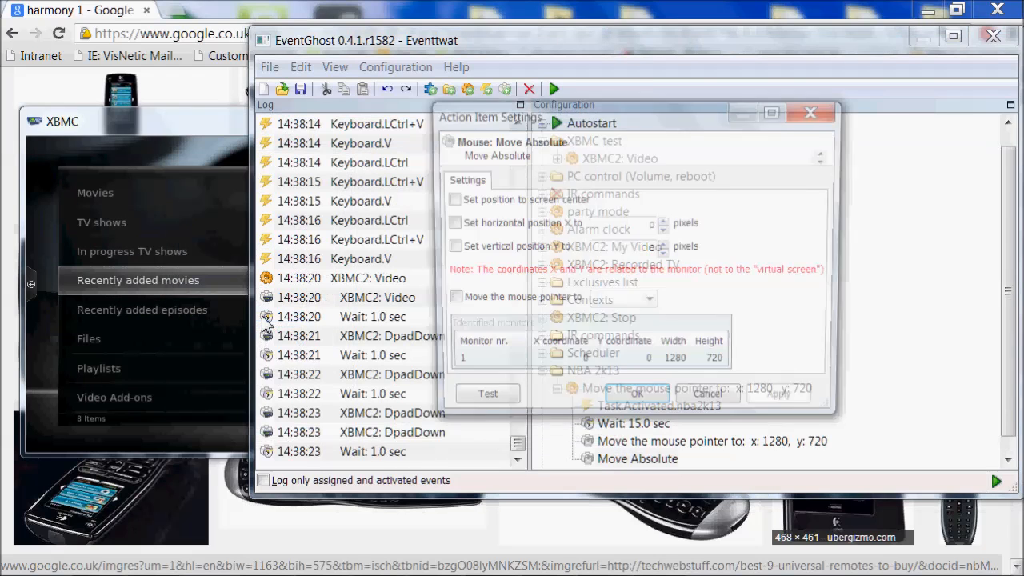
{"action": "left_click", "coordinate": [448, 224]}
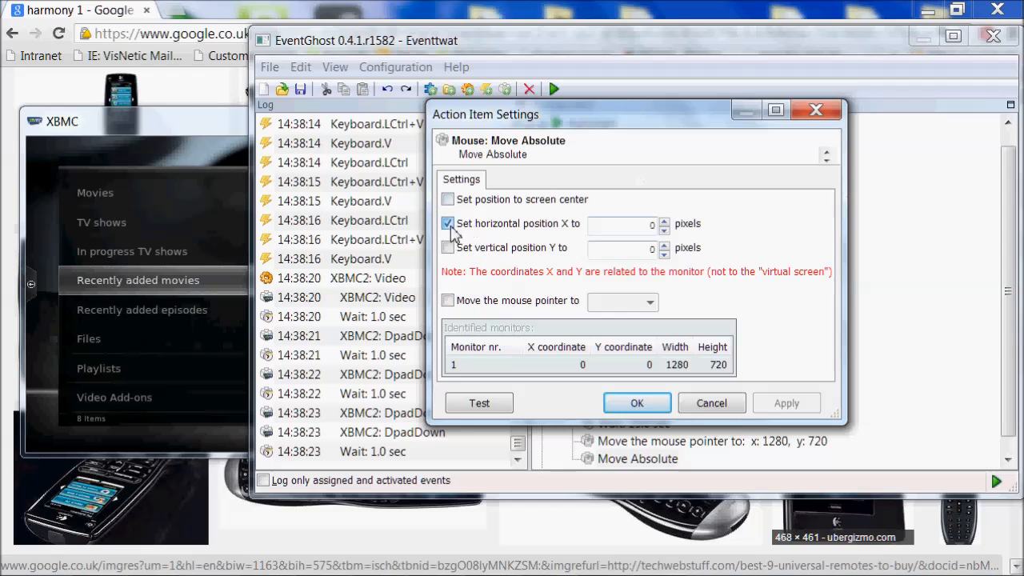
{"action": "left_click", "coordinate": [448, 246]}
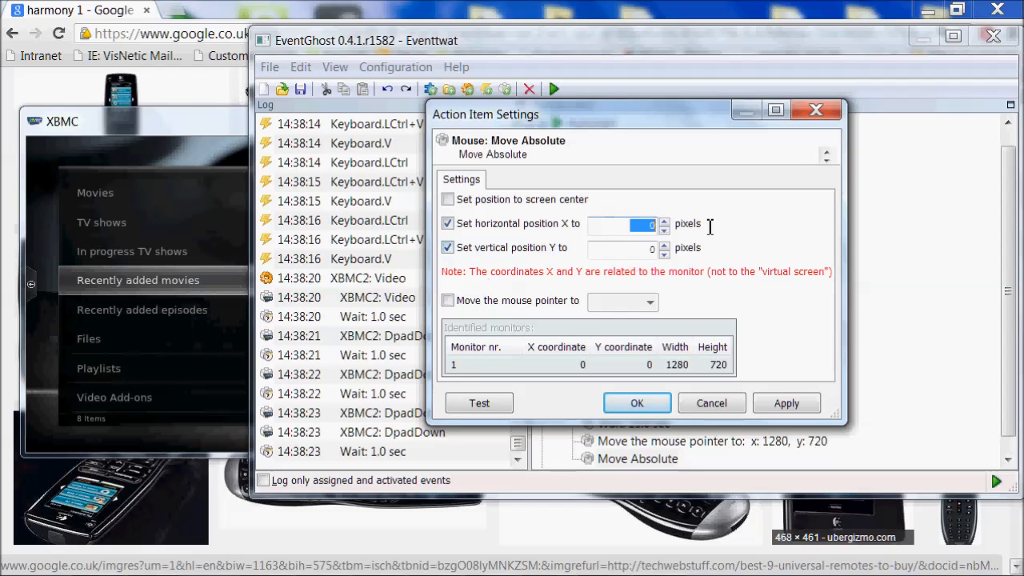
{"action": "type", "text": "120"}
{"action": "left_click", "coordinate": [622, 248]}
{"action": "type", "text": "30"}
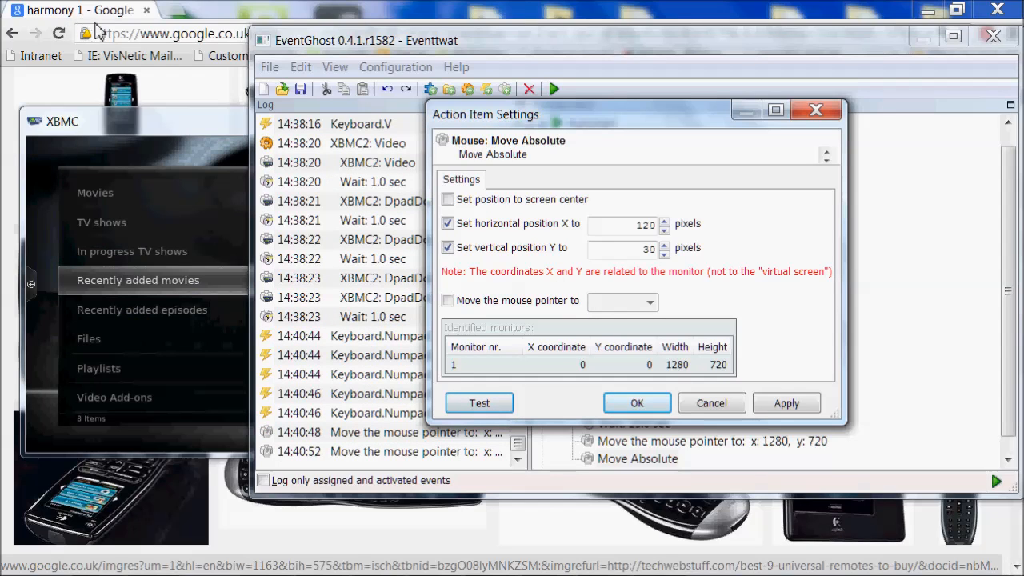
{"action": "mouse_move", "coordinate": [744, 413]}
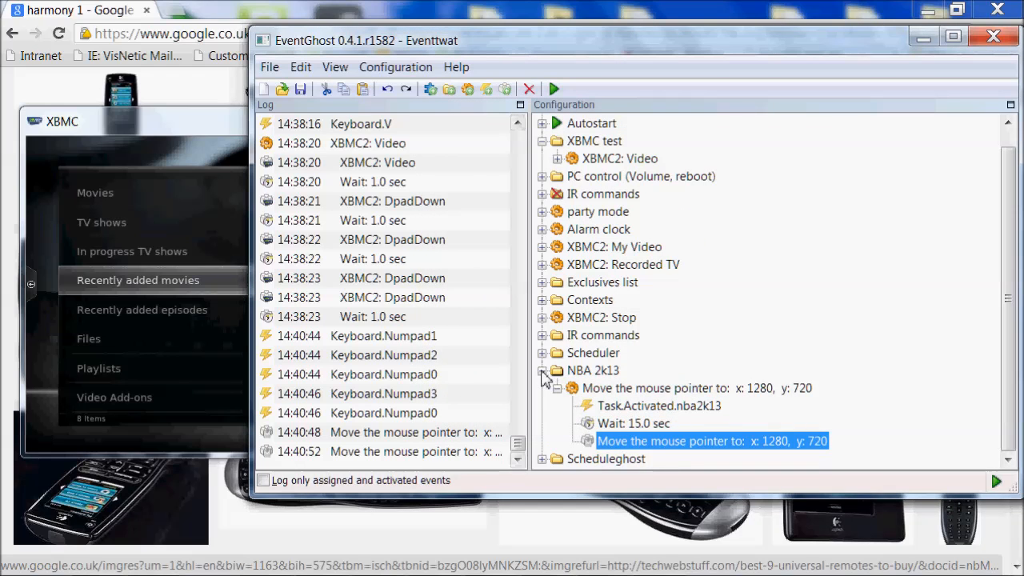
{"action": "left_click", "coordinate": [544, 371]}
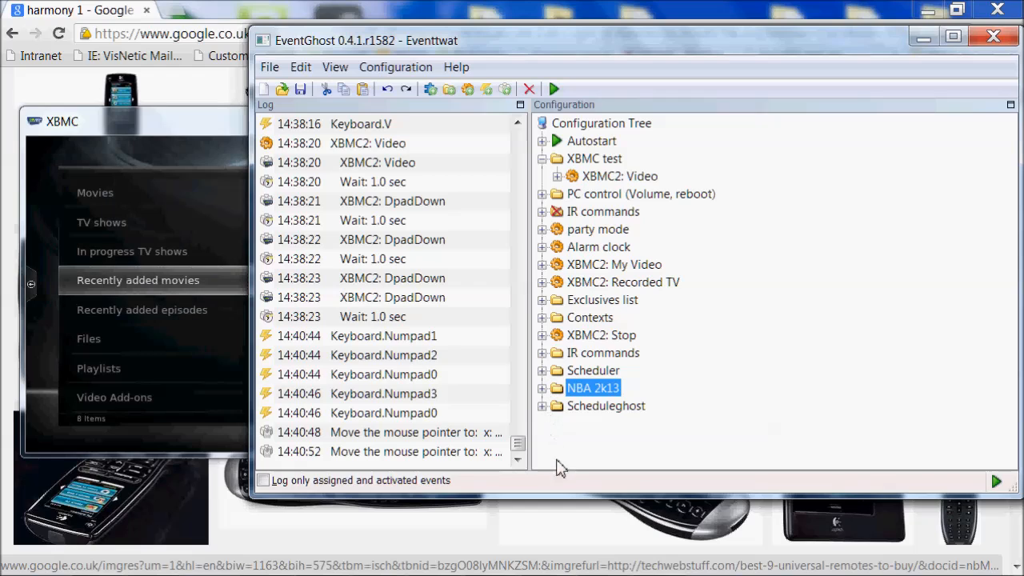
{"action": "mouse_move", "coordinate": [570, 440]}
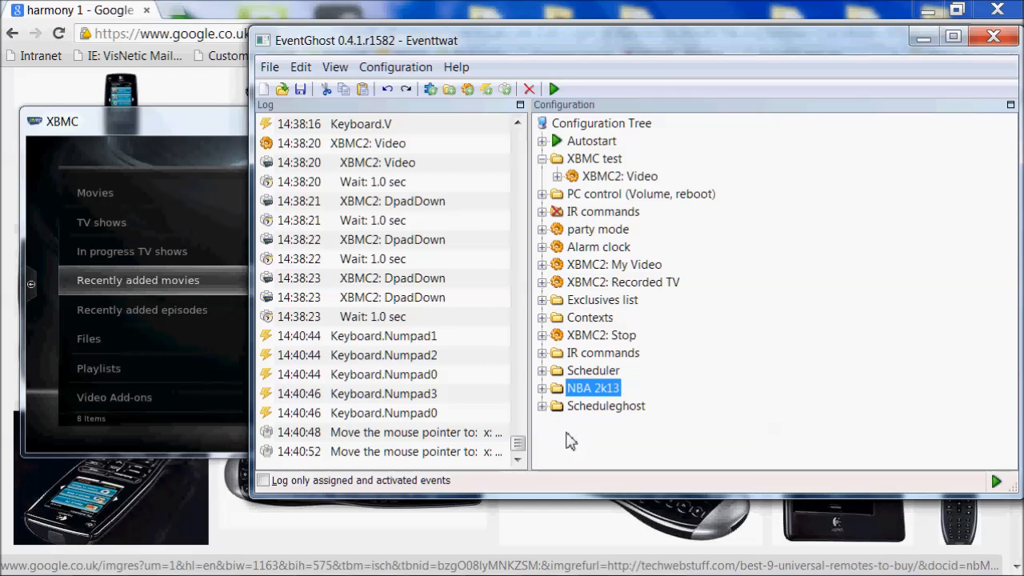
{"action": "mouse_move", "coordinate": [610, 186]}
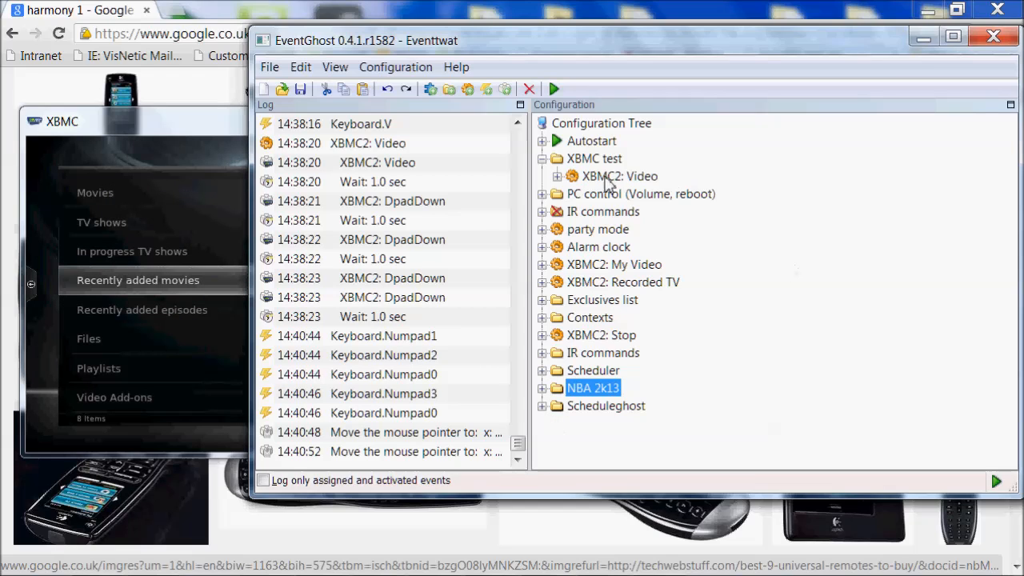
- Expand Autostart to list its plugins and highlight Plugin: TS2
{"action": "left_click", "coordinate": [544, 140]}
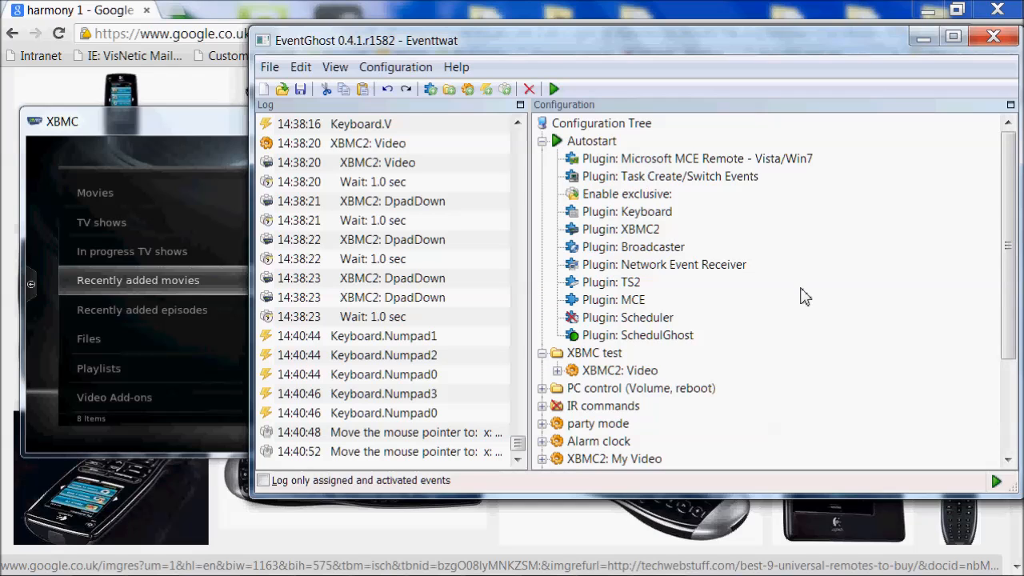
{"action": "mouse_move", "coordinate": [787, 296]}
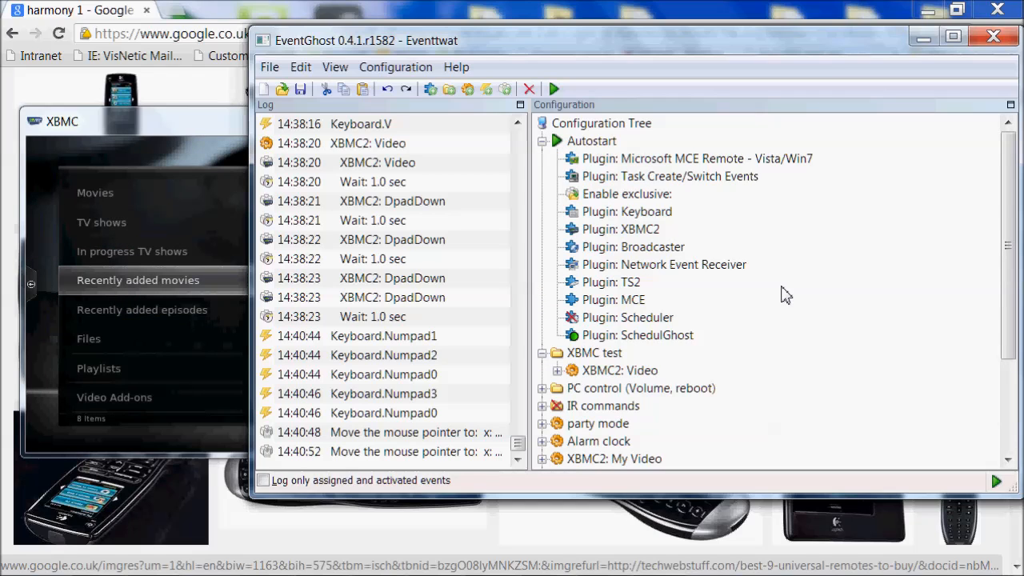
{"action": "mouse_move", "coordinate": [696, 288]}
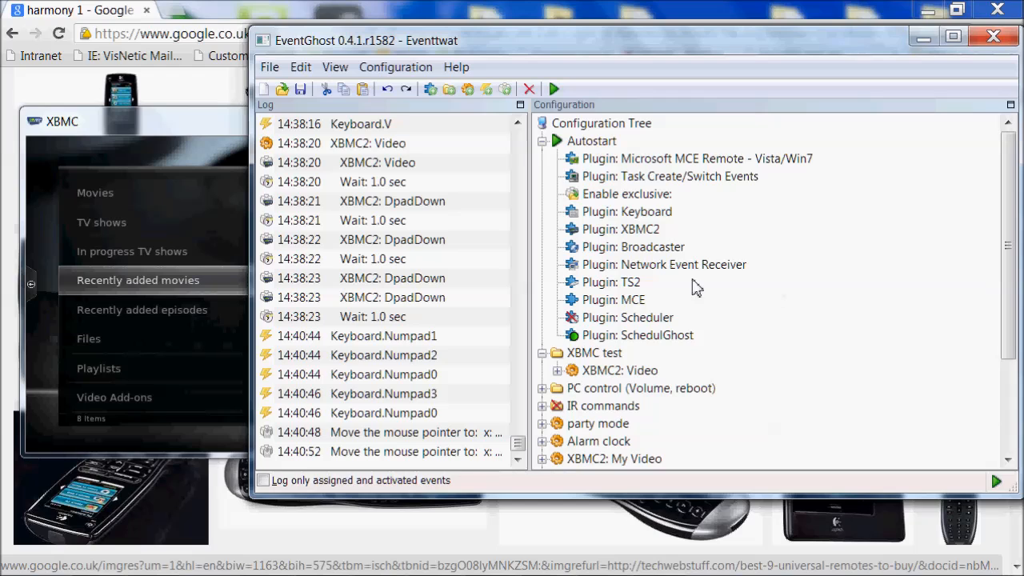
{"action": "left_click", "coordinate": [609, 282]}
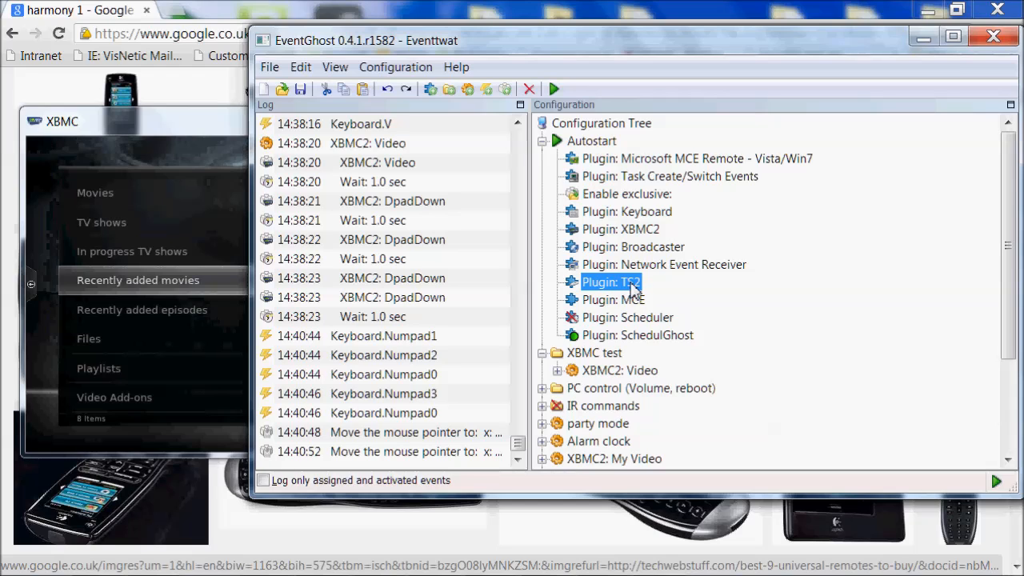
{"action": "mouse_move", "coordinate": [890, 286]}
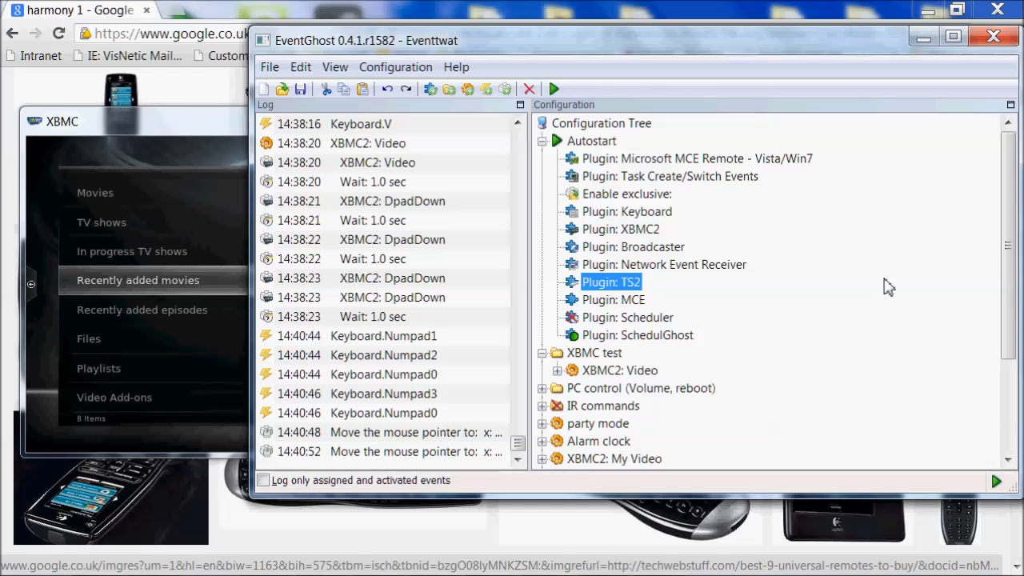
{"action": "scroll", "scroll_direction": "down", "scroll_amount": 3}
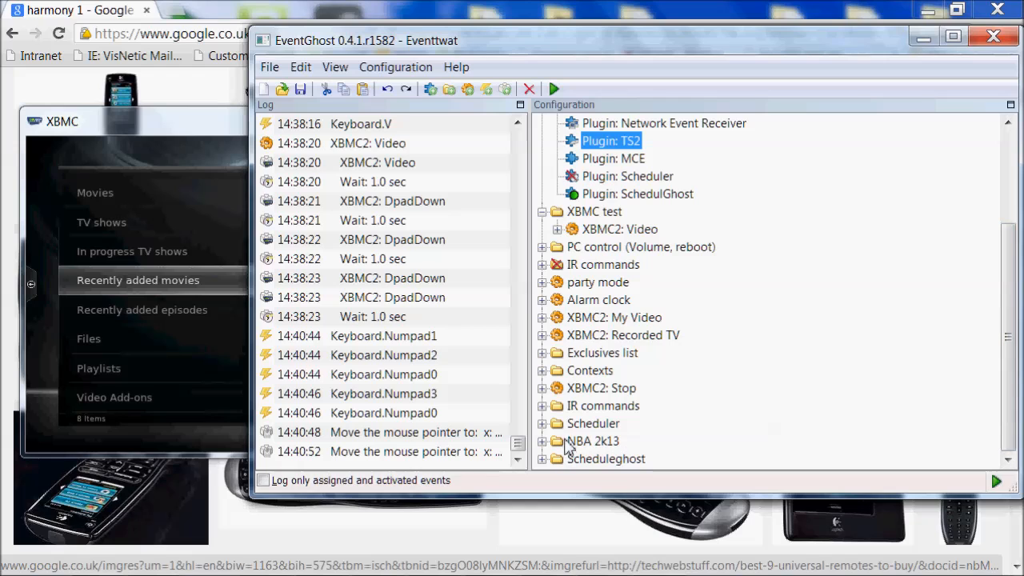
{"action": "mouse_move", "coordinate": [552, 416]}
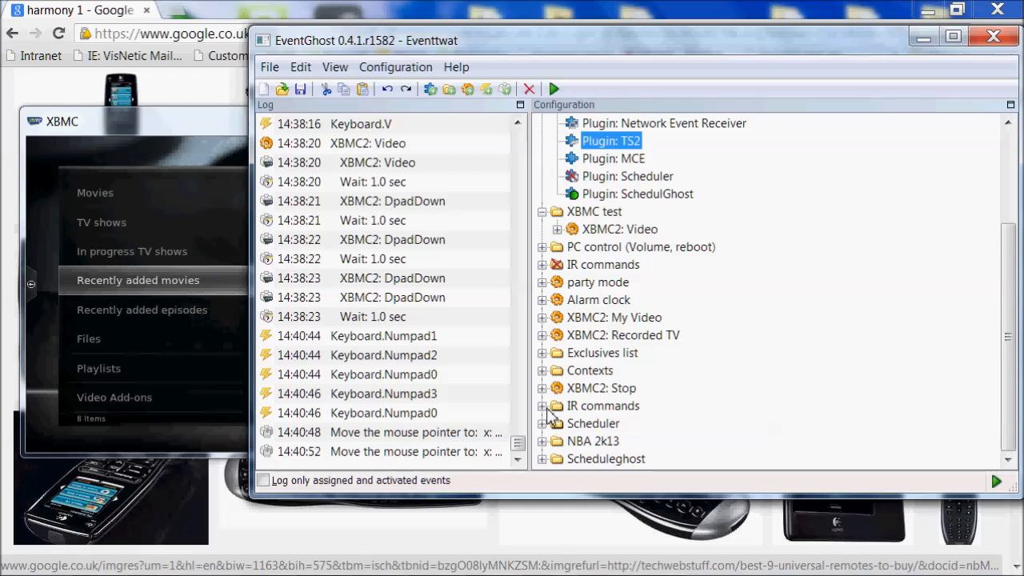
- Expand Tellstick commands > Main lights > TS2: Turn off Main lights and select its Switch the main lights off broadcast event
{"action": "scroll", "scroll_direction": "down", "scroll_amount": 3}
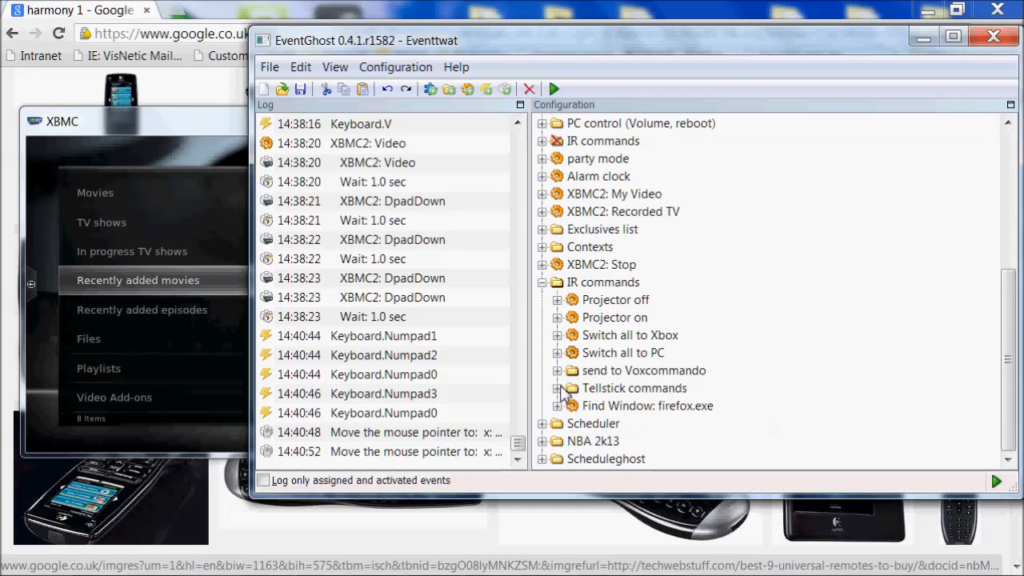
{"action": "left_click", "coordinate": [564, 389]}
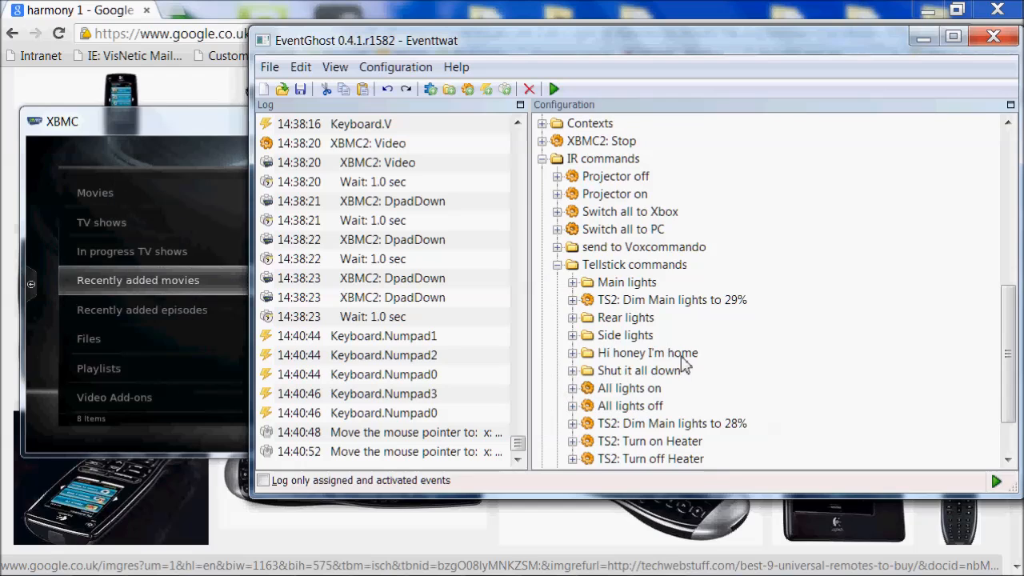
{"action": "mouse_move", "coordinate": [710, 377]}
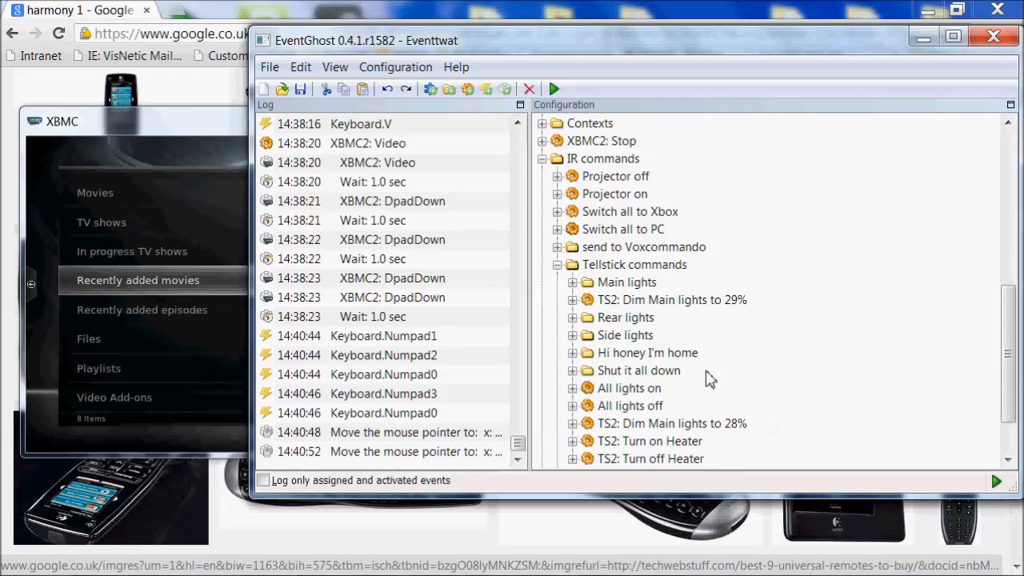
{"action": "mouse_move", "coordinate": [579, 275]}
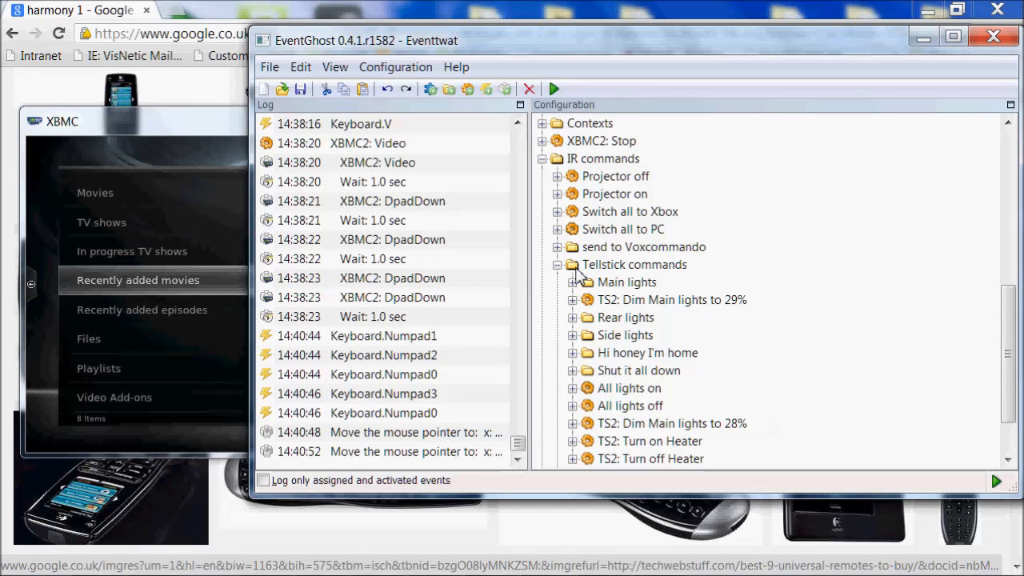
{"action": "mouse_move", "coordinate": [605, 299]}
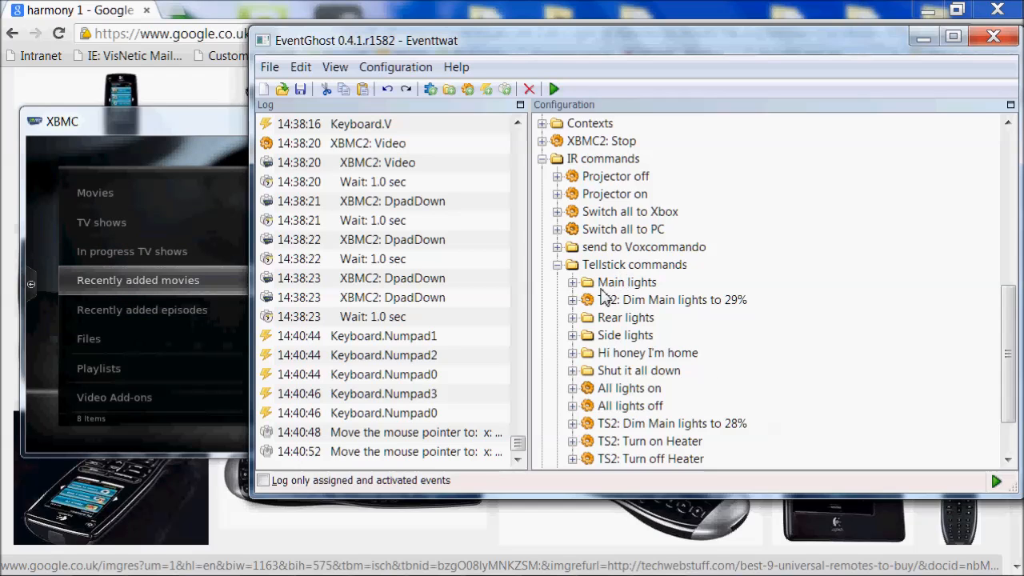
{"action": "mouse_move", "coordinate": [608, 302]}
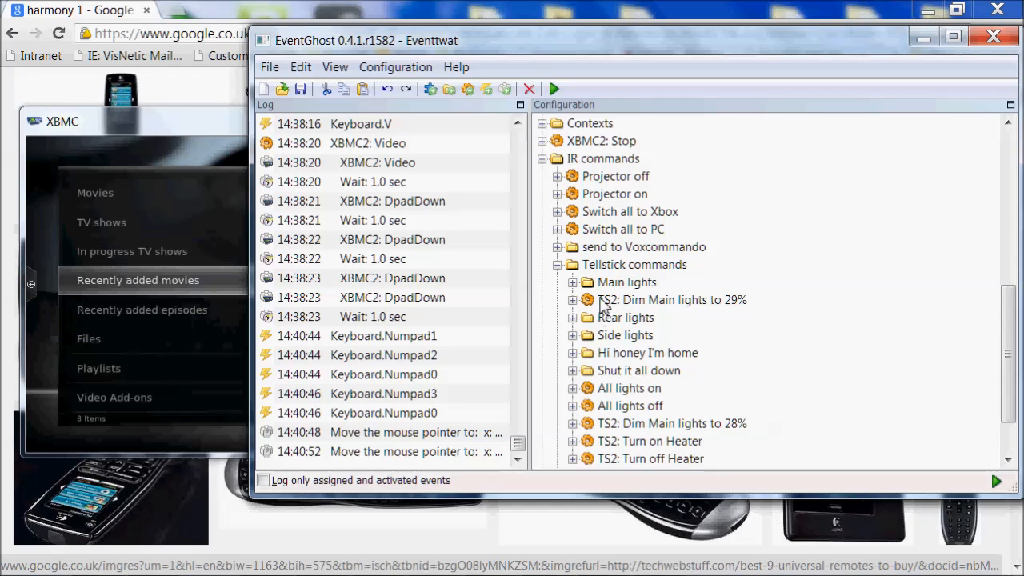
{"action": "left_click", "coordinate": [573, 281]}
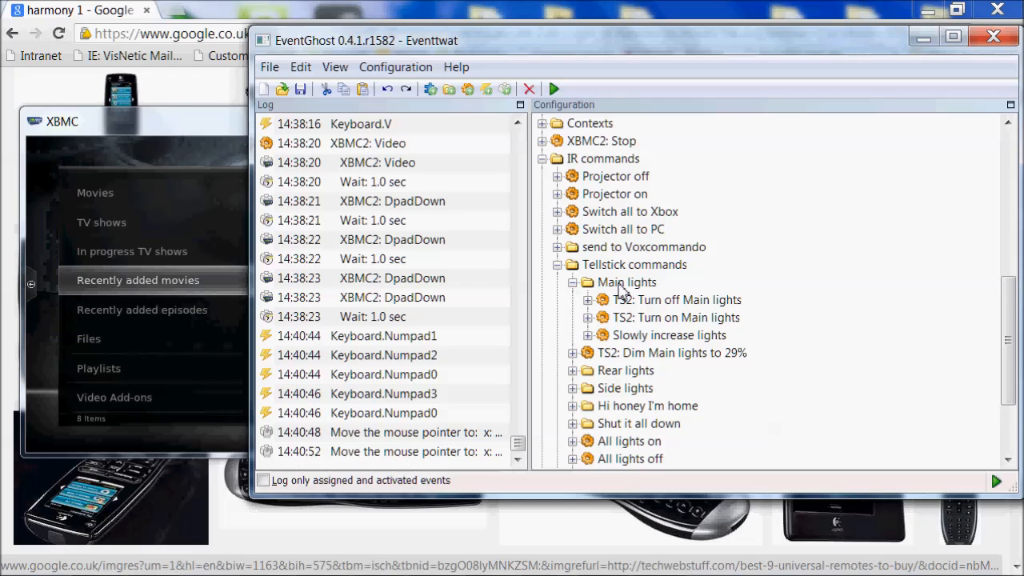
{"action": "left_click", "coordinate": [589, 299]}
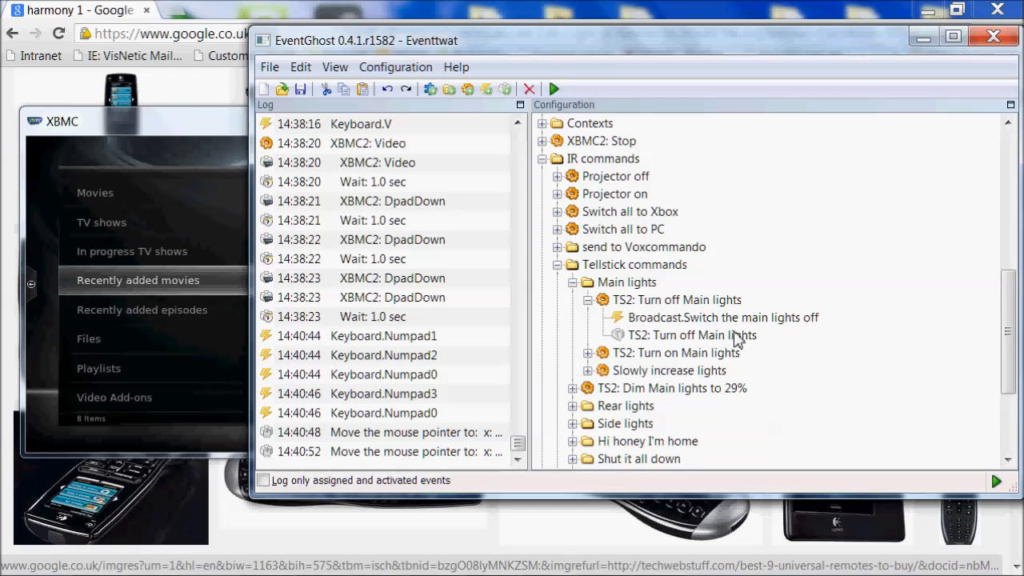
{"action": "mouse_move", "coordinate": [710, 330]}
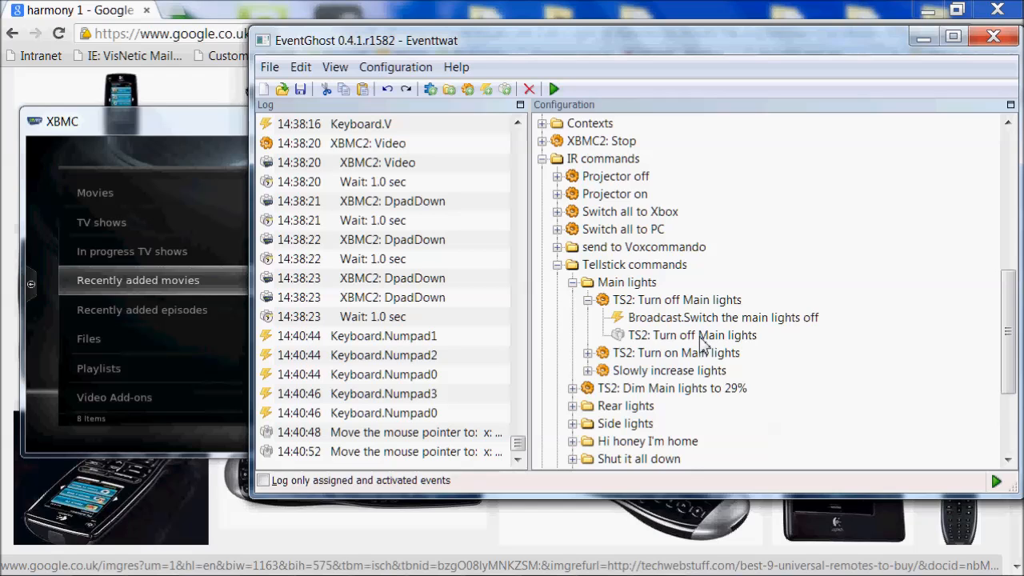
{"action": "left_click", "coordinate": [677, 299]}
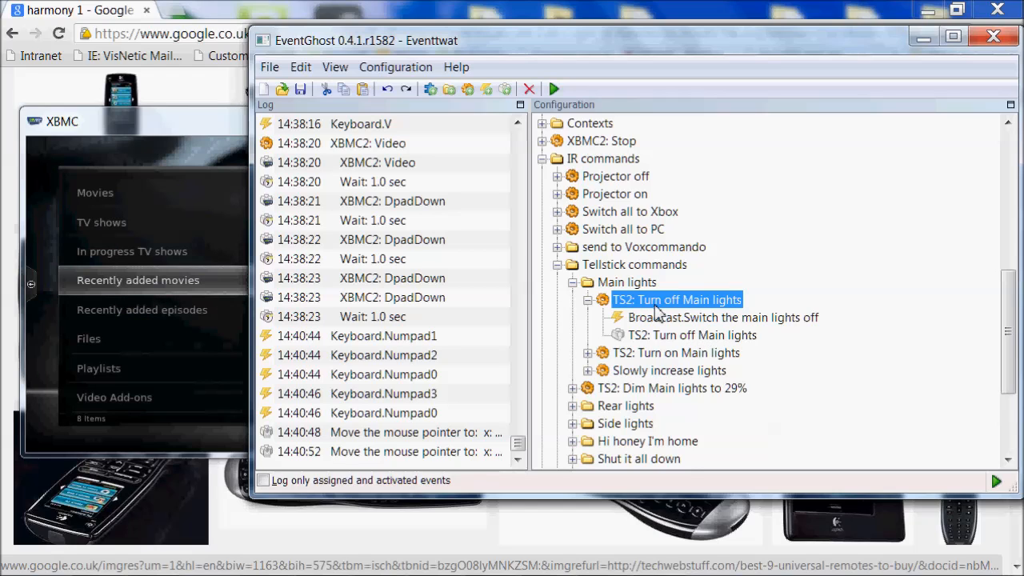
{"action": "mouse_move", "coordinate": [679, 344]}
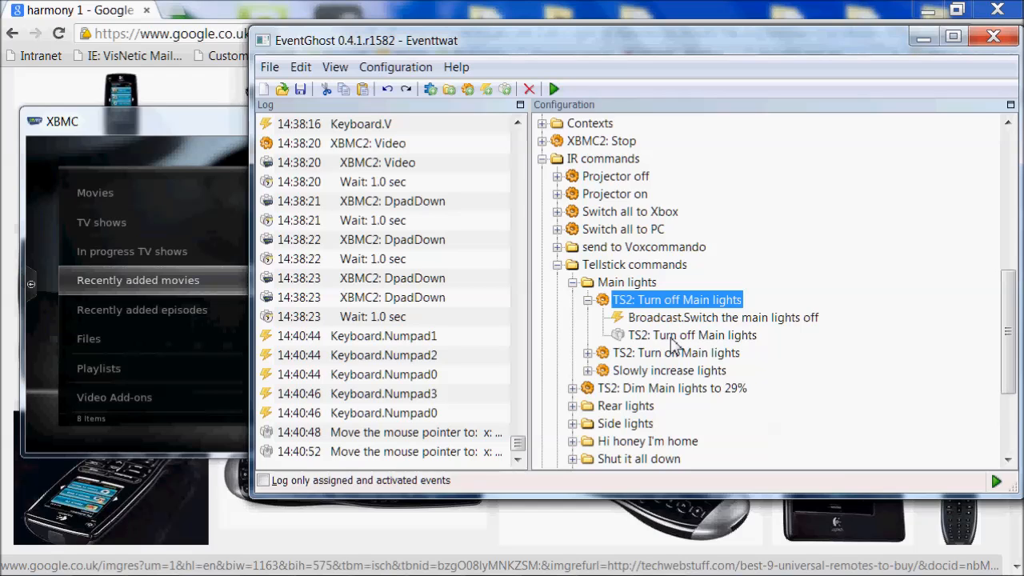
{"action": "left_click", "coordinate": [723, 317]}
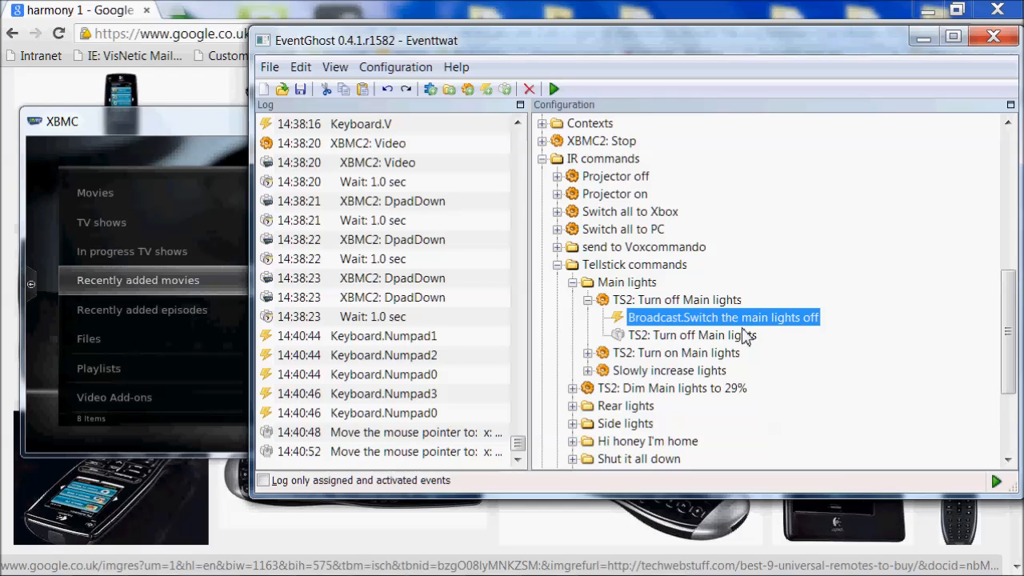
{"action": "mouse_move", "coordinate": [672, 327]}
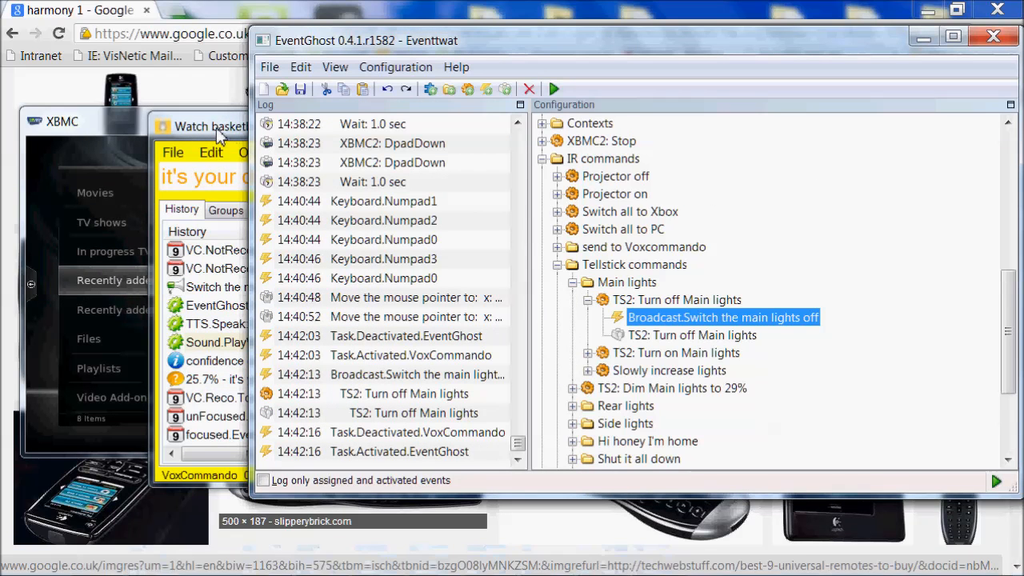
{"action": "mouse_move", "coordinate": [435, 472]}
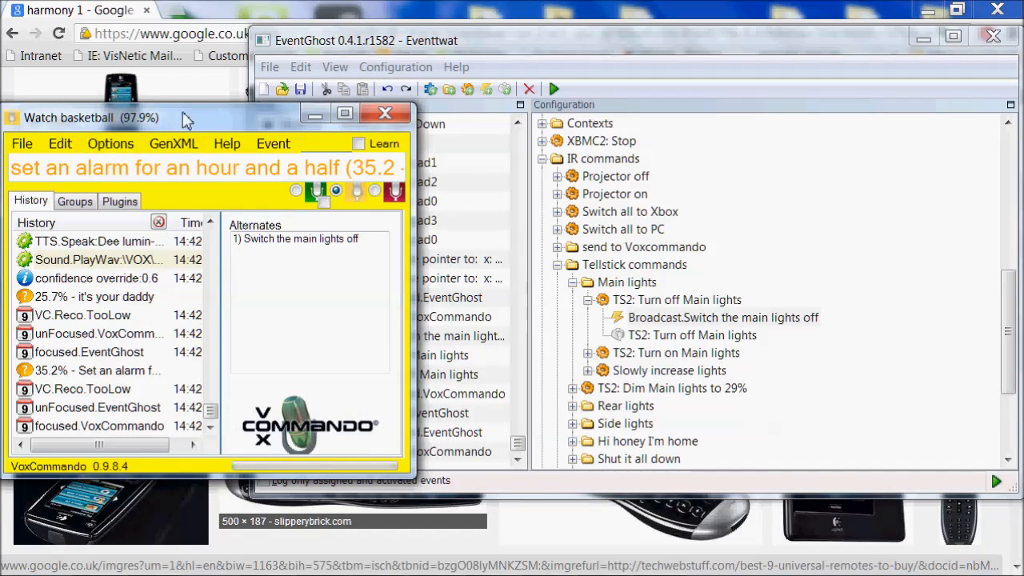
- Reposition the VoxCommando window so its recognition history is visible beside the EventGhost log
{"action": "left_click_drag", "start_coordinate": [184, 118], "coordinate": [256, 108]}
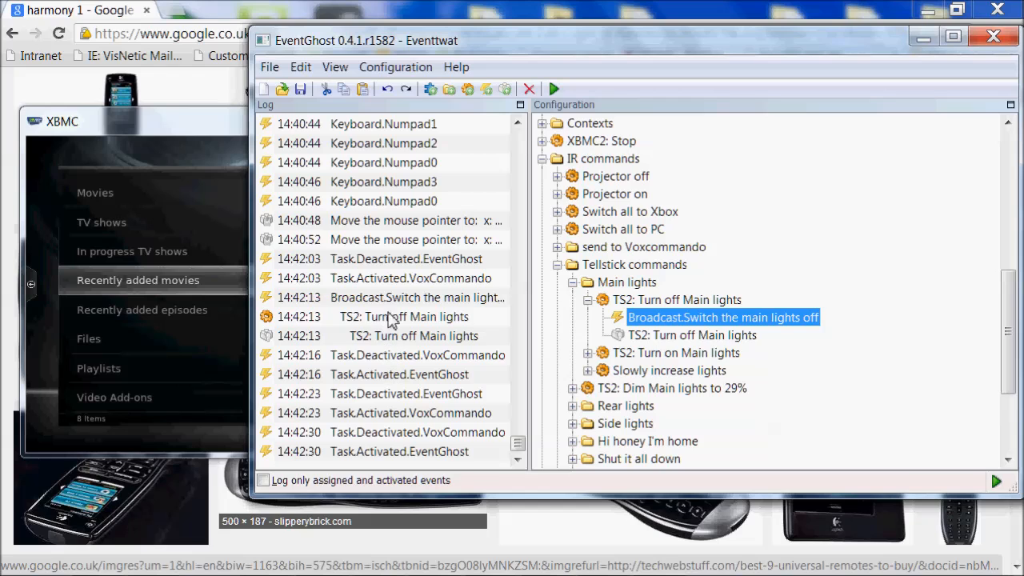
- Select the logged Switch the main lights off broadcast and the matching TS2: Turn off Main lights action
{"action": "left_click", "coordinate": [416, 296]}
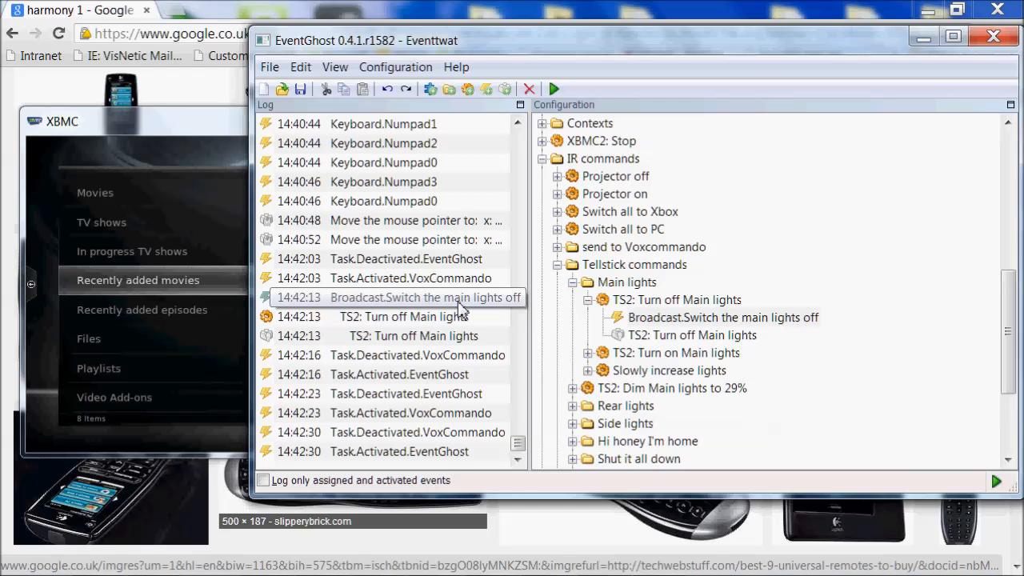
{"action": "left_click", "coordinate": [397, 296]}
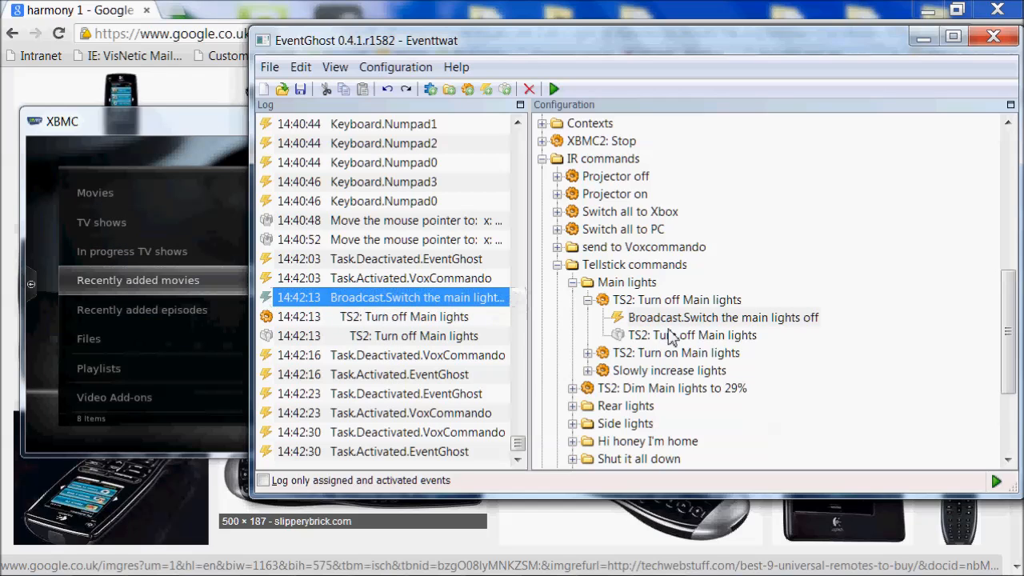
{"action": "left_click", "coordinate": [691, 335]}
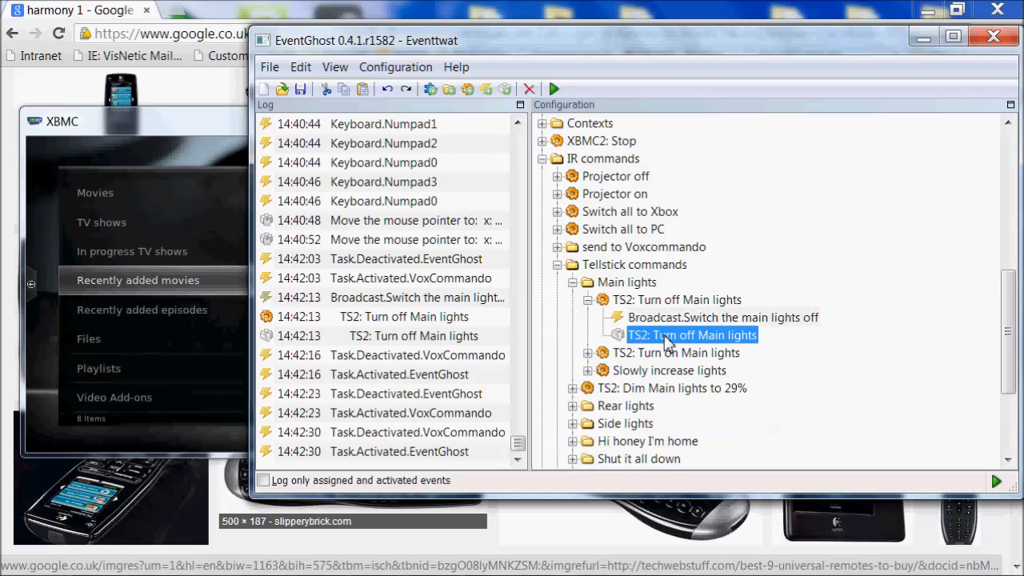
{"action": "mouse_move", "coordinate": [657, 342]}
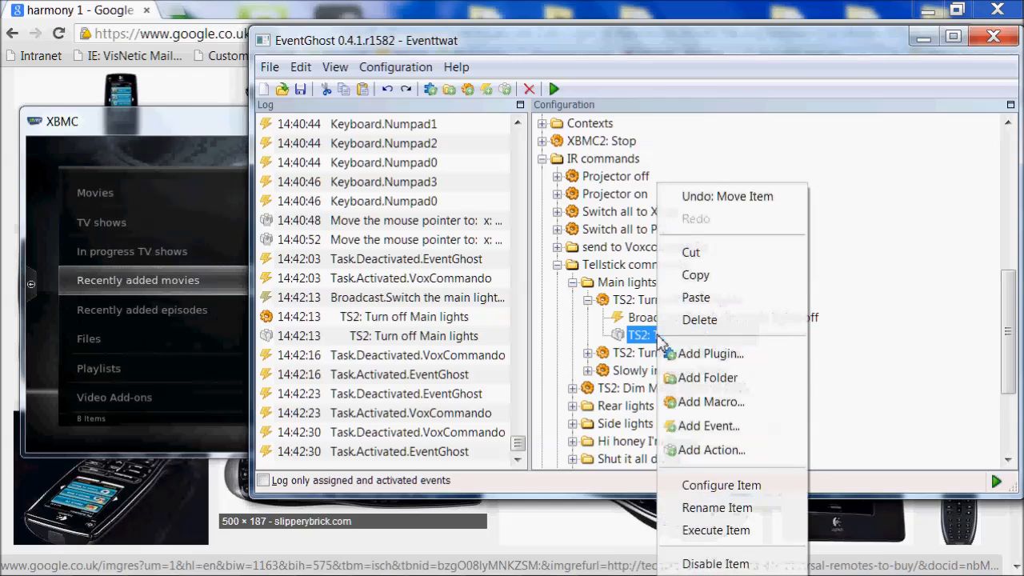
{"action": "mouse_move", "coordinate": [707, 378]}
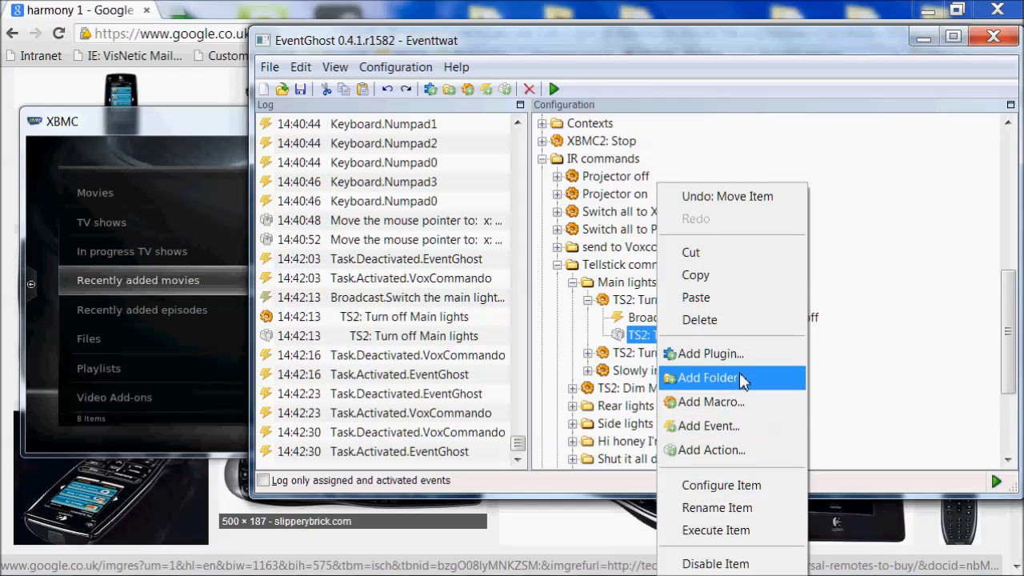
- Add Action on the macro and choose TS2 Turn off, reaching its device settings with Example Device
{"action": "left_click", "coordinate": [711, 449]}
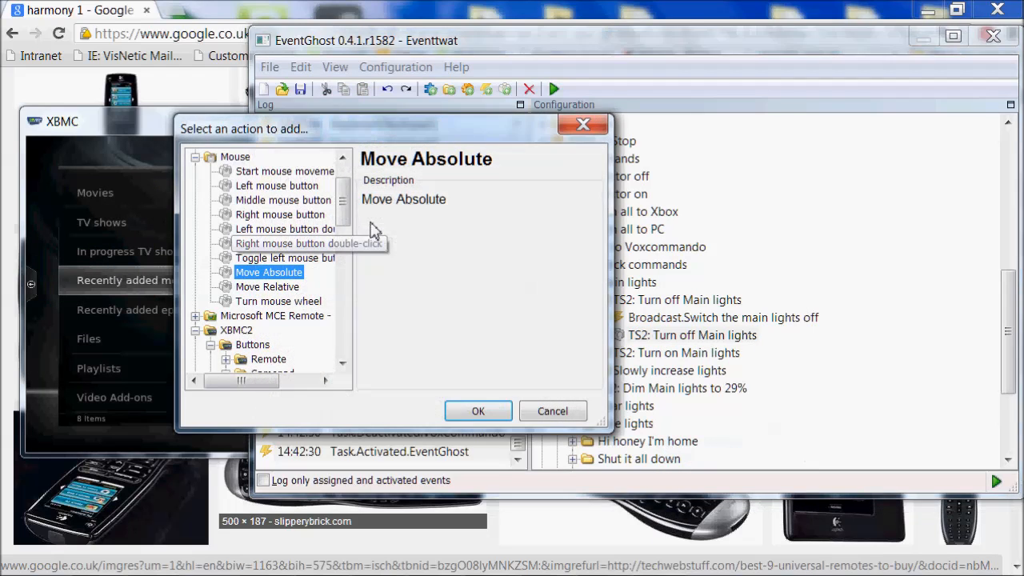
{"action": "left_click", "coordinate": [209, 157]}
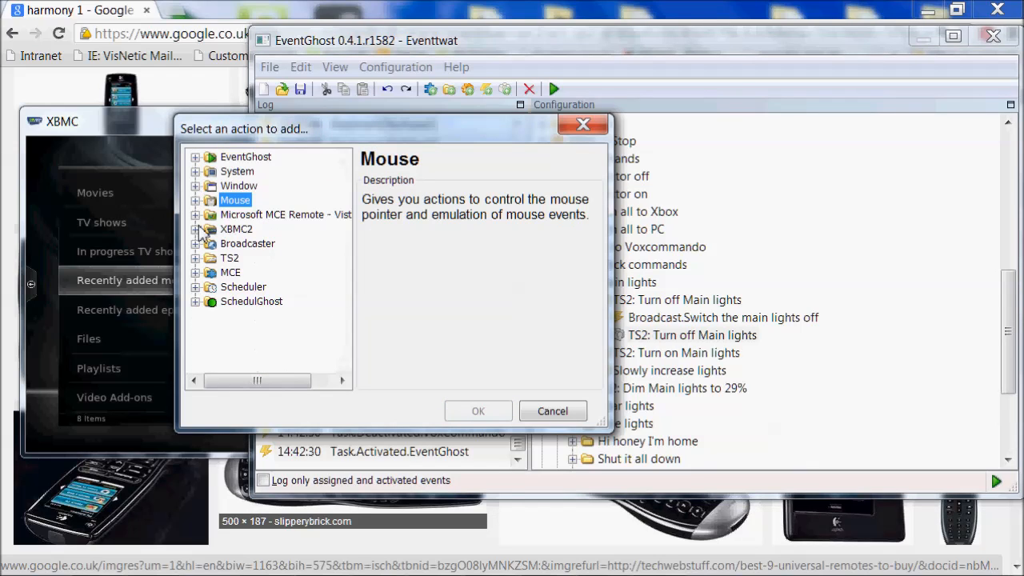
{"action": "left_click", "coordinate": [231, 258]}
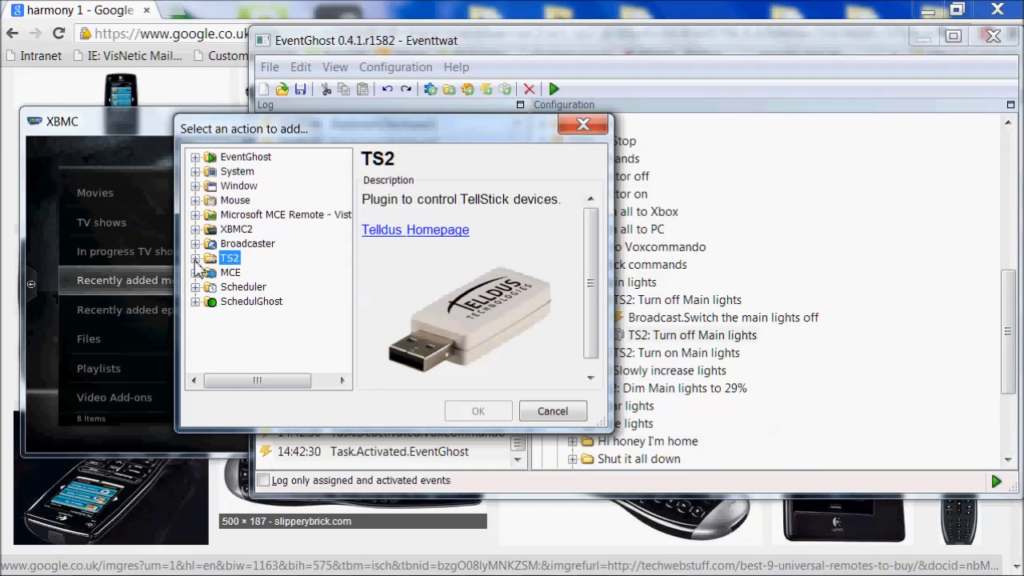
{"action": "left_click", "coordinate": [195, 257]}
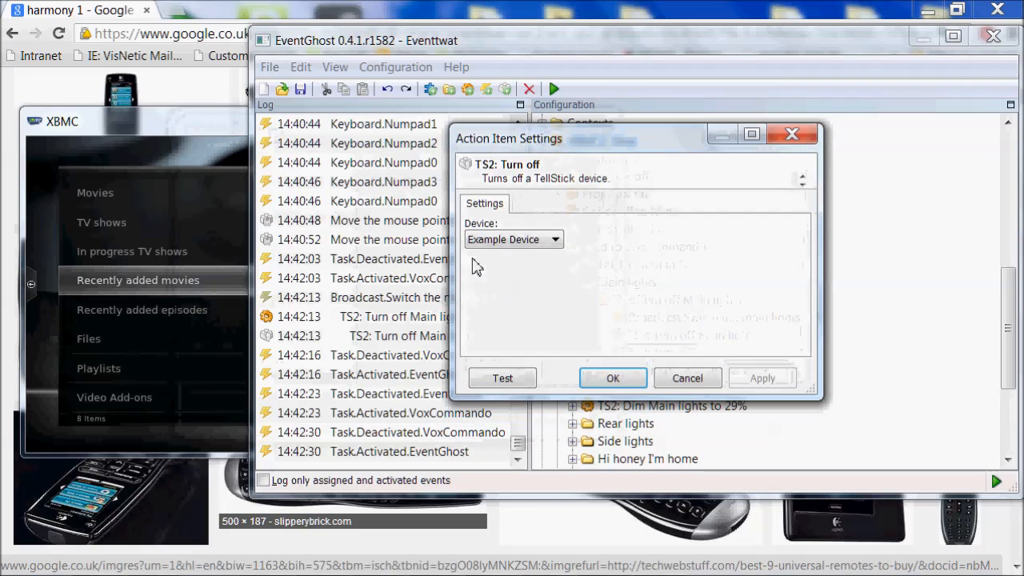
- List the available TellStick devices, then cancel the new turn-off action
{"action": "left_click", "coordinate": [547, 240]}
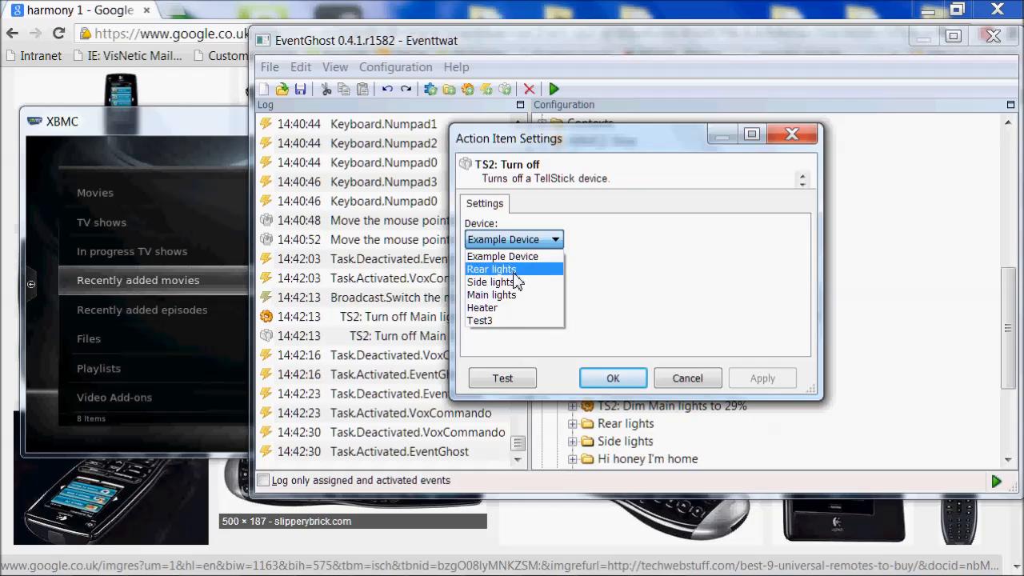
{"action": "mouse_move", "coordinate": [491, 294]}
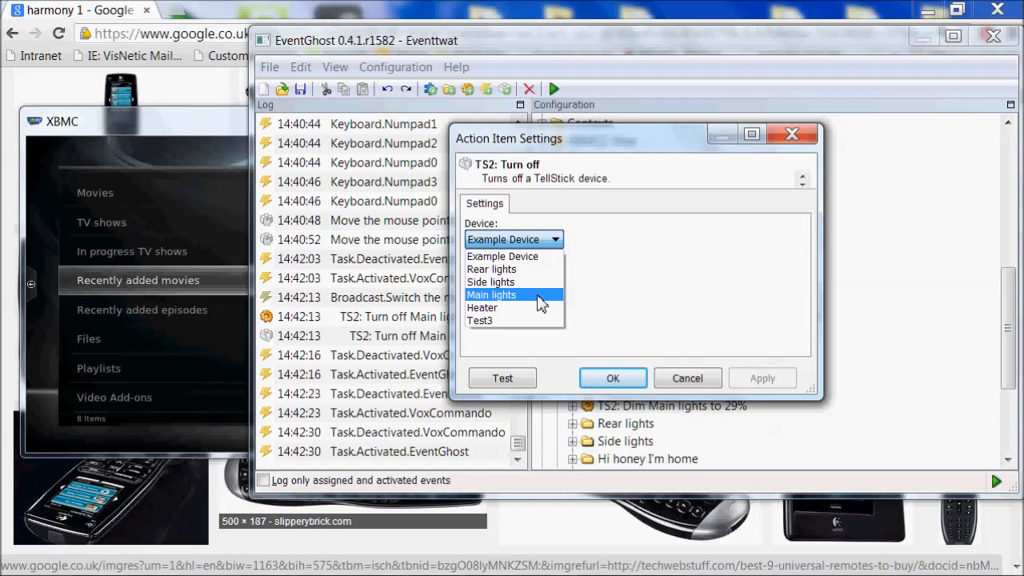
{"action": "mouse_move", "coordinate": [608, 290]}
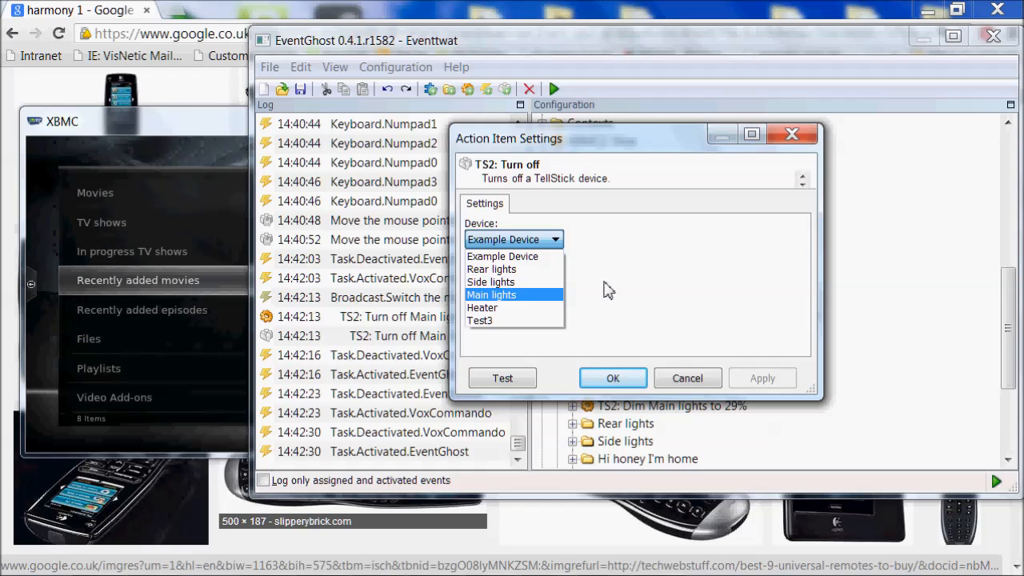
{"action": "mouse_move", "coordinate": [605, 280]}
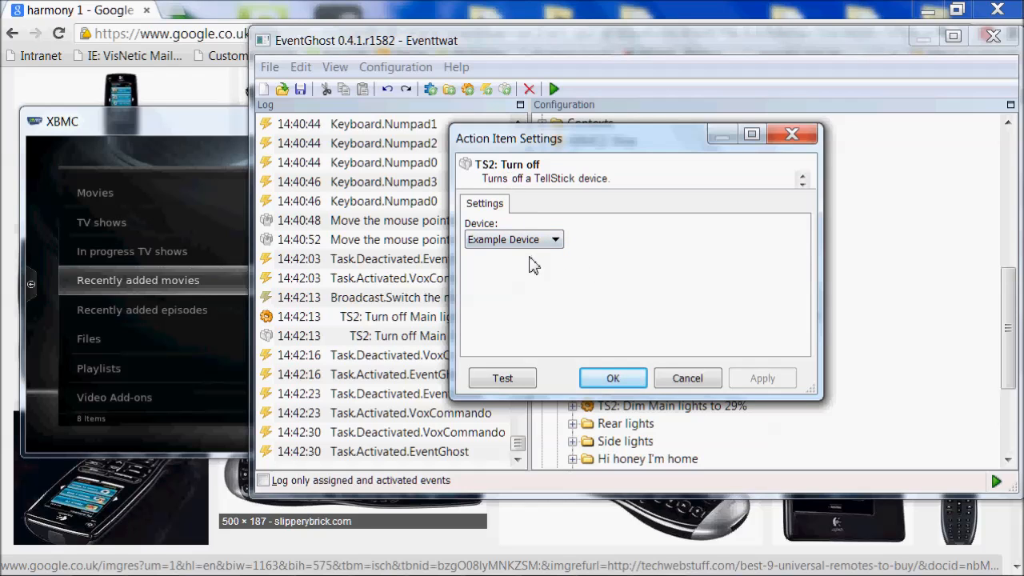
{"action": "mouse_move", "coordinate": [634, 329]}
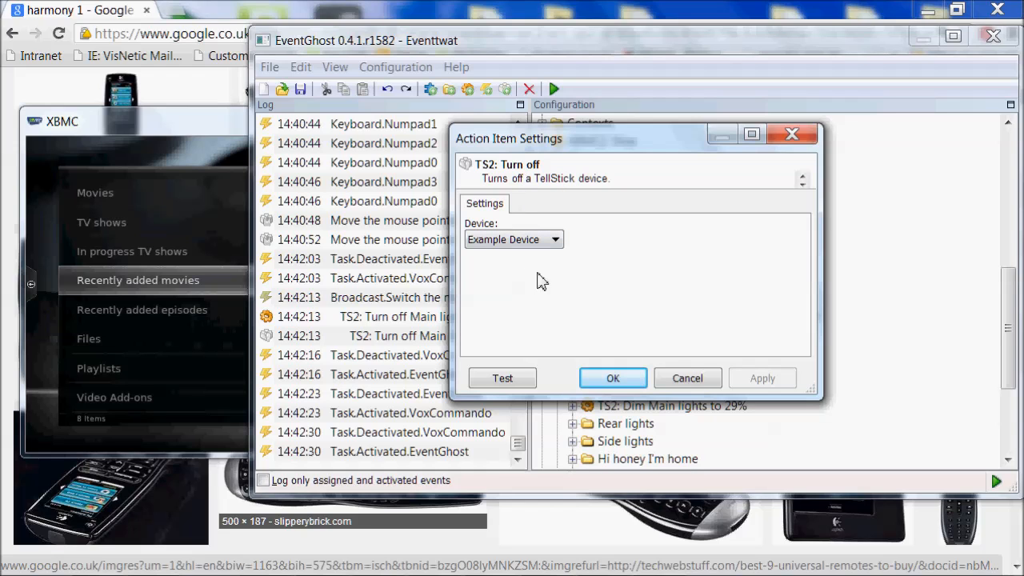
{"action": "left_click", "coordinate": [551, 240]}
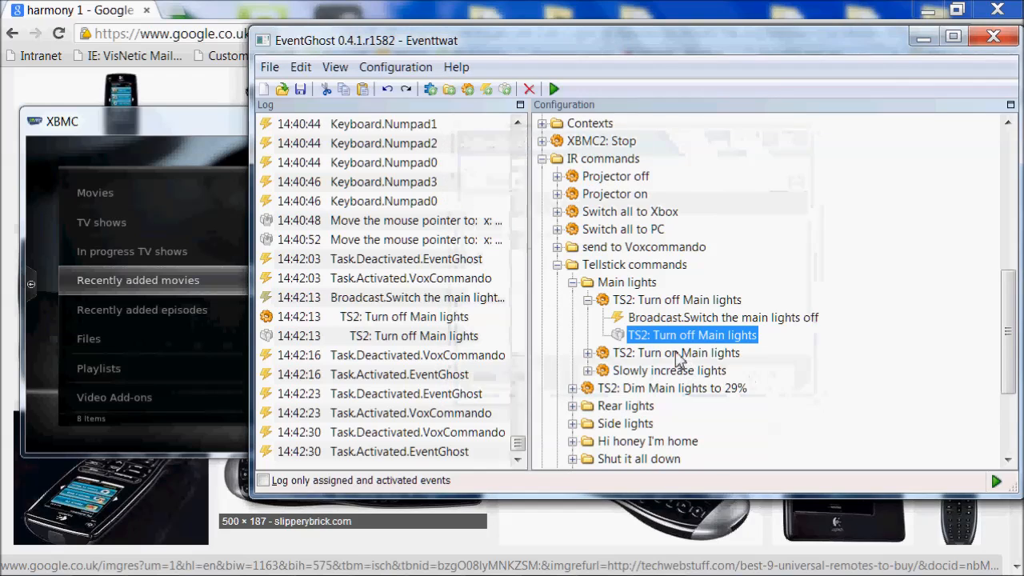
{"action": "mouse_move", "coordinate": [691, 344]}
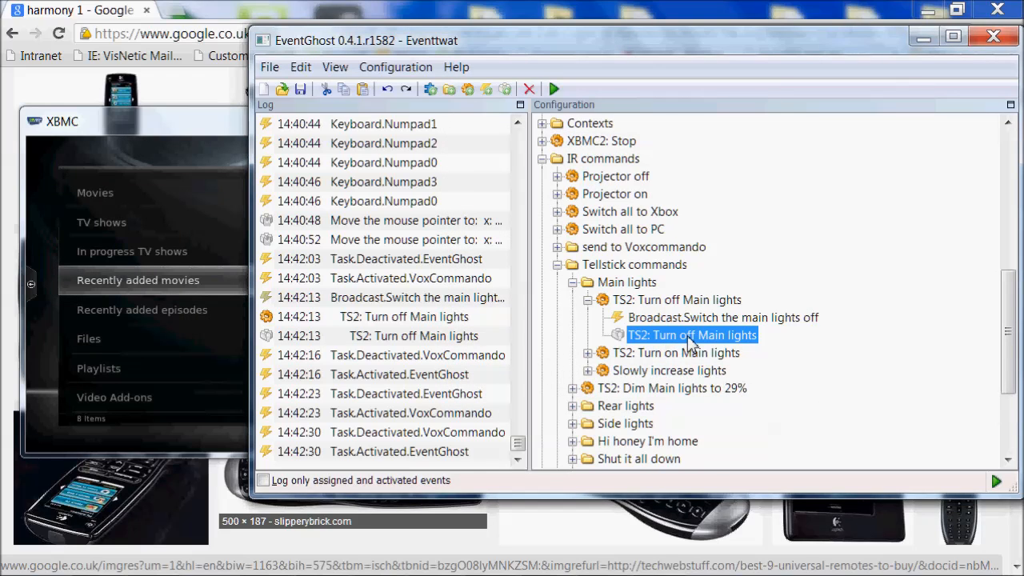
- Test-run the existing Turn off Main lights action on the Main lights device and close with OK
{"action": "double_click", "coordinate": [691, 334]}
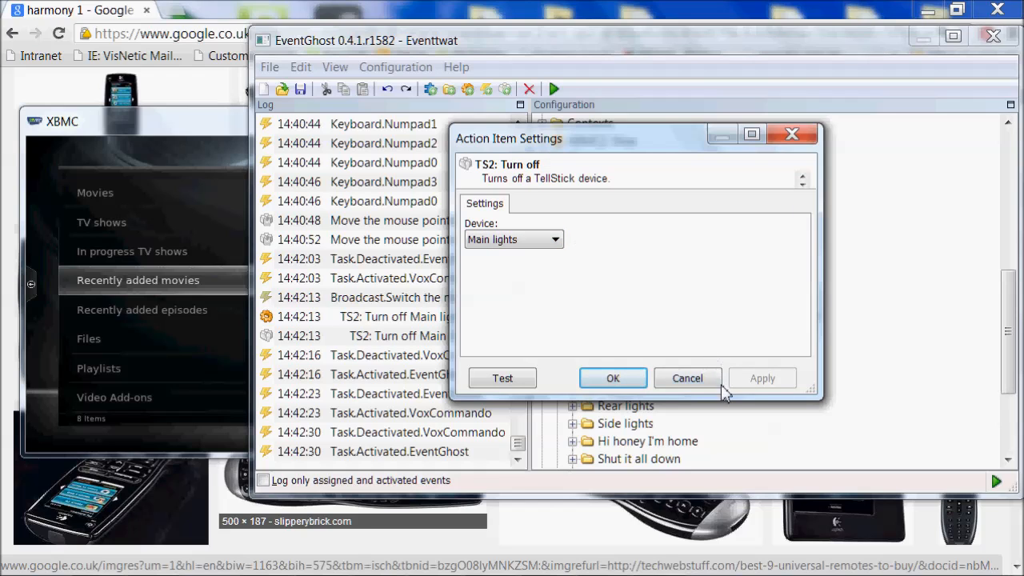
{"action": "left_click", "coordinate": [503, 378]}
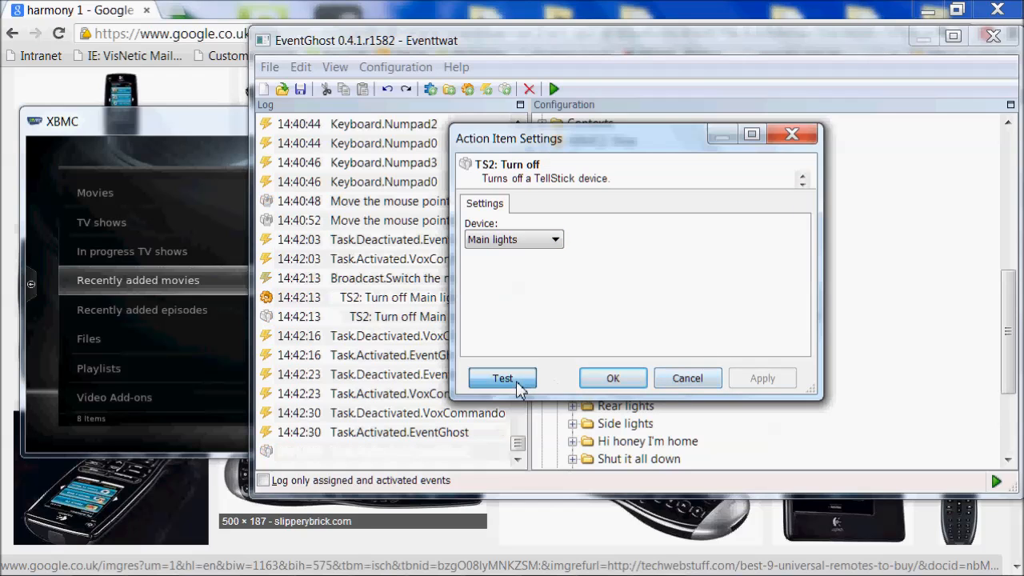
{"action": "left_click", "coordinate": [502, 377]}
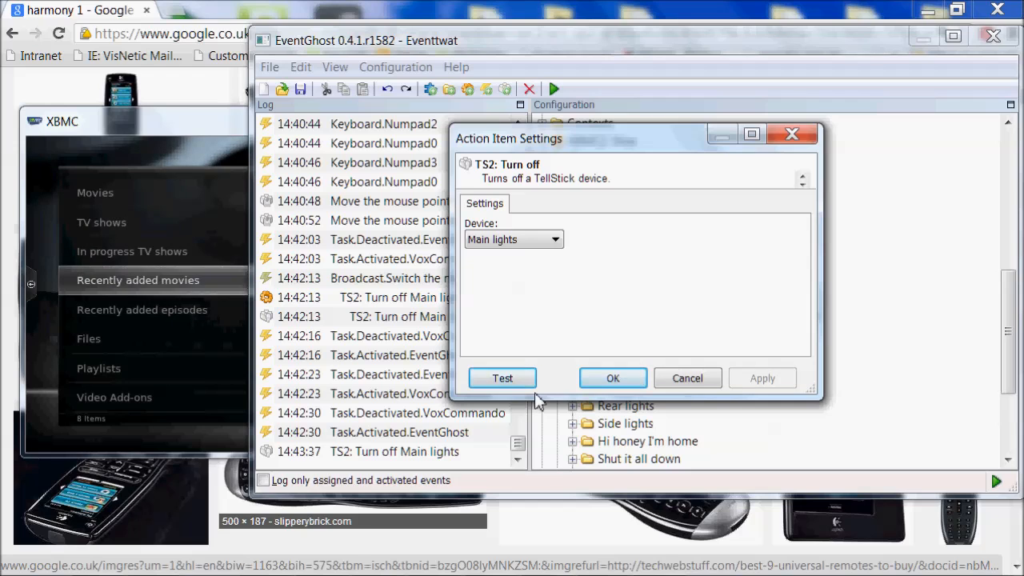
{"action": "left_click", "coordinate": [613, 378]}
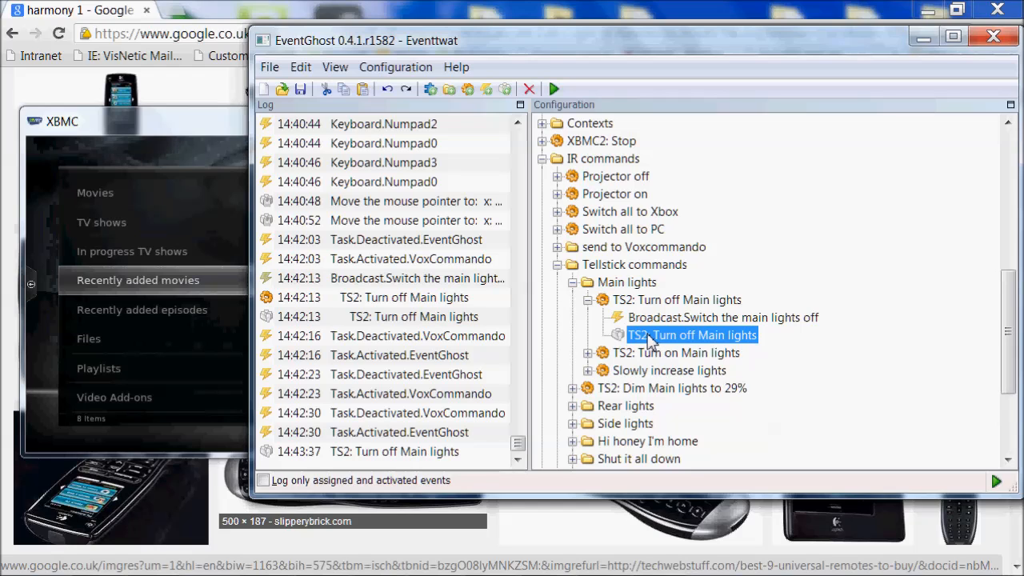
{"action": "left_click", "coordinate": [723, 316]}
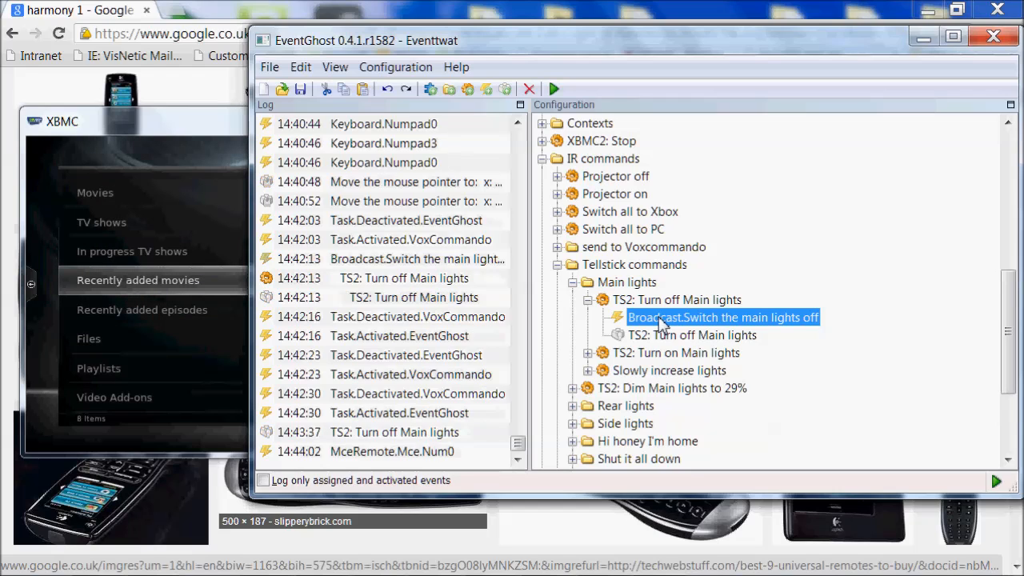
- Drag MceRemote.Mce.Num0 from the log into the macro as a new trigger for Turn off Main lights
{"action": "left_click", "coordinate": [392, 451]}
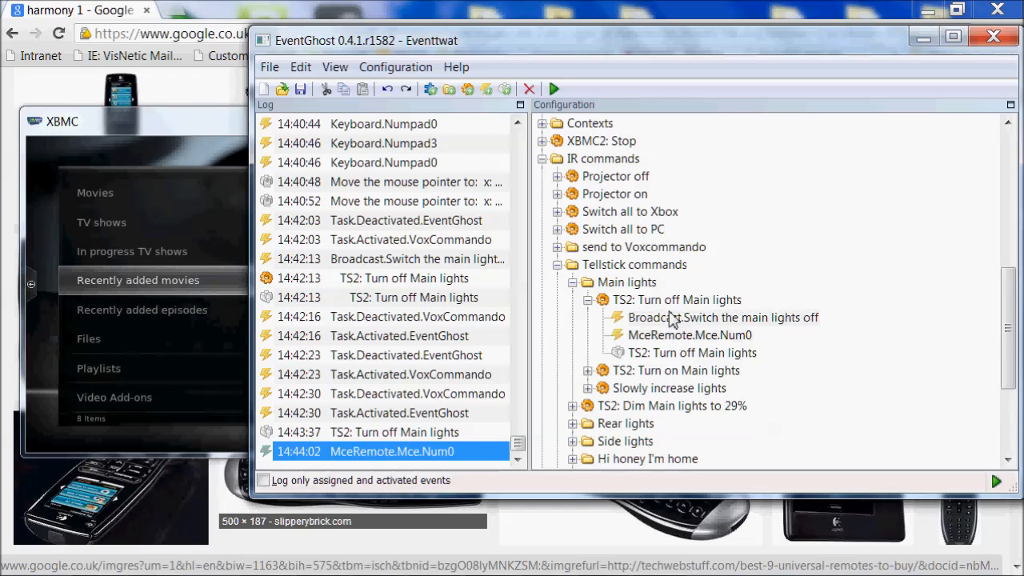
{"action": "mouse_move", "coordinate": [718, 345]}
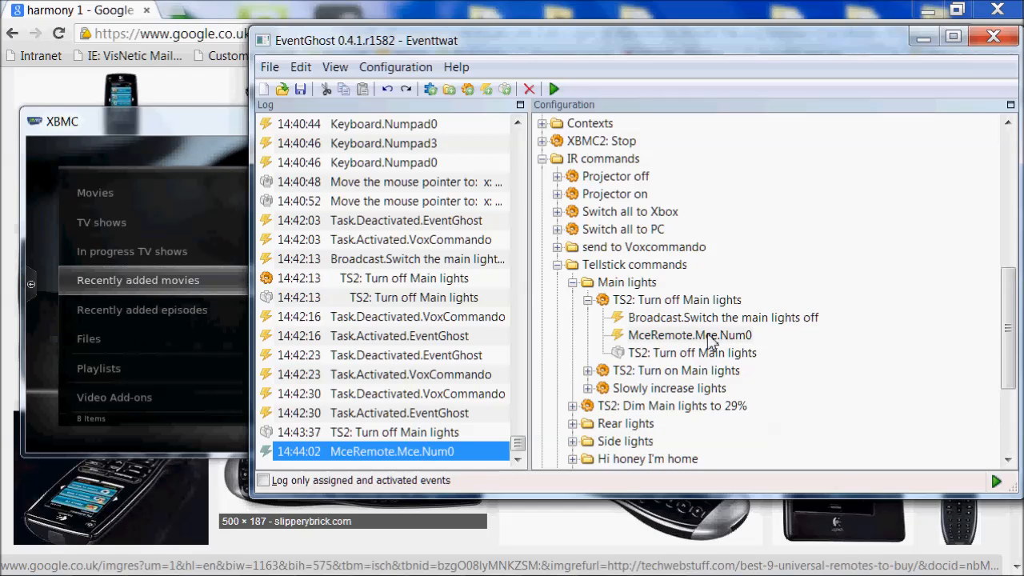
{"action": "left_click", "coordinate": [691, 354]}
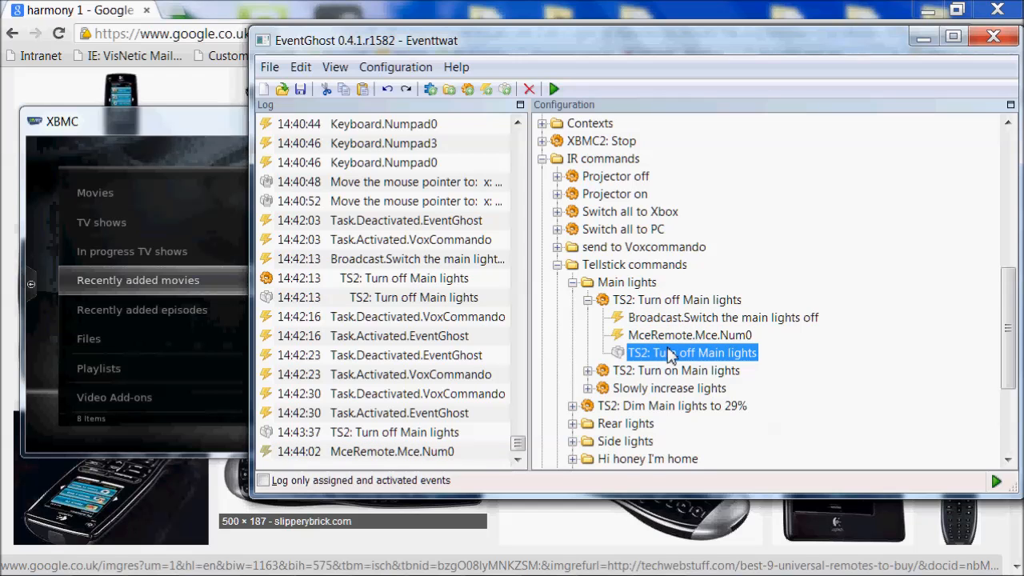
{"action": "left_click", "coordinate": [952, 40]}
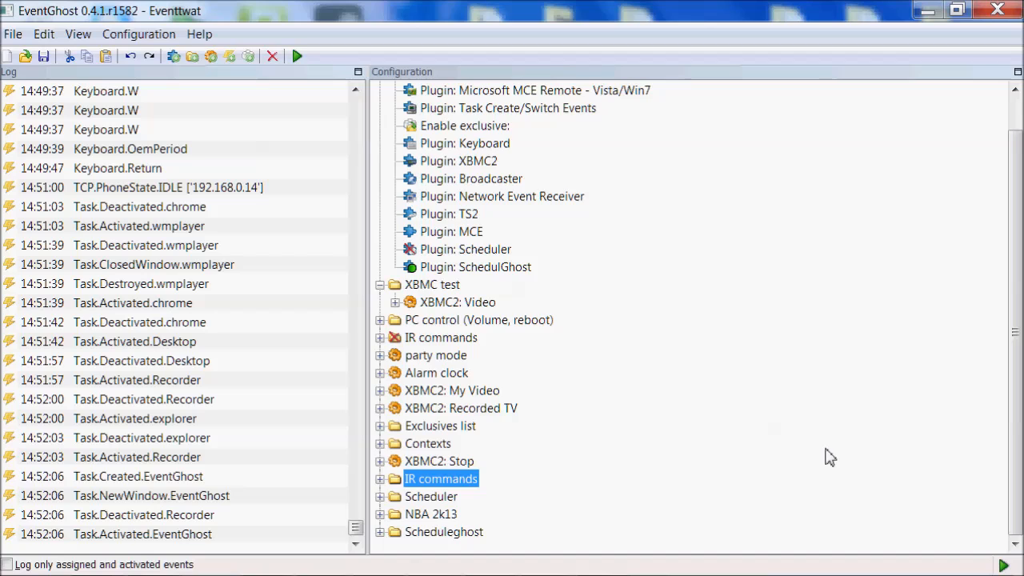
{"action": "mouse_move", "coordinate": [781, 480]}
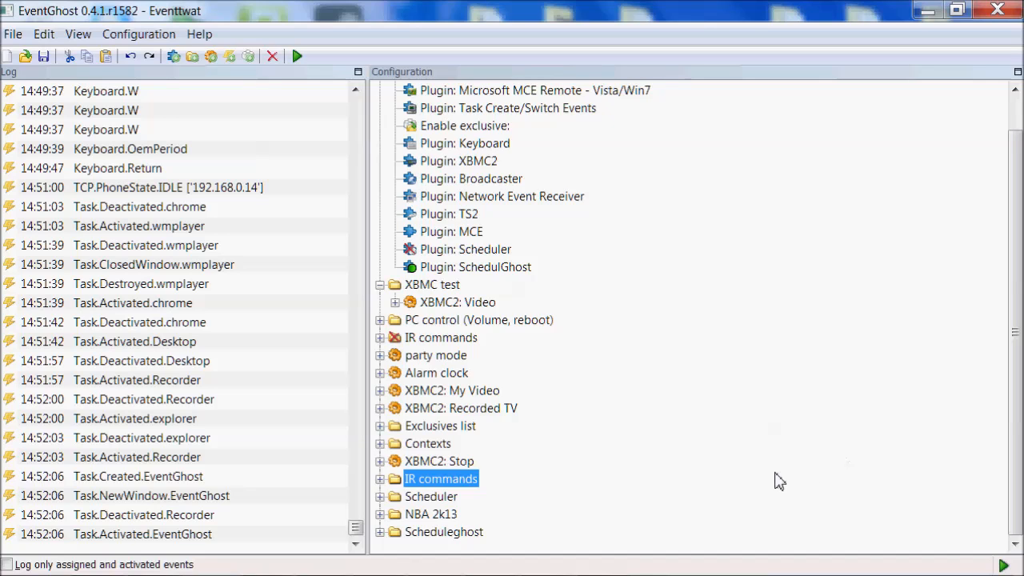
{"action": "mouse_move", "coordinate": [381, 544]}
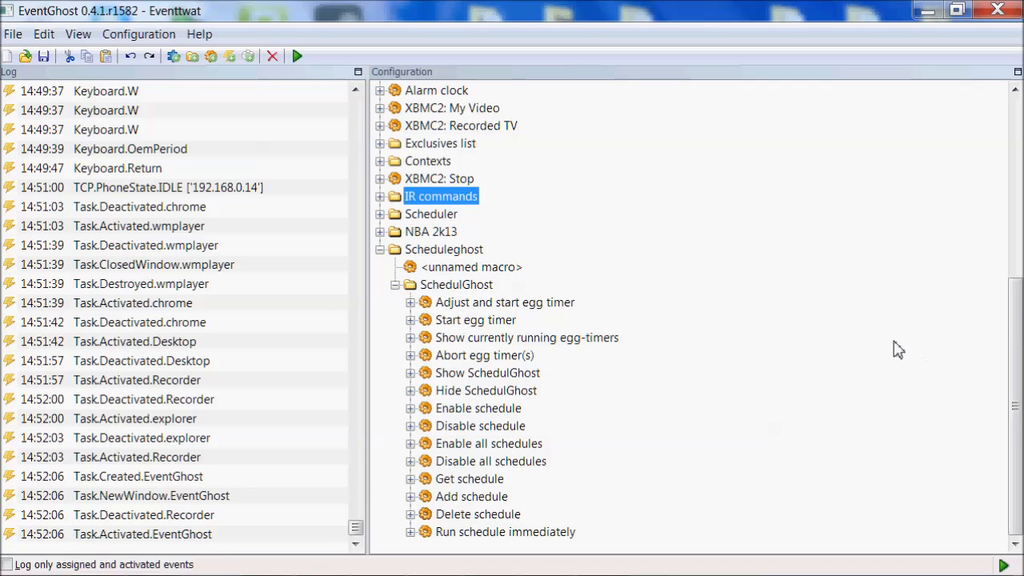
{"action": "mouse_move", "coordinate": [695, 349]}
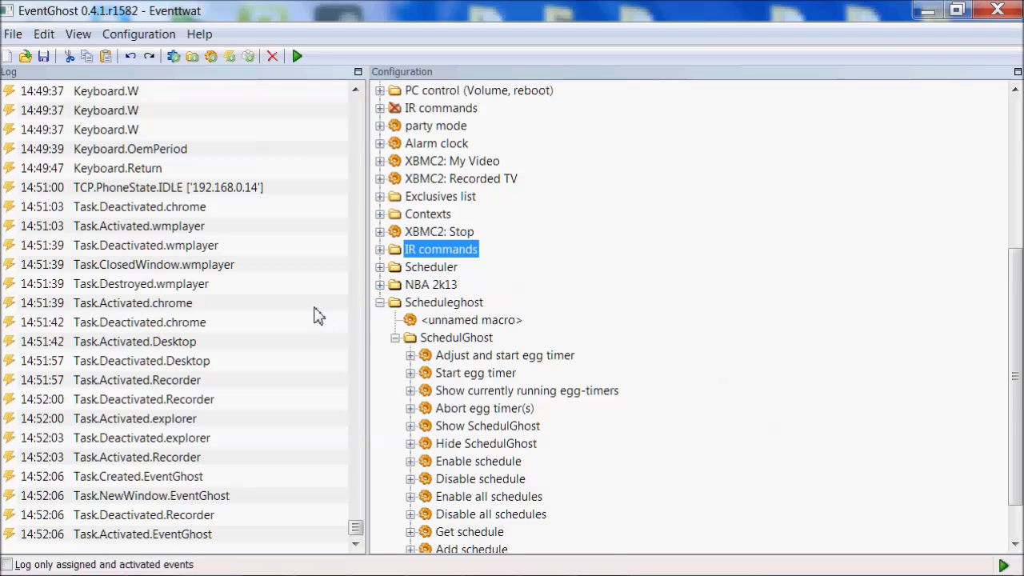
- Expand the Alarm clock macro to list its broadcast triggers, volume, XBMC launch and keystroke steps
{"action": "left_click", "coordinate": [381, 144]}
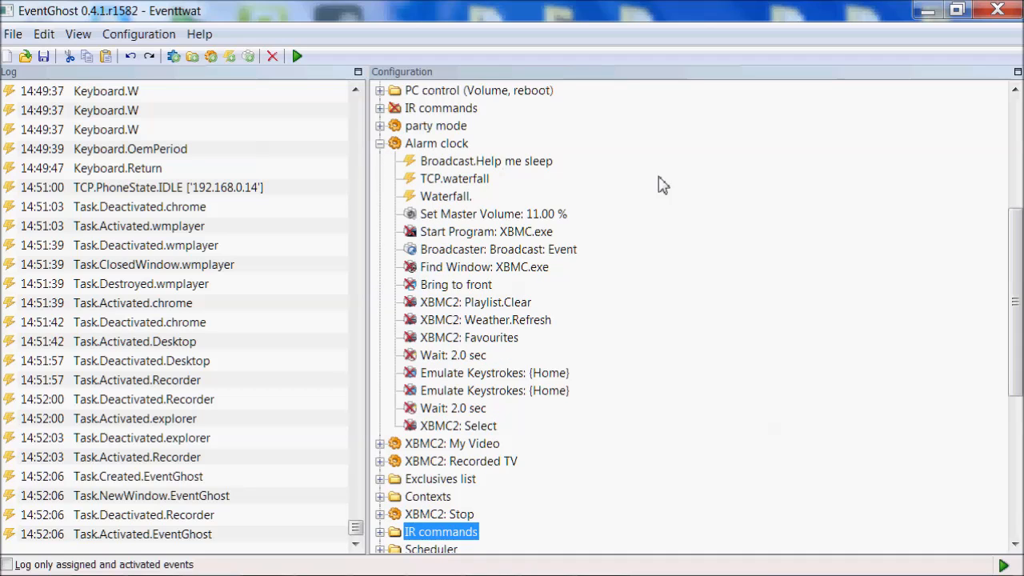
{"action": "mouse_move", "coordinate": [456, 232]}
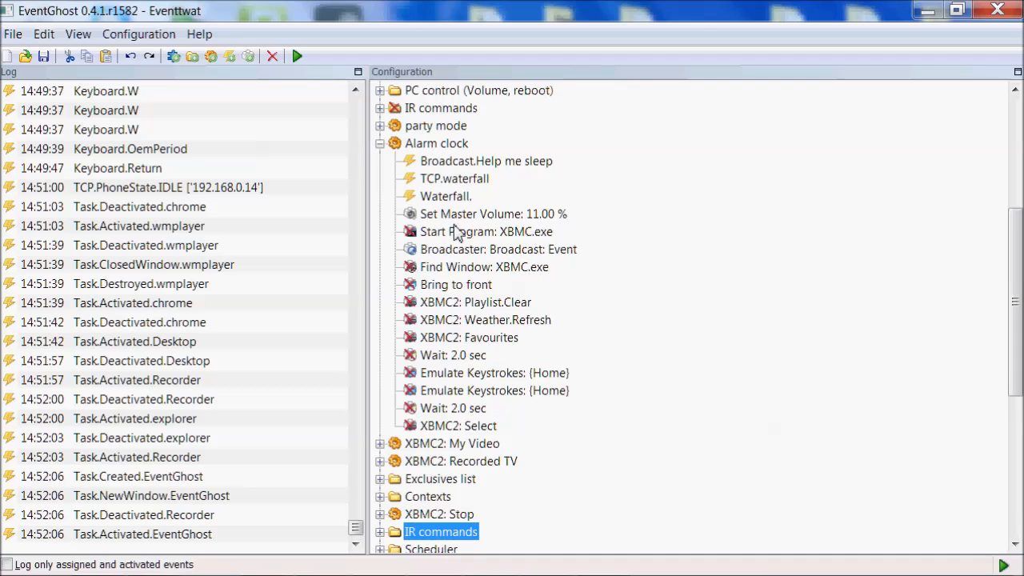
{"action": "mouse_move", "coordinate": [422, 392]}
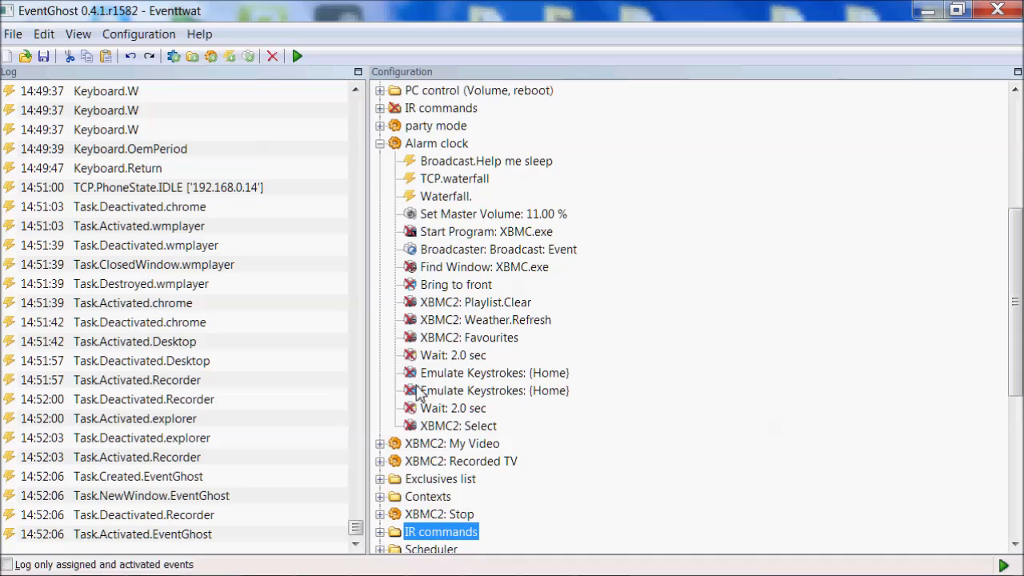
{"action": "mouse_move", "coordinate": [467, 269]}
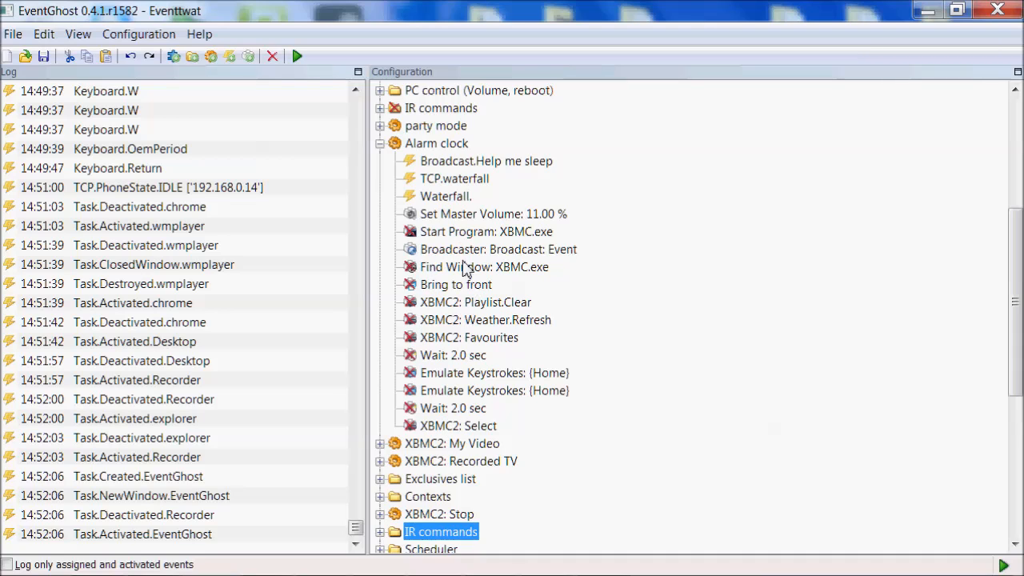
{"action": "mouse_move", "coordinate": [488, 282]}
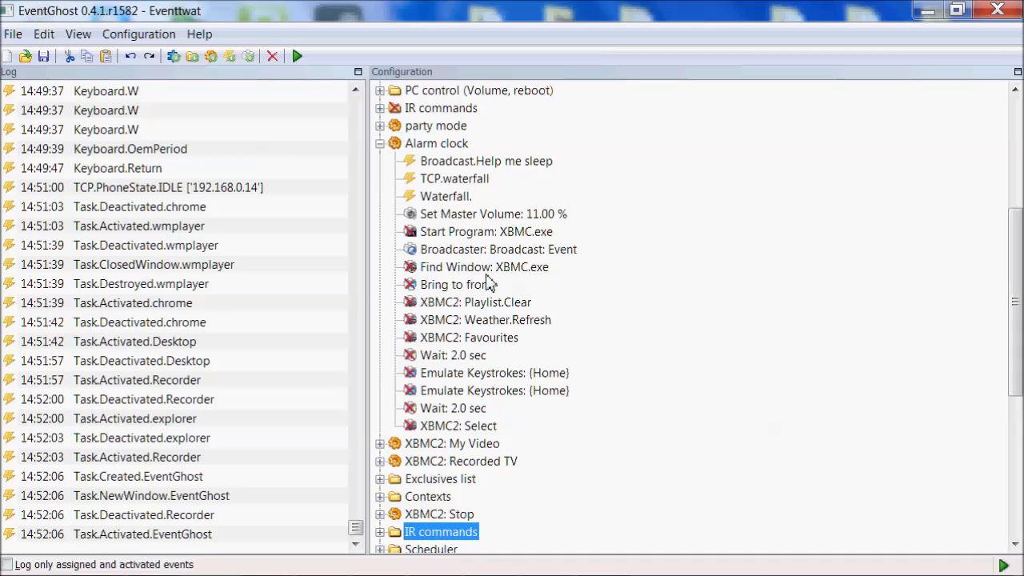
{"action": "left_click", "coordinate": [493, 214]}
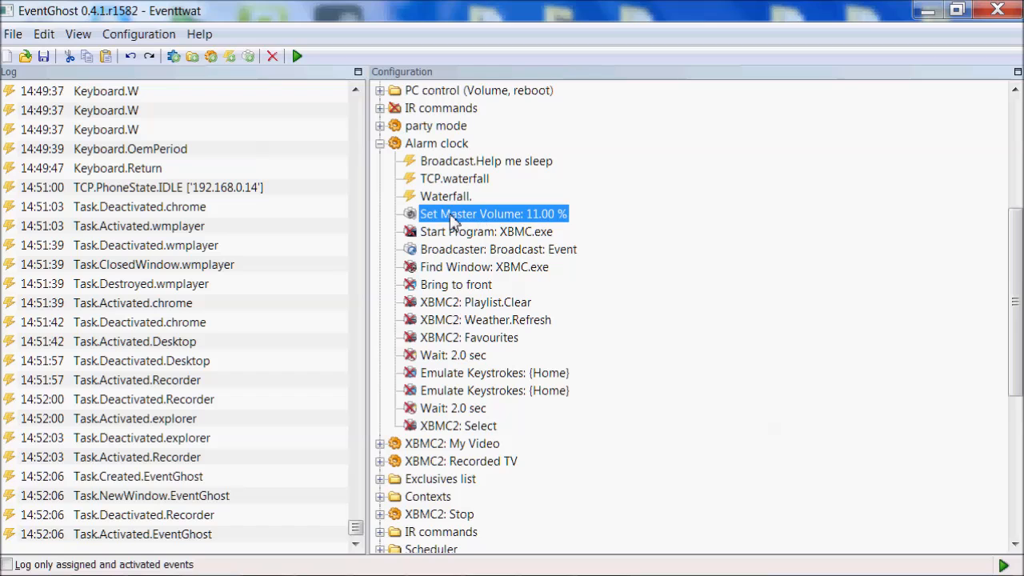
{"action": "mouse_move", "coordinate": [551, 227]}
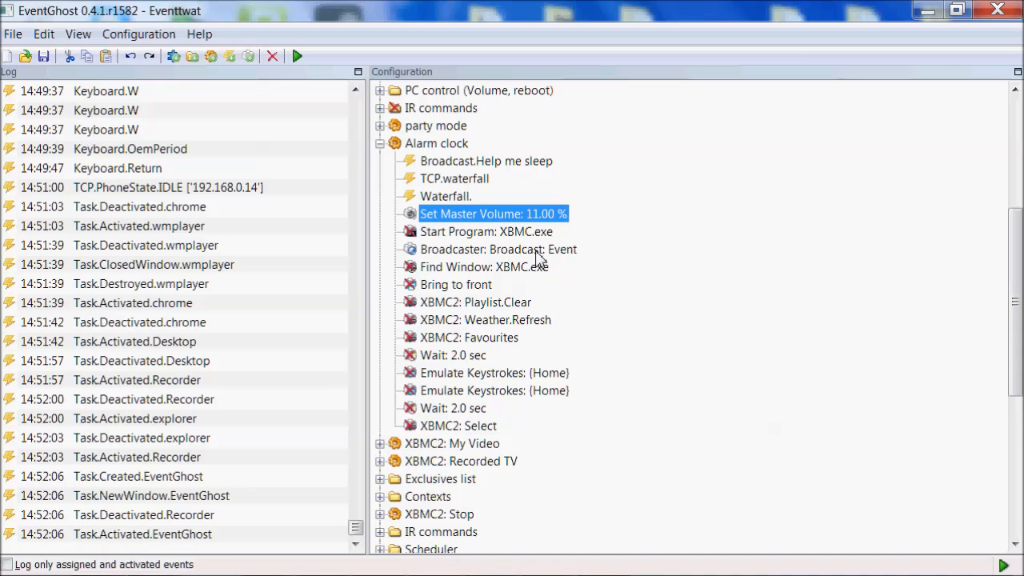
{"action": "mouse_move", "coordinate": [502, 246]}
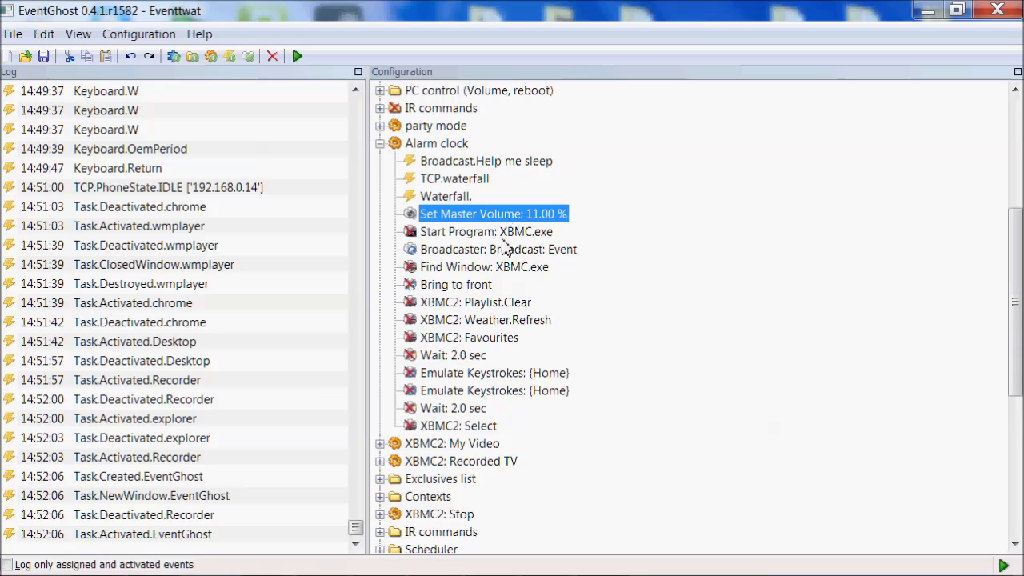
{"action": "left_click", "coordinate": [500, 249]}
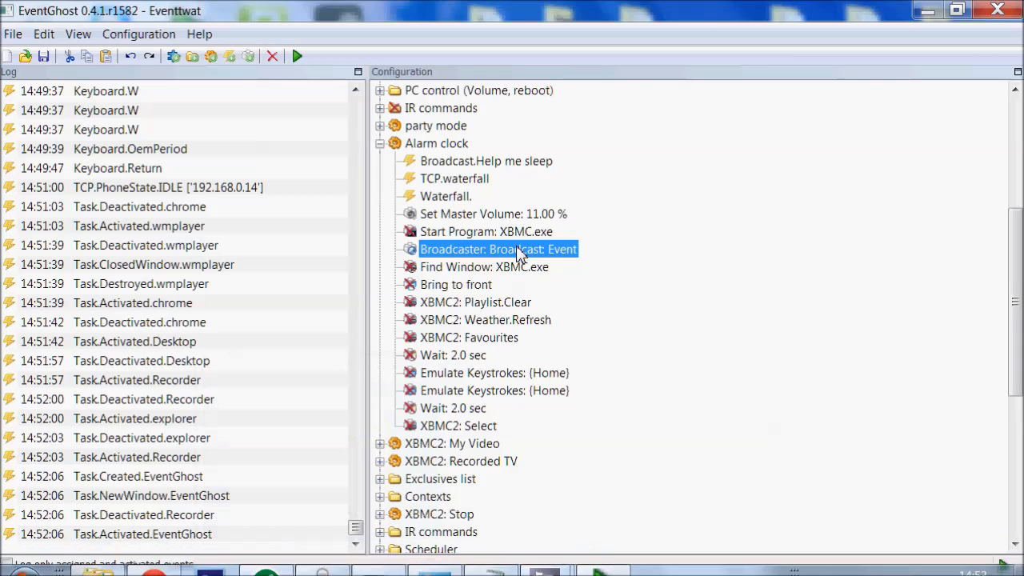
{"action": "mouse_move", "coordinate": [461, 168]}
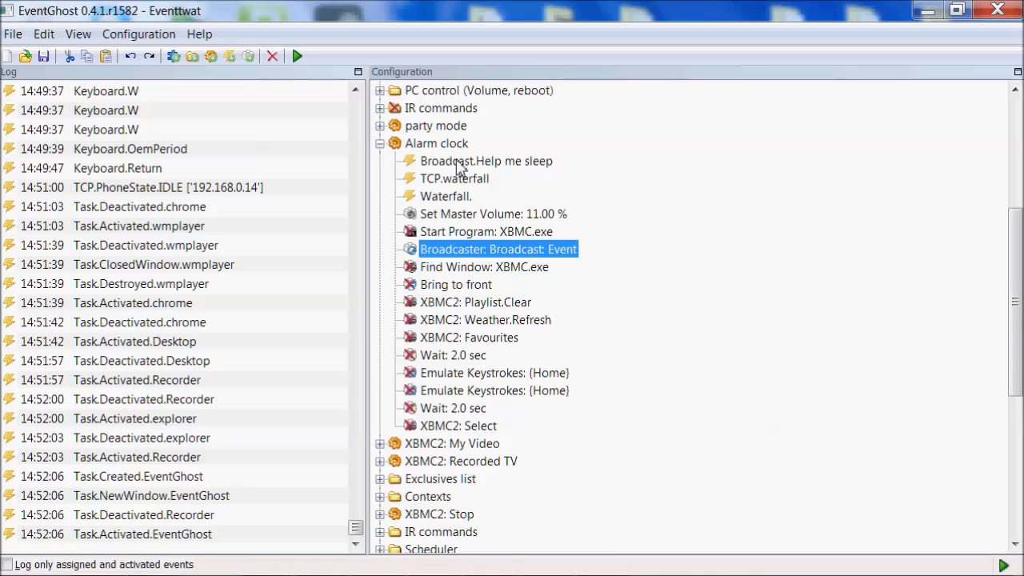
{"action": "left_click", "coordinate": [445, 195]}
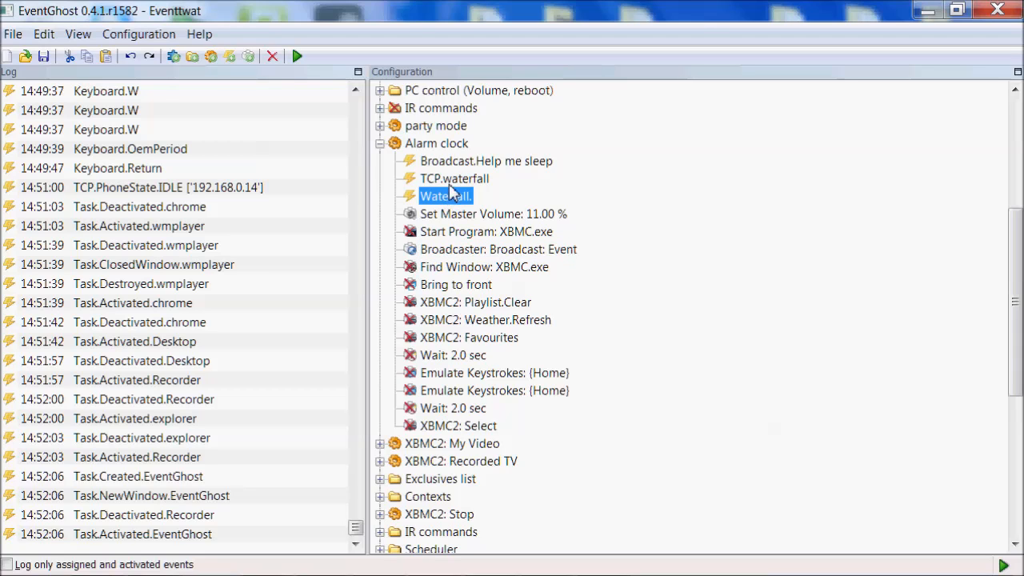
{"action": "left_click", "coordinate": [487, 160]}
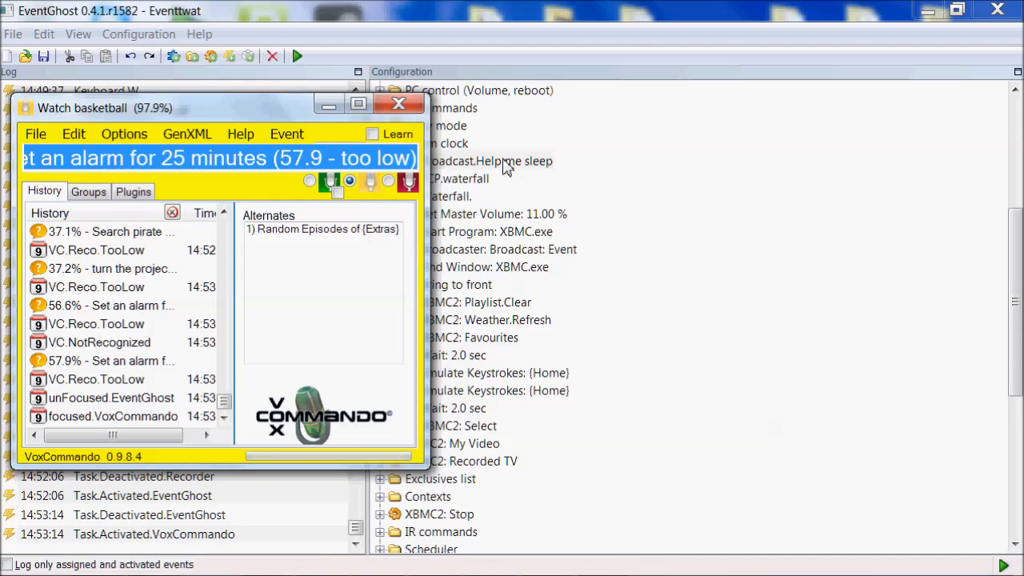
{"action": "left_click", "coordinate": [398, 102]}
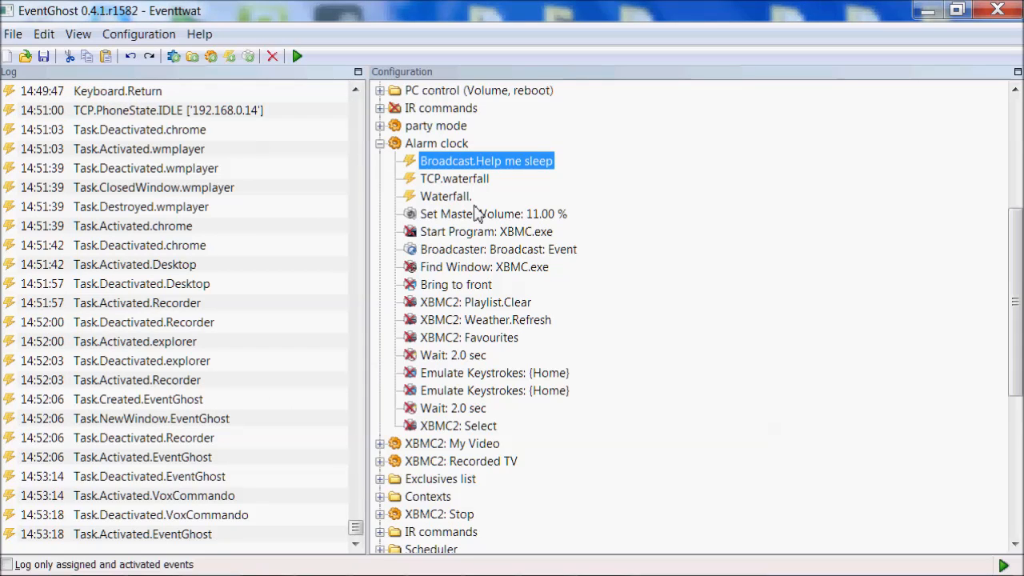
{"action": "left_click", "coordinate": [499, 249]}
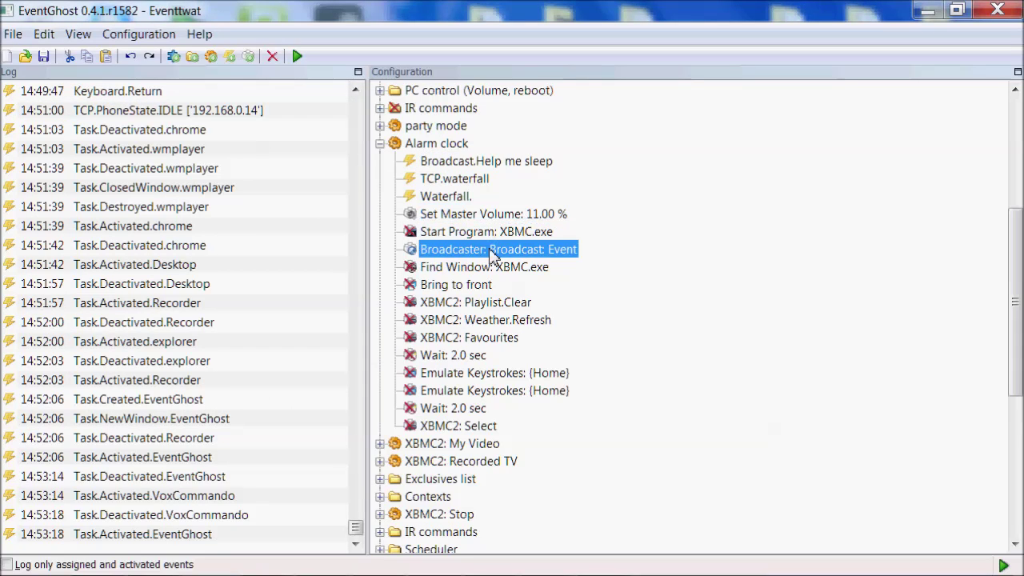
{"action": "mouse_move", "coordinate": [544, 311]}
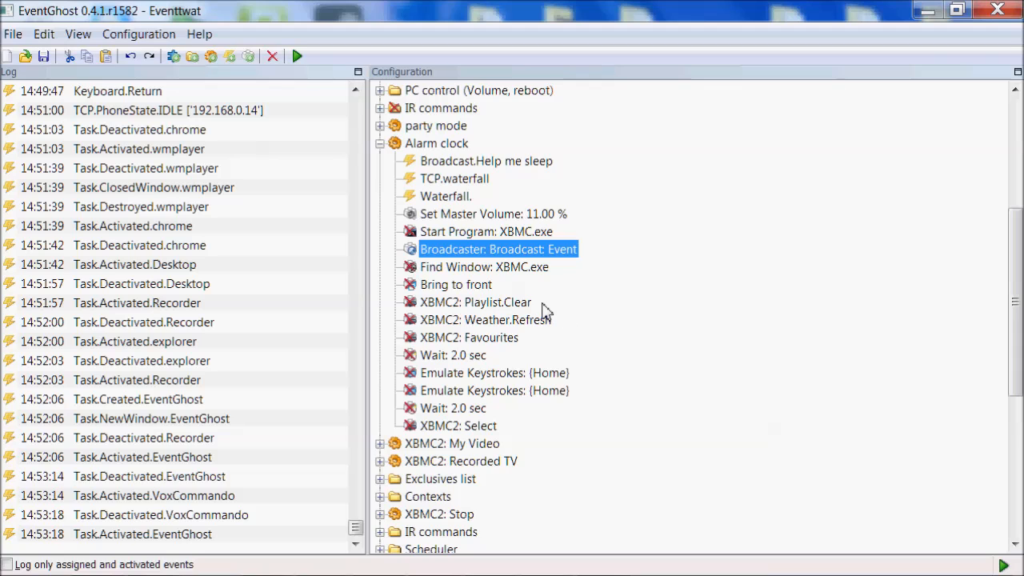
{"action": "mouse_move", "coordinate": [566, 310]}
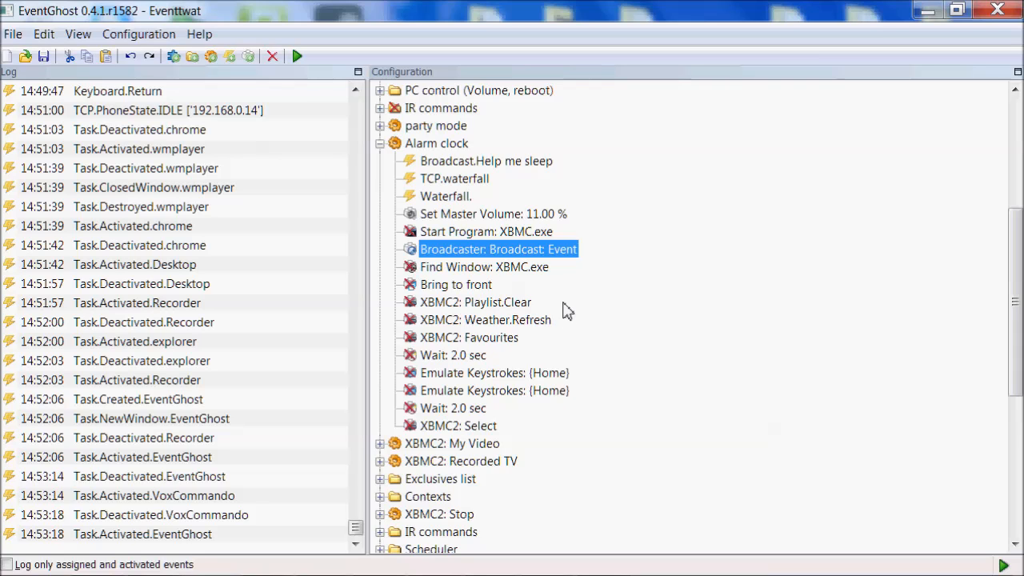
{"action": "mouse_move", "coordinate": [594, 322]}
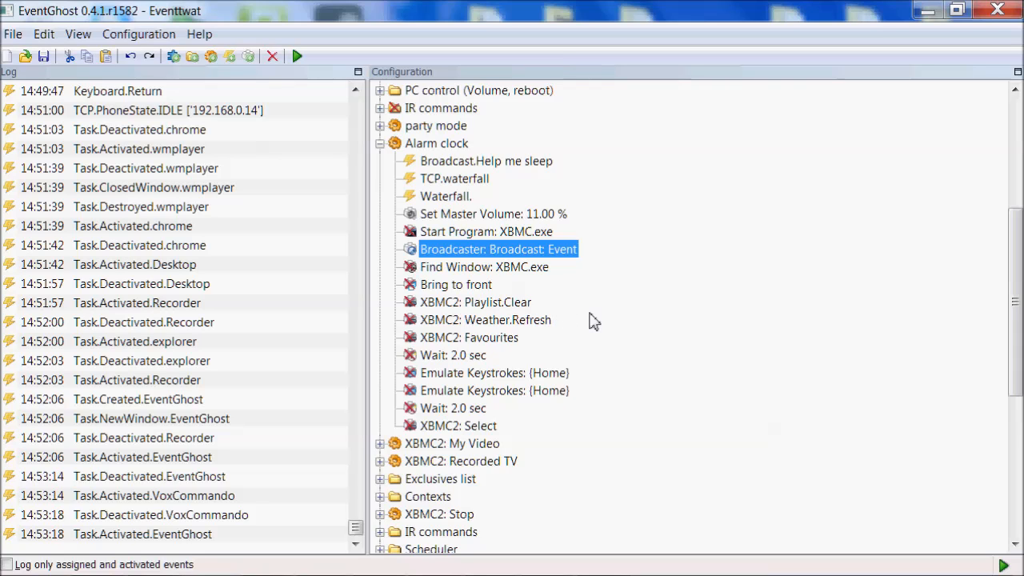
{"action": "mouse_move", "coordinate": [647, 329]}
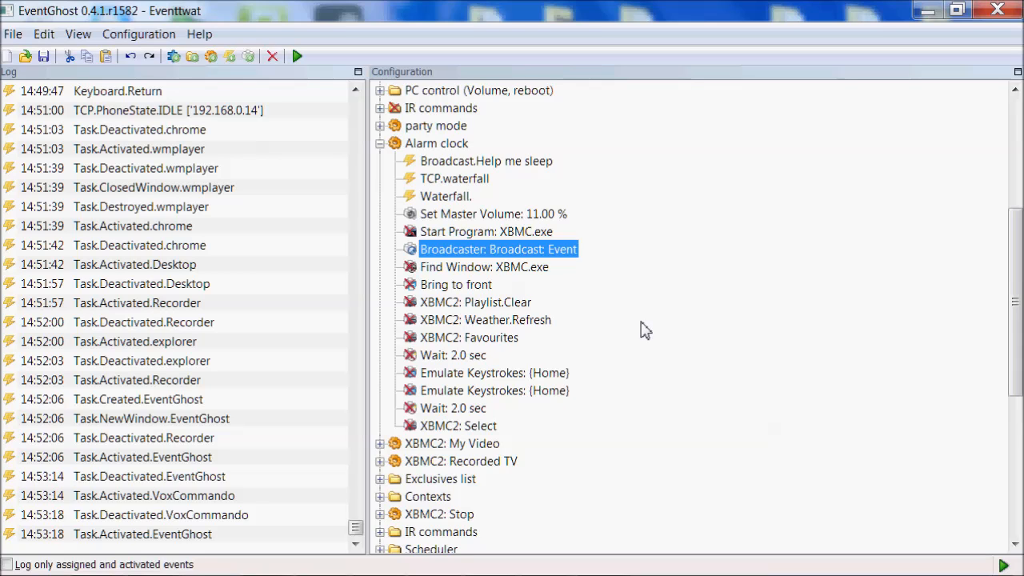
{"action": "mouse_move", "coordinate": [749, 302]}
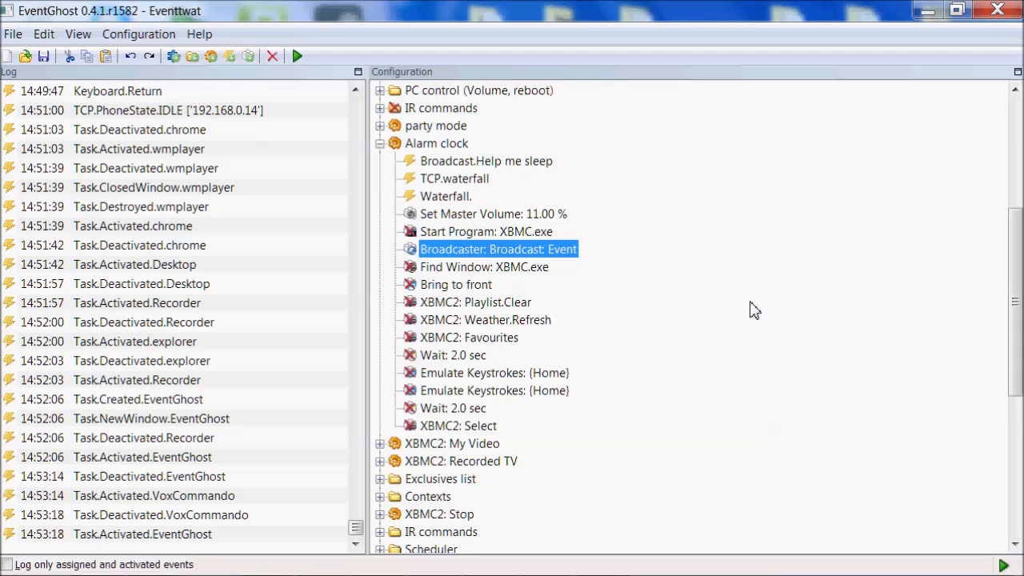
{"action": "mouse_move", "coordinate": [472, 188]}
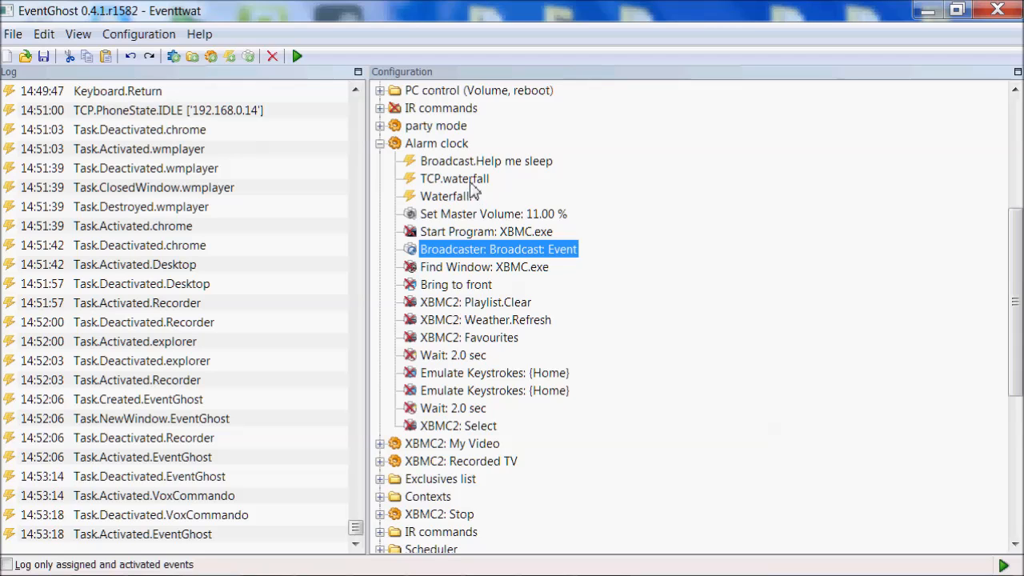
{"action": "left_click", "coordinate": [487, 160]}
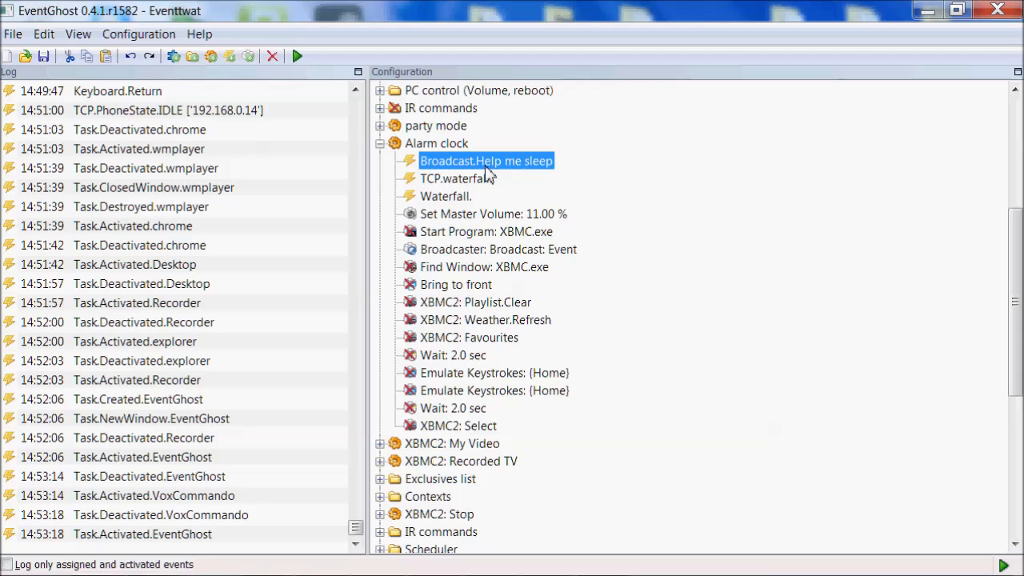
{"action": "left_click", "coordinate": [455, 179]}
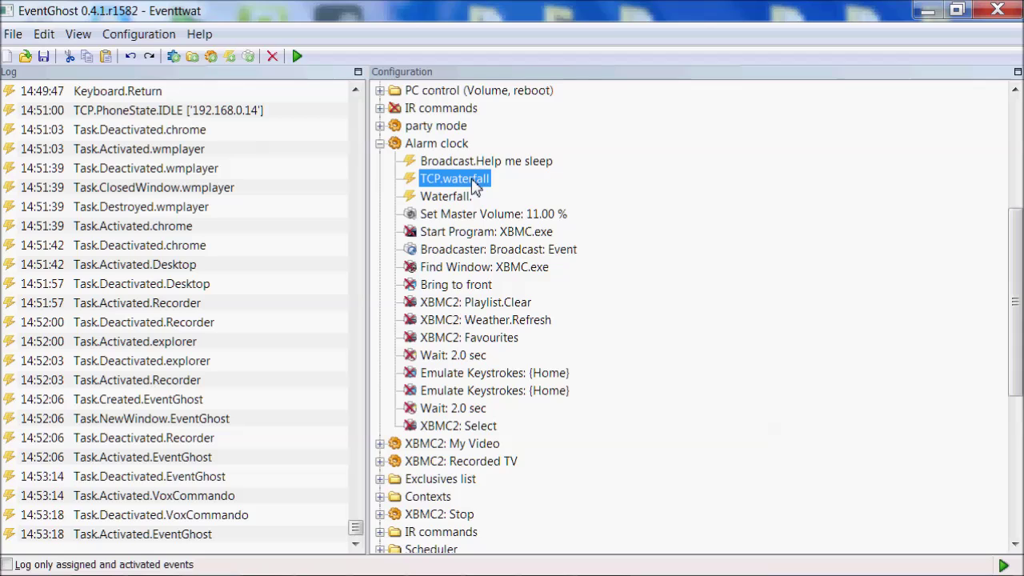
{"action": "mouse_move", "coordinate": [423, 189]}
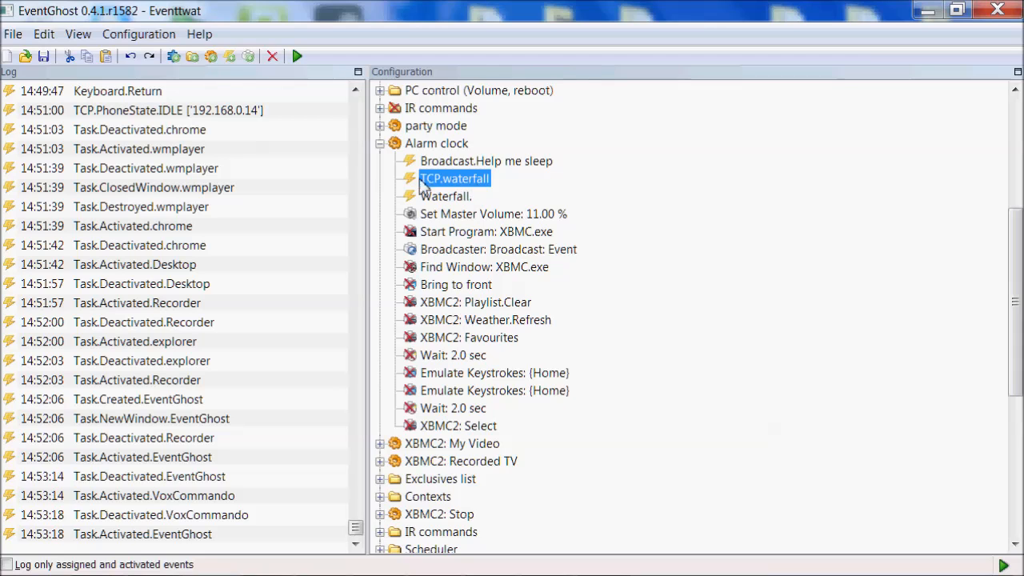
{"action": "mouse_move", "coordinate": [470, 179]}
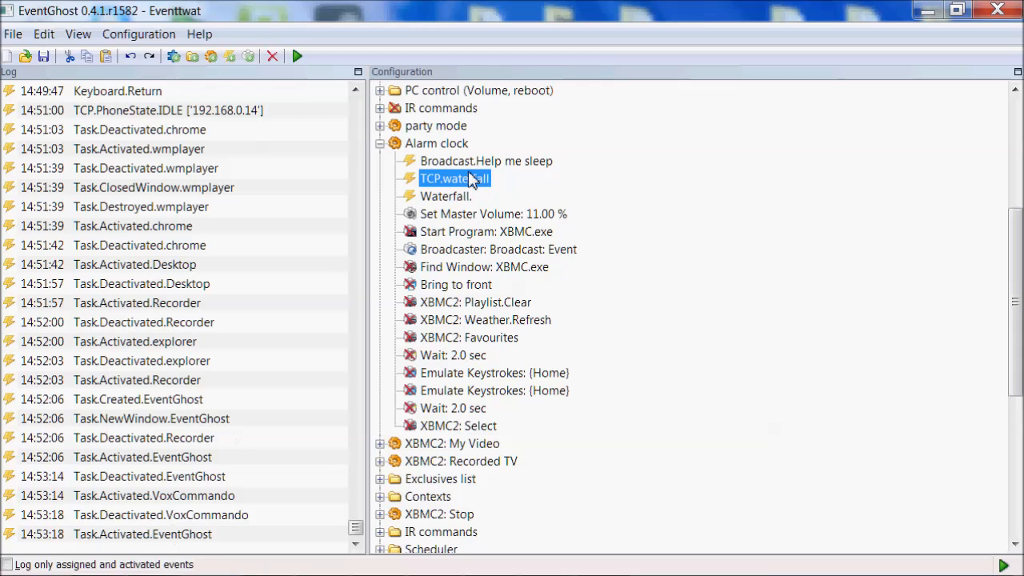
{"action": "mouse_move", "coordinate": [456, 212]}
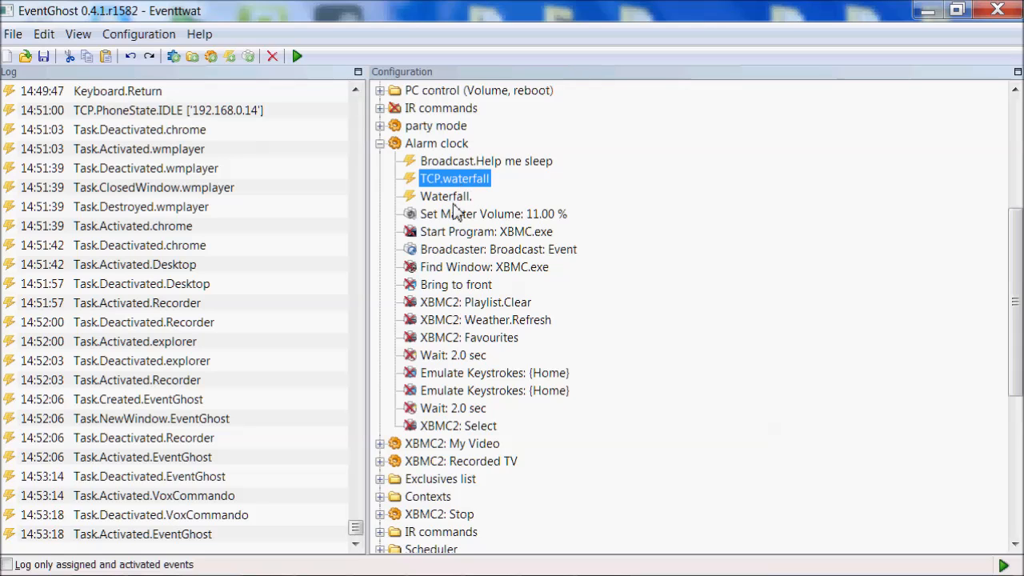
{"action": "left_click", "coordinate": [444, 195]}
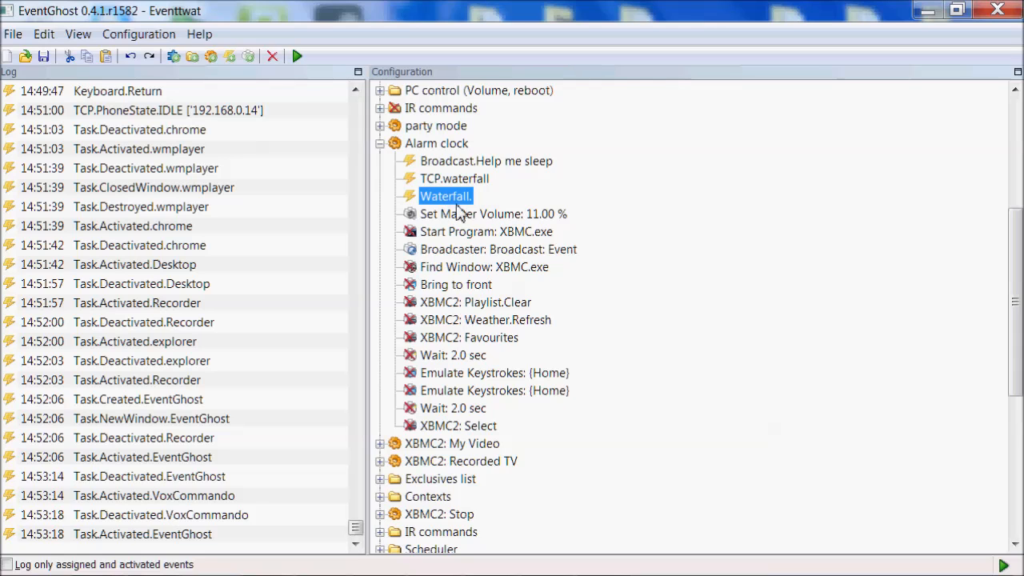
{"action": "mouse_move", "coordinate": [432, 201]}
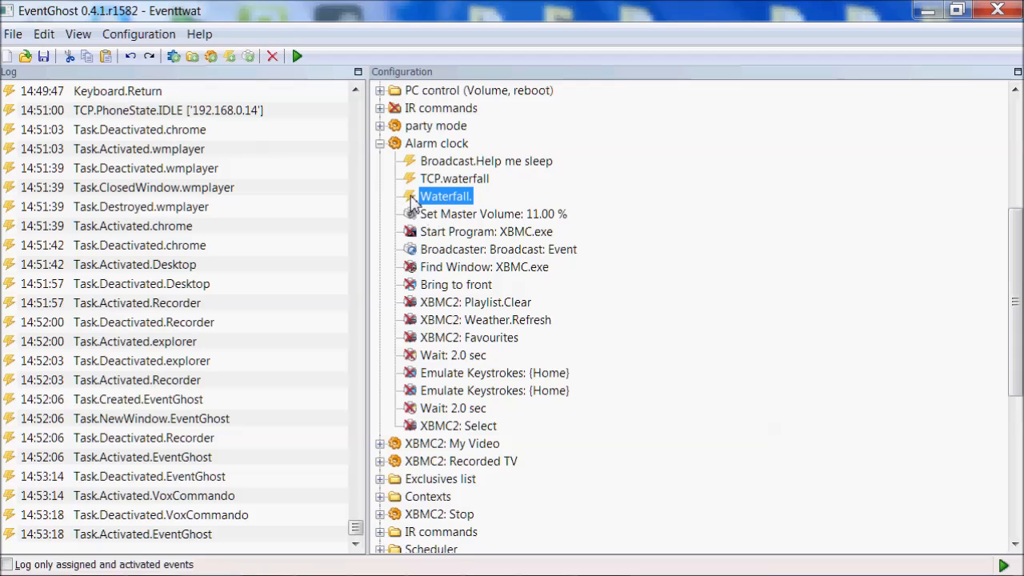
{"action": "mouse_move", "coordinate": [694, 323]}
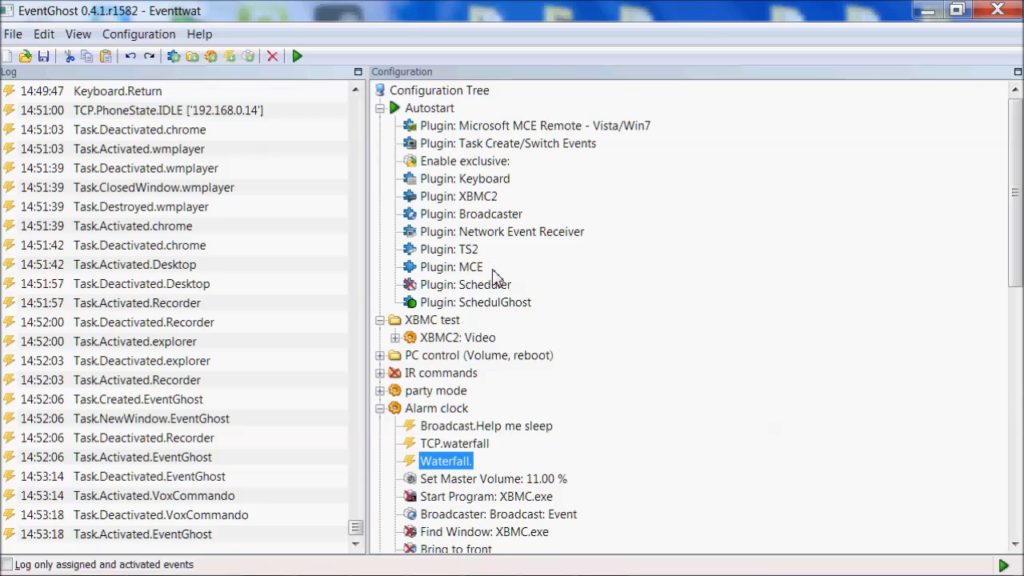
- Show the SchedulGhost manager from the plugin settings and select the daily 05:30 Waterfall schedule
{"action": "double_click", "coordinate": [475, 301]}
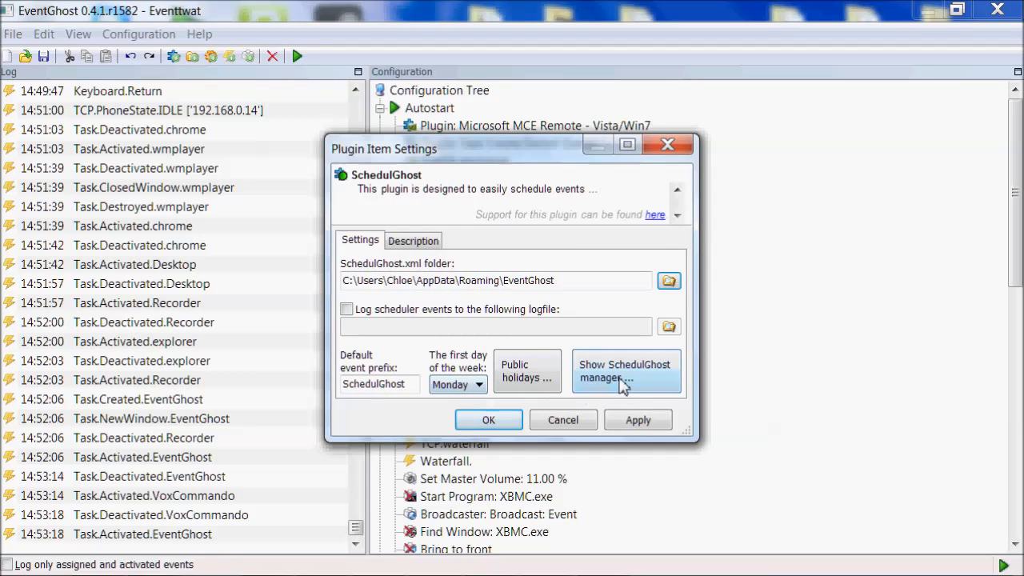
{"action": "left_click", "coordinate": [626, 372]}
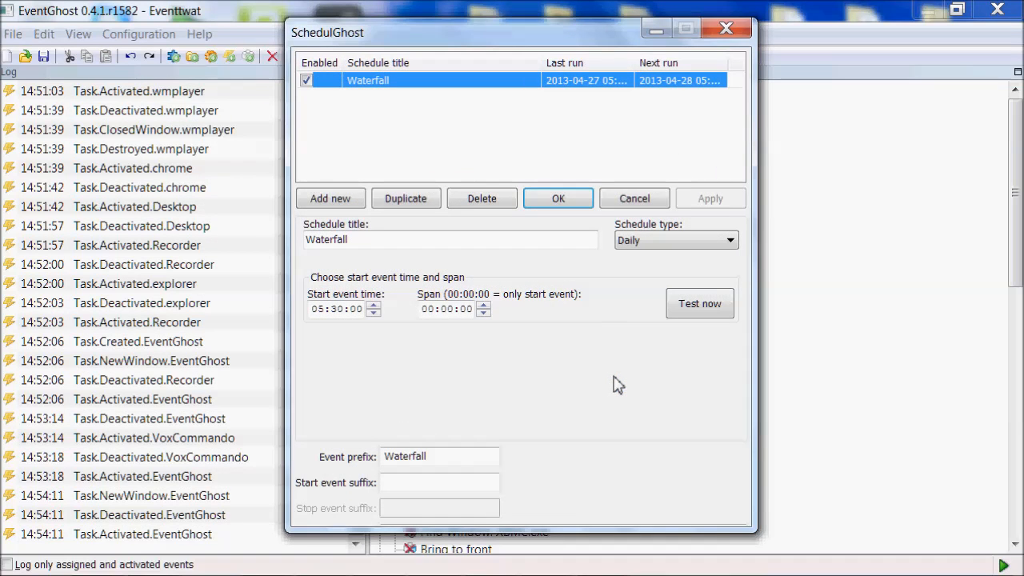
{"action": "mouse_move", "coordinate": [467, 40]}
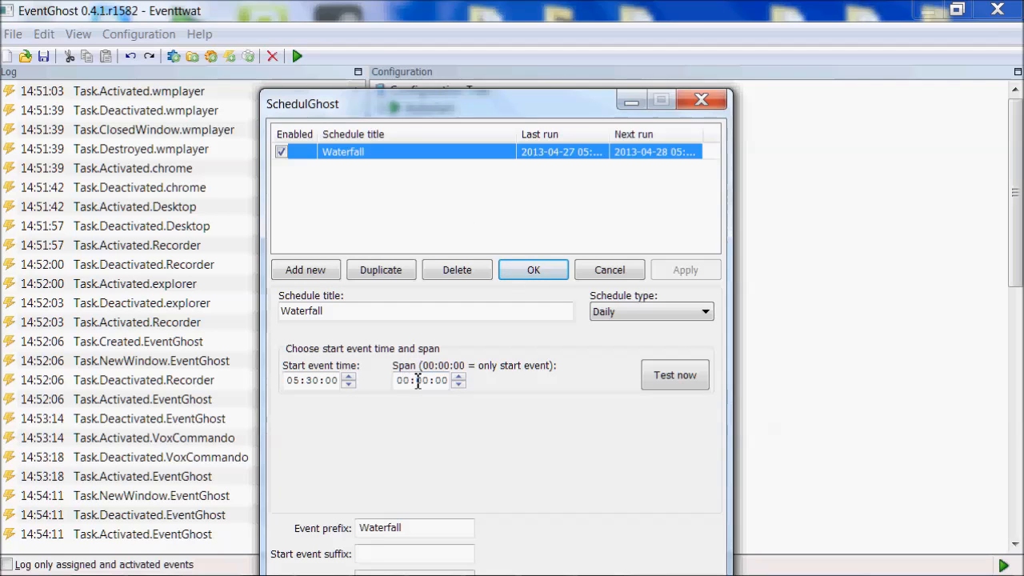
{"action": "mouse_move", "coordinate": [418, 407]}
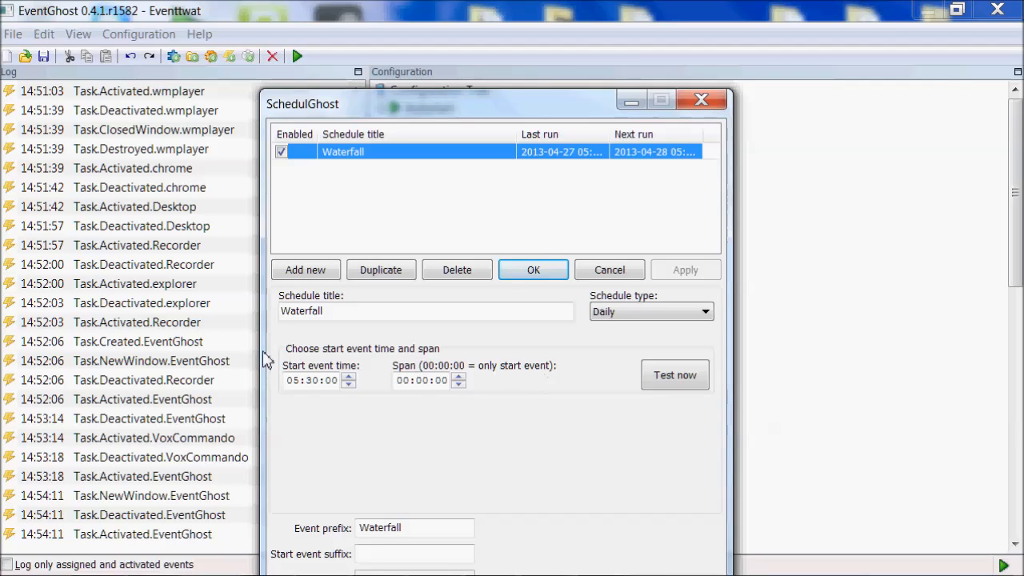
{"action": "left_click", "coordinate": [424, 311]}
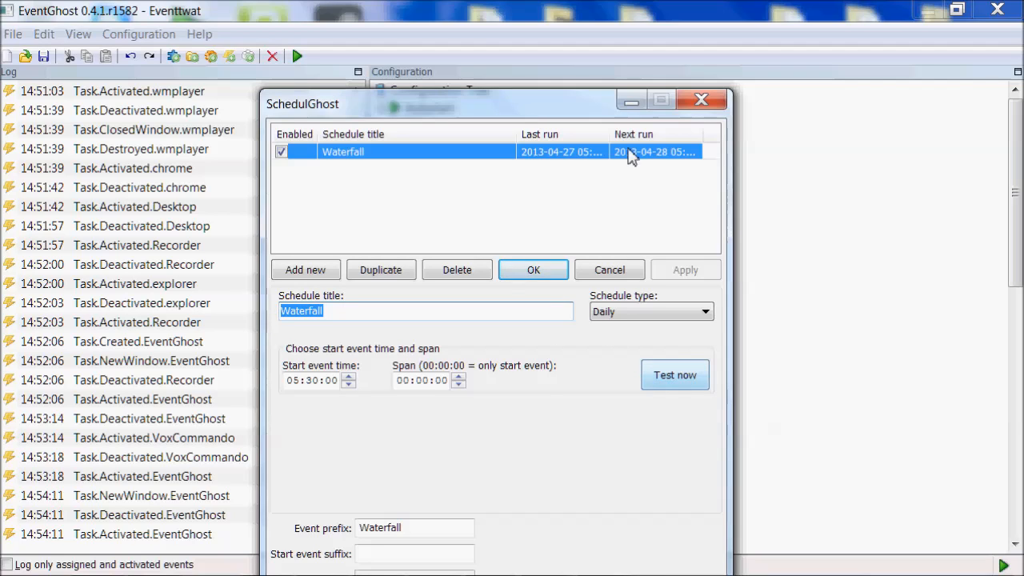
- Close the SchedulGhost manager, collapse the Alarm clock macro and return to Autostart at the tree top
{"action": "left_click", "coordinate": [533, 269]}
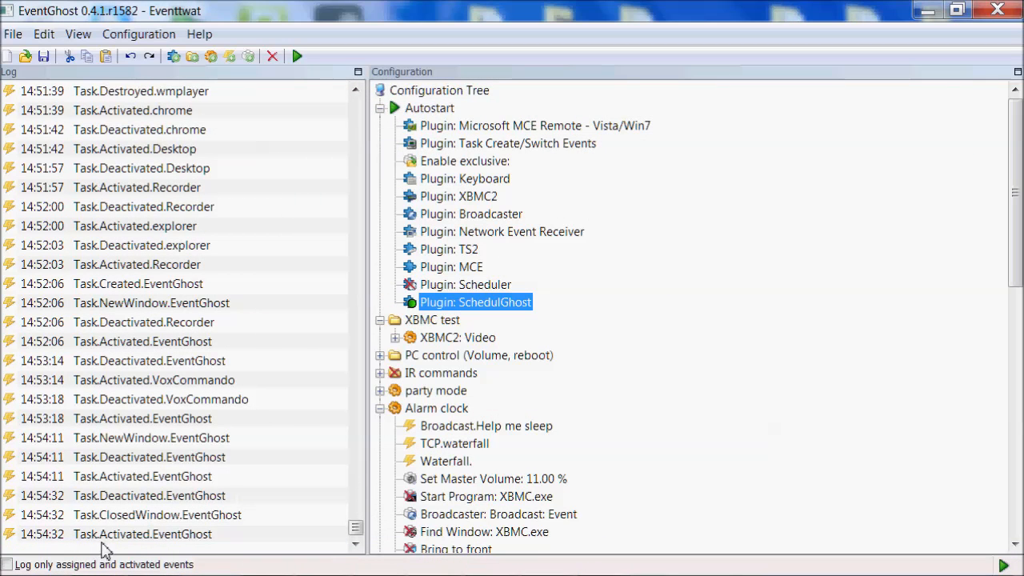
{"action": "mouse_move", "coordinate": [456, 356]}
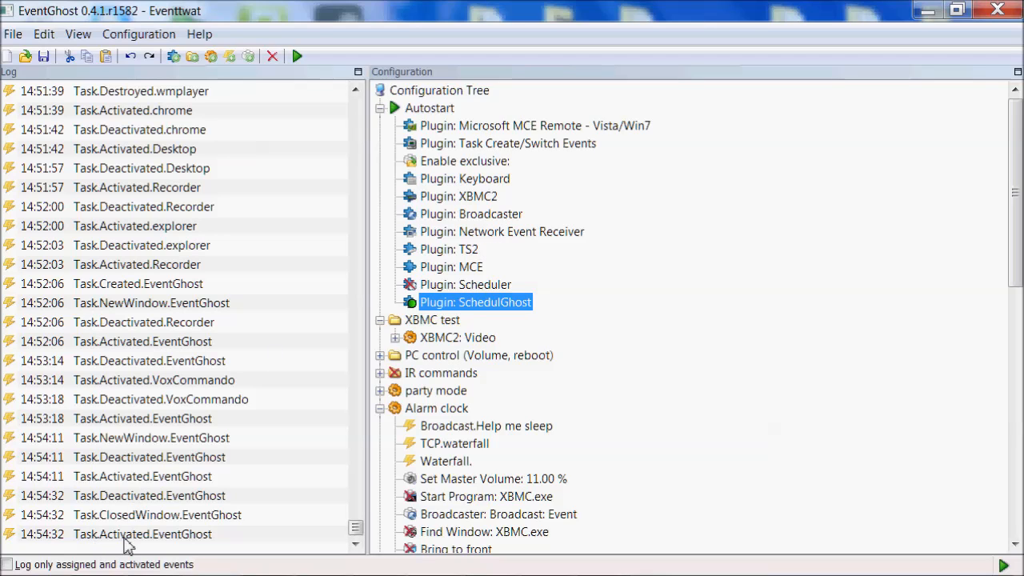
{"action": "mouse_move", "coordinate": [480, 349]}
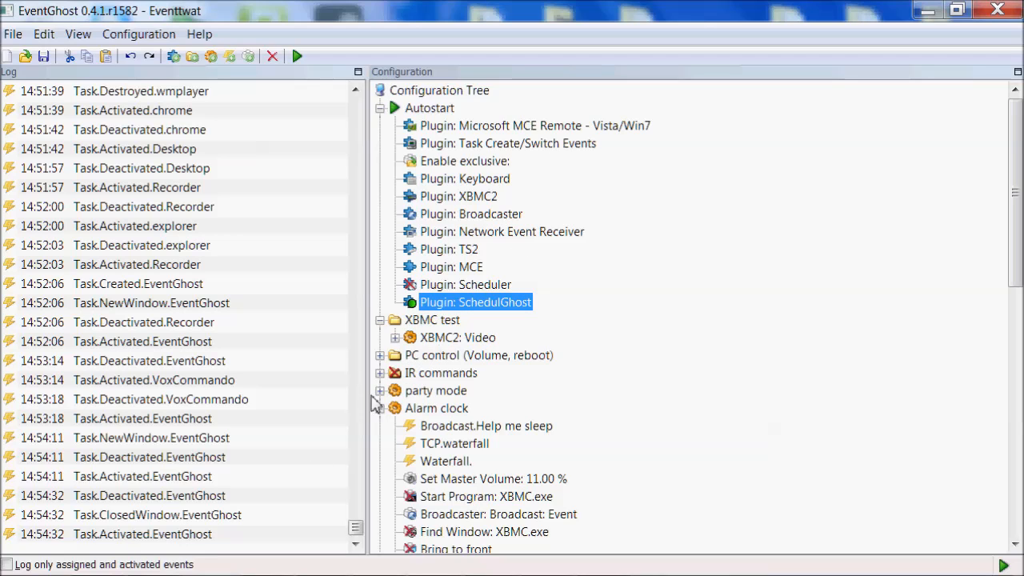
{"action": "scroll", "scroll_direction": "down", "scroll_amount": 3}
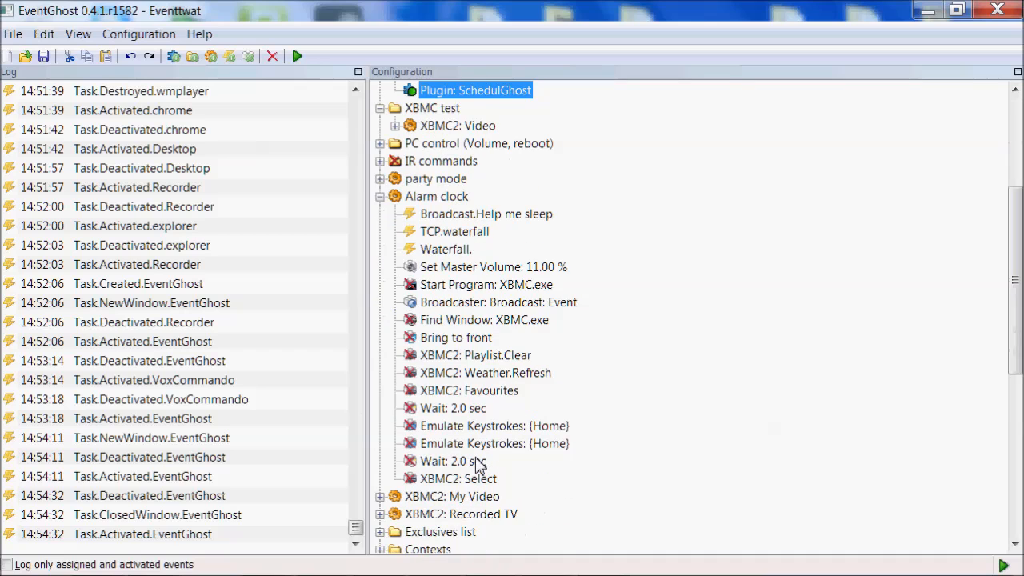
{"action": "mouse_move", "coordinate": [445, 192]}
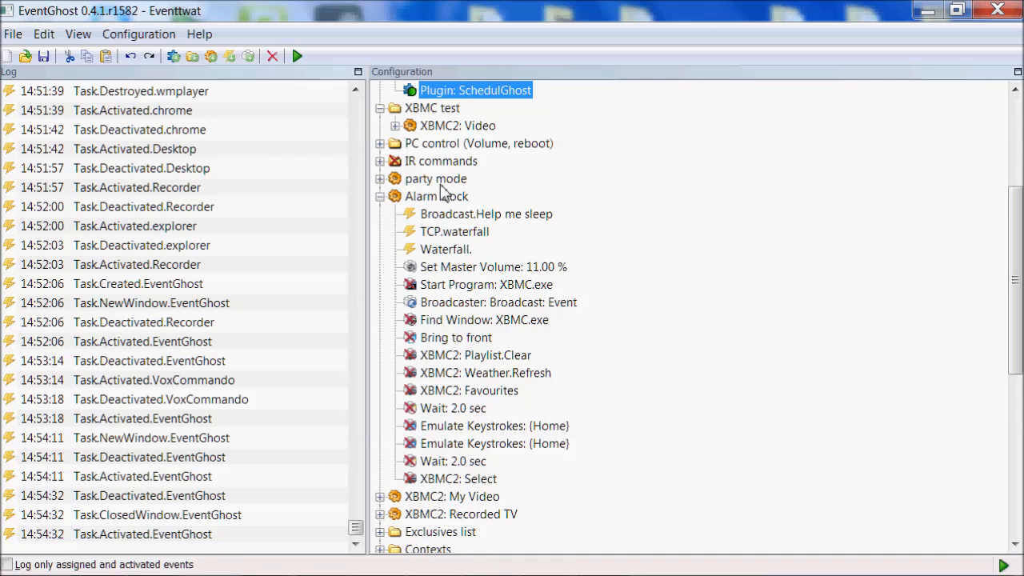
{"action": "left_click", "coordinate": [380, 195]}
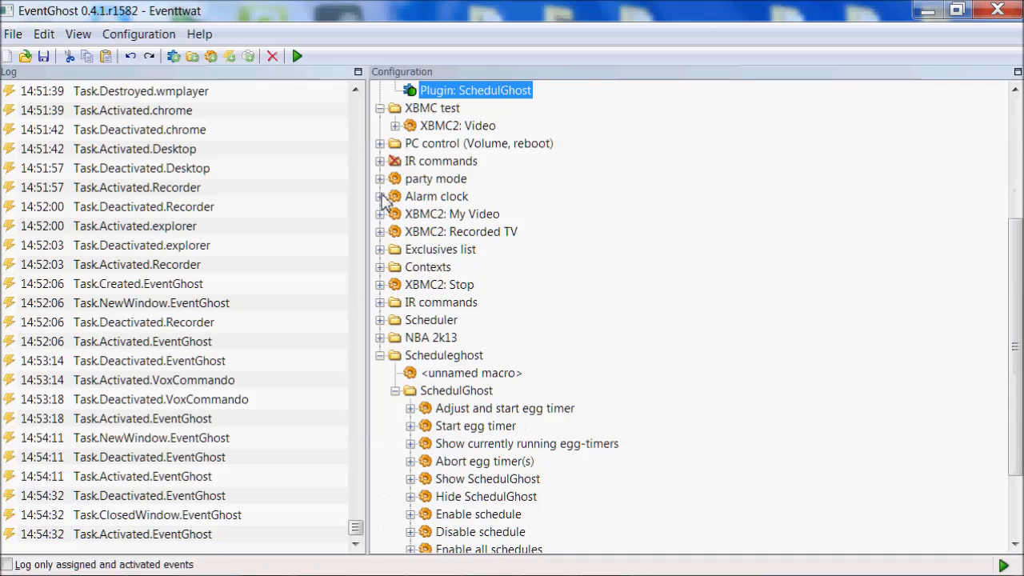
{"action": "scroll", "scroll_direction": "up", "scroll_amount": 3}
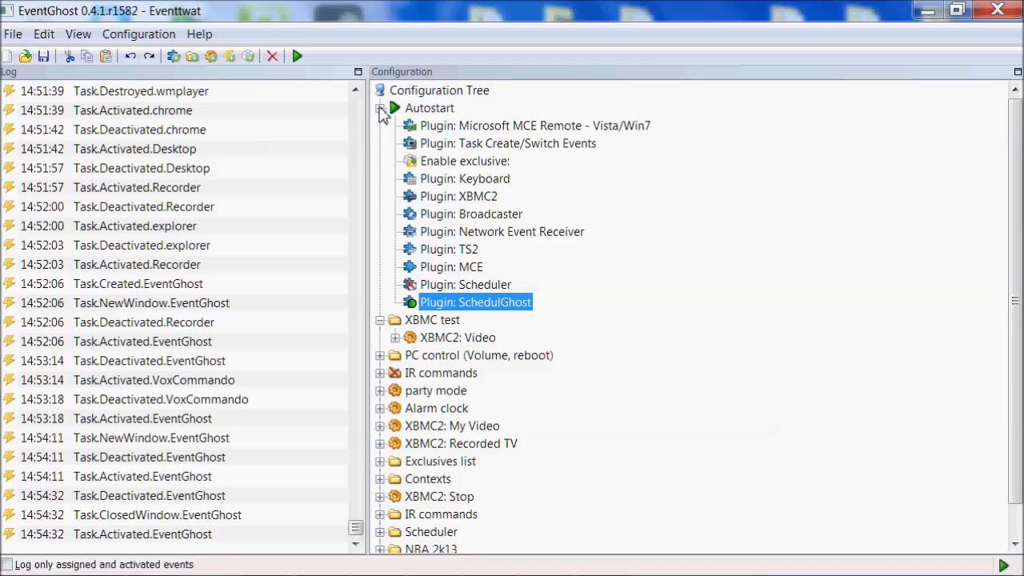
- Collapse Autostart and inspect the MCE context folder's macros, leaving it collapsed
{"action": "left_click", "coordinate": [381, 109]}
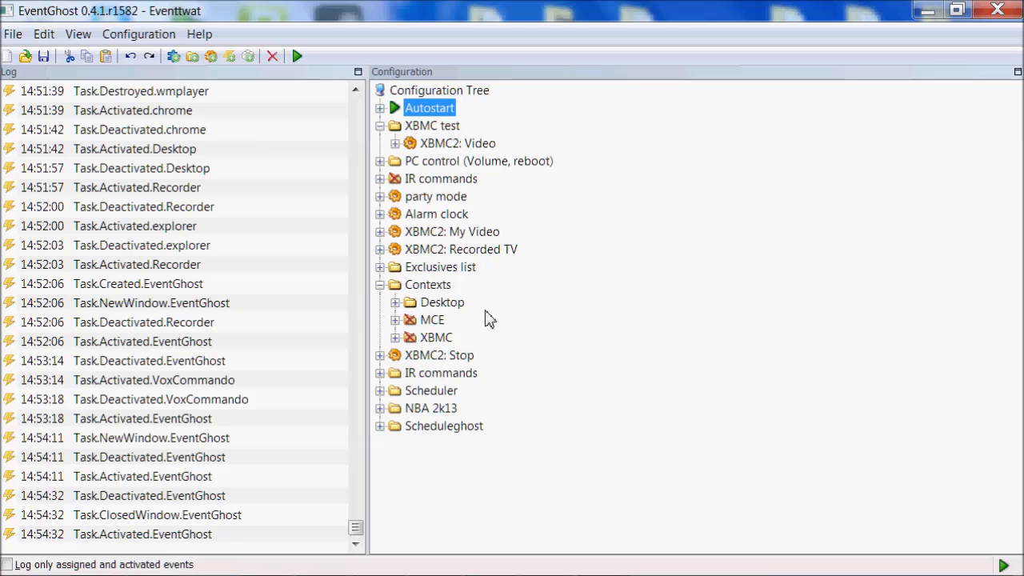
{"action": "mouse_move", "coordinate": [424, 344]}
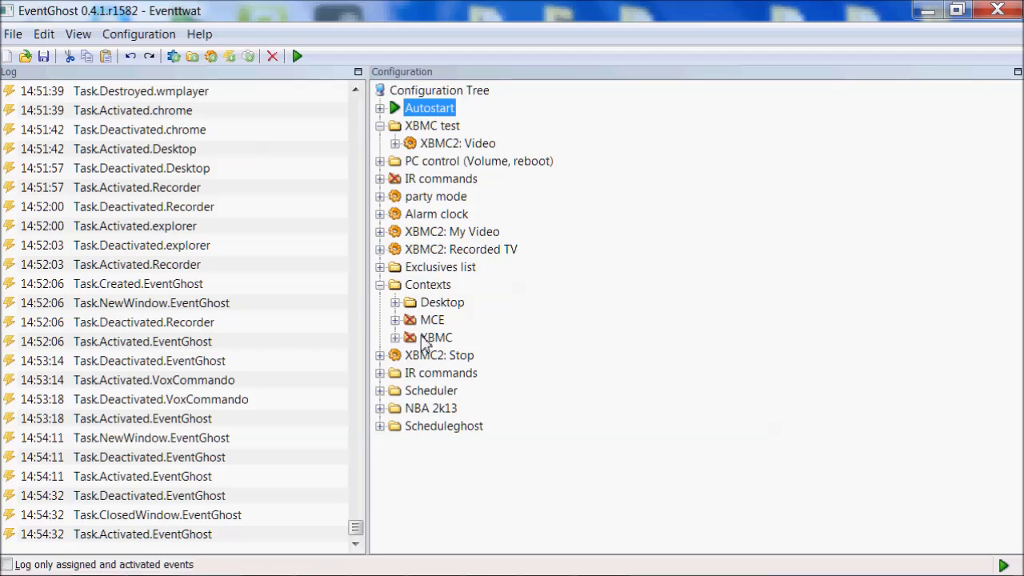
{"action": "mouse_move", "coordinate": [428, 334]}
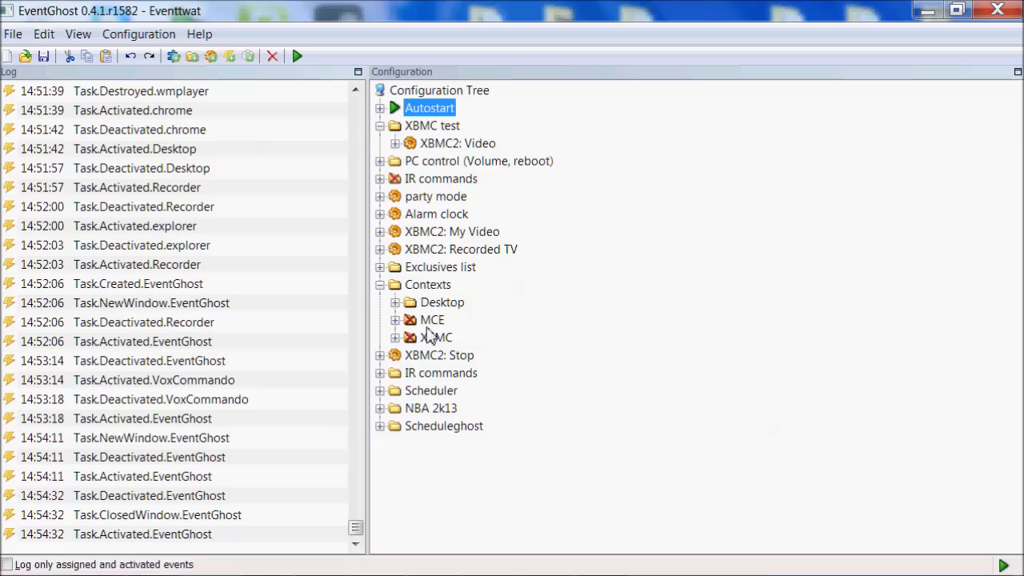
{"action": "mouse_move", "coordinate": [429, 349]}
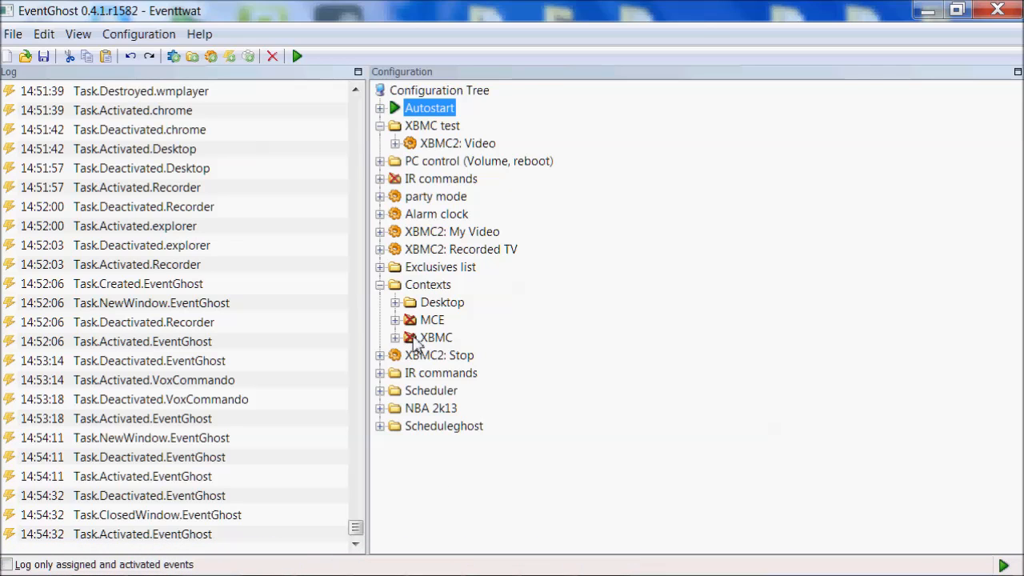
{"action": "left_click", "coordinate": [408, 336]}
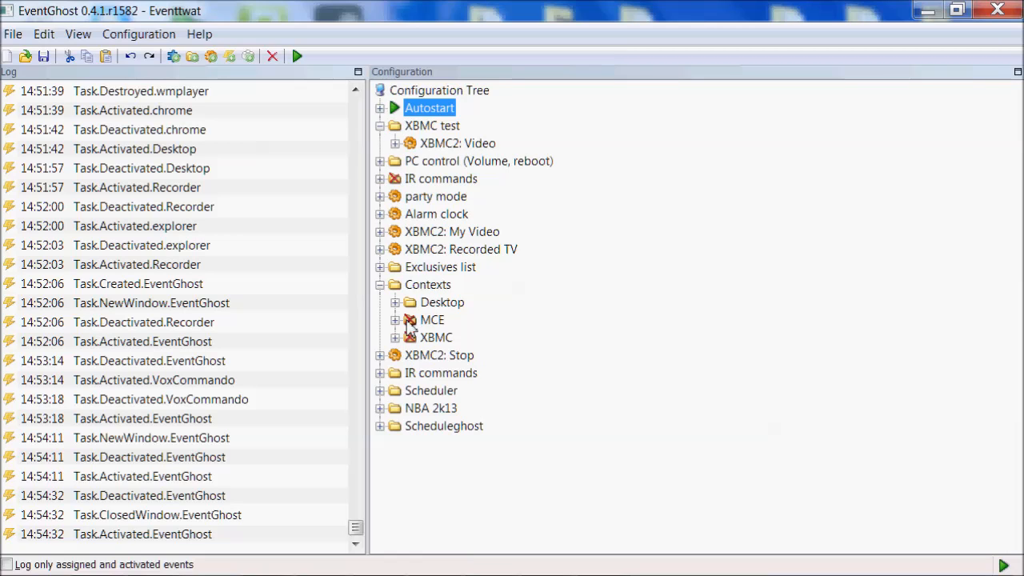
{"action": "mouse_move", "coordinate": [435, 329]}
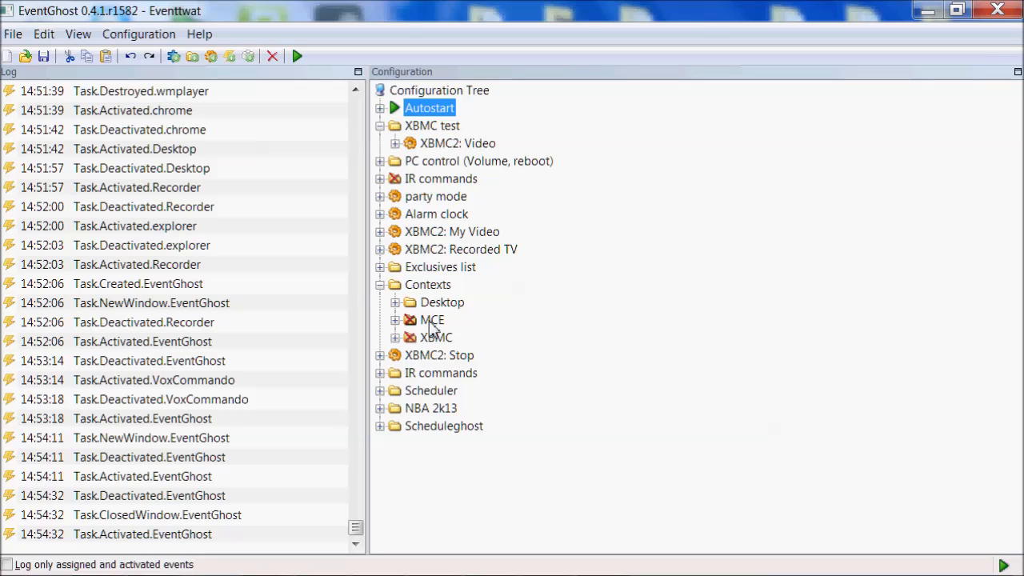
{"action": "left_click", "coordinate": [393, 320]}
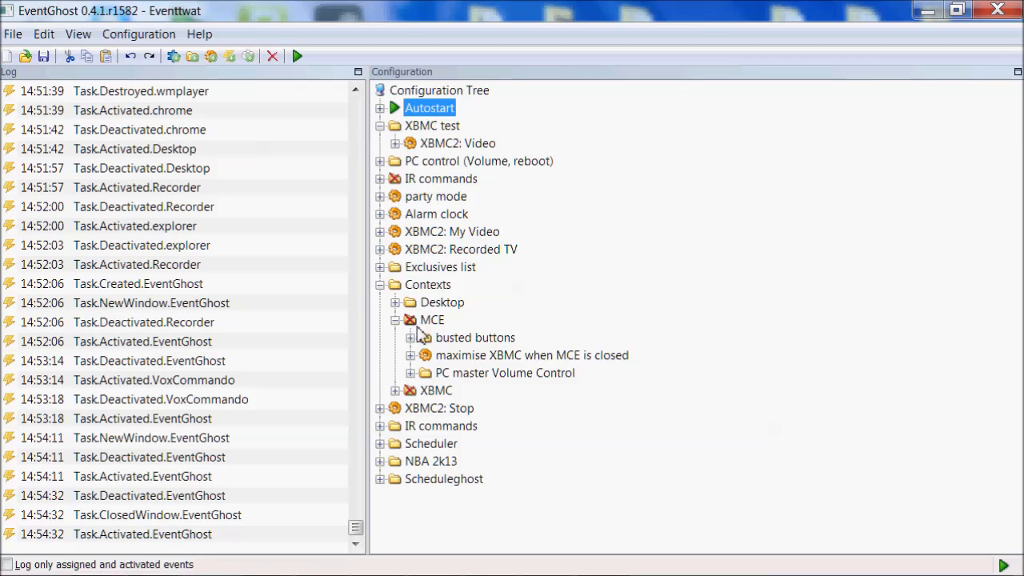
{"action": "mouse_move", "coordinate": [499, 360]}
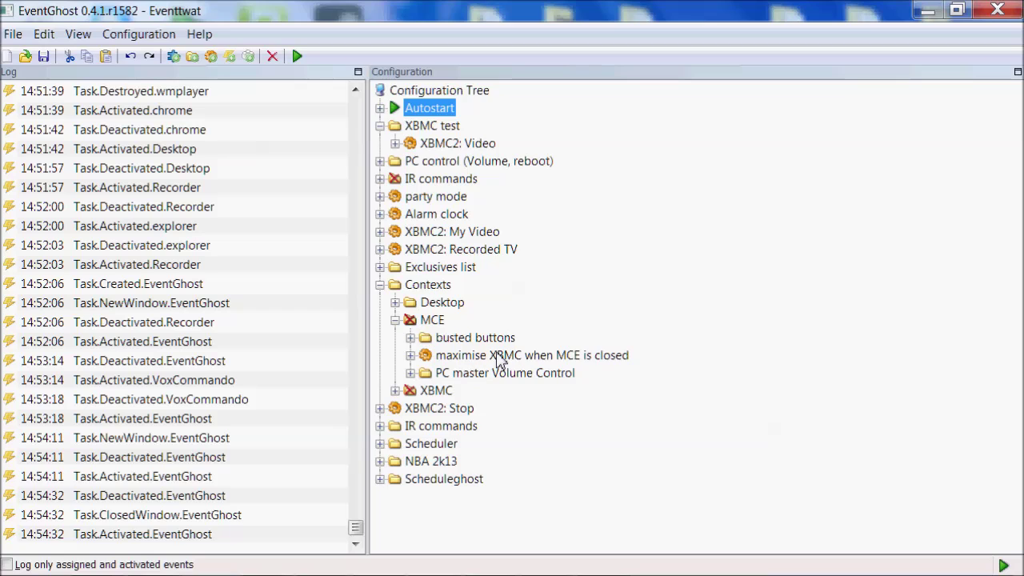
{"action": "left_click", "coordinate": [393, 320]}
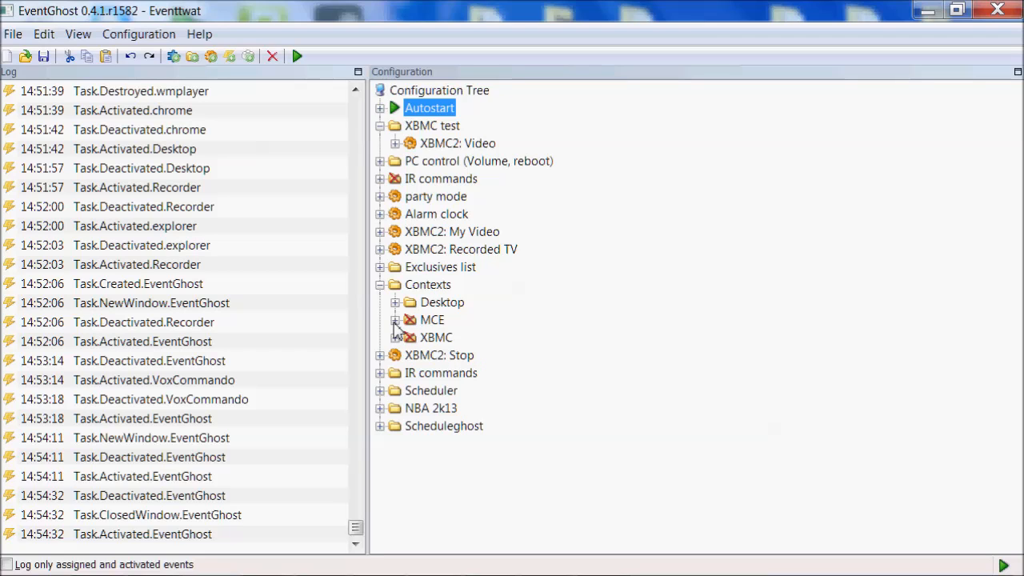
- Inspect the Desktop context folder's macros twice, leaving Desktop, MCE and XBMC collapsed
{"action": "left_click", "coordinate": [394, 303]}
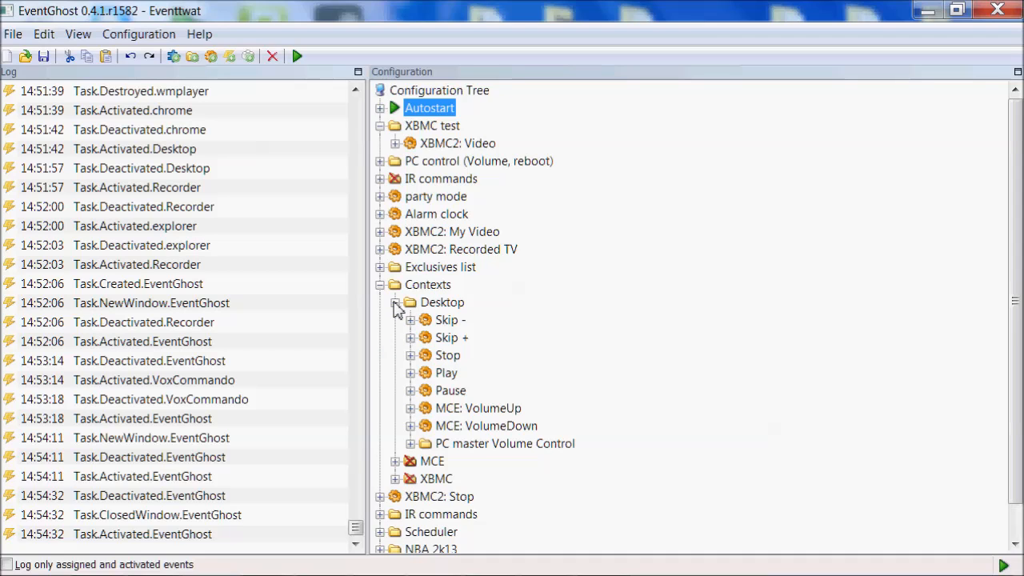
{"action": "left_click", "coordinate": [394, 303]}
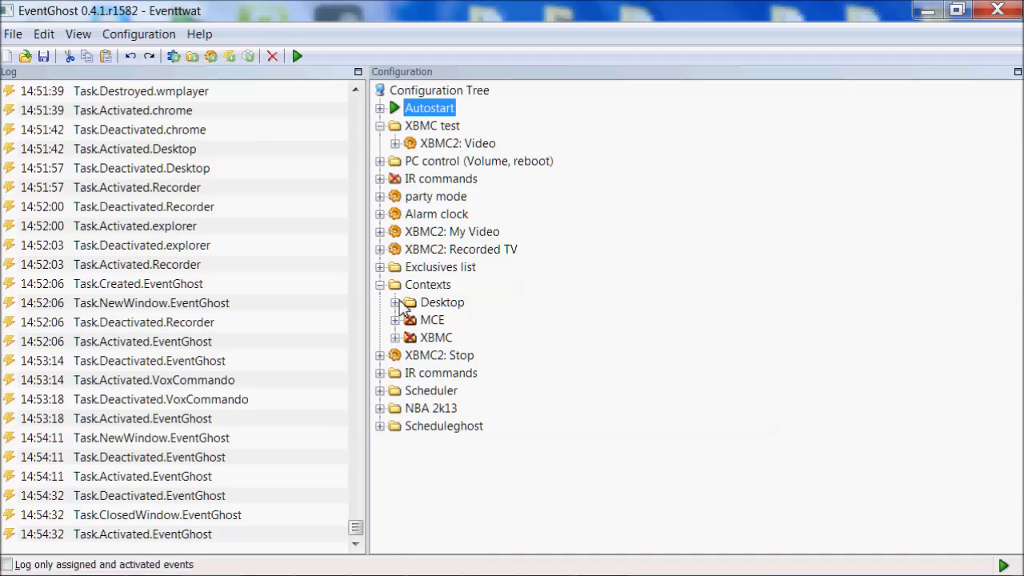
{"action": "left_click", "coordinate": [393, 302]}
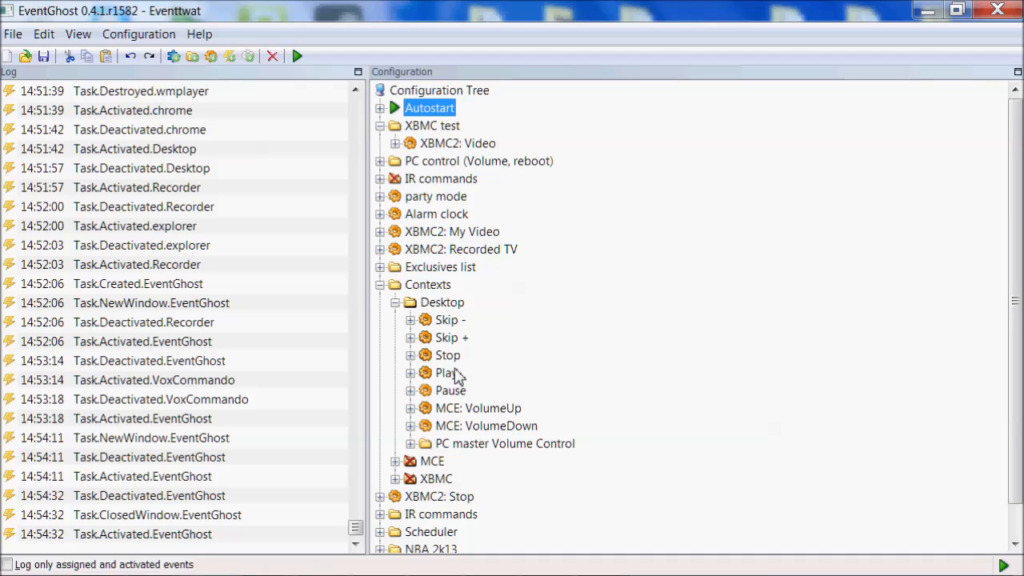
{"action": "left_click", "coordinate": [393, 303]}
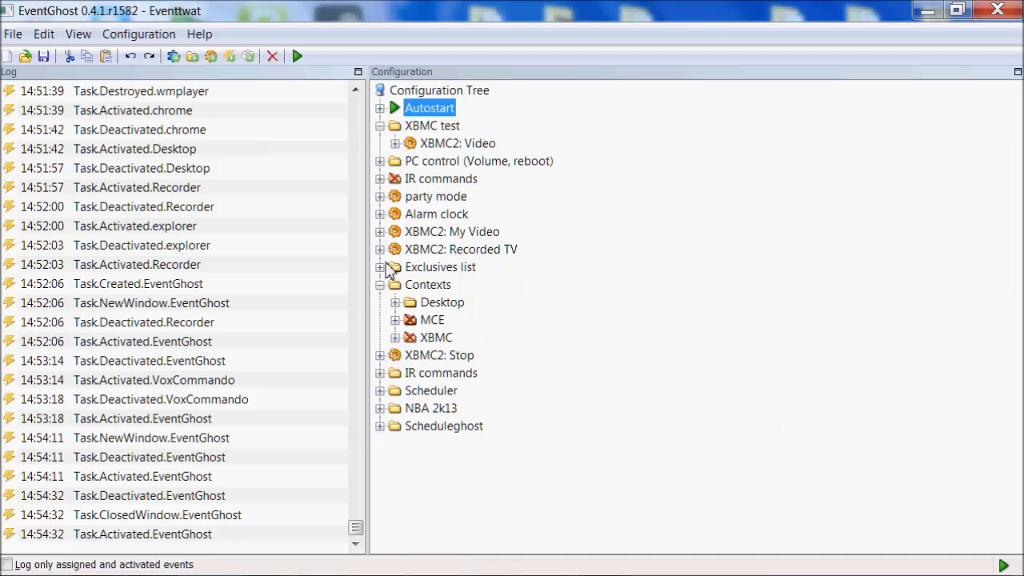
{"action": "left_click", "coordinate": [381, 265]}
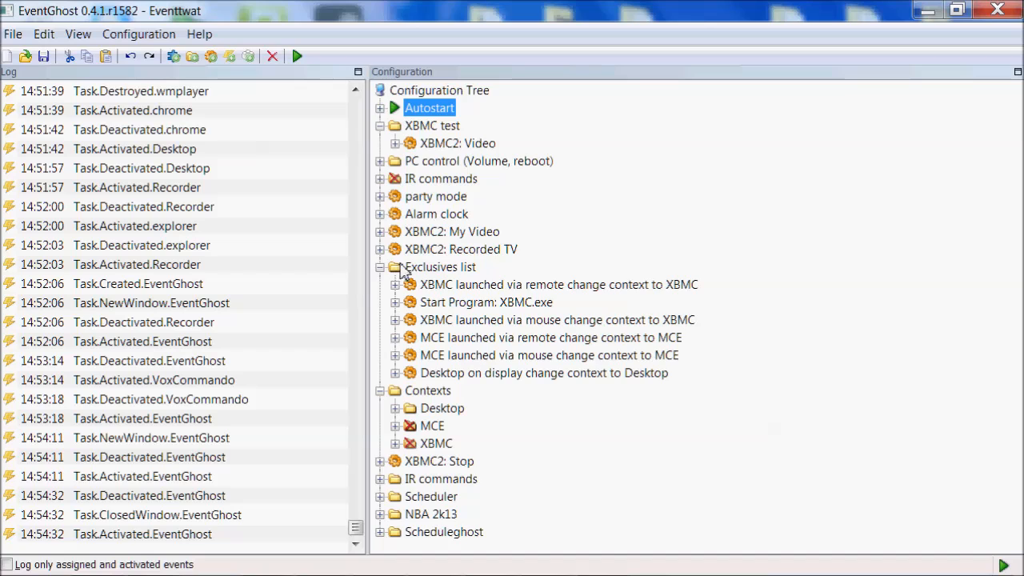
{"action": "mouse_move", "coordinate": [502, 296]}
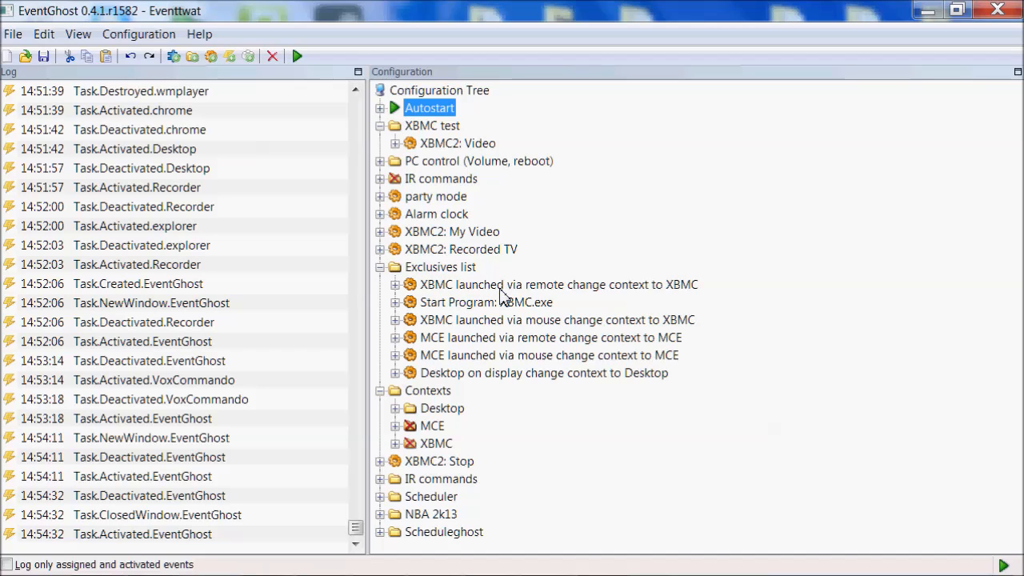
{"action": "mouse_move", "coordinate": [432, 288]}
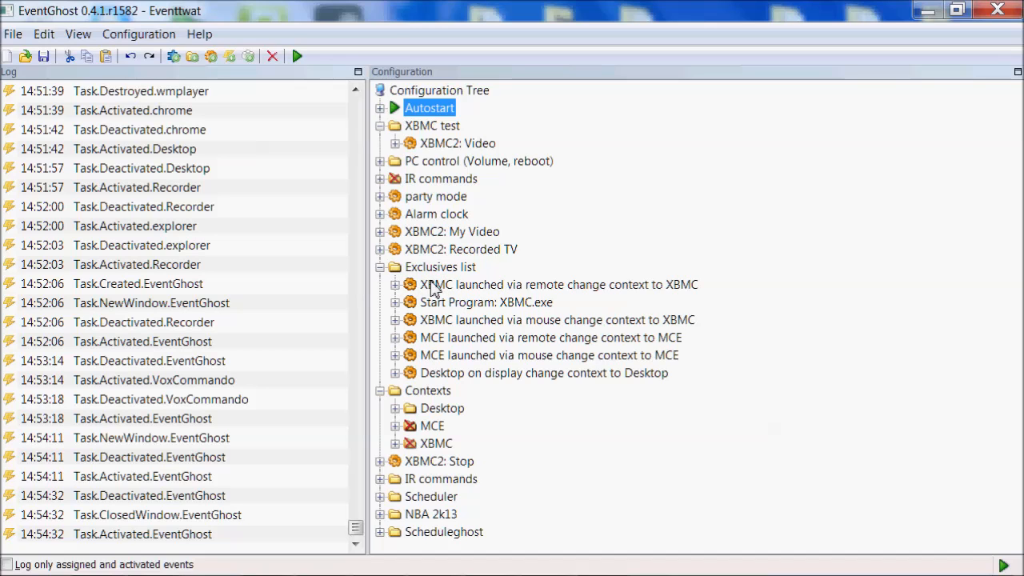
{"action": "left_click", "coordinate": [393, 285]}
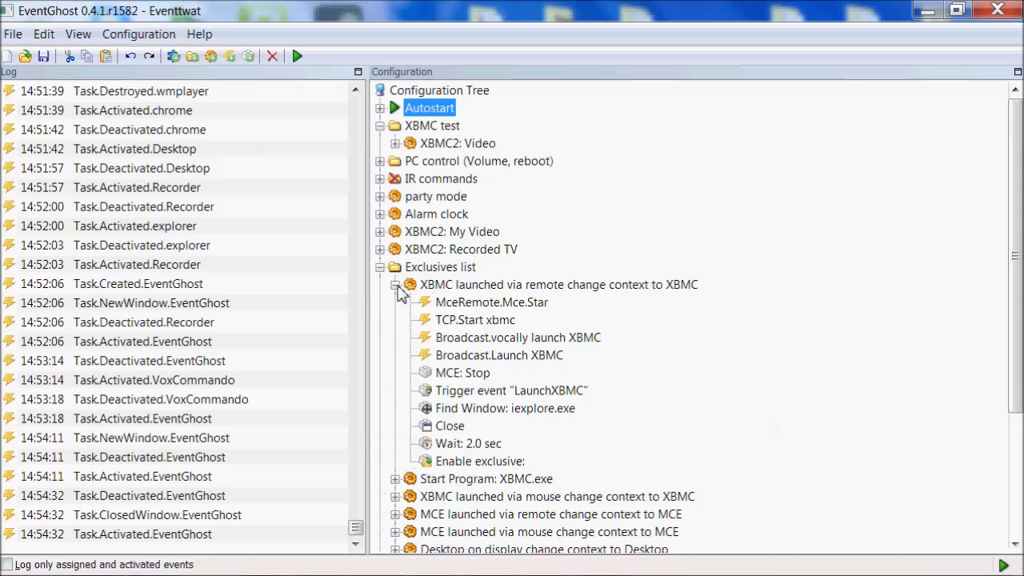
{"action": "left_click", "coordinate": [394, 284]}
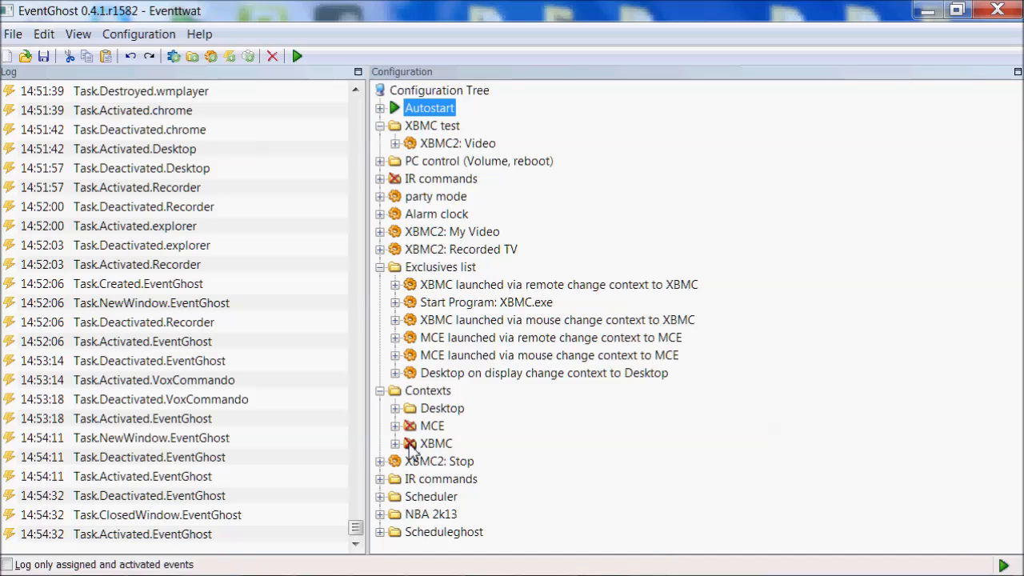
{"action": "left_click", "coordinate": [435, 443]}
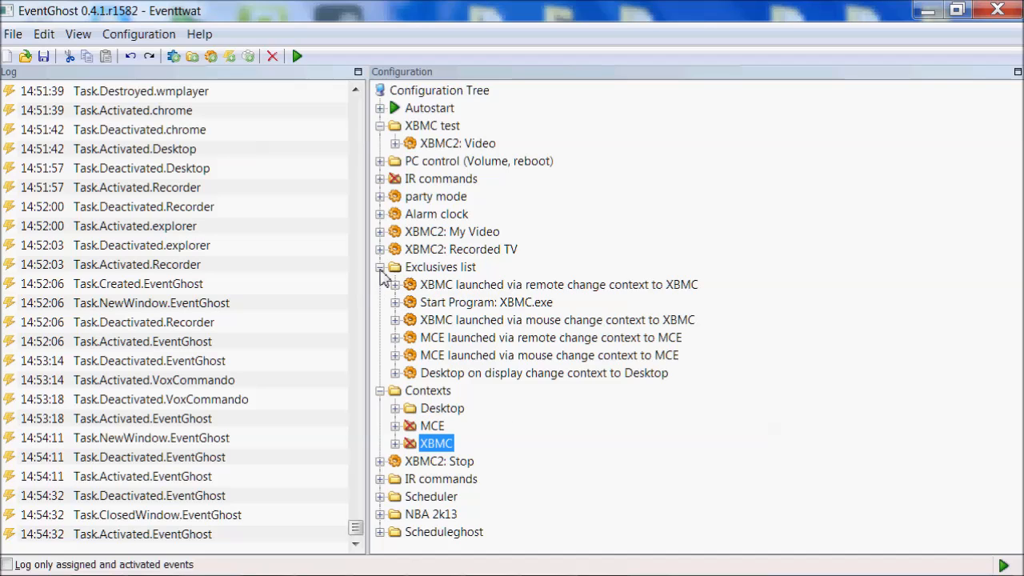
{"action": "left_click", "coordinate": [381, 266]}
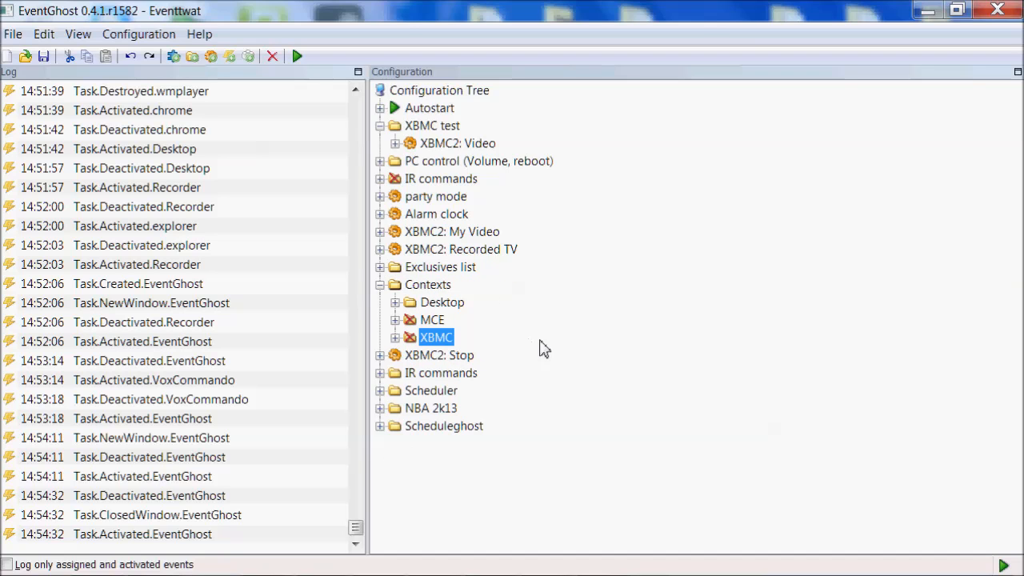
{"action": "mouse_move", "coordinate": [525, 20]}
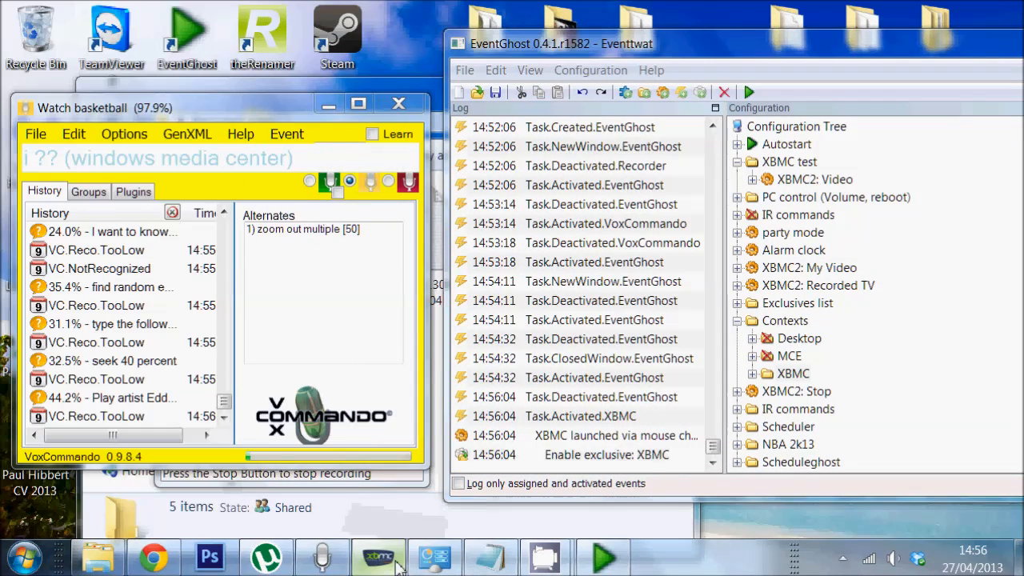
- Launch and close XBMC, then start Windows Media Center so the exclusive context switches to MCE
{"action": "left_click", "coordinate": [377, 557]}
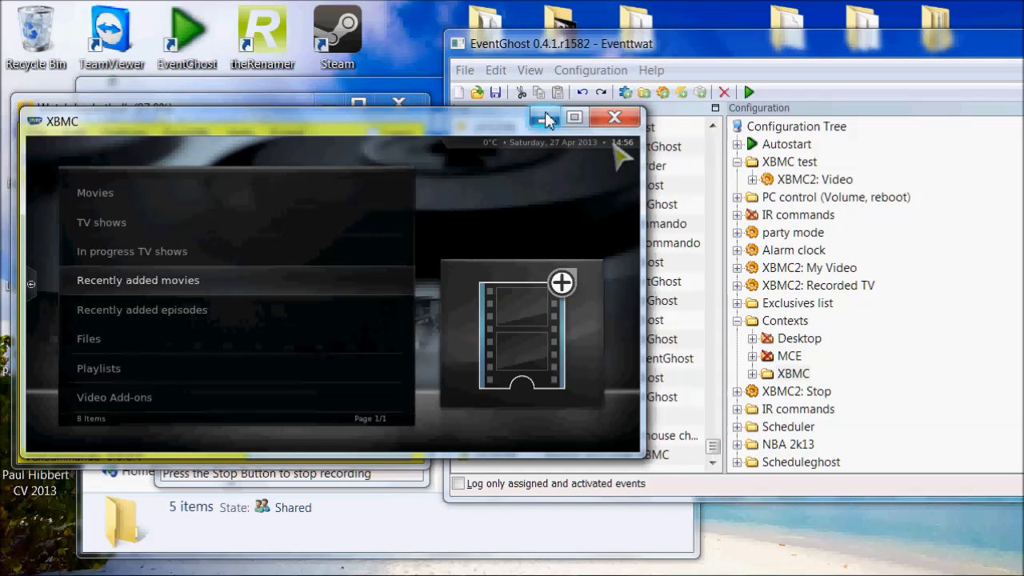
{"action": "left_click", "coordinate": [544, 118]}
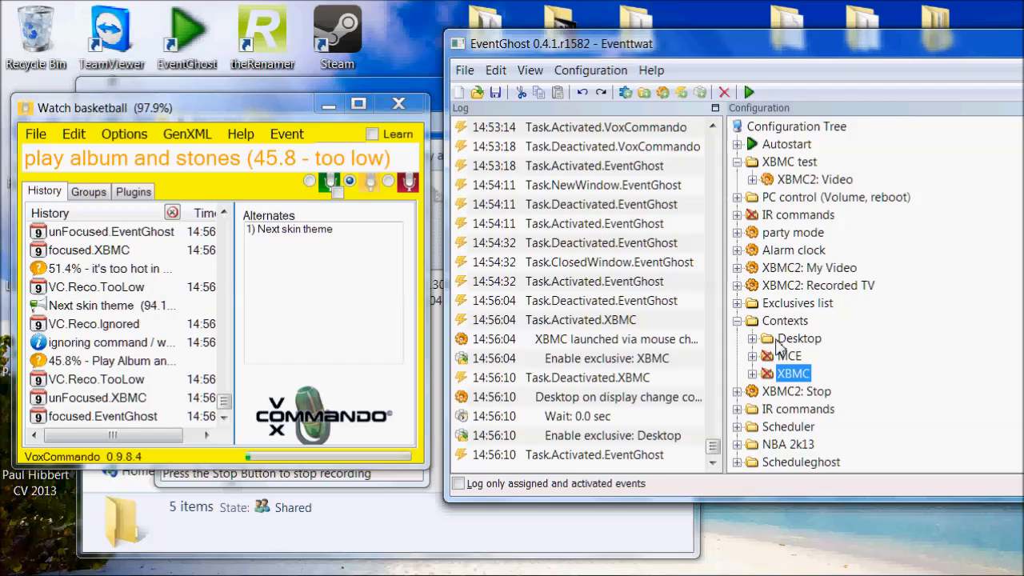
{"action": "left_click", "coordinate": [17, 557]}
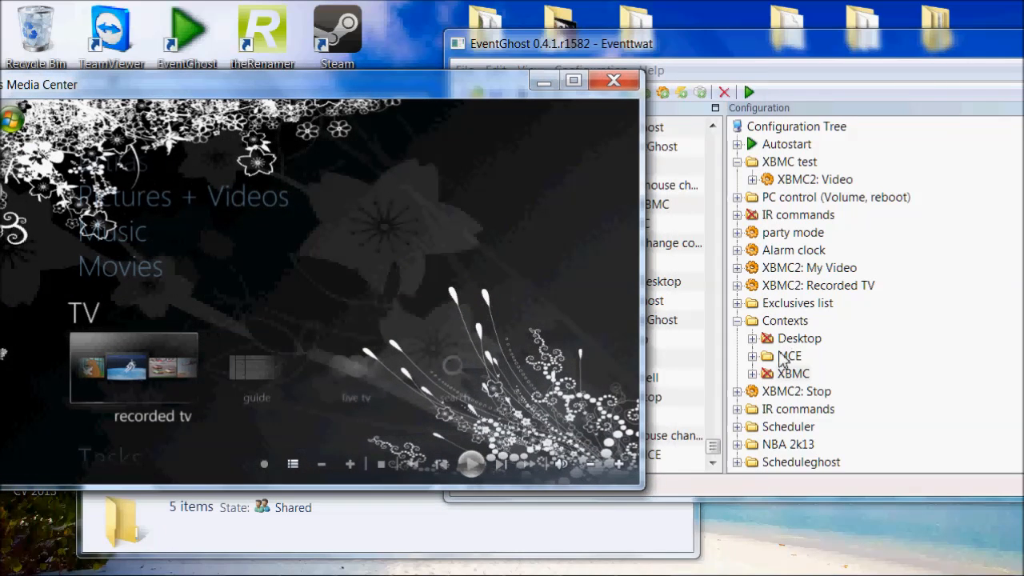
{"action": "mouse_move", "coordinate": [786, 369]}
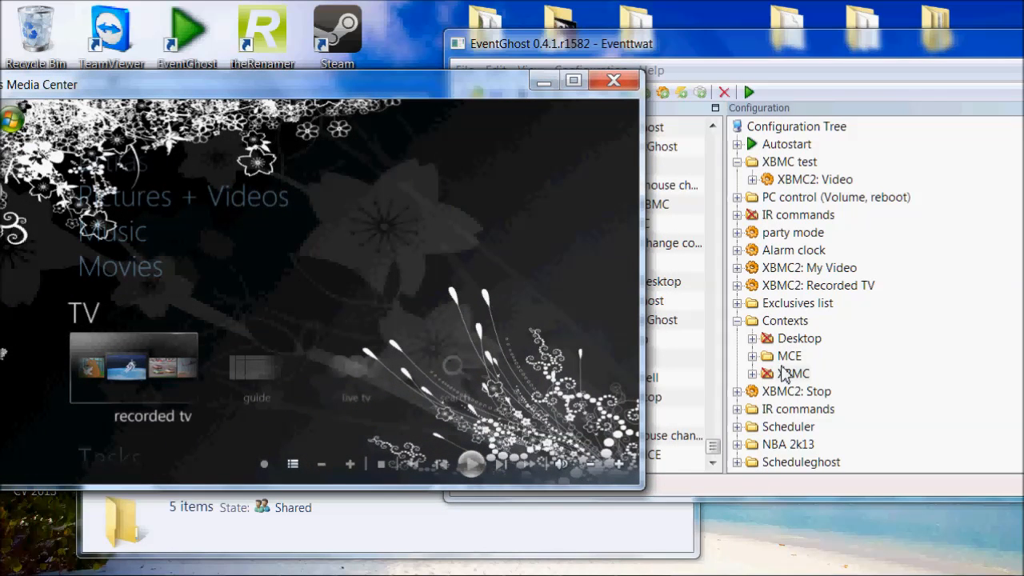
{"action": "mouse_move", "coordinate": [776, 330]}
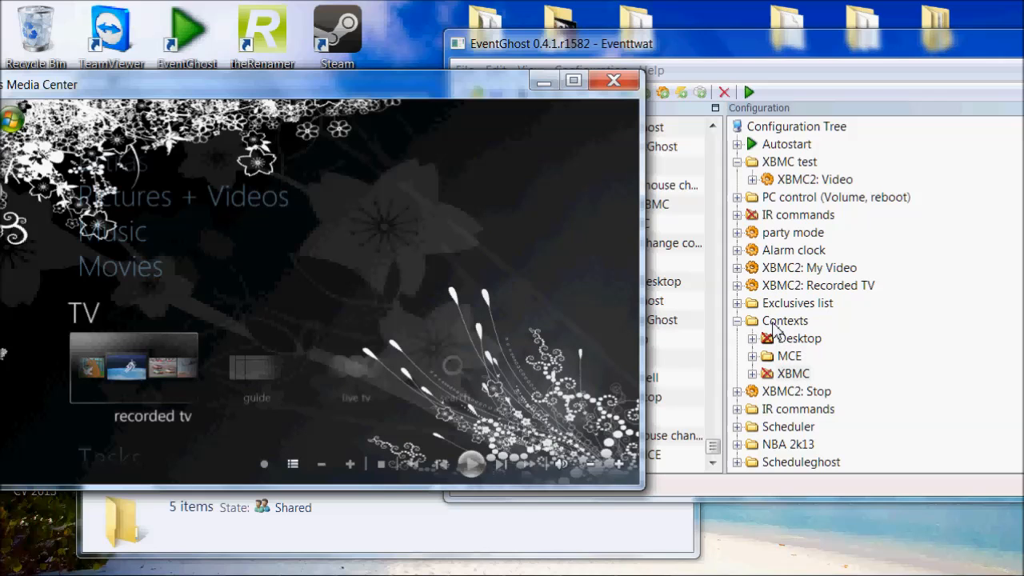